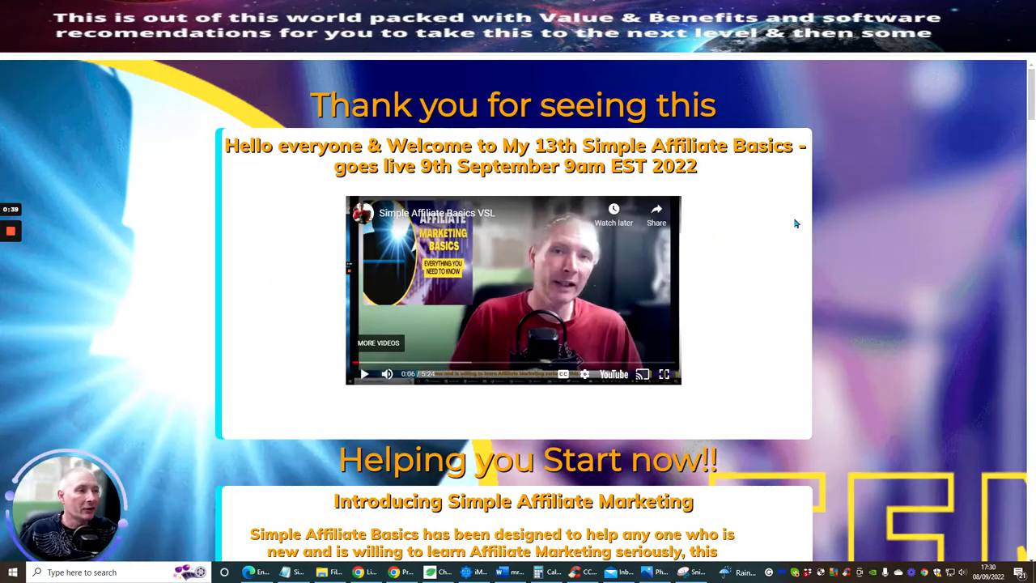
mouse_move(760, 207)
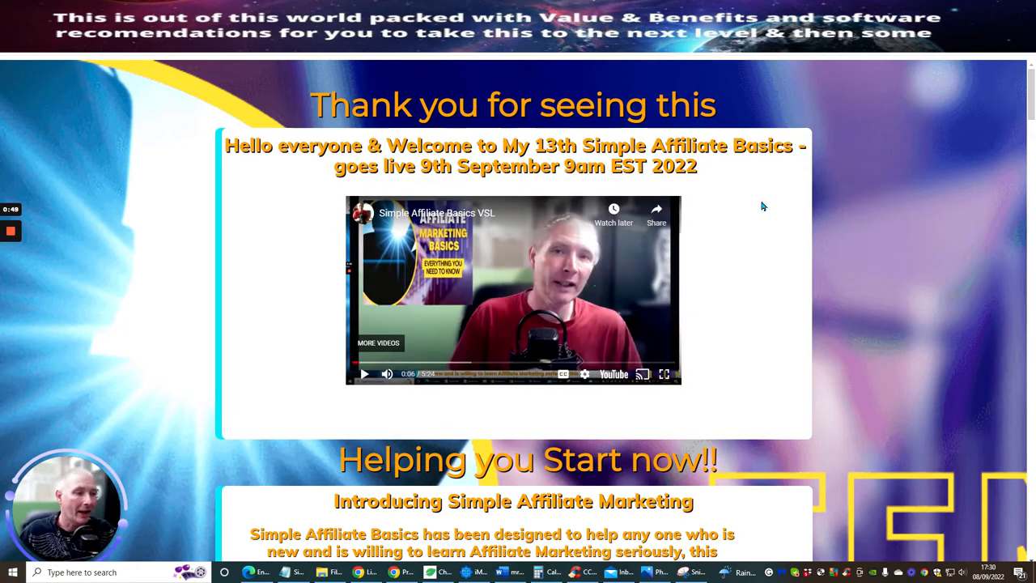
Step: Scroll to the $872.95 per-sale earnings section with the launch countdown
scroll("down", 3)
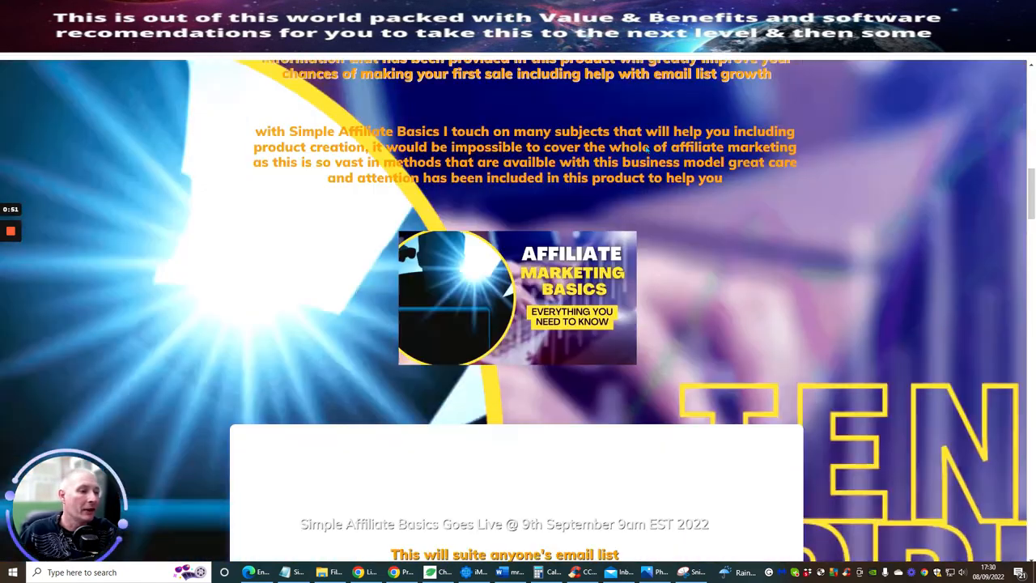
scroll("down", 3)
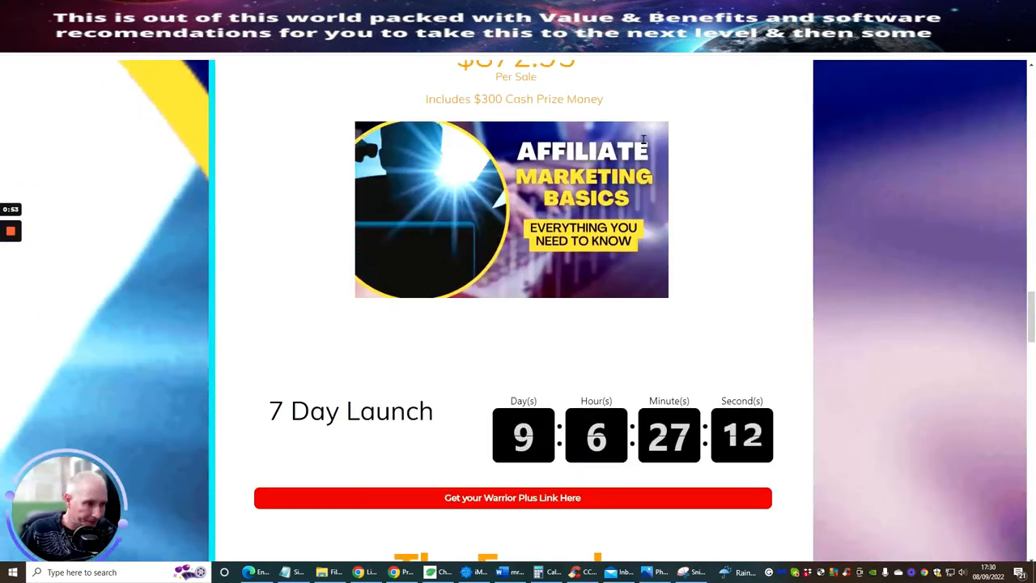
scroll("up", 3)
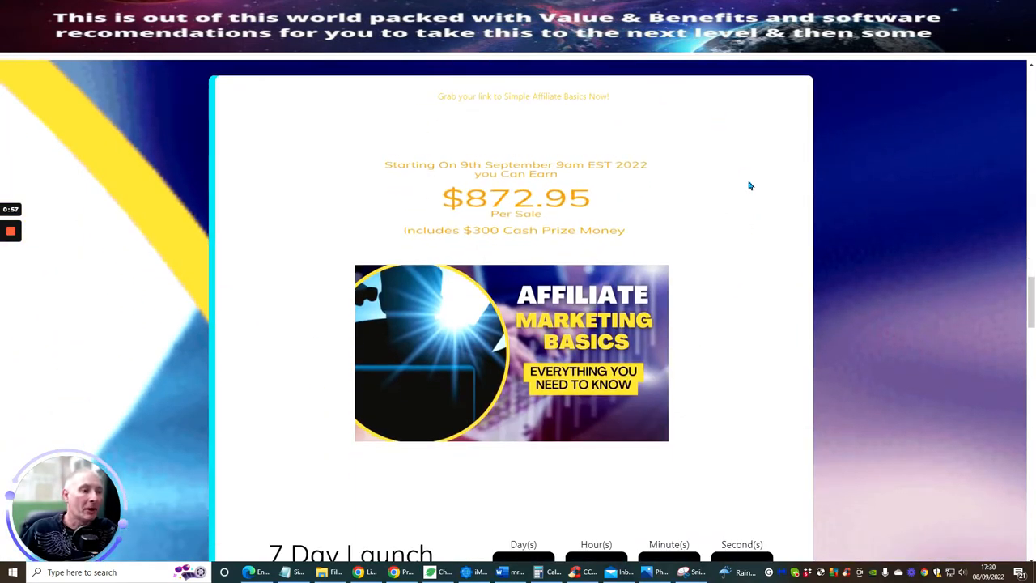
mouse_move(438, 267)
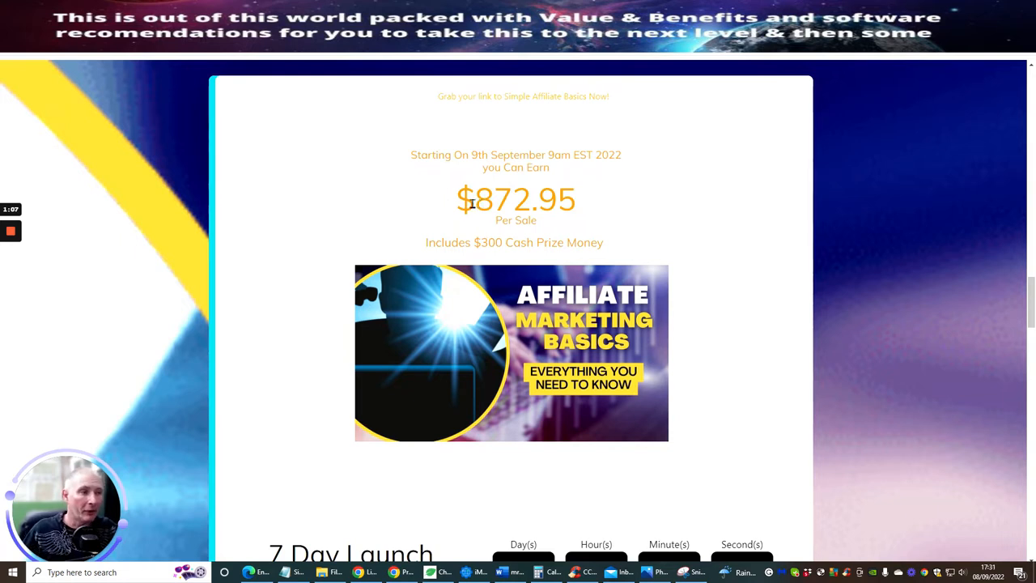
mouse_move(742, 246)
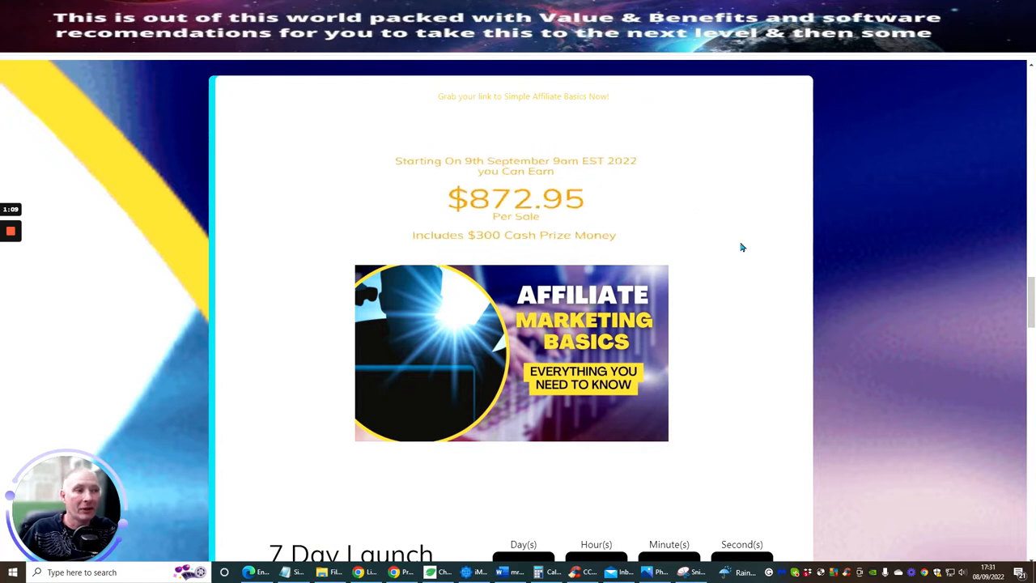
Step: Scroll to The Funnel price list, $9.95 front end through the $697 upsell
scroll("down", 3)
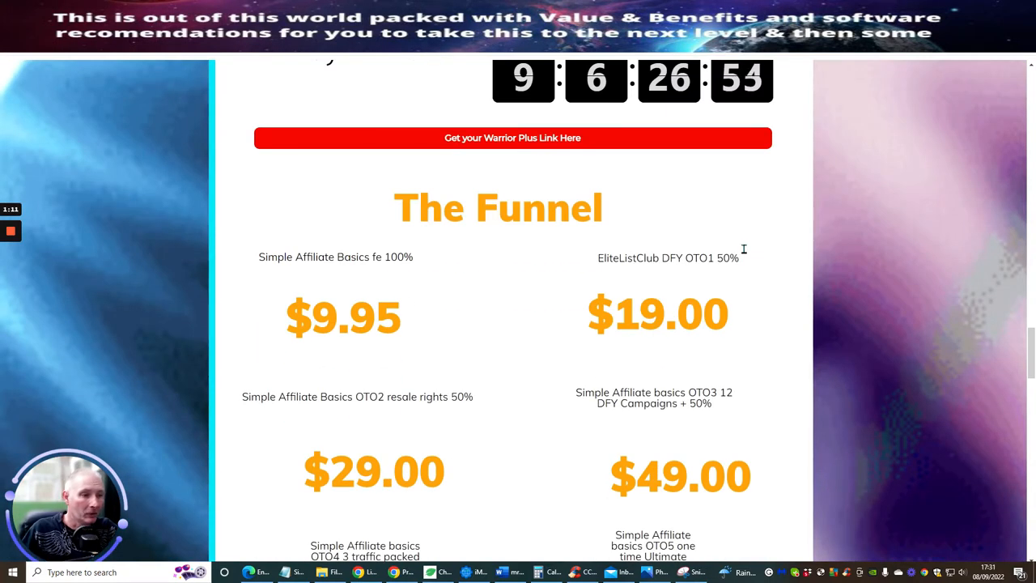
mouse_move(719, 227)
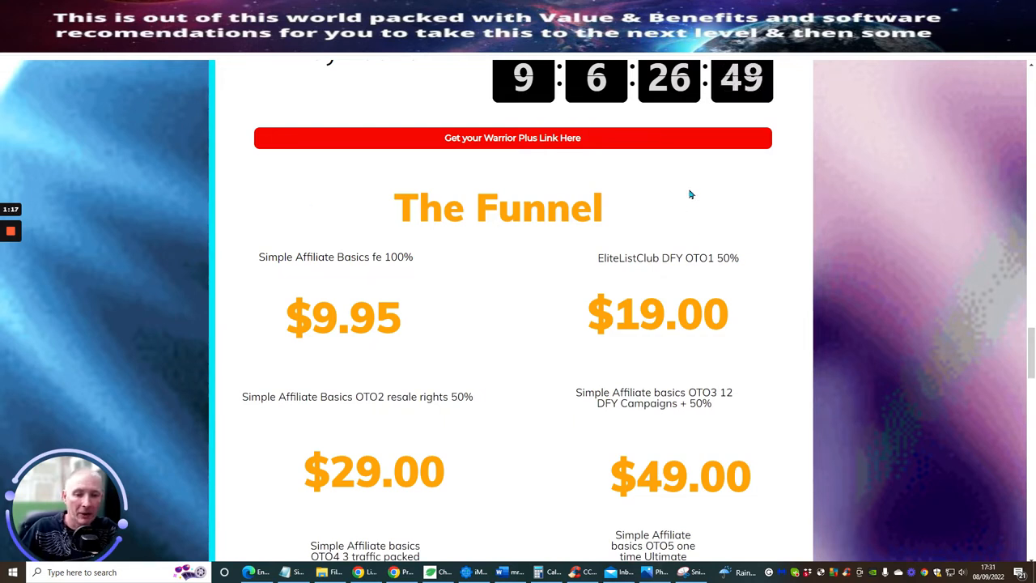
mouse_move(706, 191)
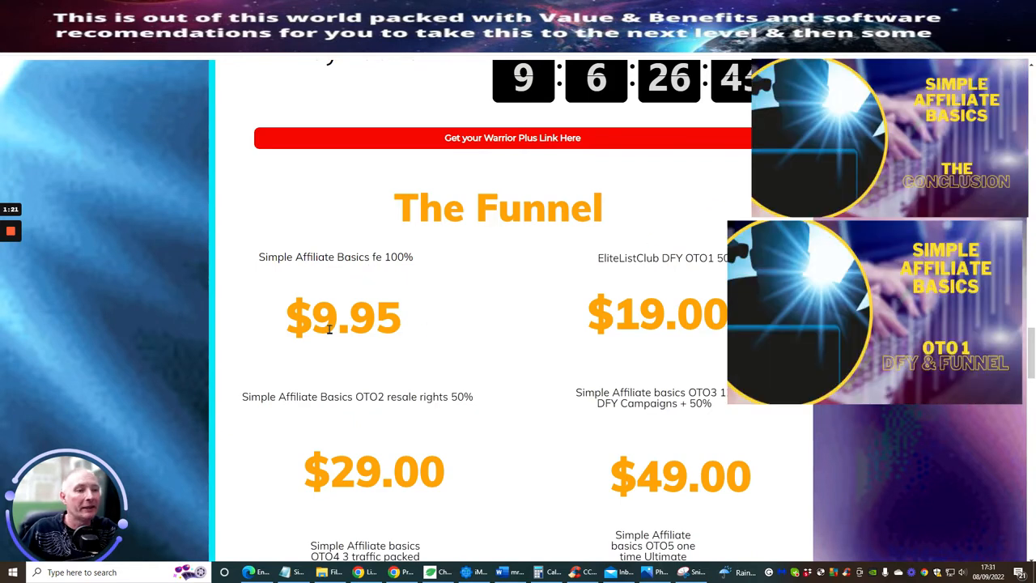
mouse_move(657, 279)
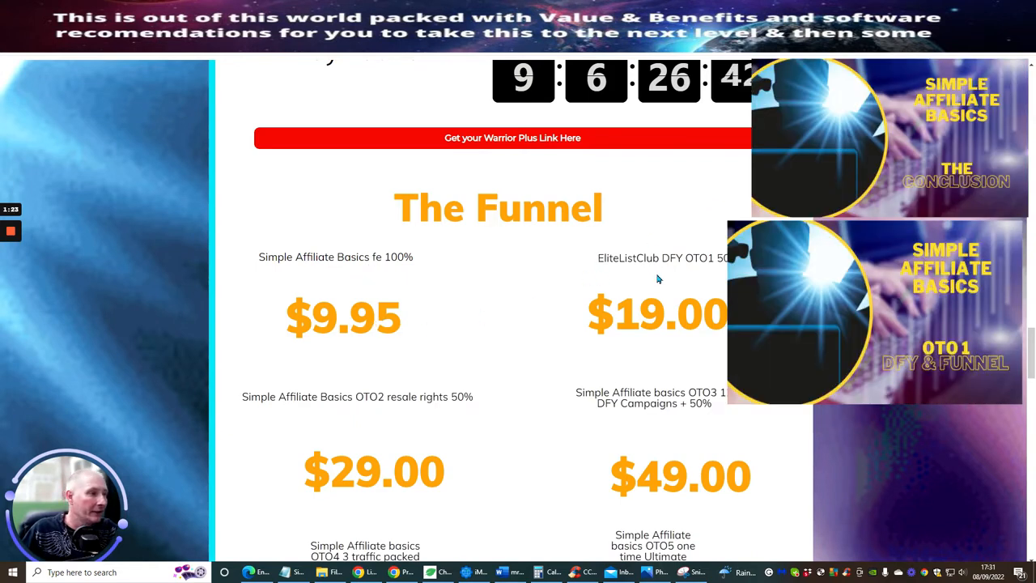
scroll("down", 3)
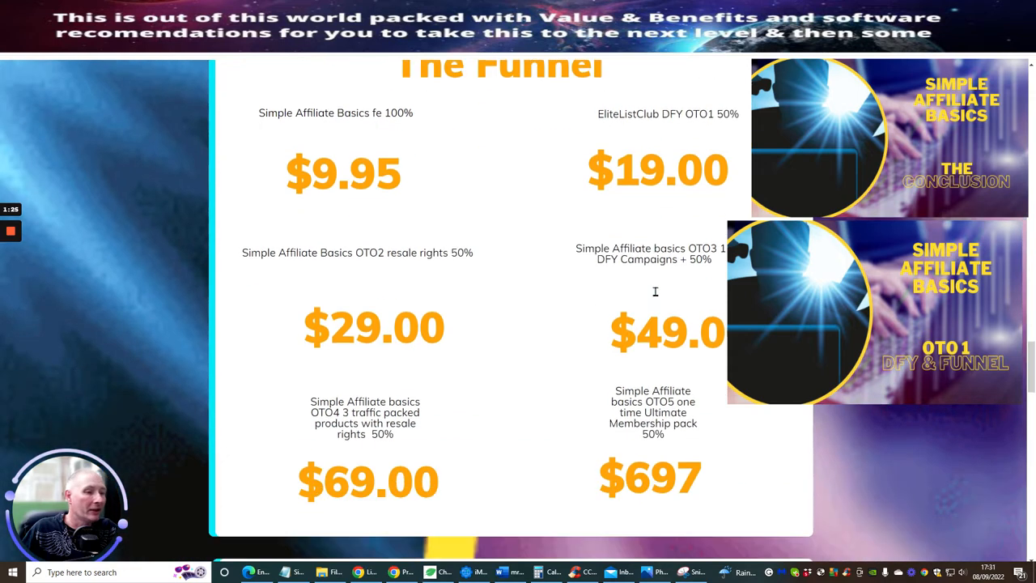
scroll("down", 3)
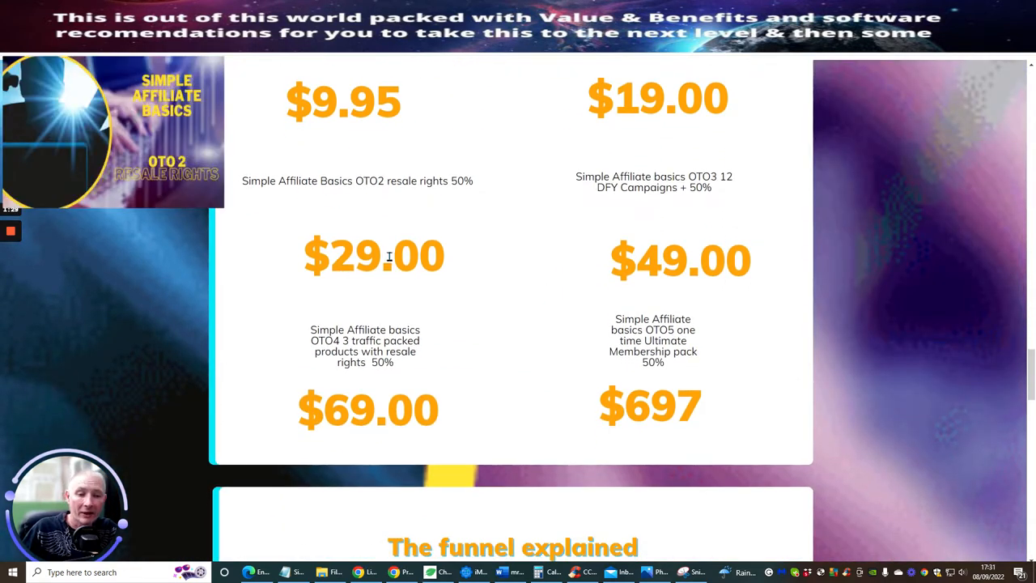
mouse_move(505, 202)
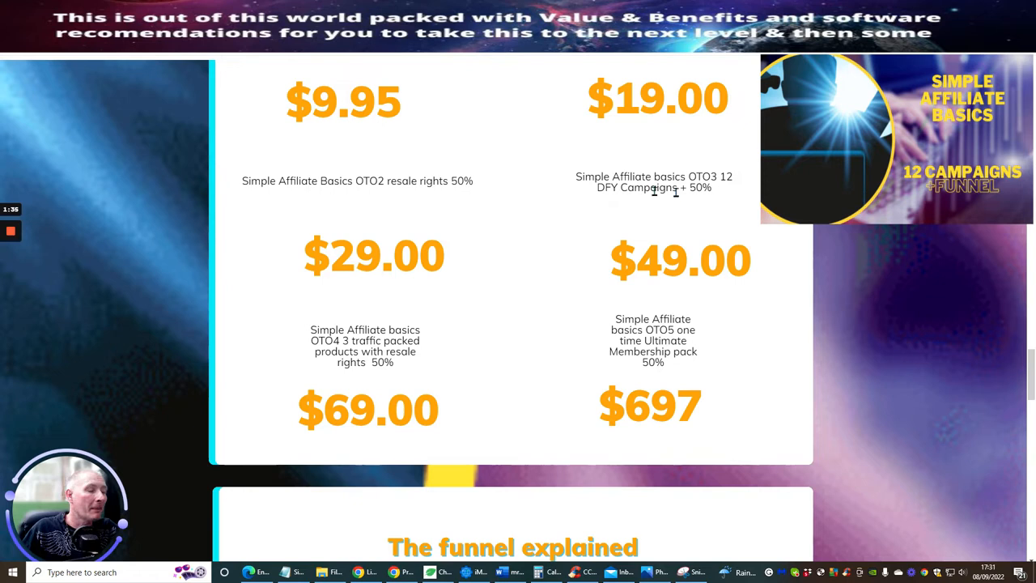
mouse_move(670, 246)
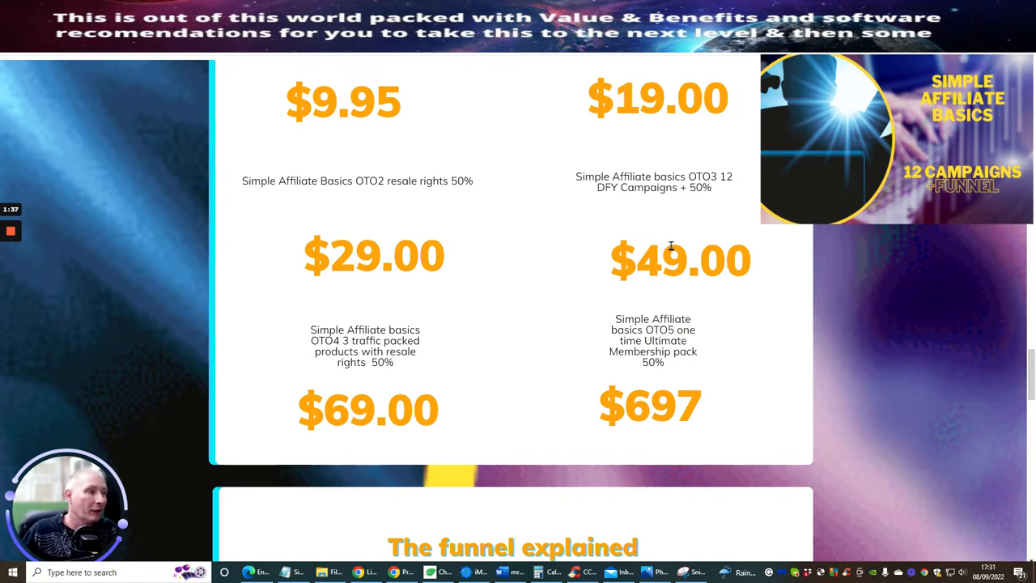
mouse_move(538, 364)
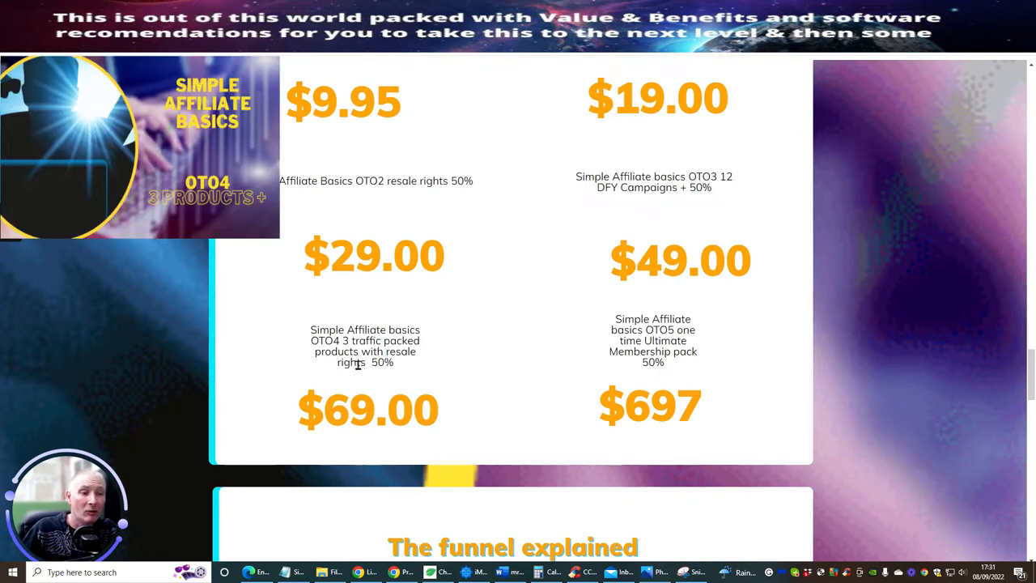
mouse_move(524, 343)
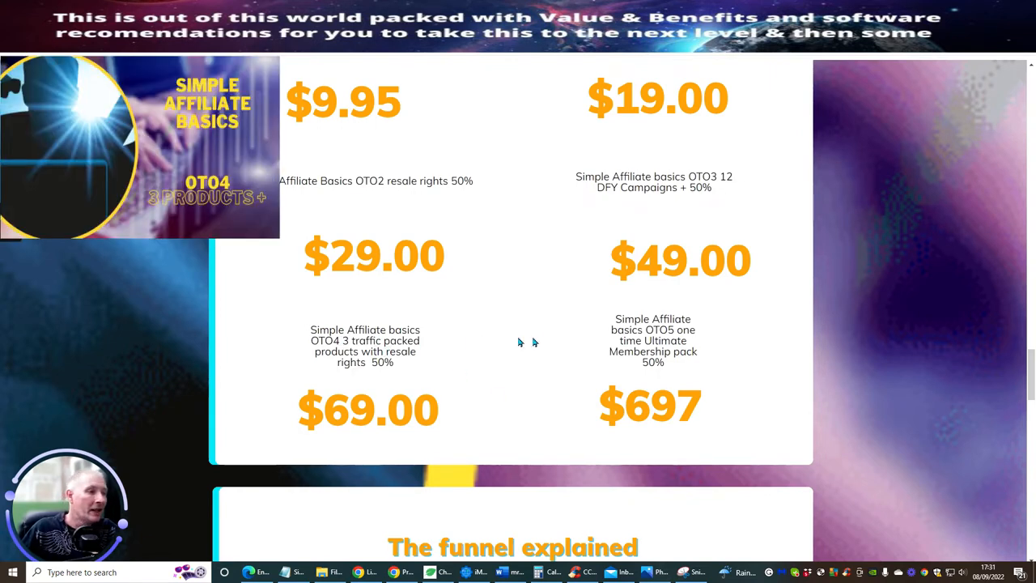
mouse_move(705, 389)
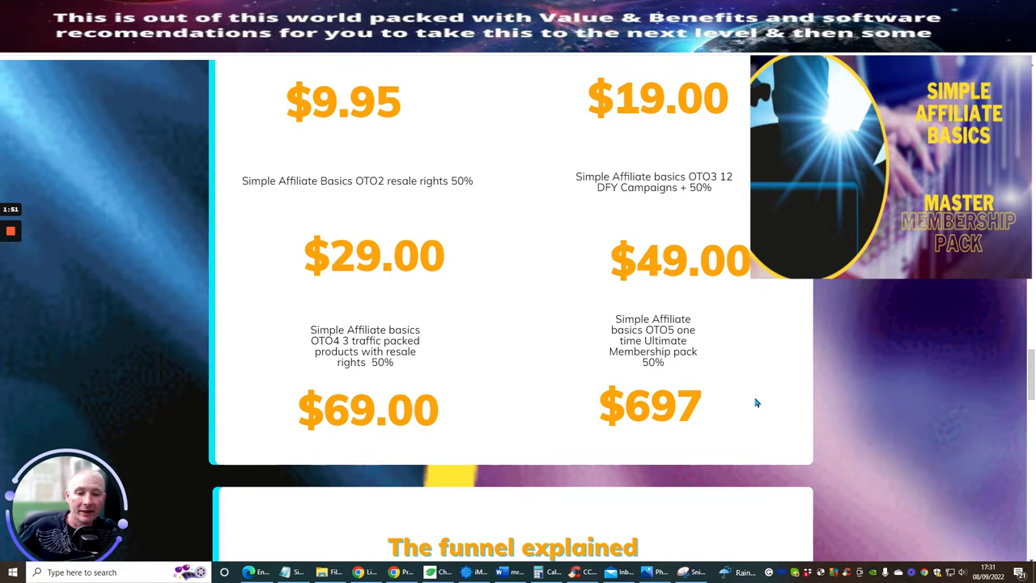
Step: Scroll to 'The funnel explained' describing the $9.95 front end and $19 OTO1
scroll("down", 3)
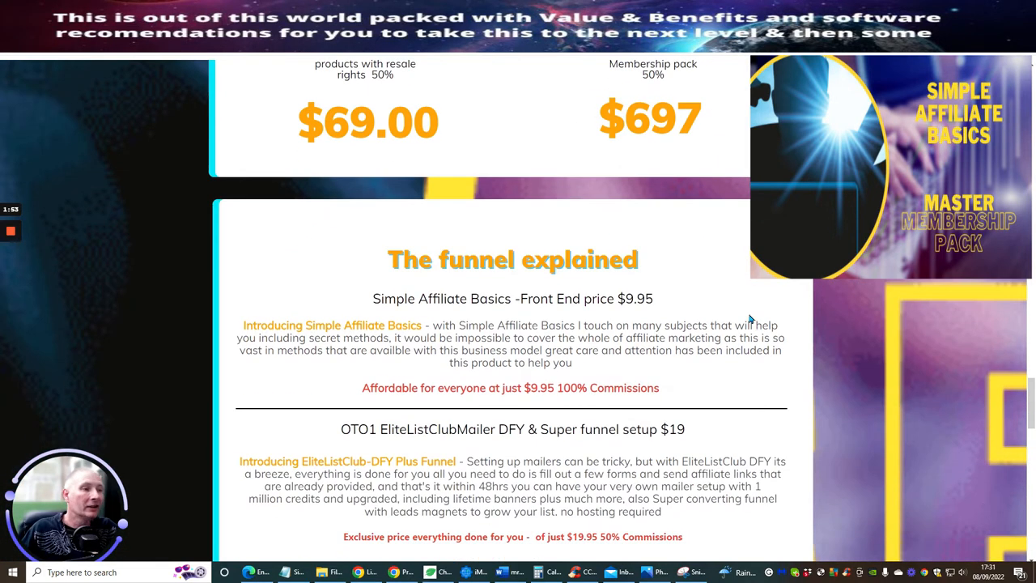
scroll("down", 3)
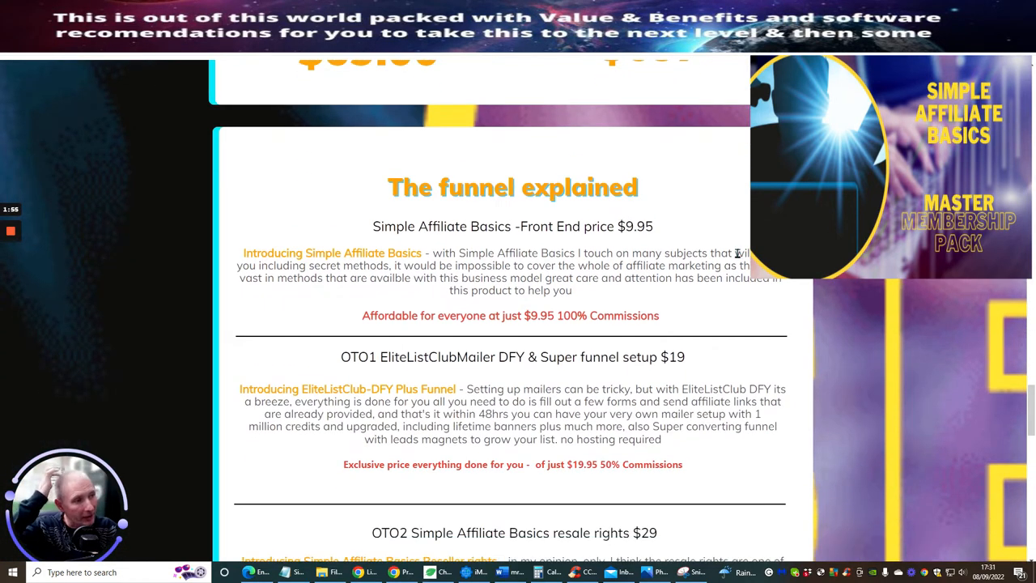
mouse_move(739, 229)
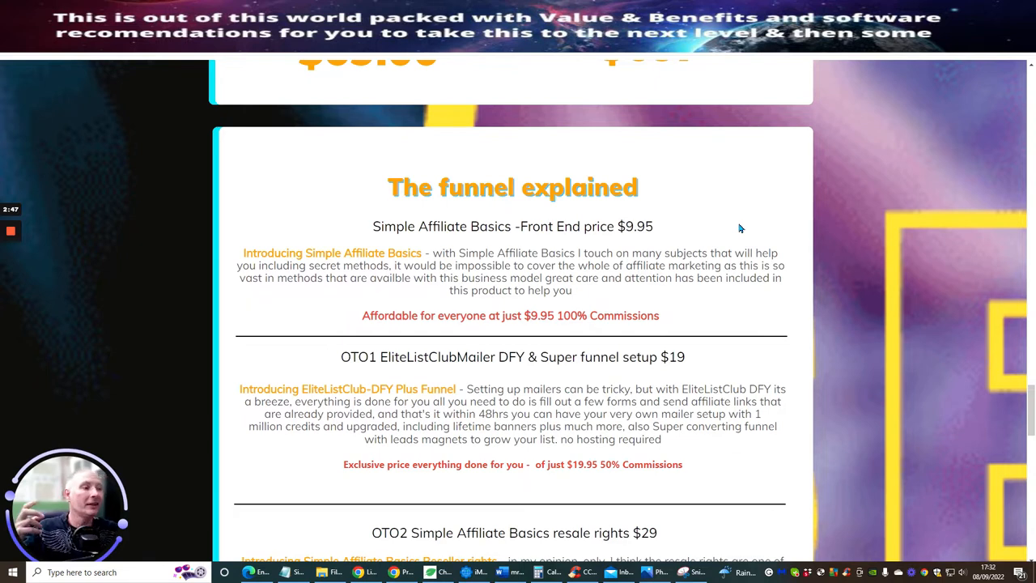
mouse_move(716, 300)
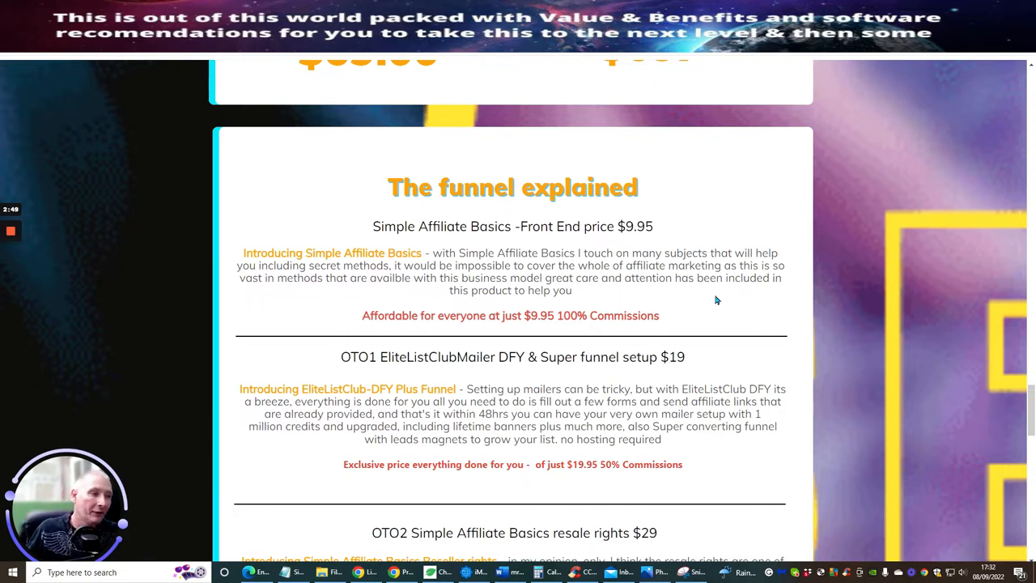
mouse_move(726, 218)
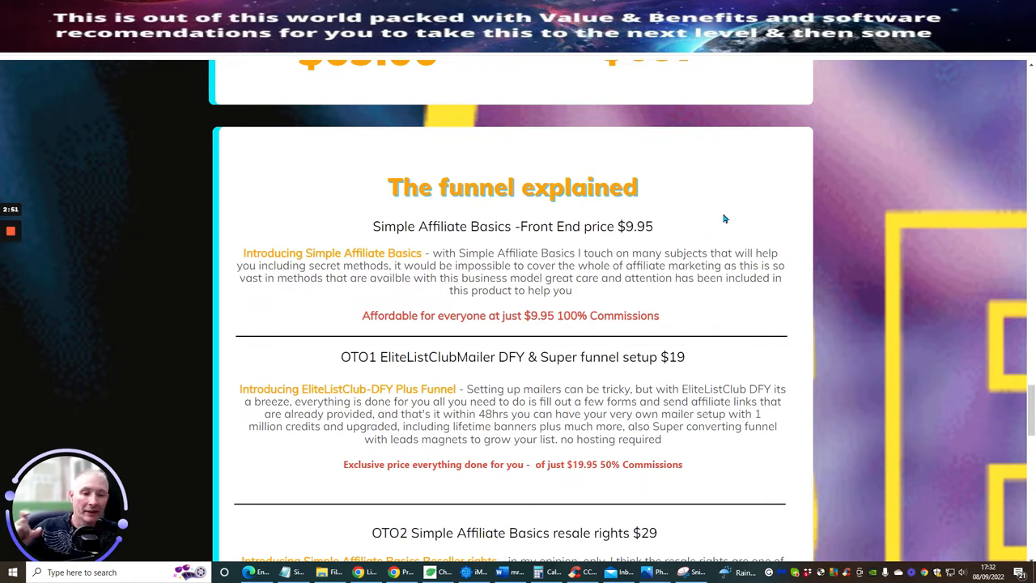
scroll("down", 3)
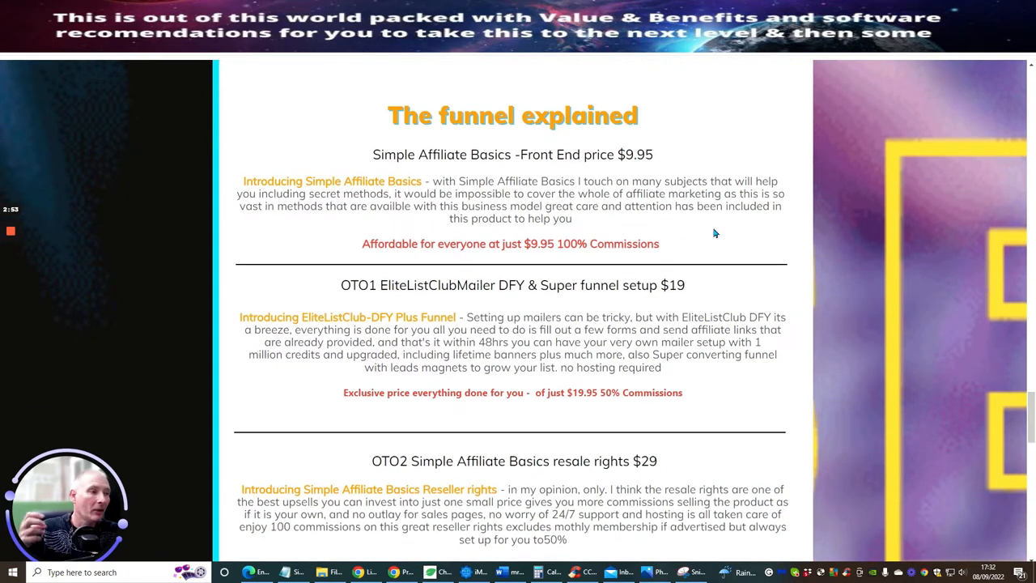
mouse_move(724, 249)
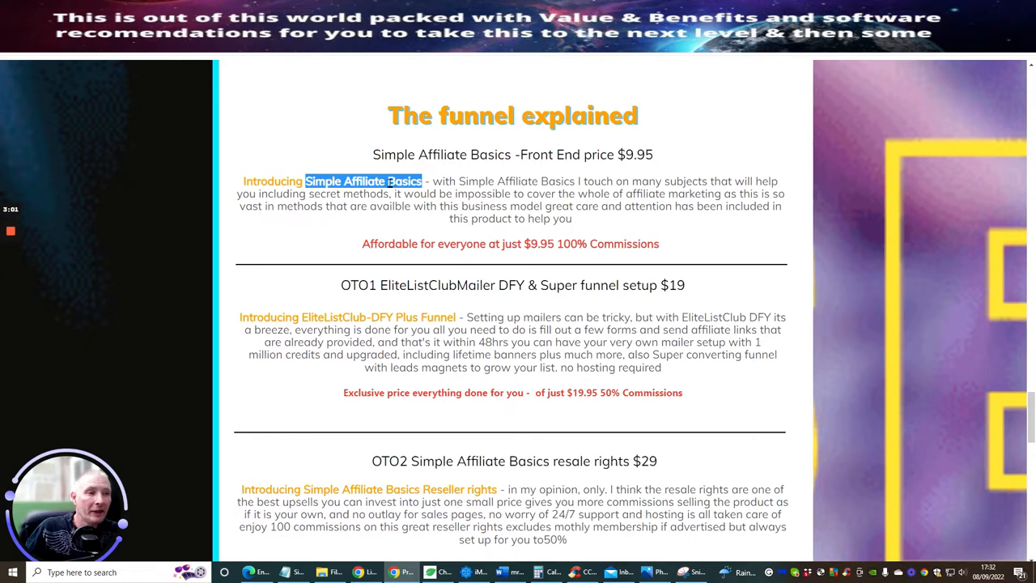
mouse_move(712, 248)
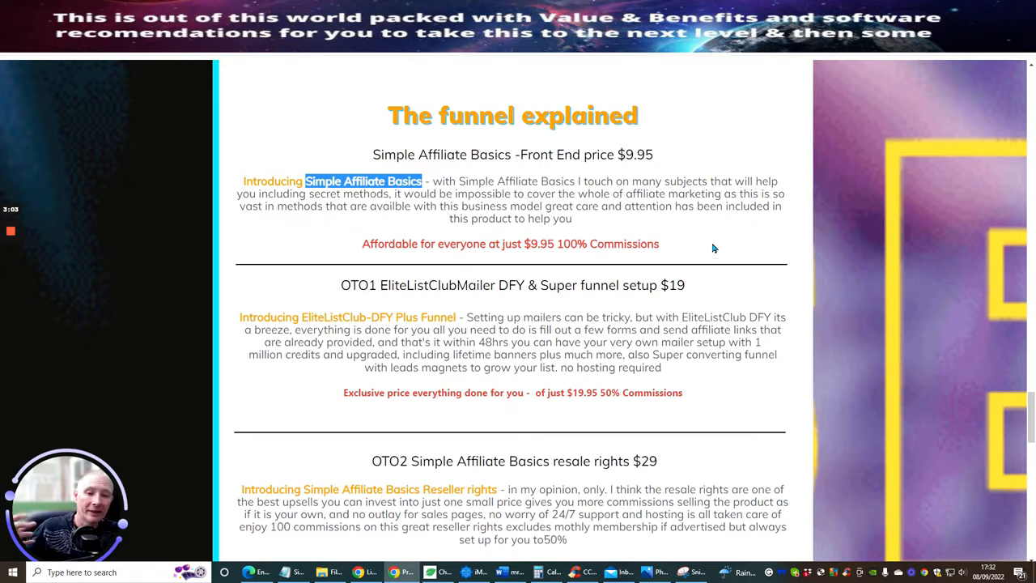
mouse_move(693, 233)
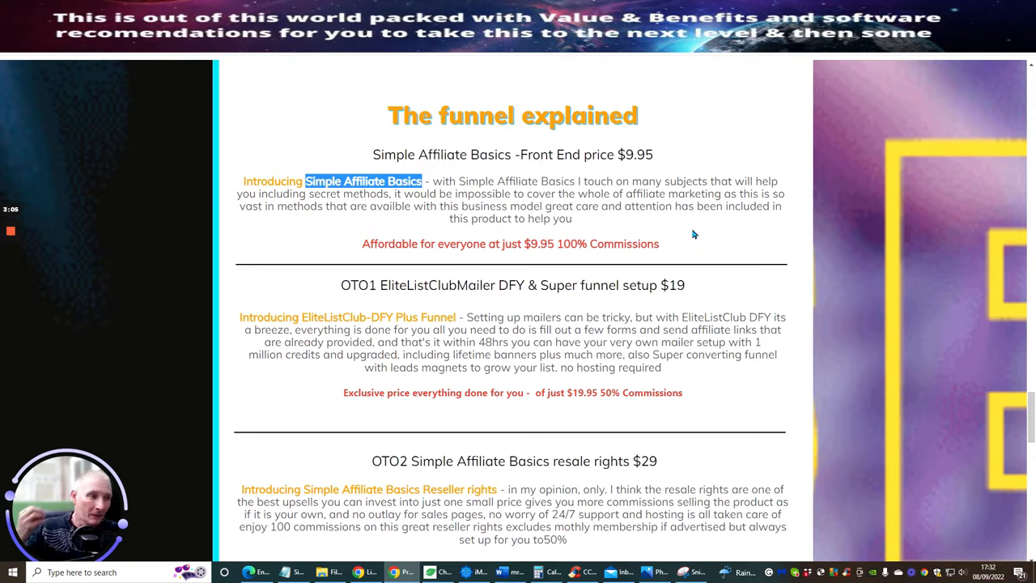
mouse_move(722, 246)
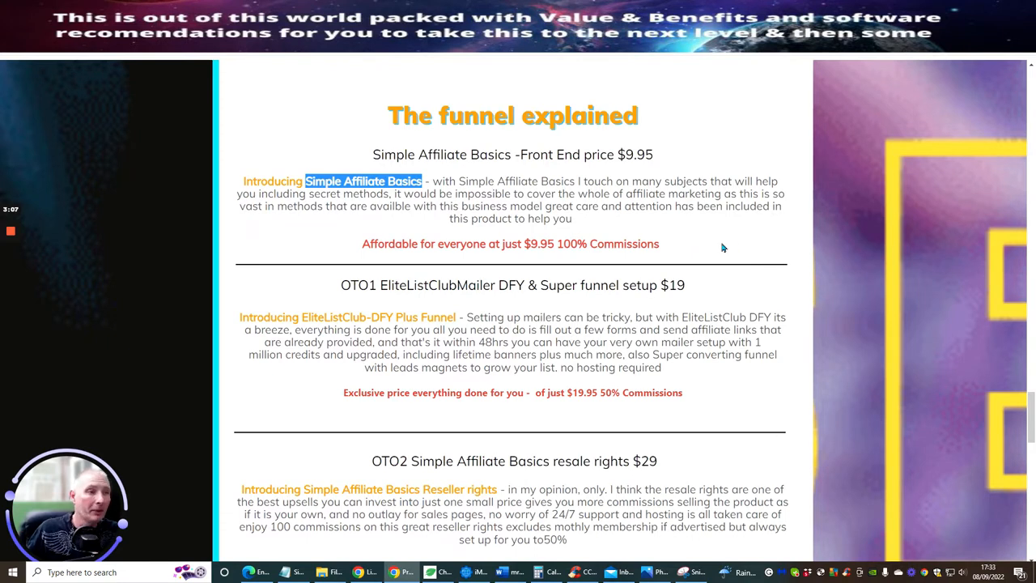
mouse_move(476, 304)
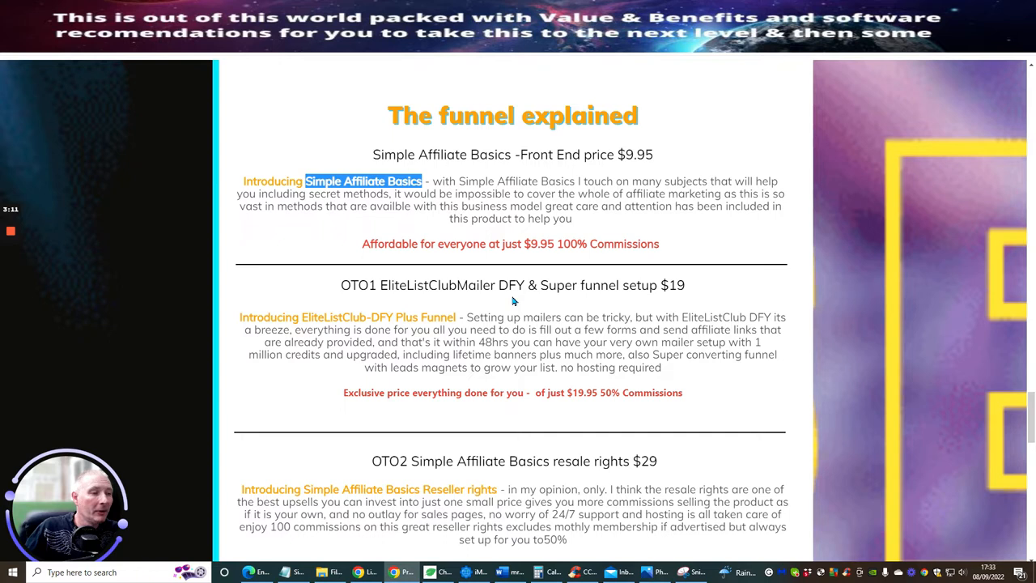
mouse_move(509, 304)
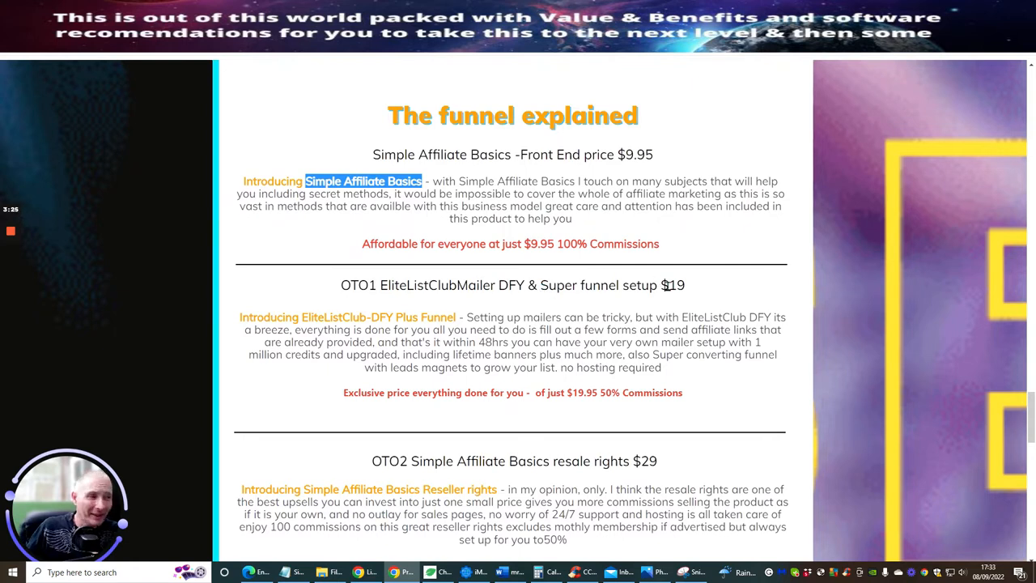
mouse_move(695, 241)
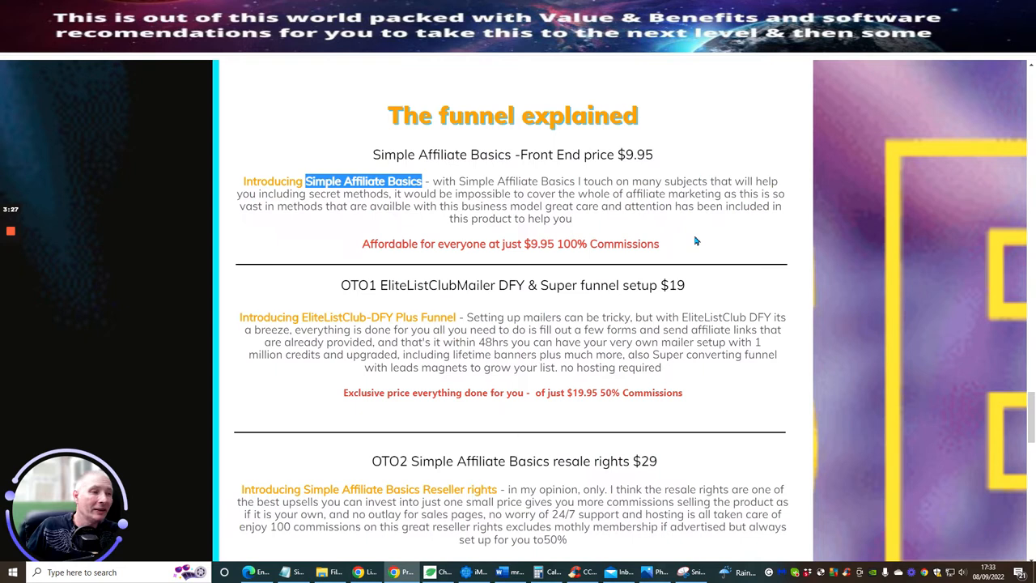
Step: Scroll so the OTO2 resale rights $29 offer heads the view, revealing OTO3 $49 and OTO4 $69
scroll("down", 3)
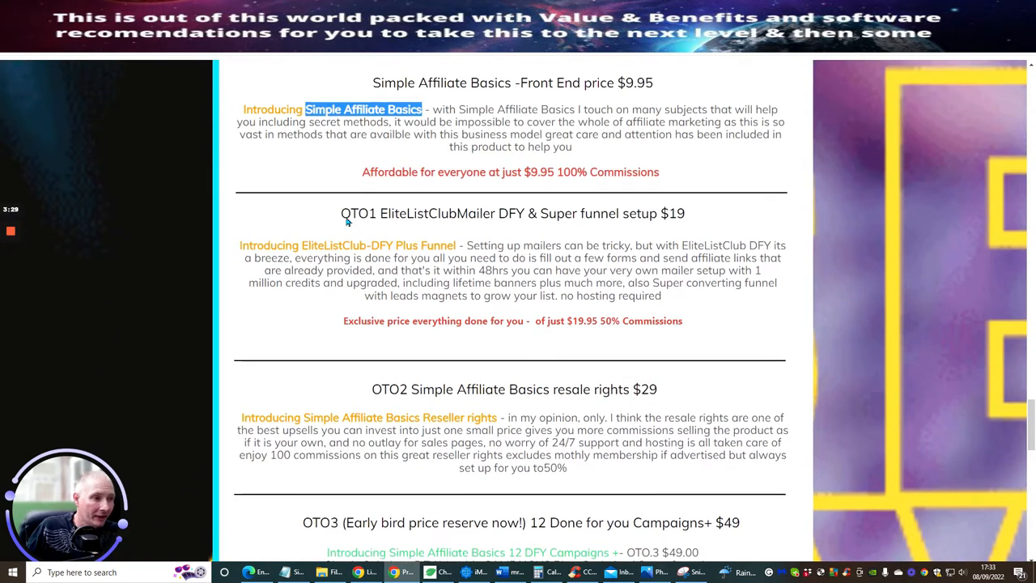
scroll("down", 3)
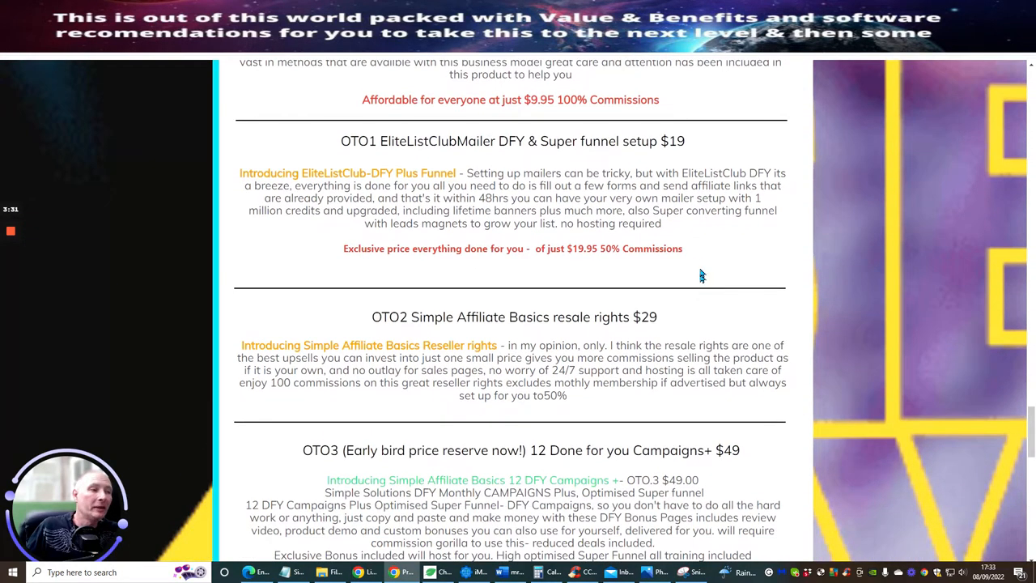
mouse_move(712, 259)
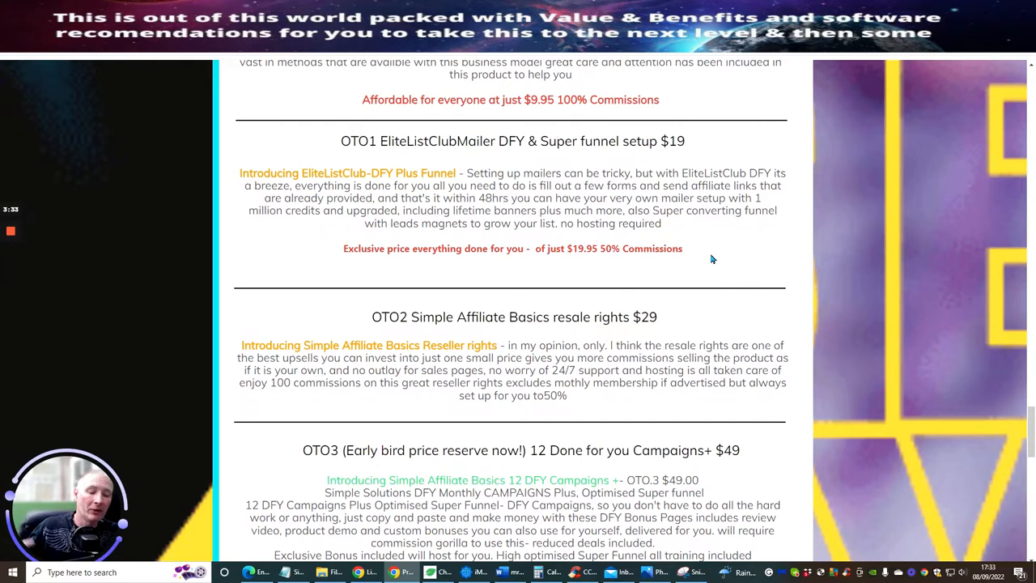
mouse_move(700, 278)
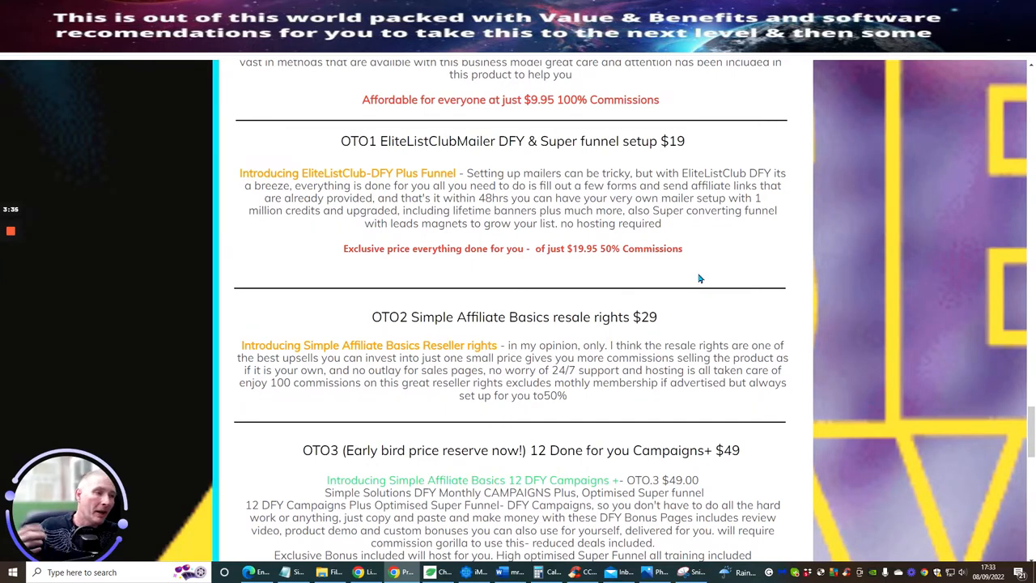
mouse_move(290, 249)
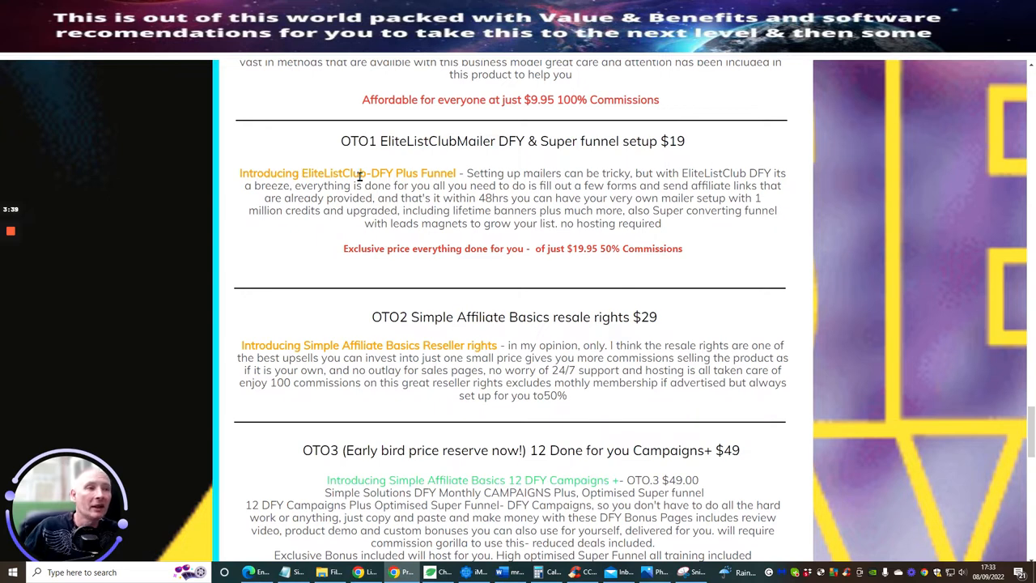
mouse_move(291, 249)
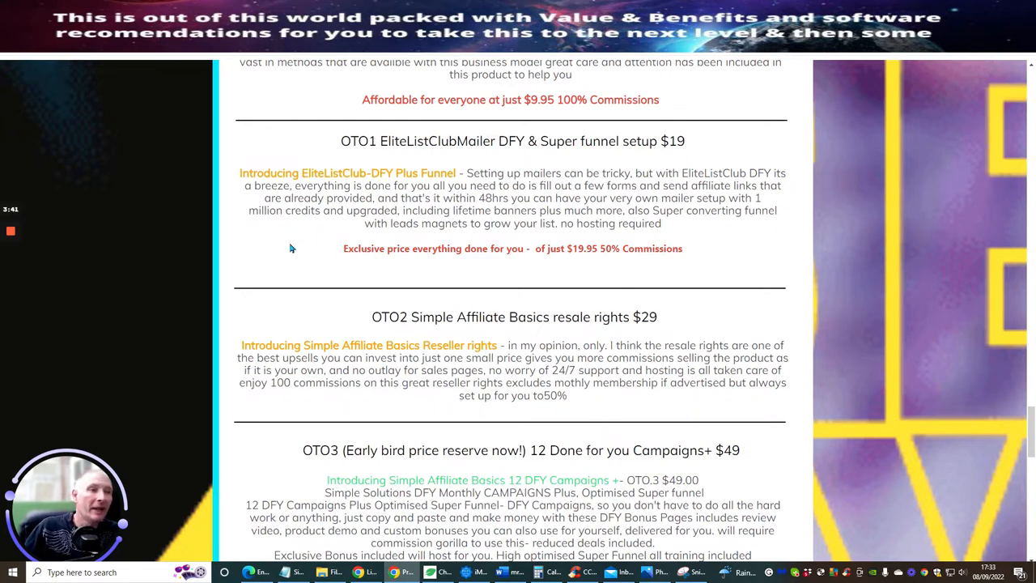
mouse_move(732, 229)
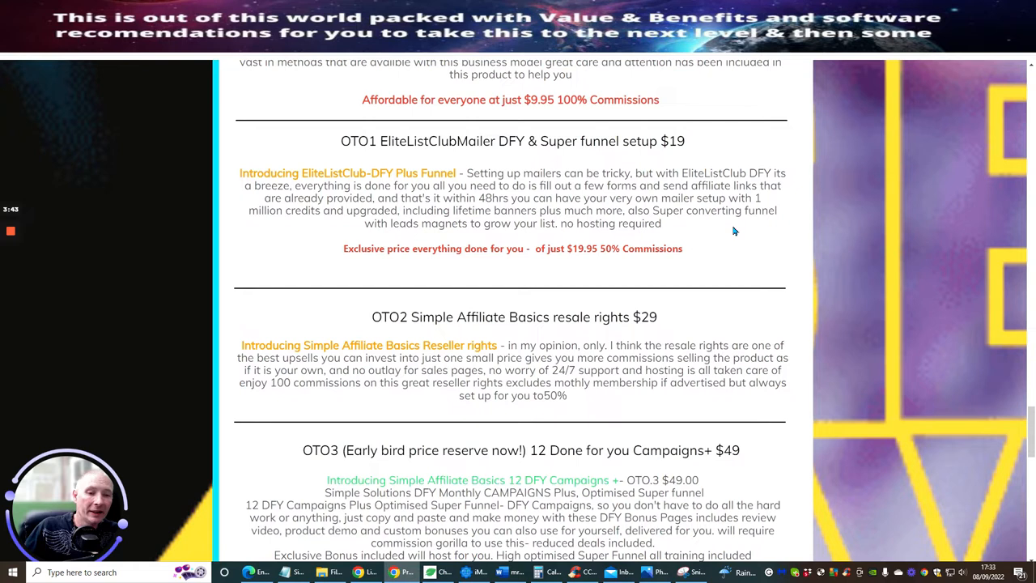
mouse_move(732, 250)
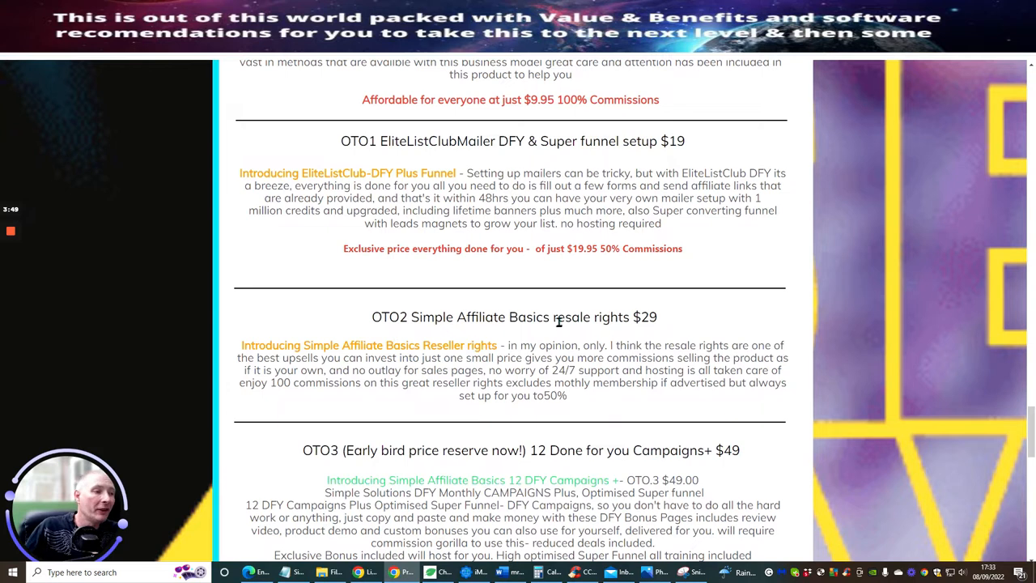
mouse_move(709, 295)
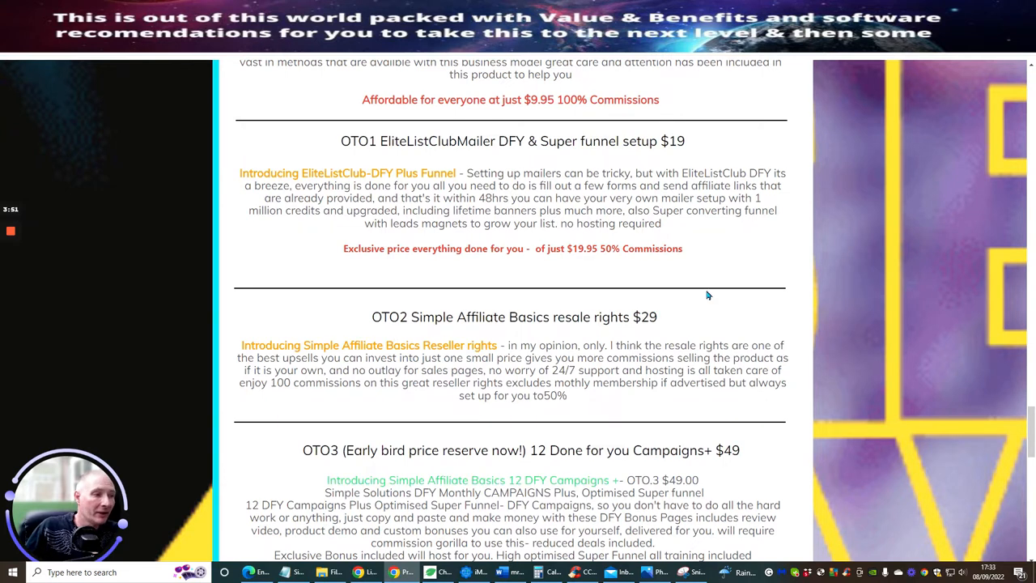
scroll("down", 3)
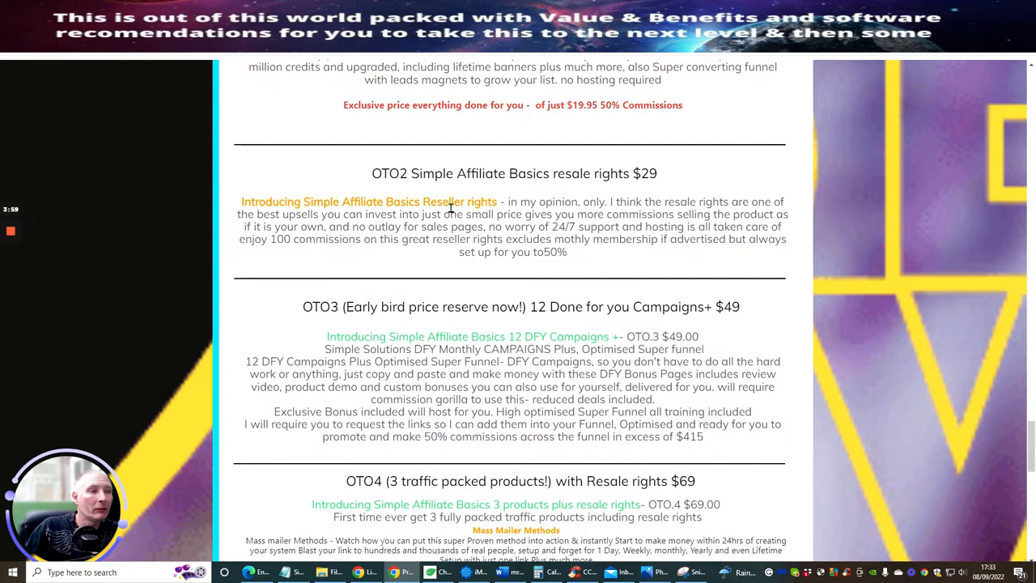
mouse_move(680, 204)
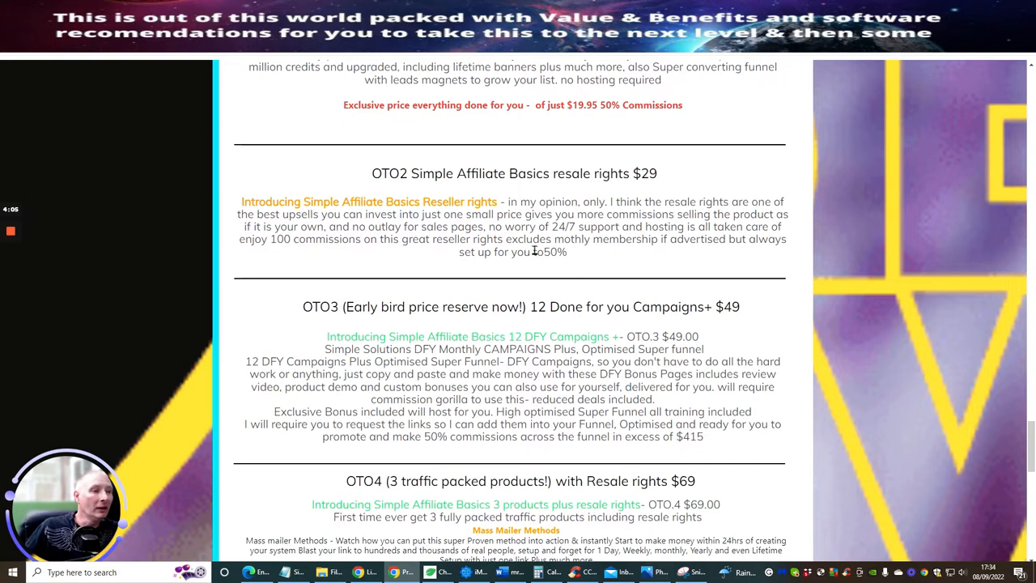
mouse_move(645, 290)
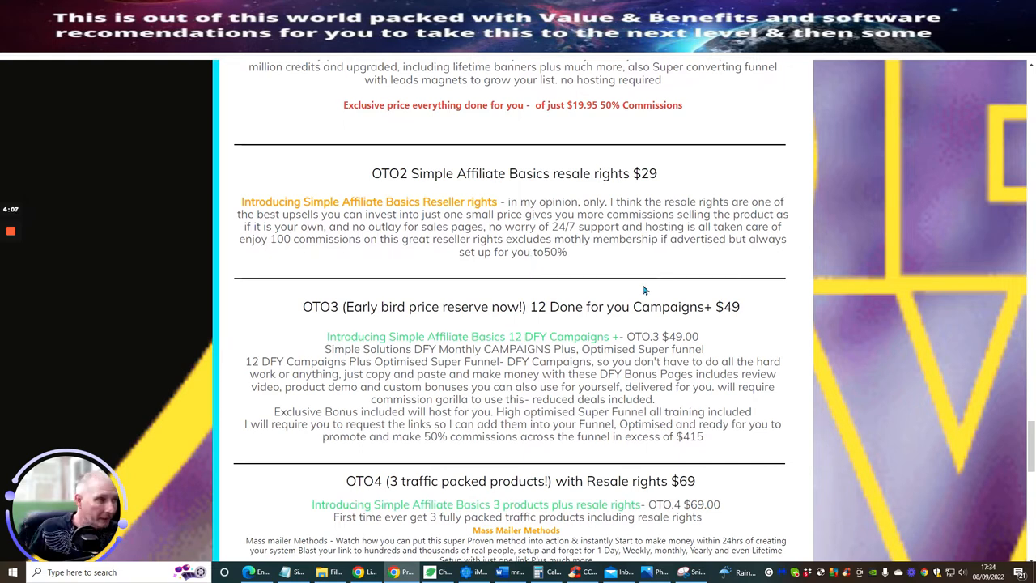
mouse_move(615, 264)
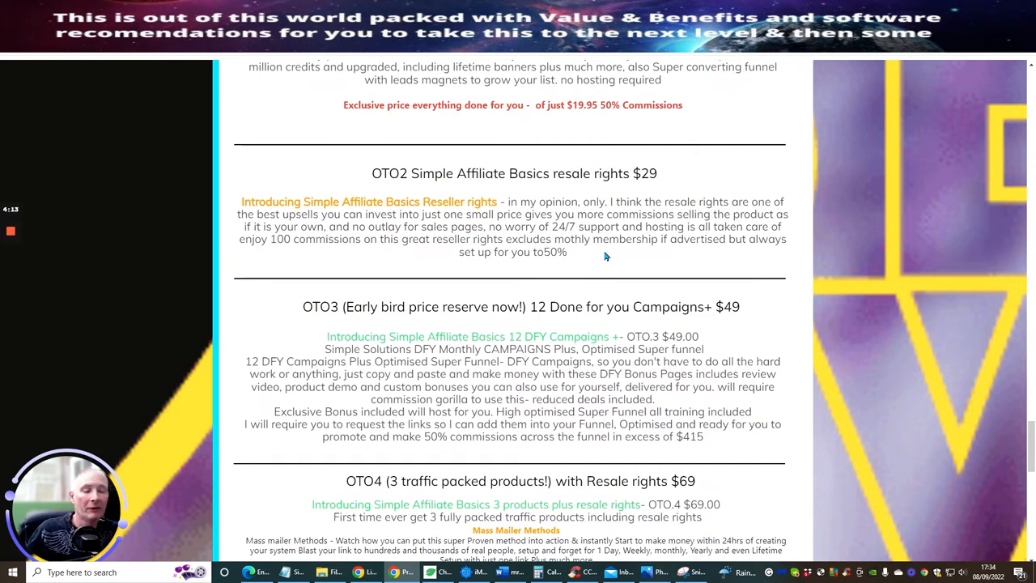
mouse_move(595, 256)
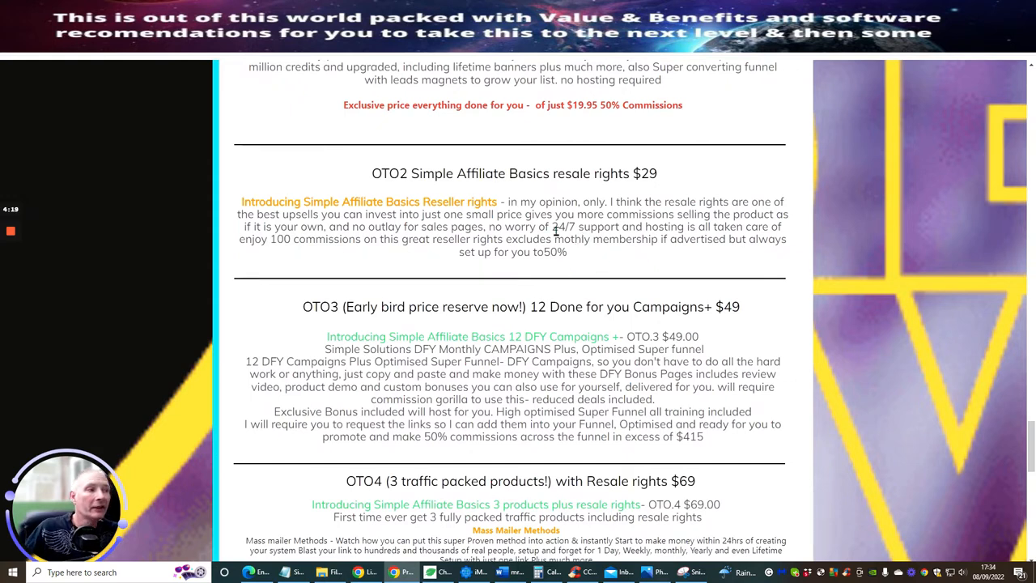
mouse_move(607, 275)
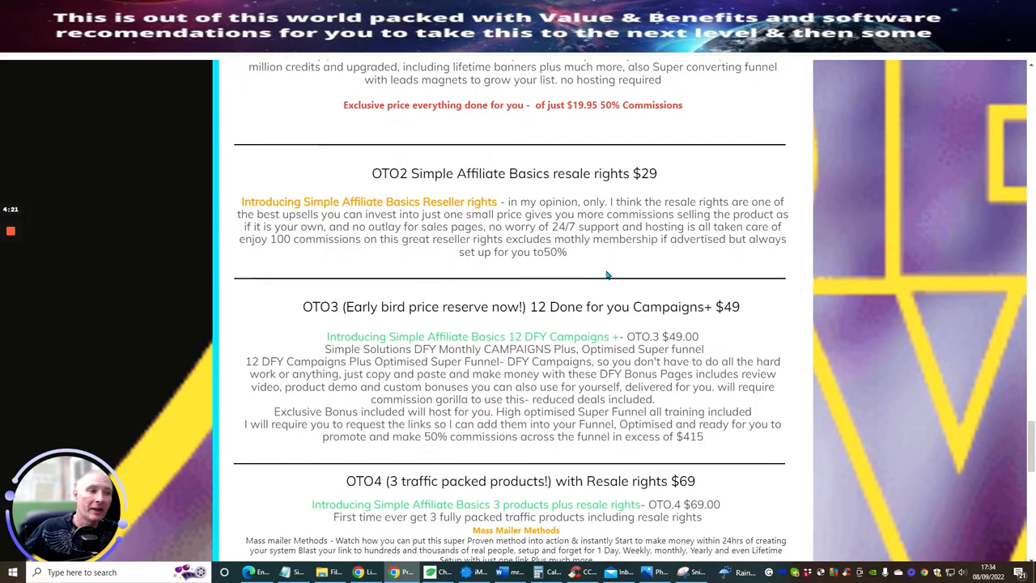
mouse_move(570, 257)
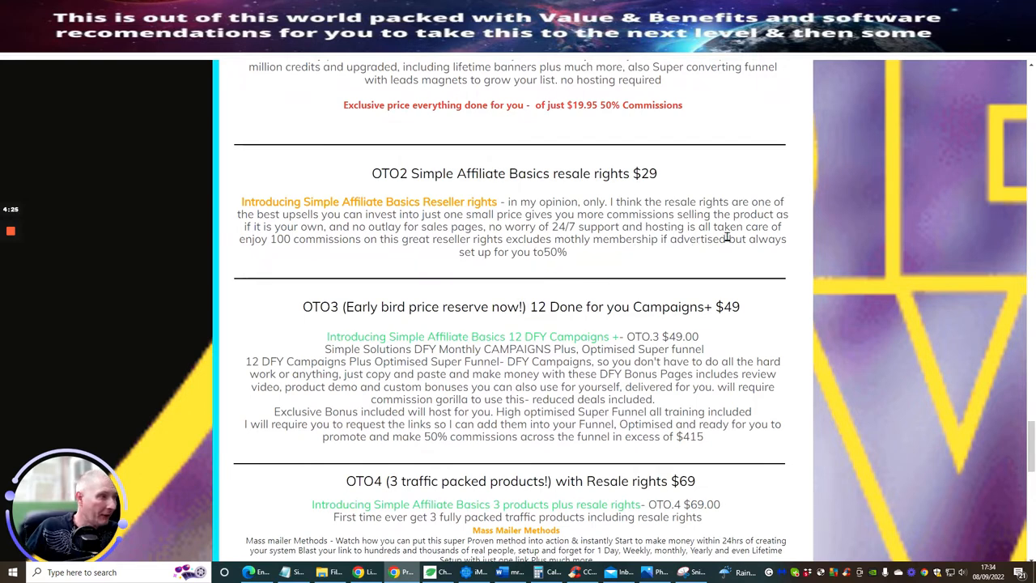
Step: Scroll to OTO3 $49 and OTO4 $69 with the OTO5 $697 membership pack heading below
scroll("down", 3)
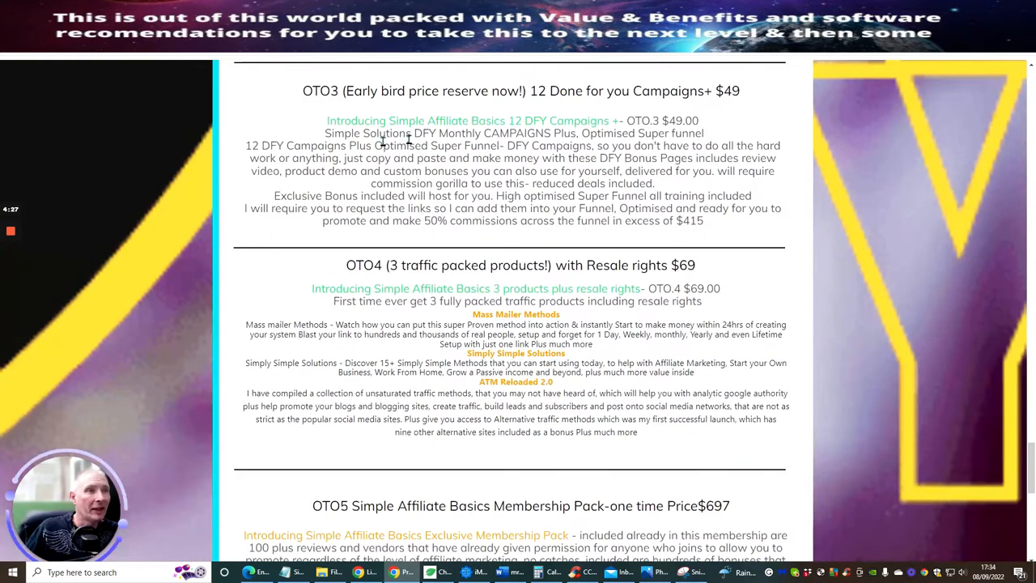
mouse_move(628, 207)
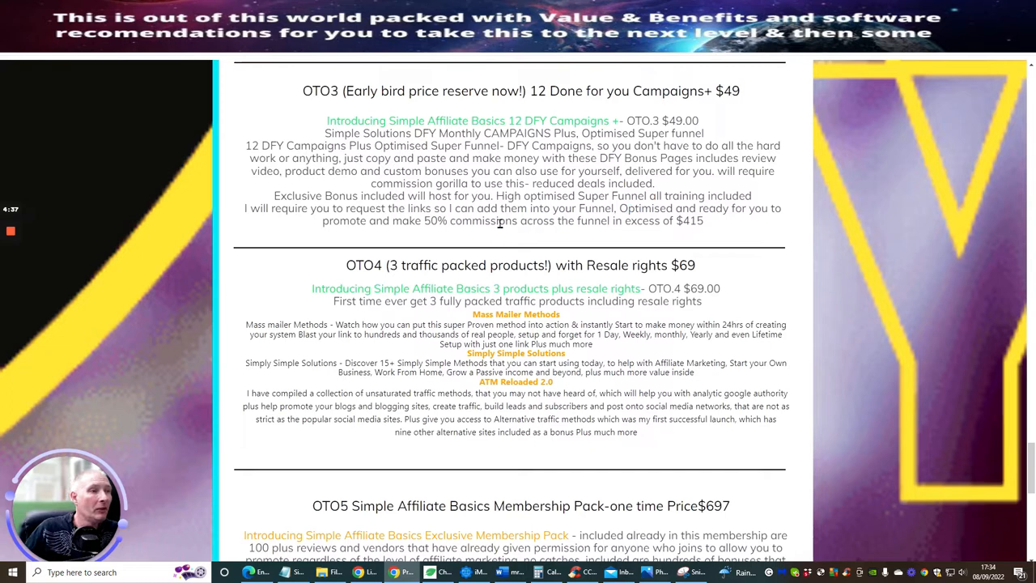
mouse_move(706, 190)
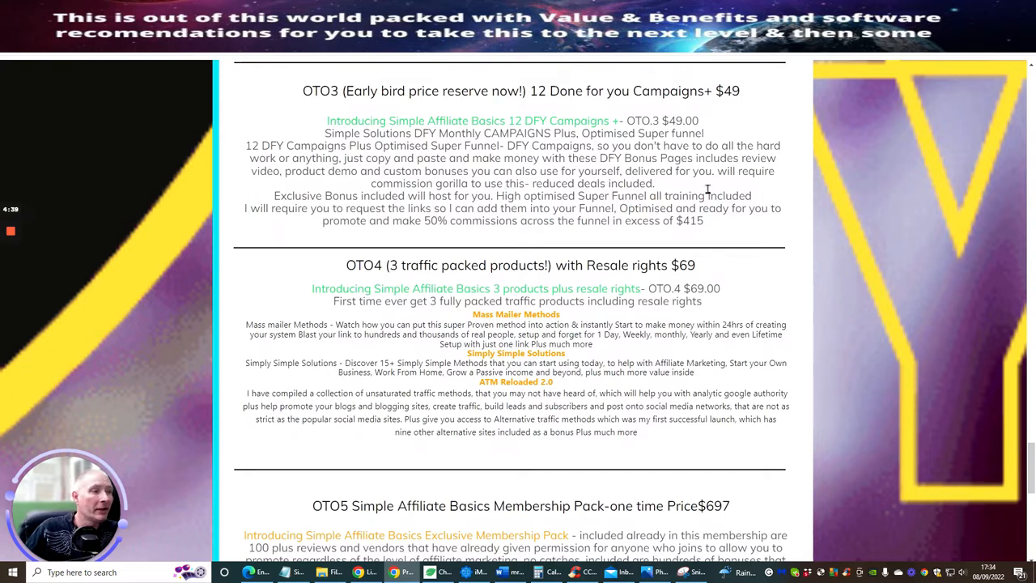
mouse_move(563, 167)
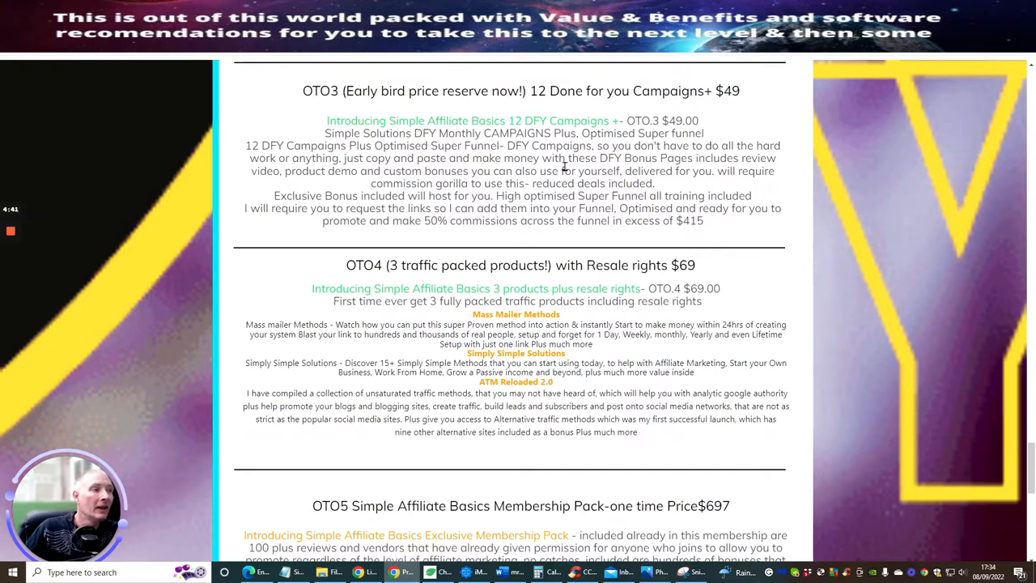
mouse_move(737, 233)
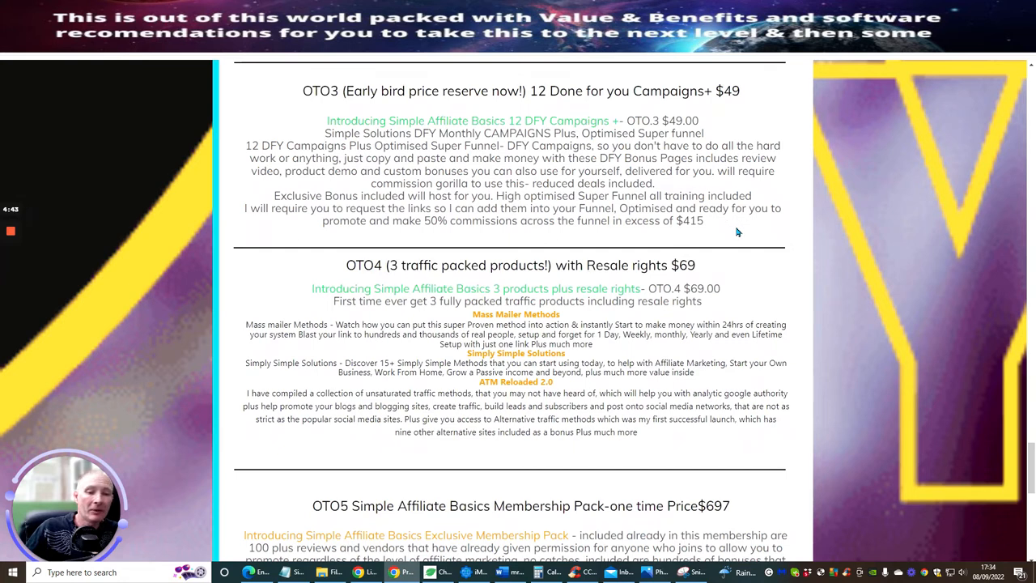
mouse_move(718, 259)
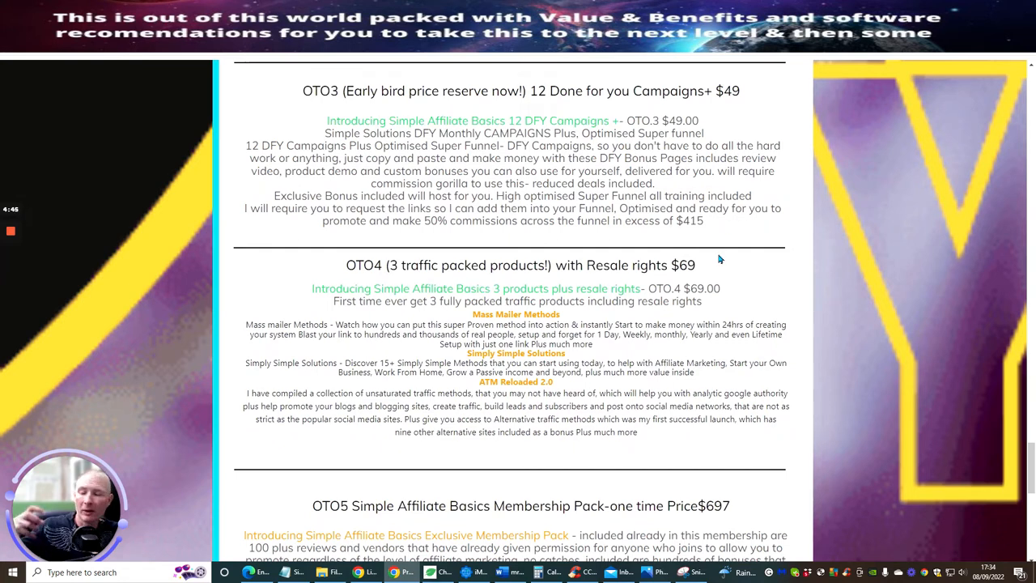
mouse_move(716, 233)
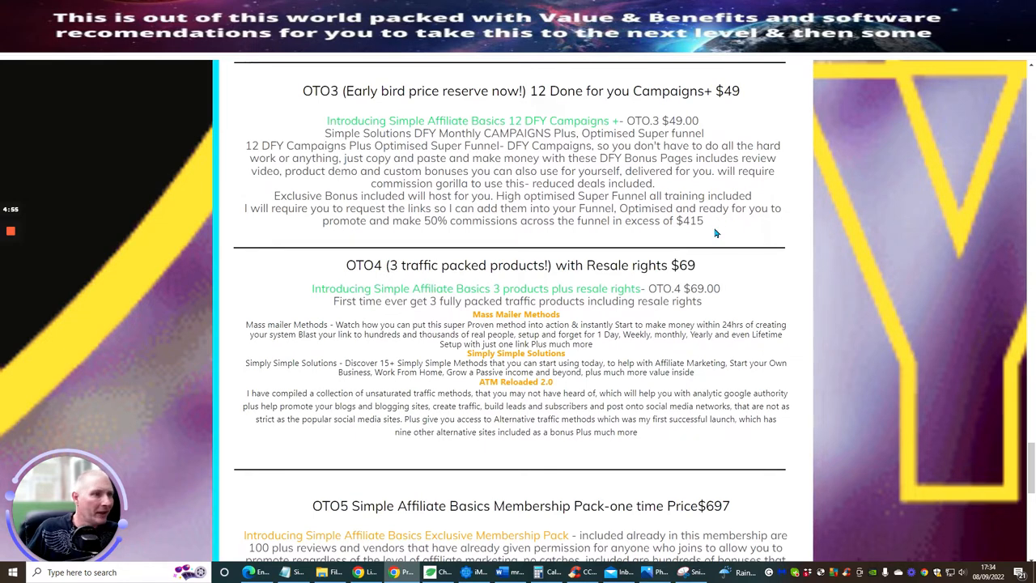
mouse_move(508, 178)
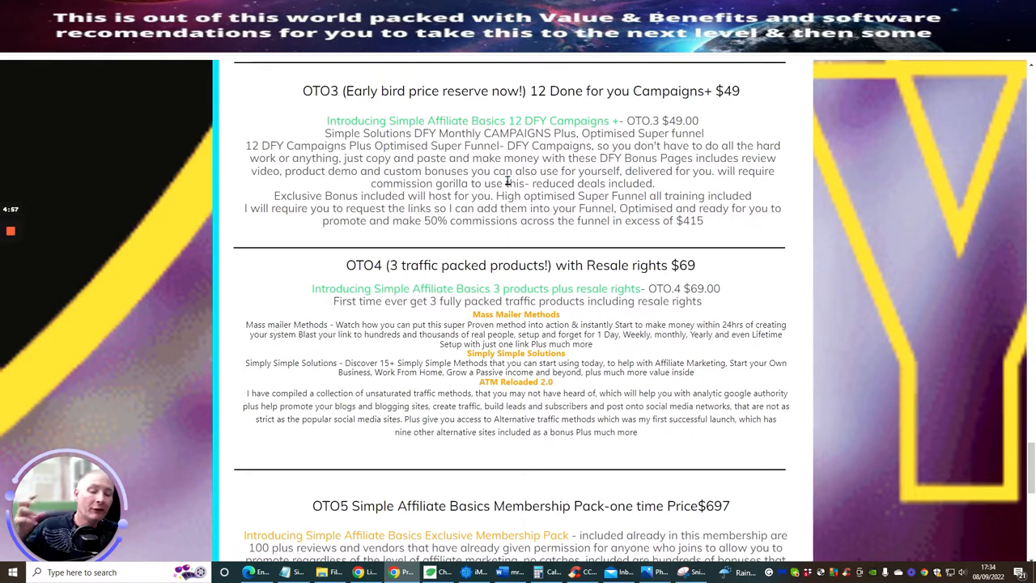
mouse_move(589, 237)
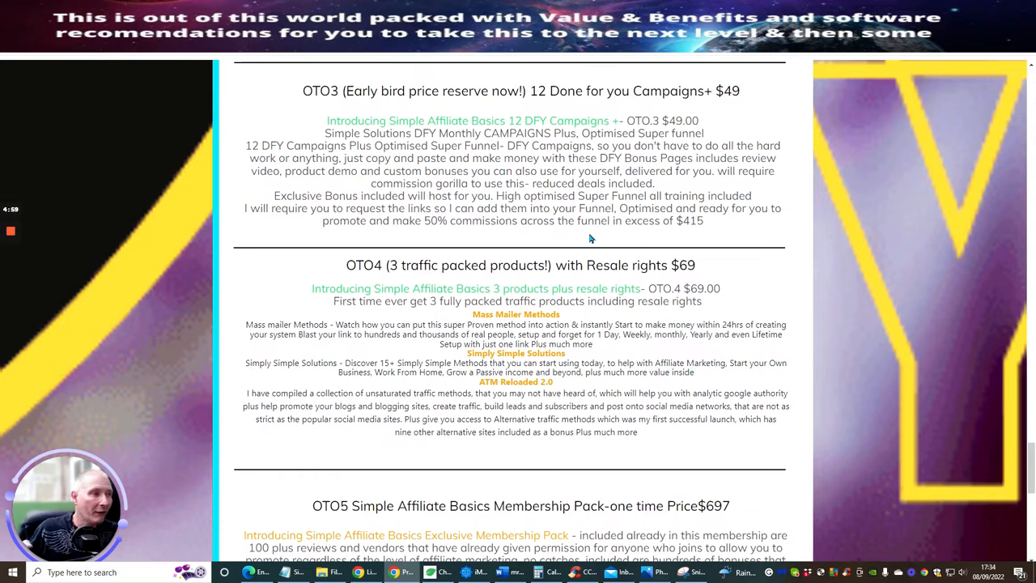
mouse_move(722, 233)
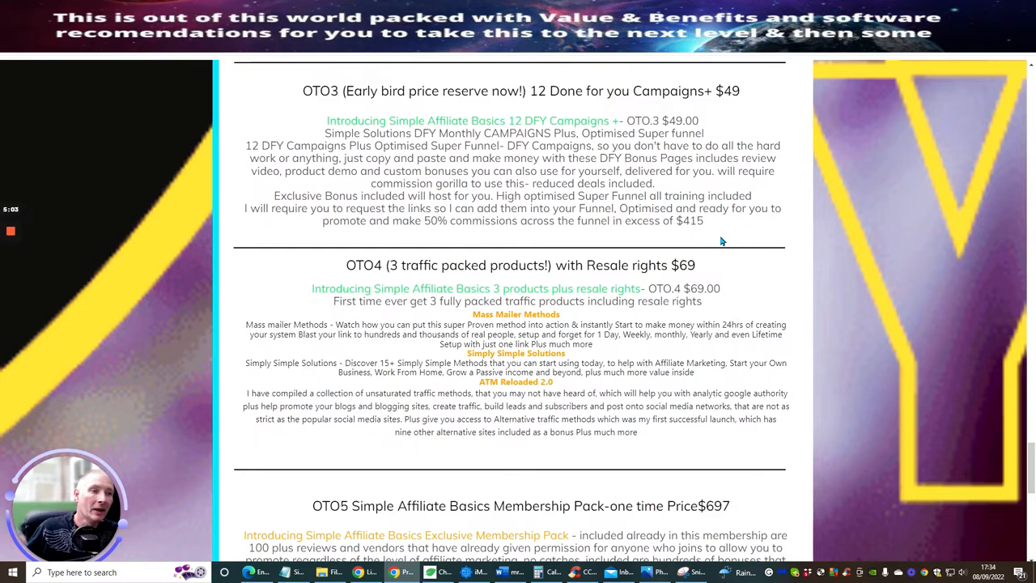
mouse_move(538, 171)
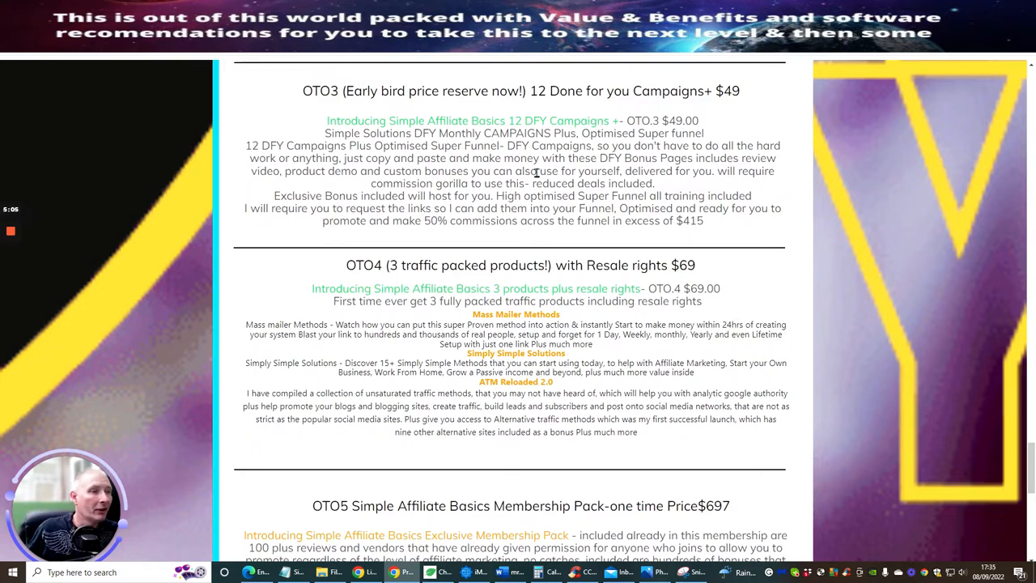
mouse_move(597, 214)
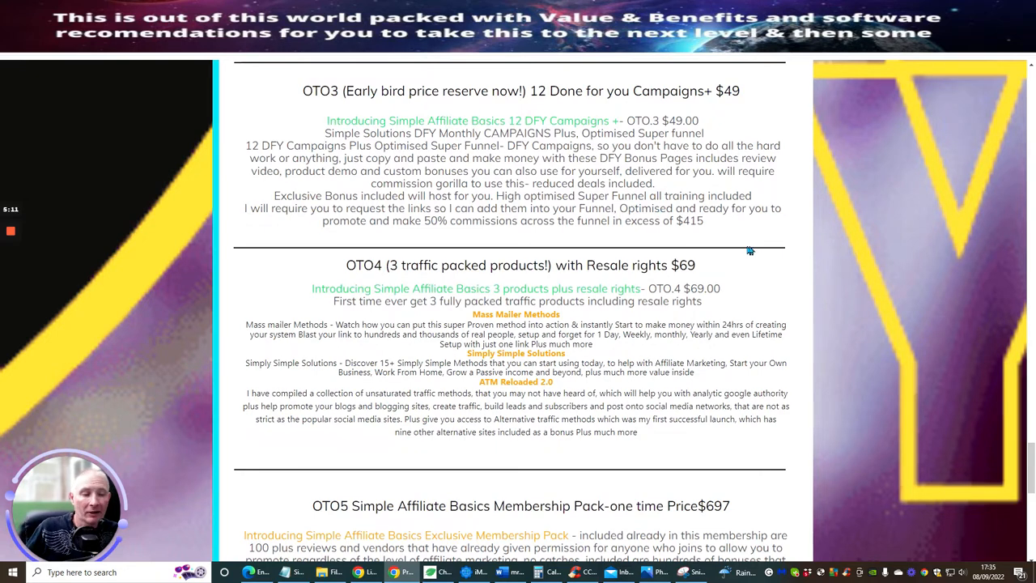
mouse_move(447, 192)
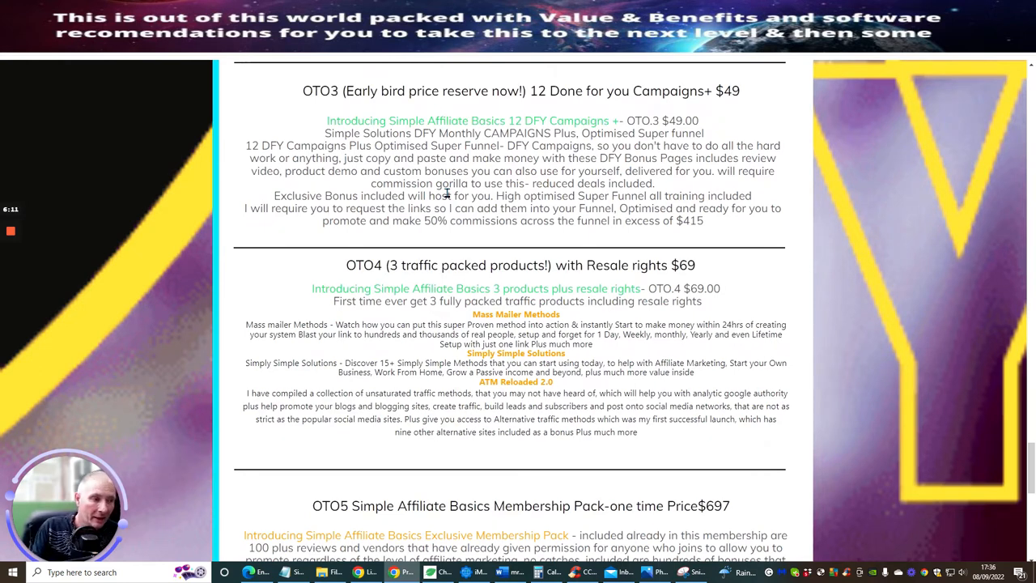
mouse_move(379, 291)
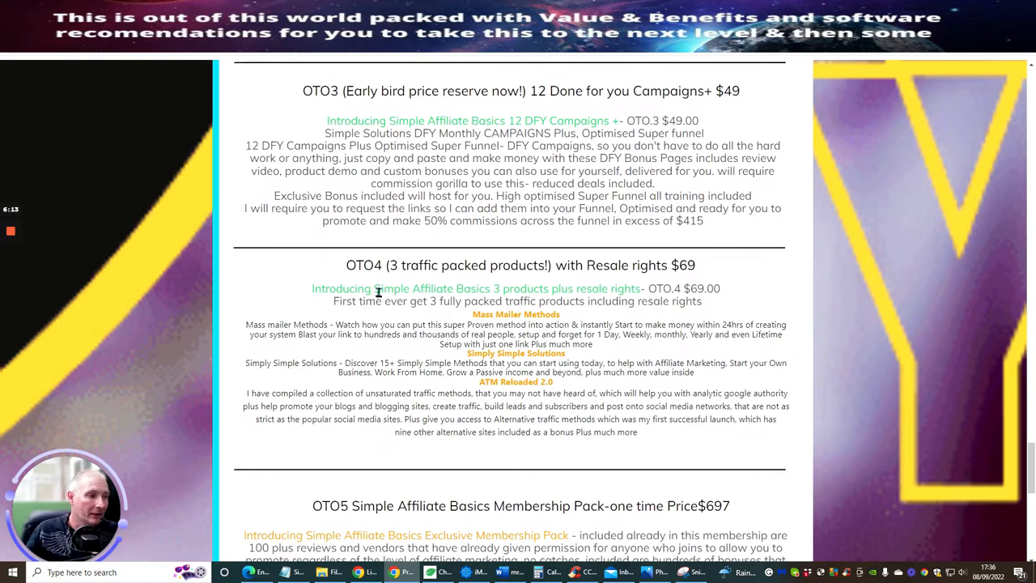
mouse_move(573, 457)
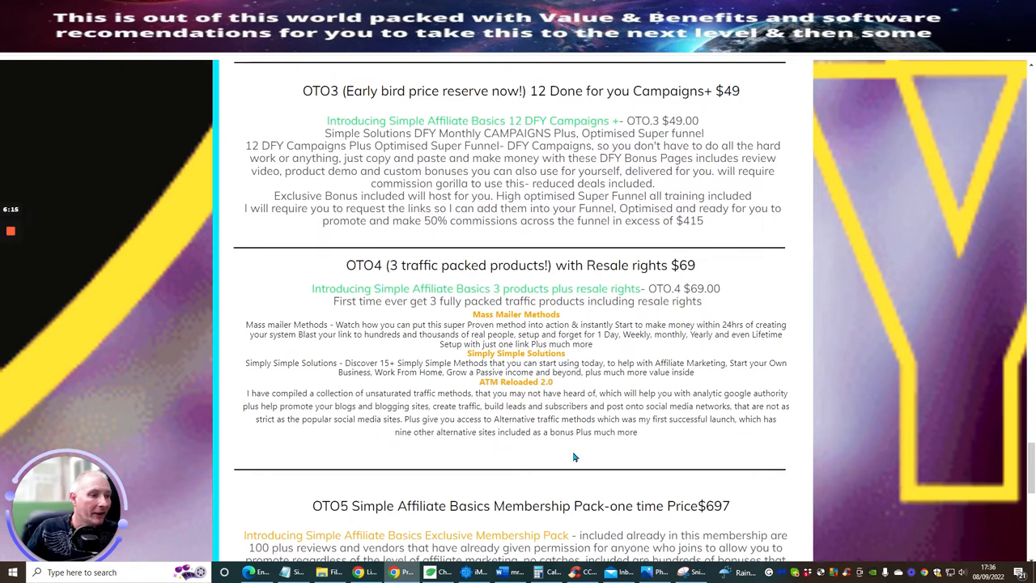
mouse_move(573, 408)
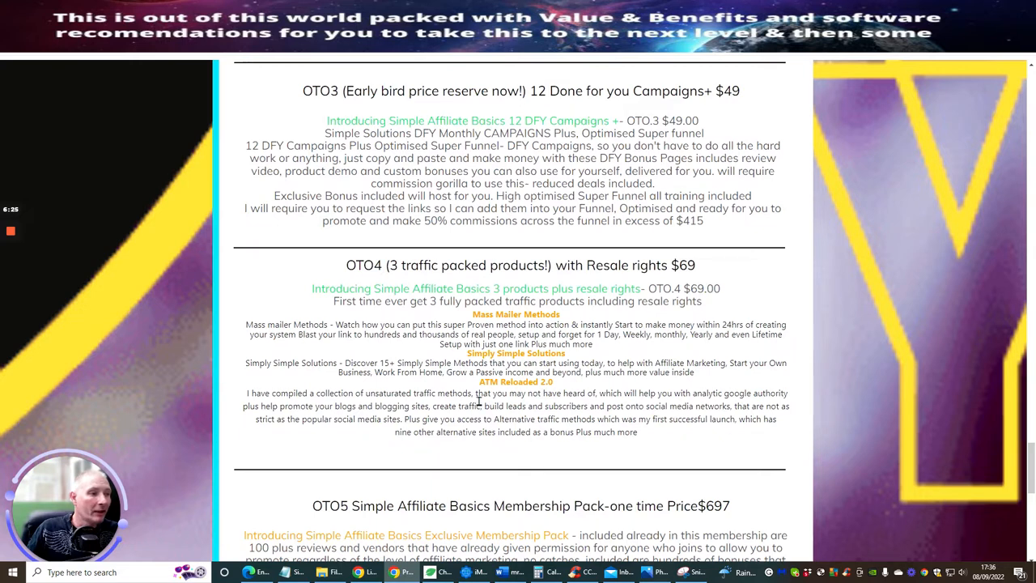
scroll("down", 3)
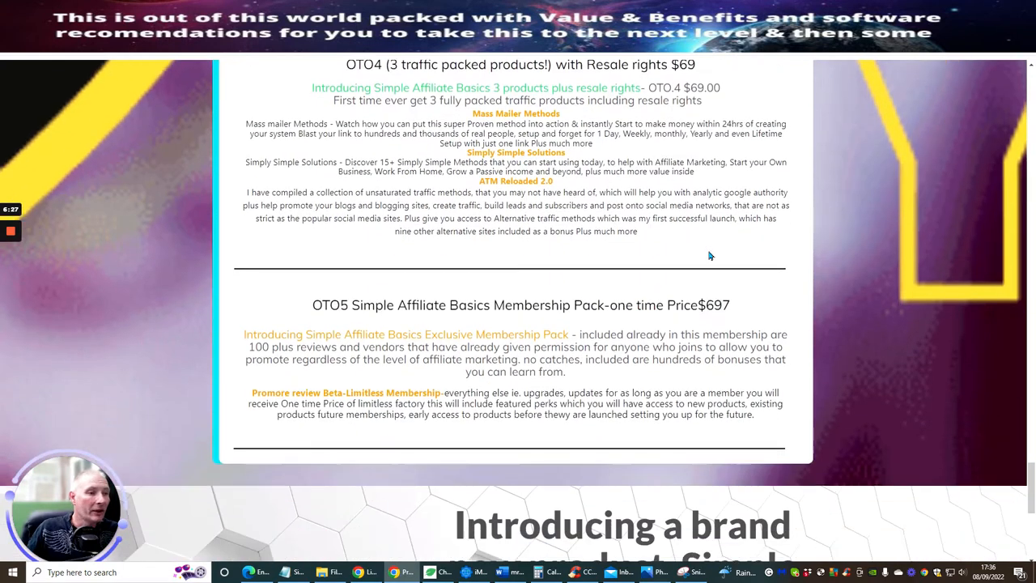
scroll("down", 3)
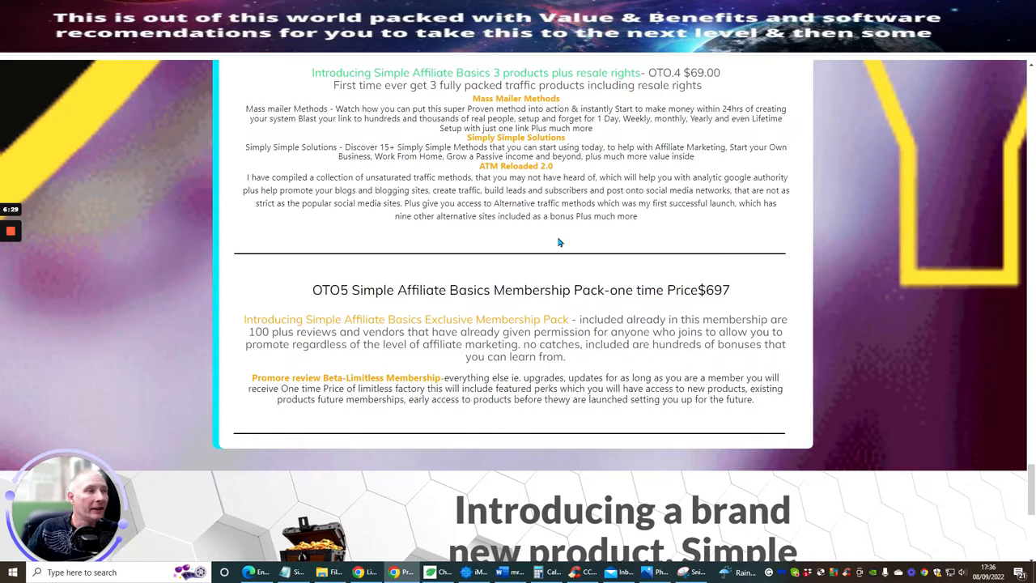
scroll("down", 3)
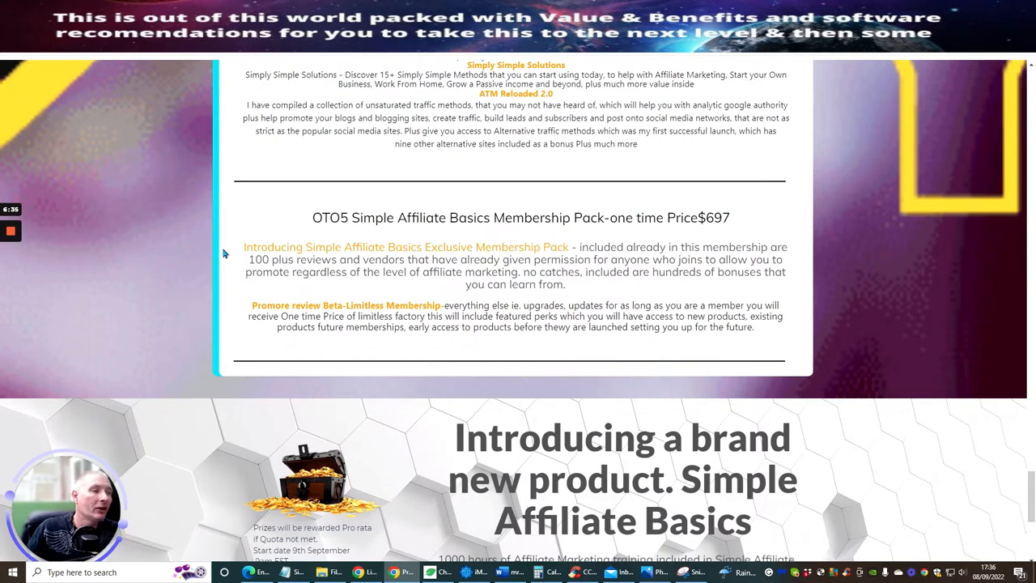
mouse_move(469, 320)
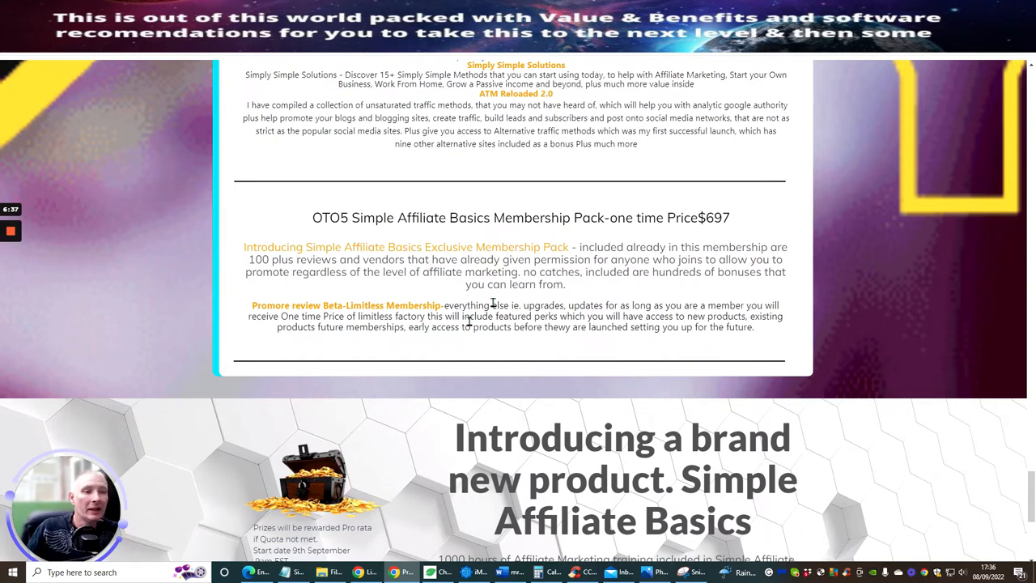
mouse_move(327, 289)
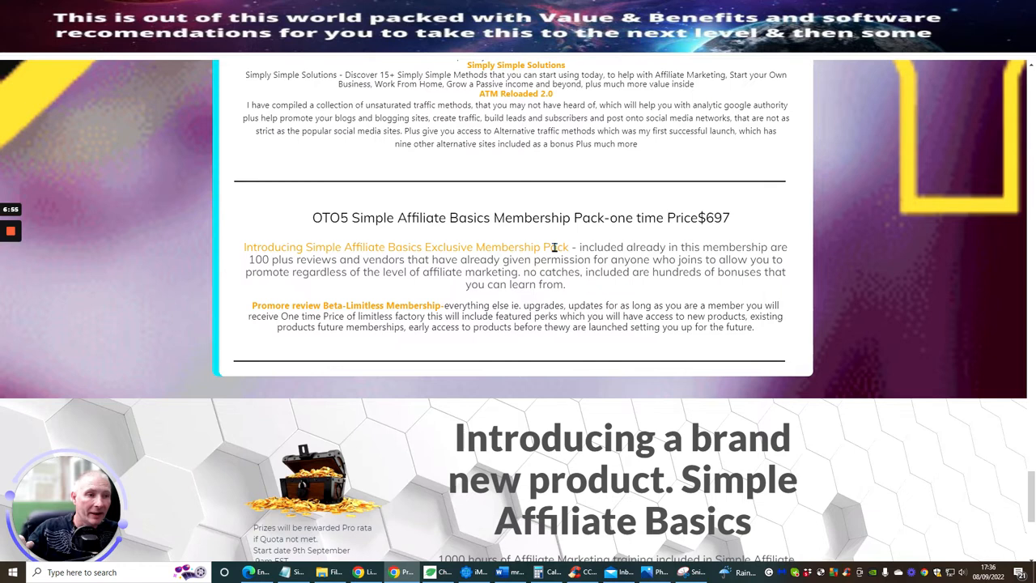
mouse_move(555, 253)
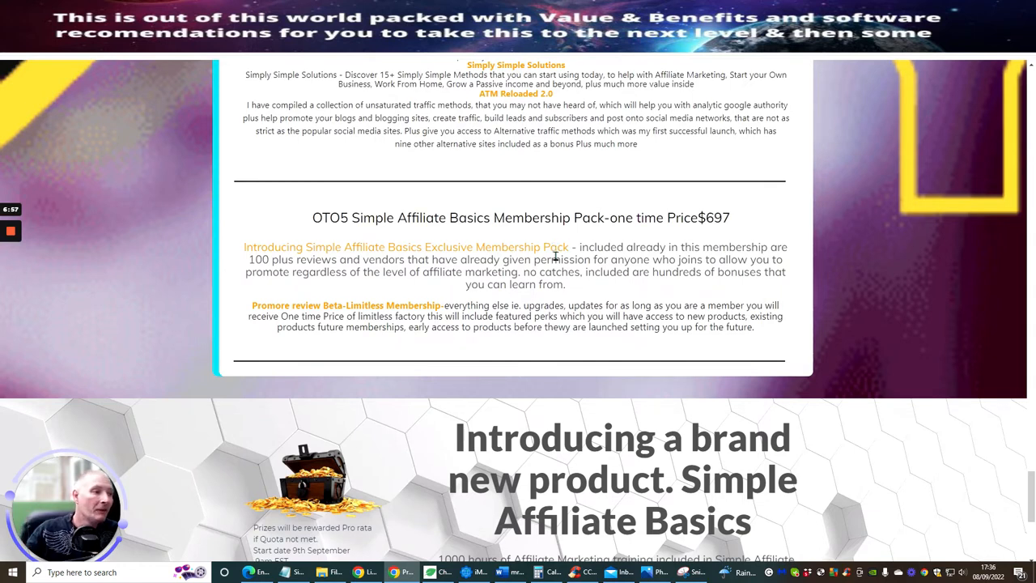
mouse_move(589, 305)
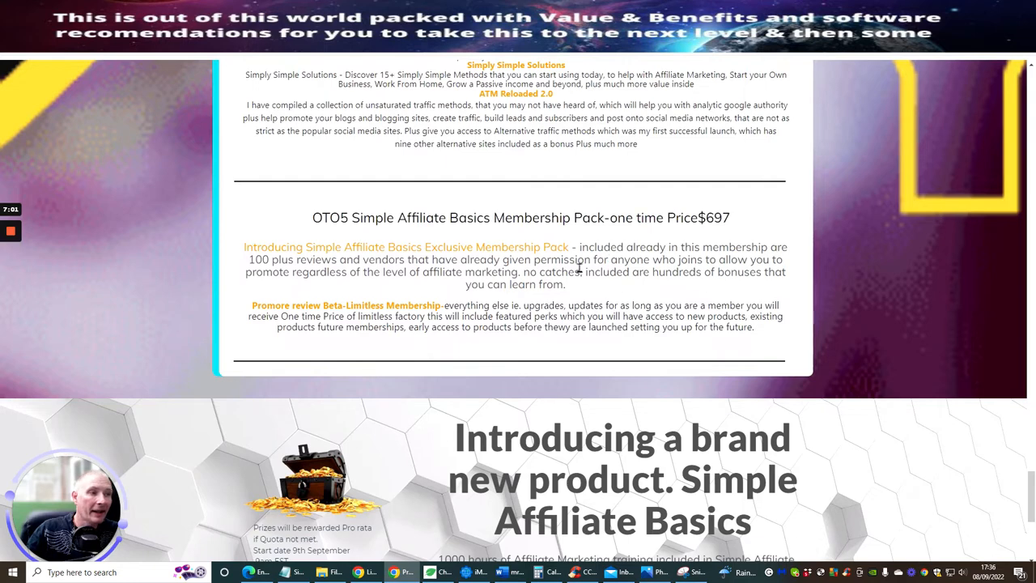
scroll("down", 3)
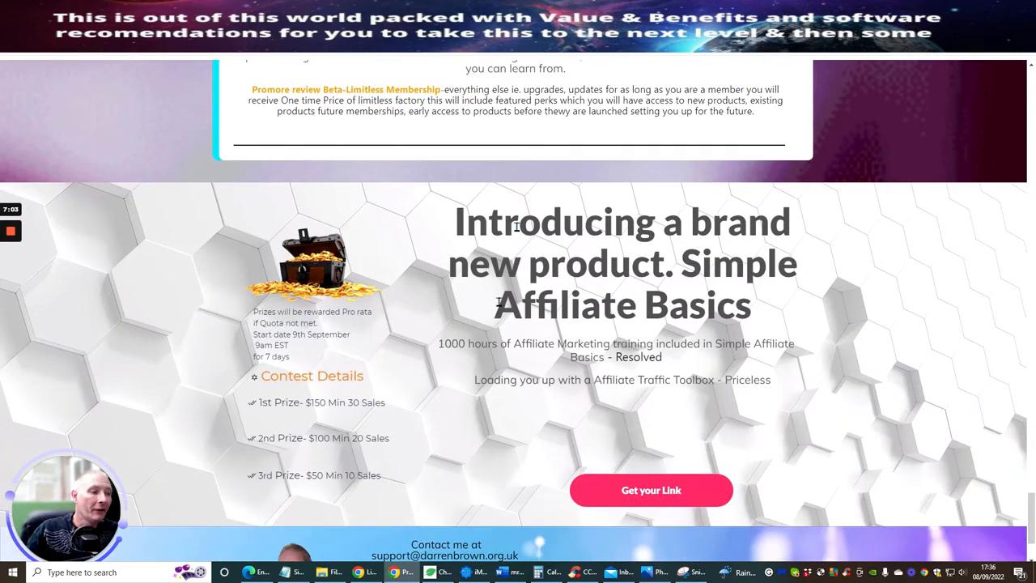
scroll("up", 3)
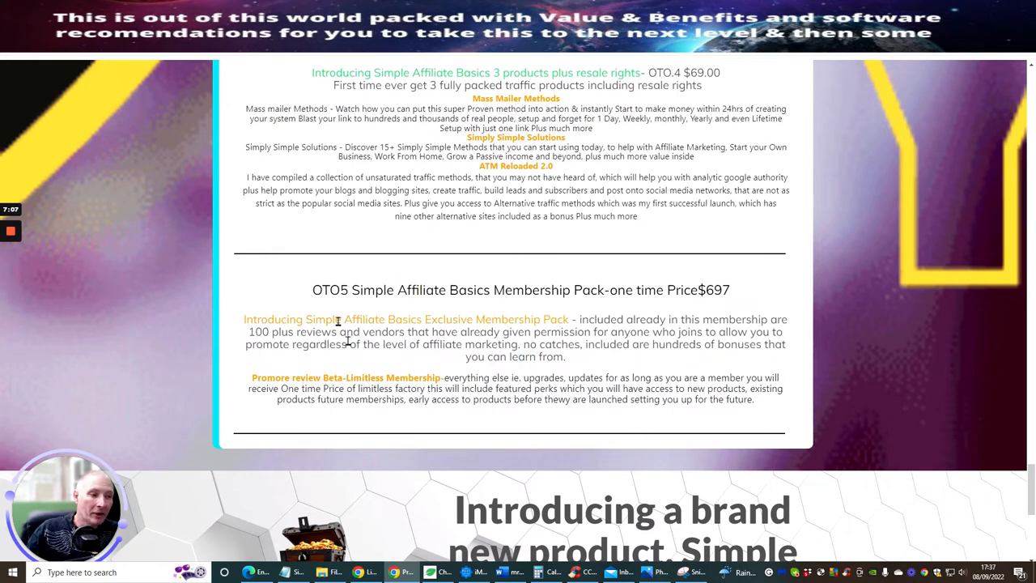
mouse_move(227, 348)
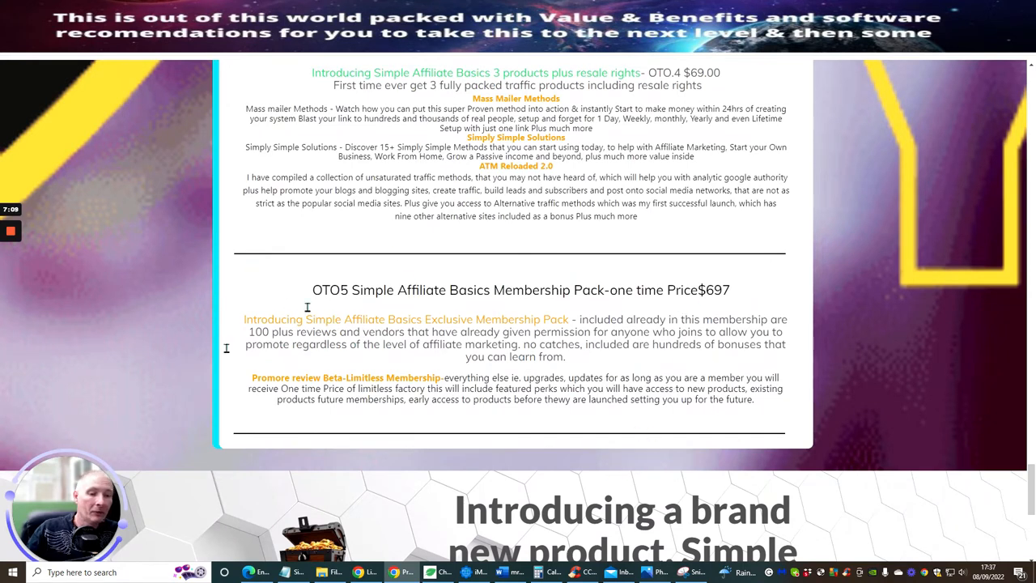
mouse_move(372, 357)
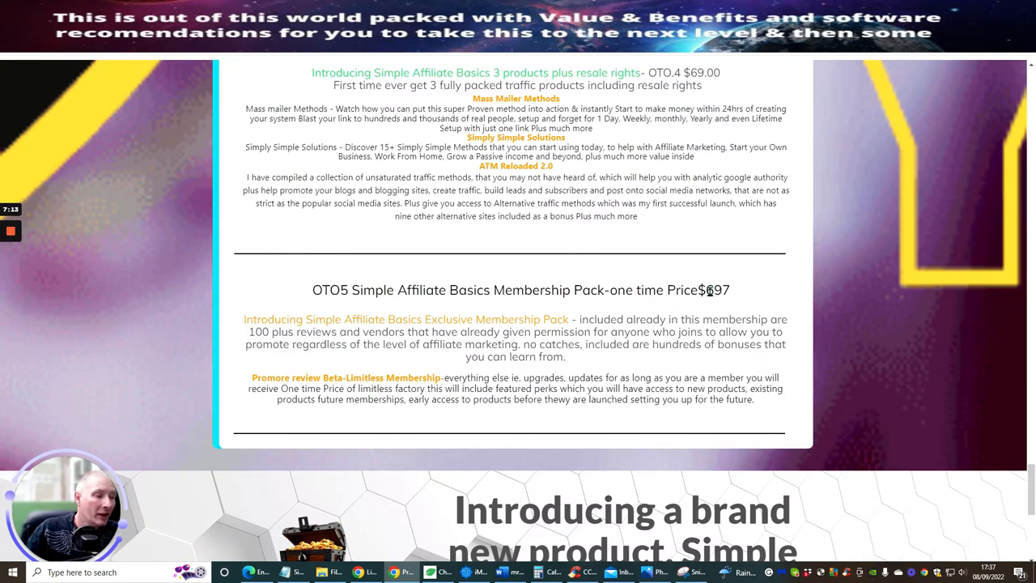
scroll("down", 3)
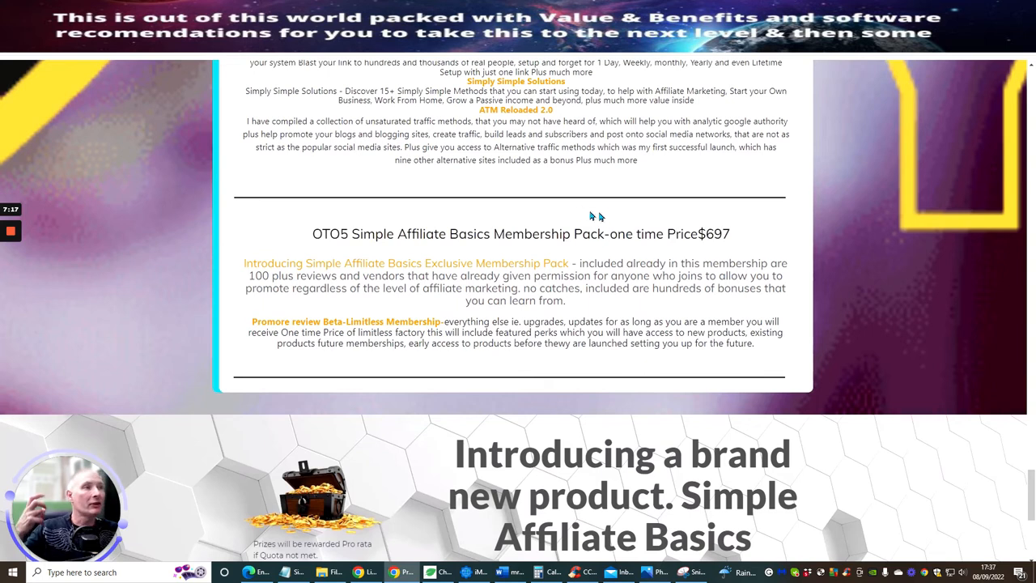
mouse_move(647, 191)
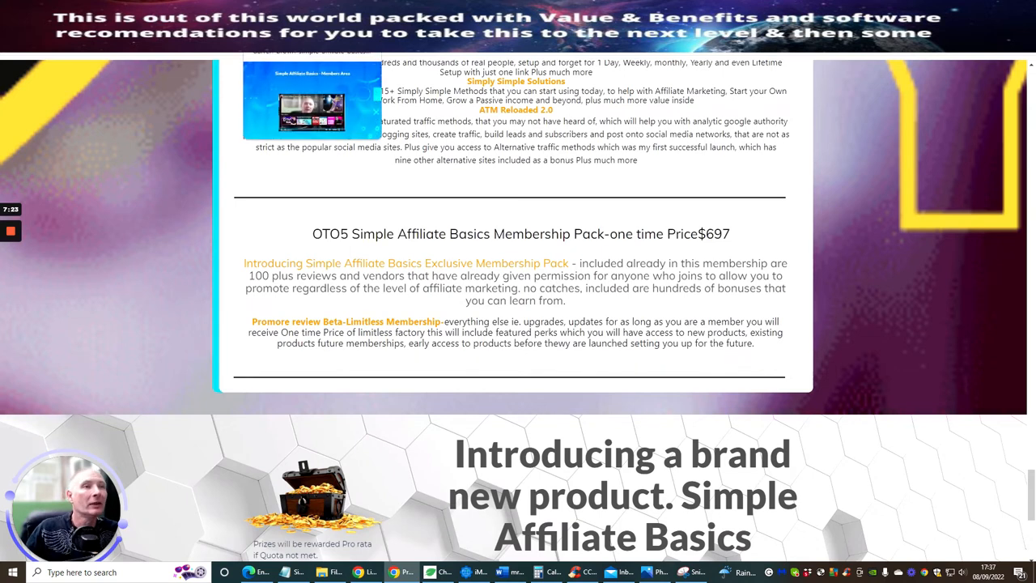
Step: Scroll the Members Area past the five lesson videos to the Access the 10 Secret System section
scroll("up", 3)
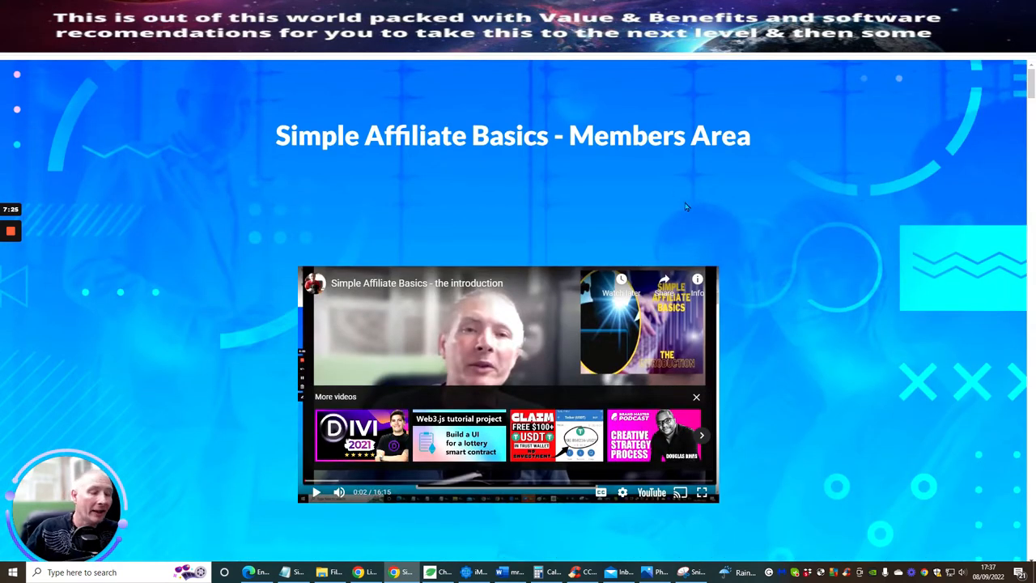
mouse_move(323, 166)
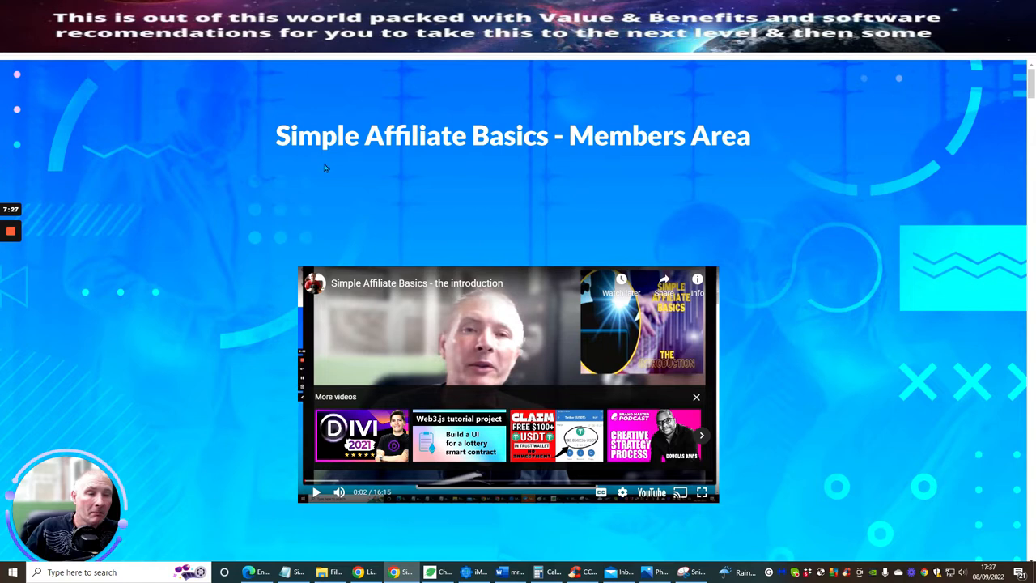
mouse_move(858, 178)
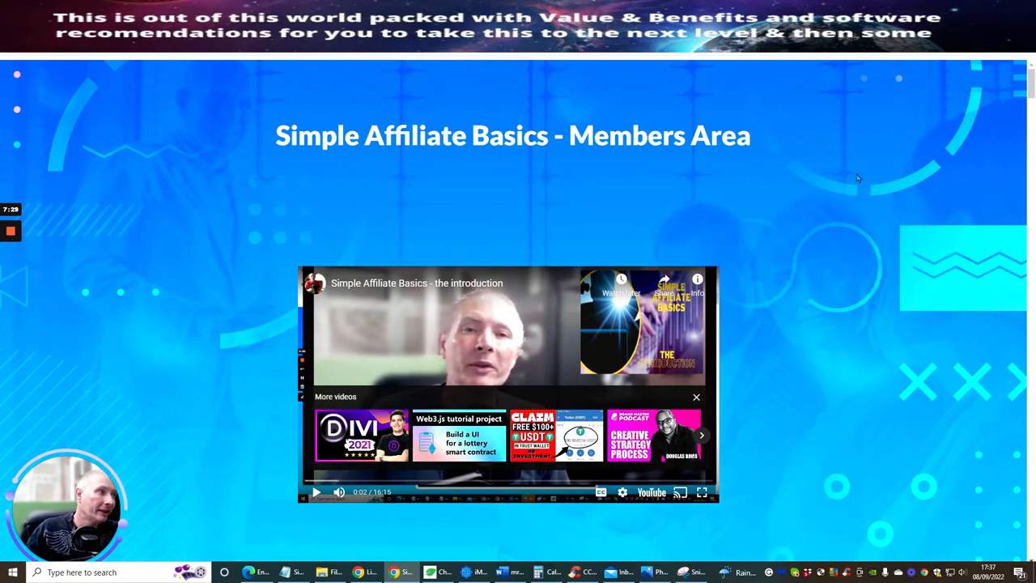
scroll("down", 3)
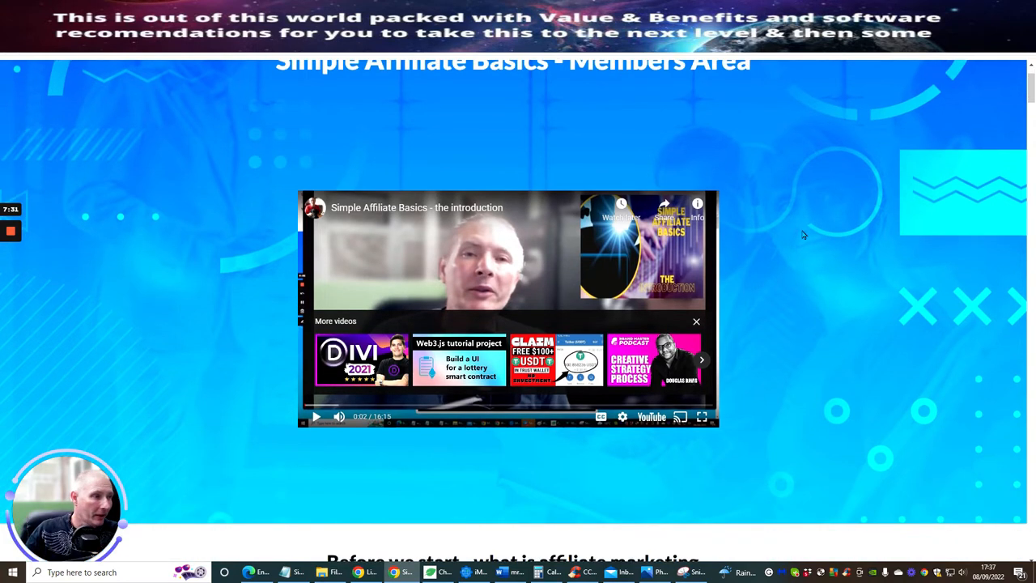
scroll("down", 3)
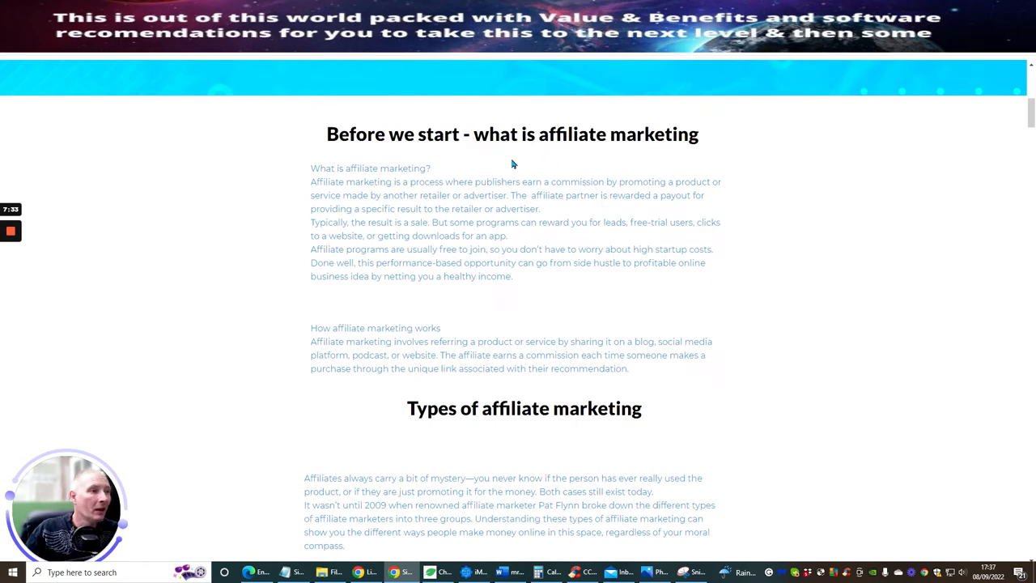
scroll("down", 3)
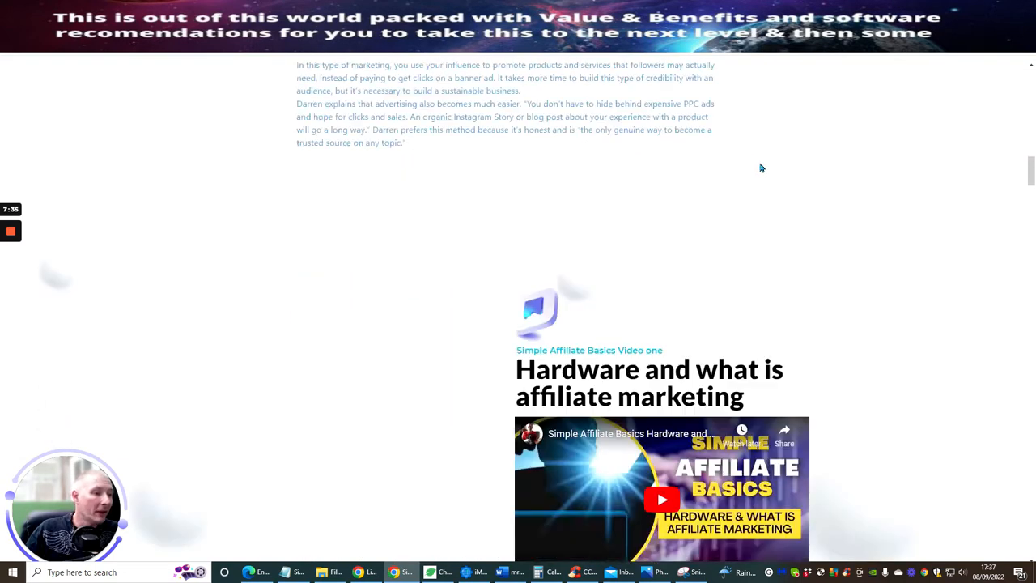
scroll("down", 3)
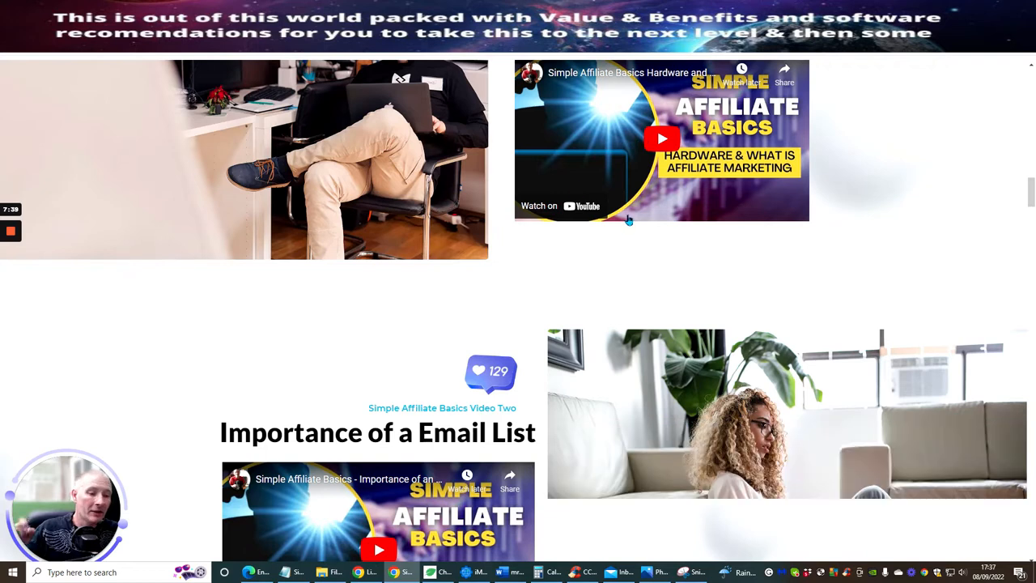
scroll("down", 3)
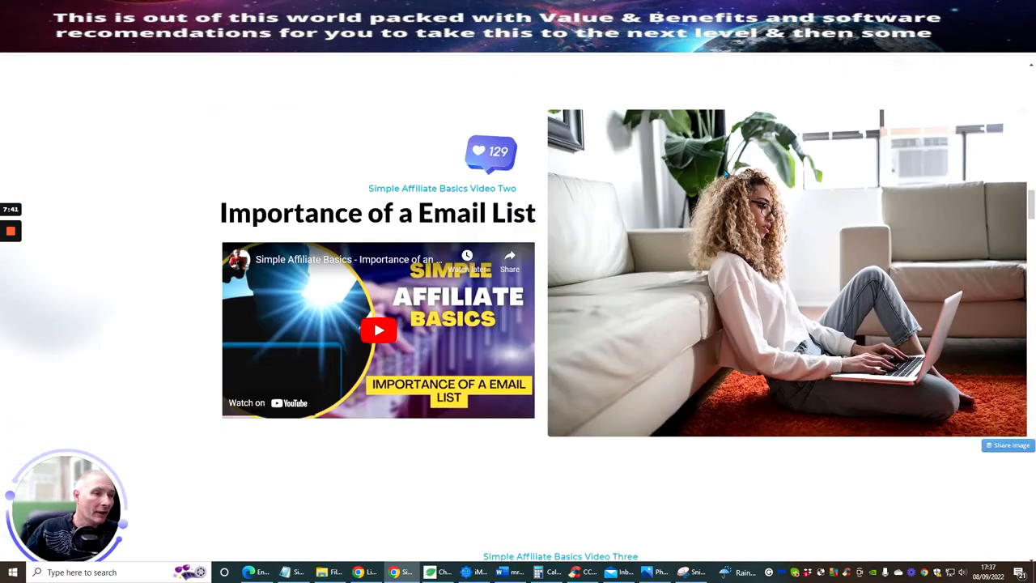
scroll("down", 3)
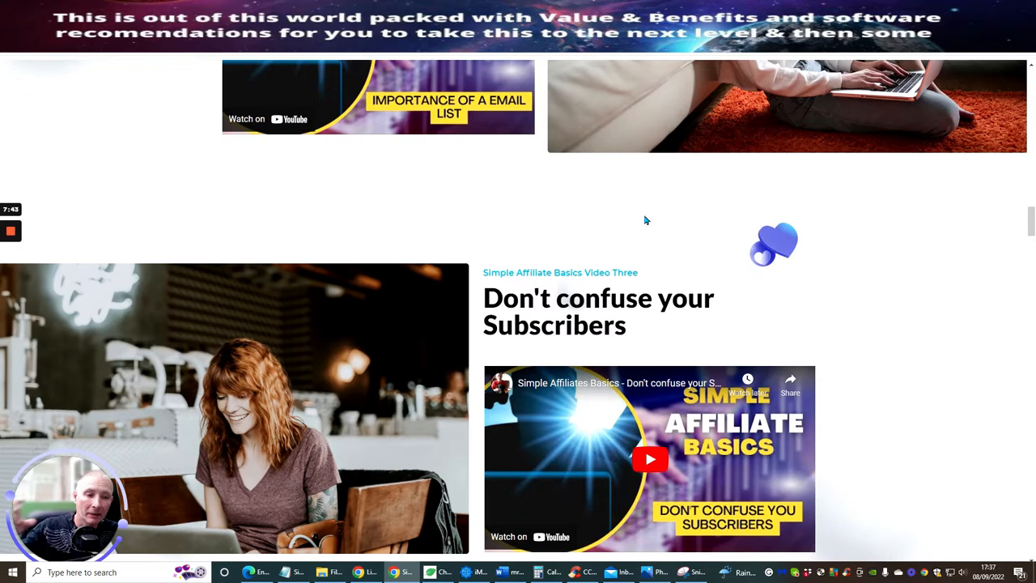
scroll("down", 3)
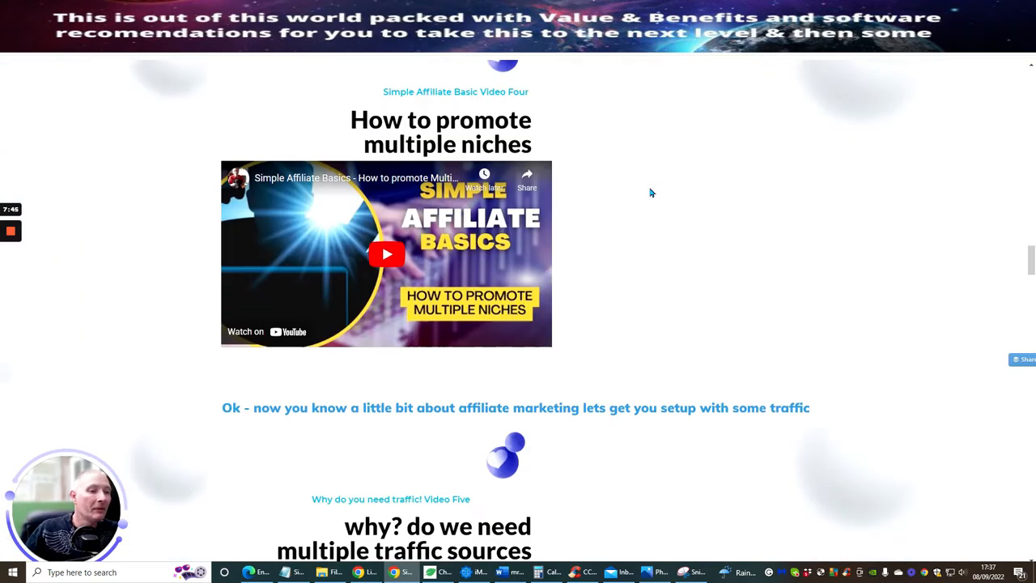
scroll("down", 3)
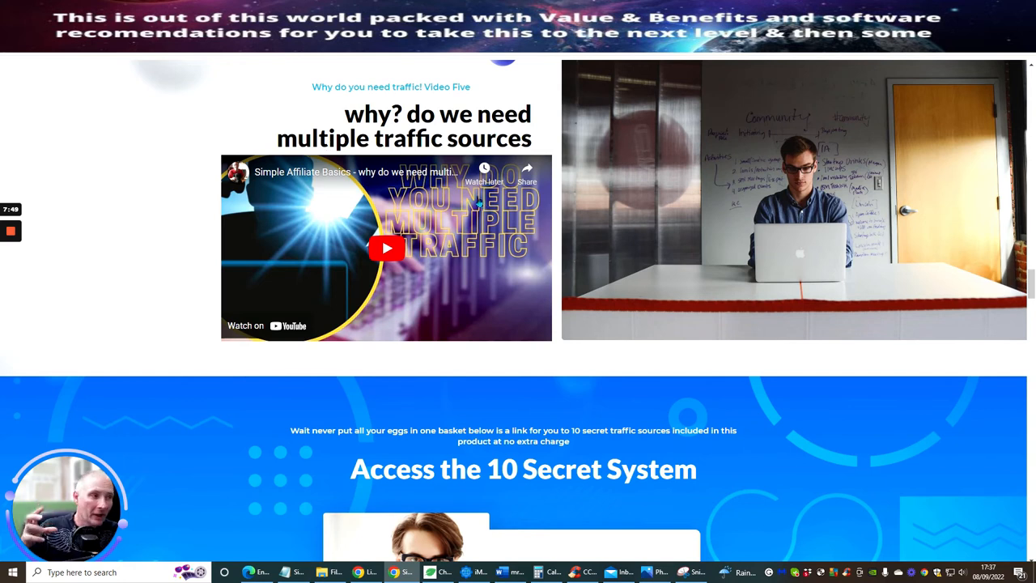
mouse_move(615, 214)
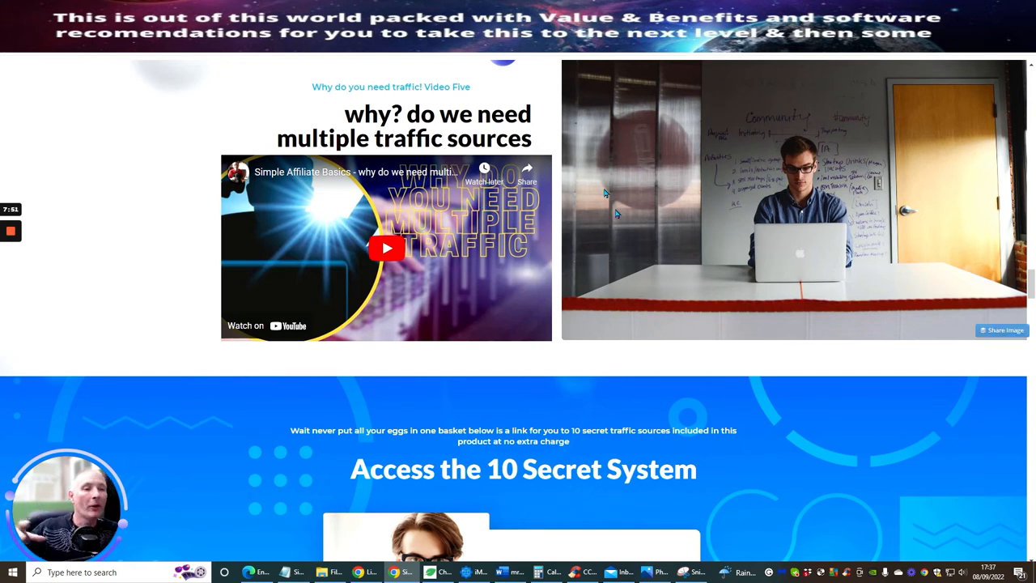
scroll("down", 3)
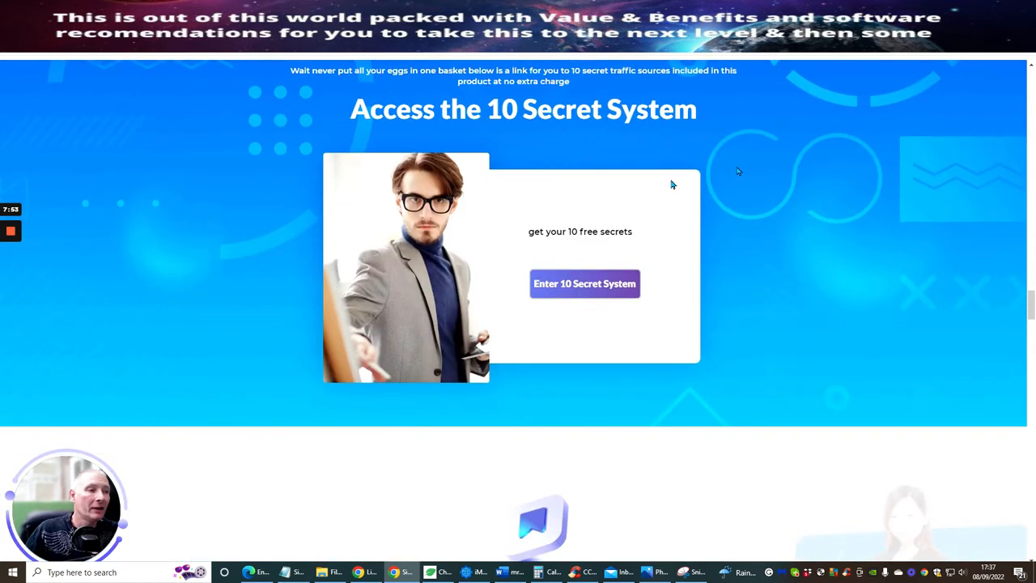
scroll("up", 3)
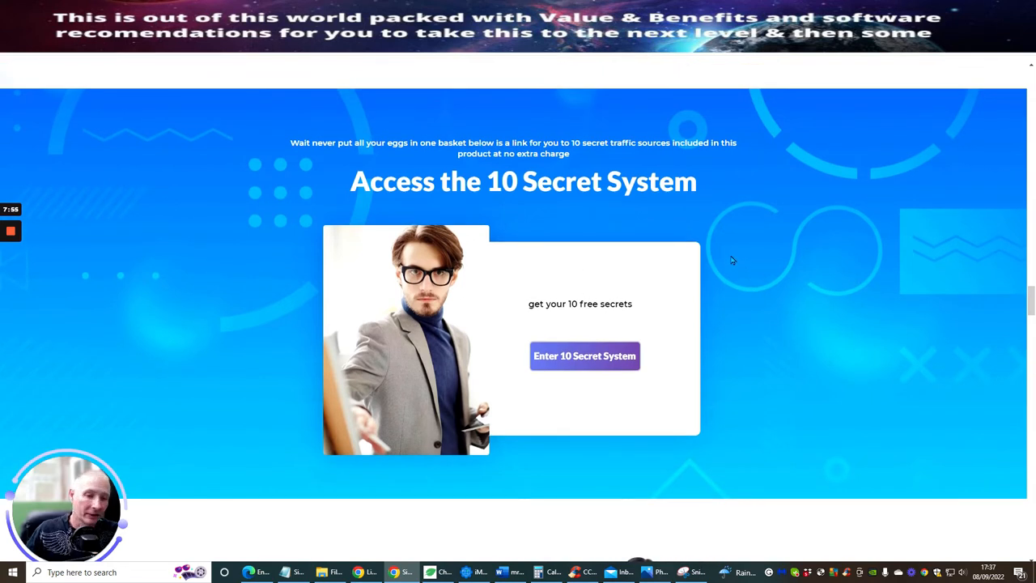
mouse_move(792, 272)
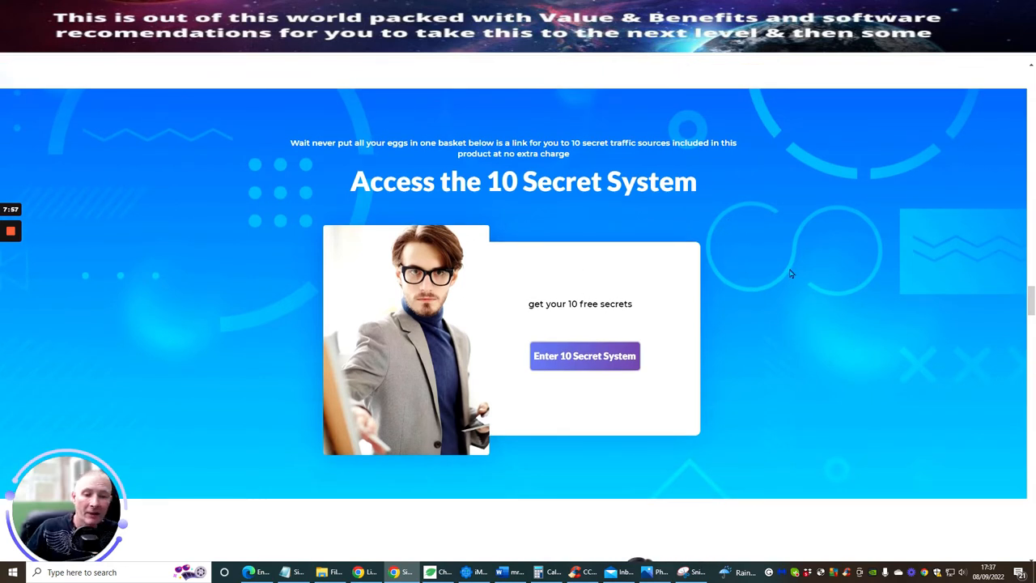
mouse_move(802, 272)
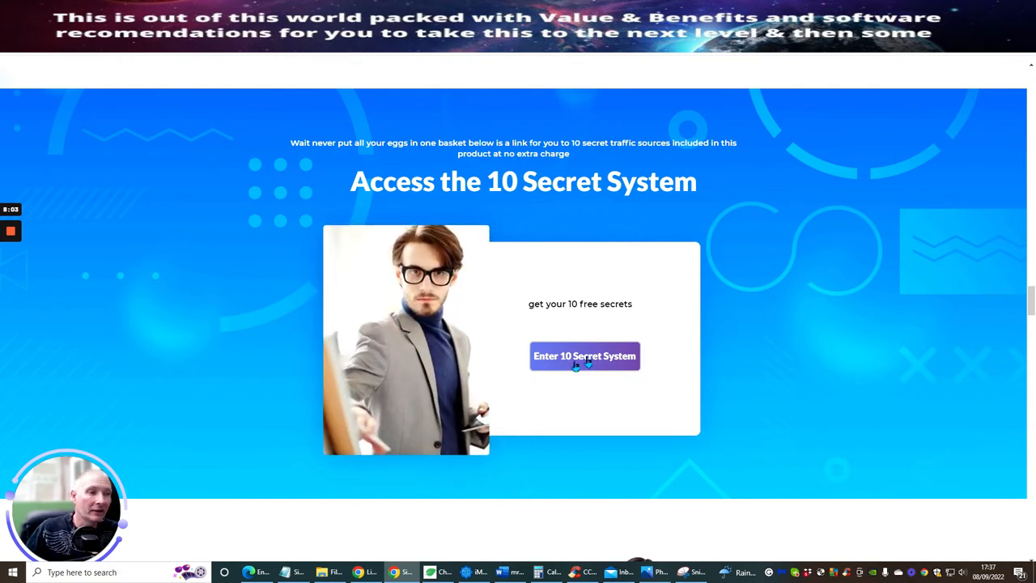
mouse_move(633, 395)
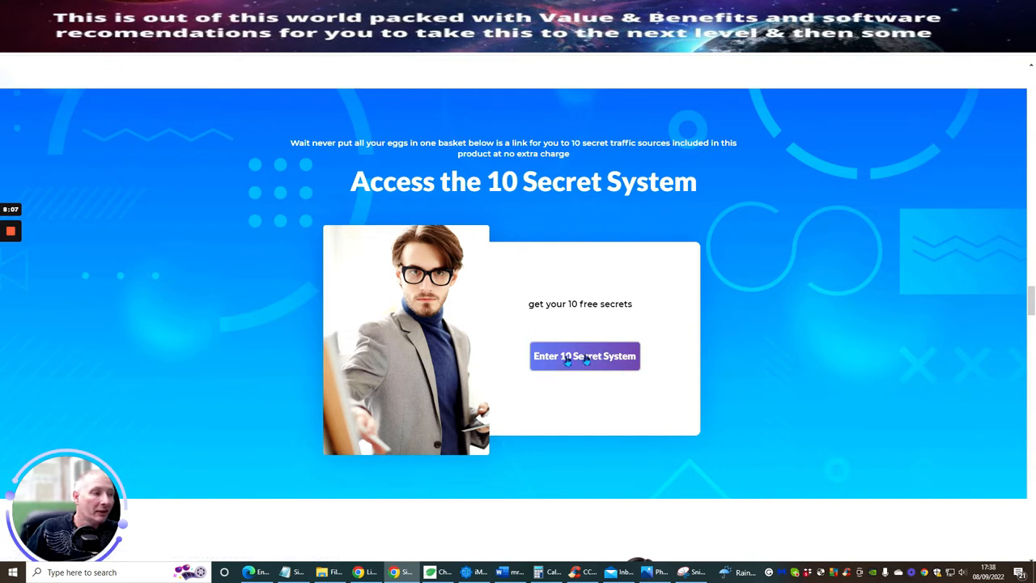
mouse_move(586, 362)
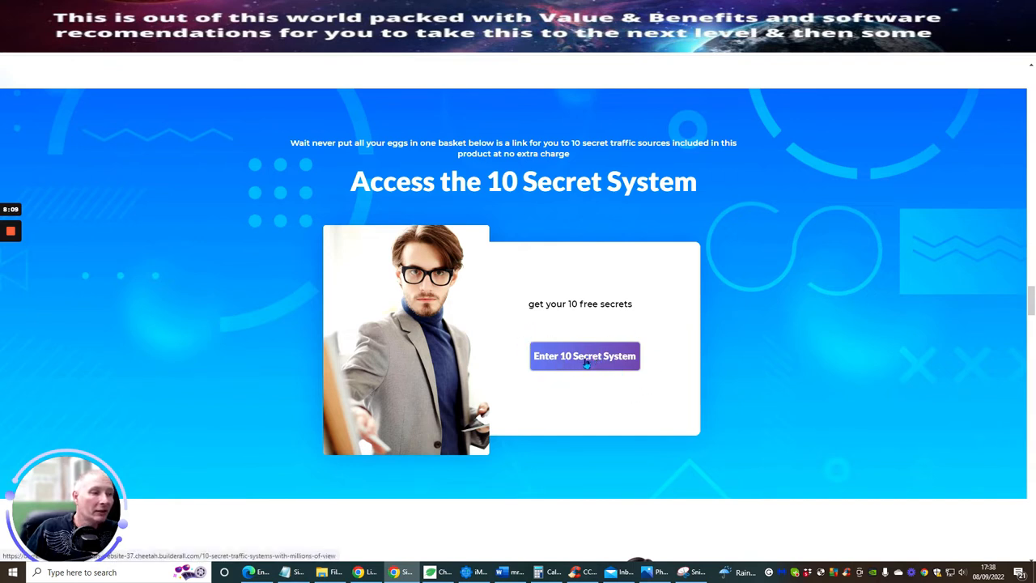
Step: Go to the Ten Secret System page and scroll its Secret Systems one through ten list back to the access offer
left_click(584, 356)
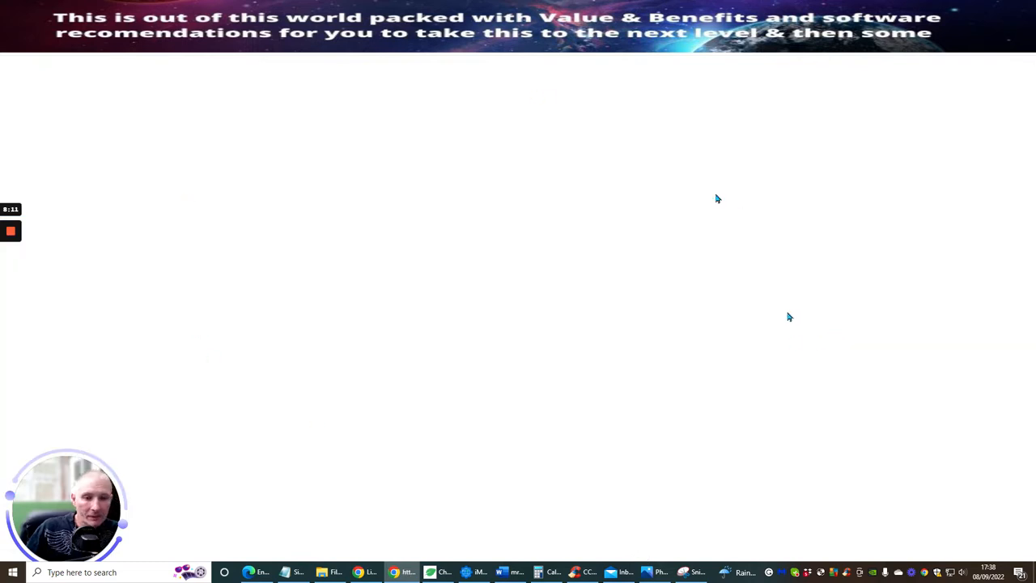
mouse_move(354, 356)
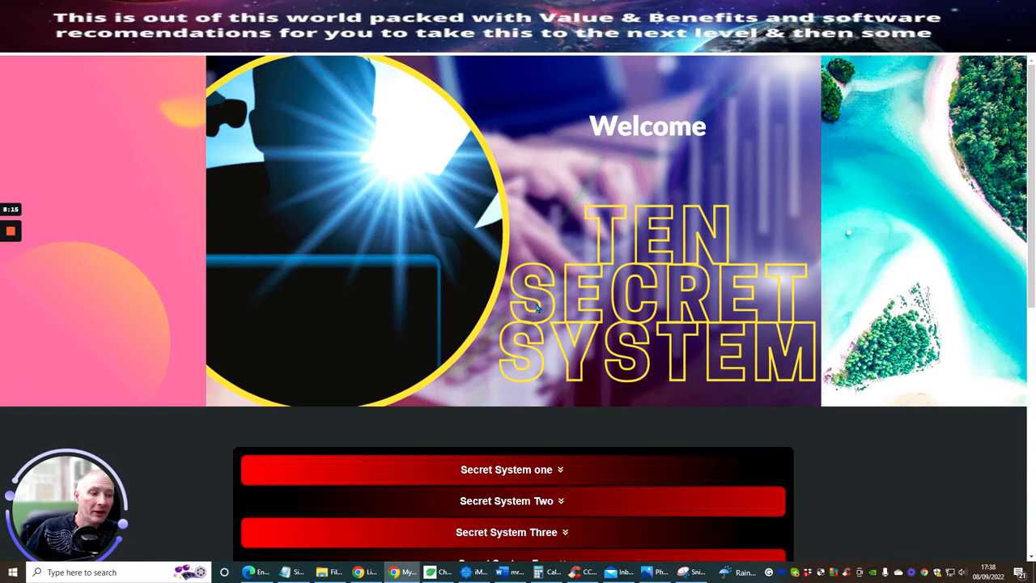
scroll("down", 3)
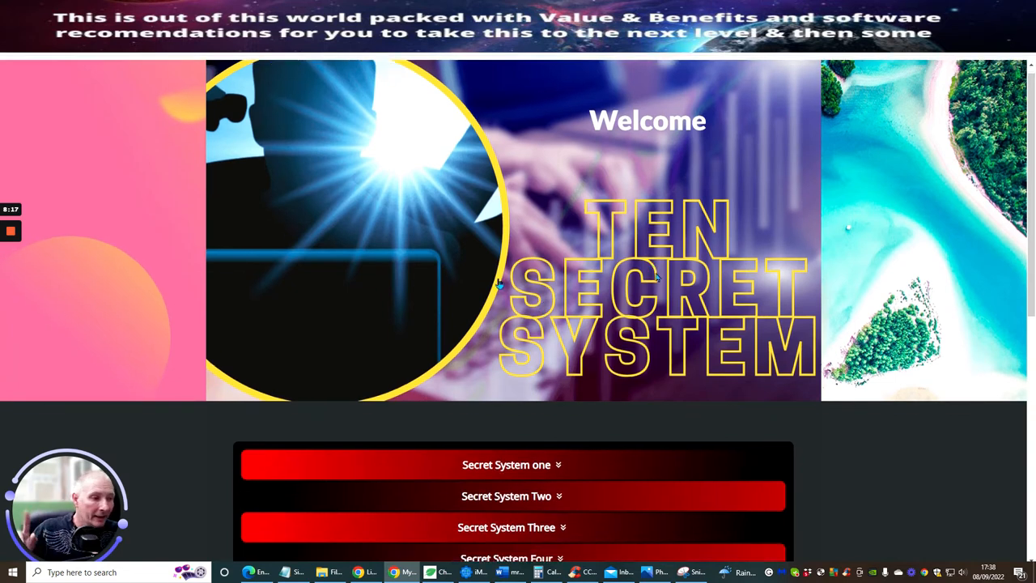
scroll("down", 3)
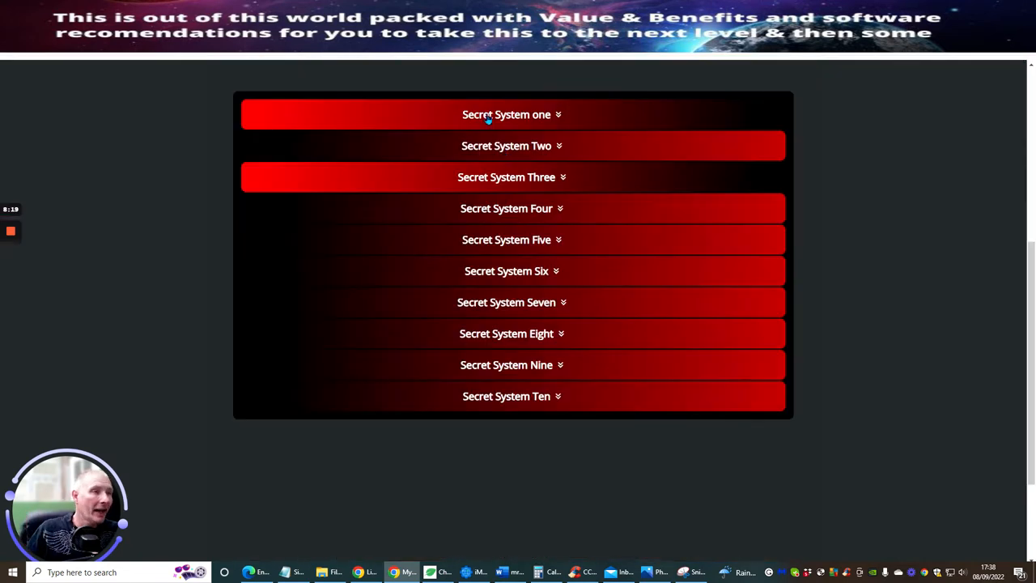
mouse_move(447, 116)
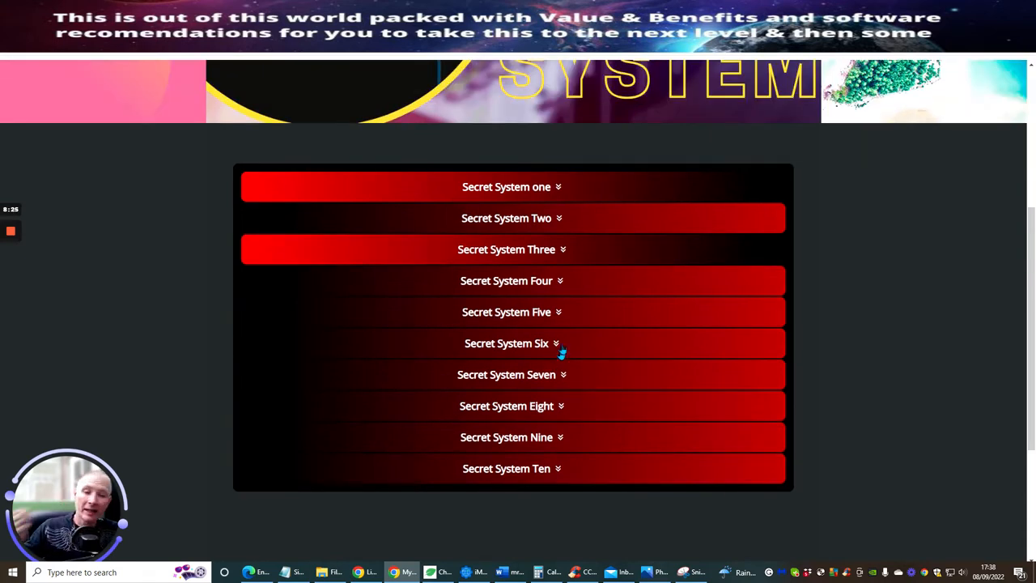
scroll("up", 3)
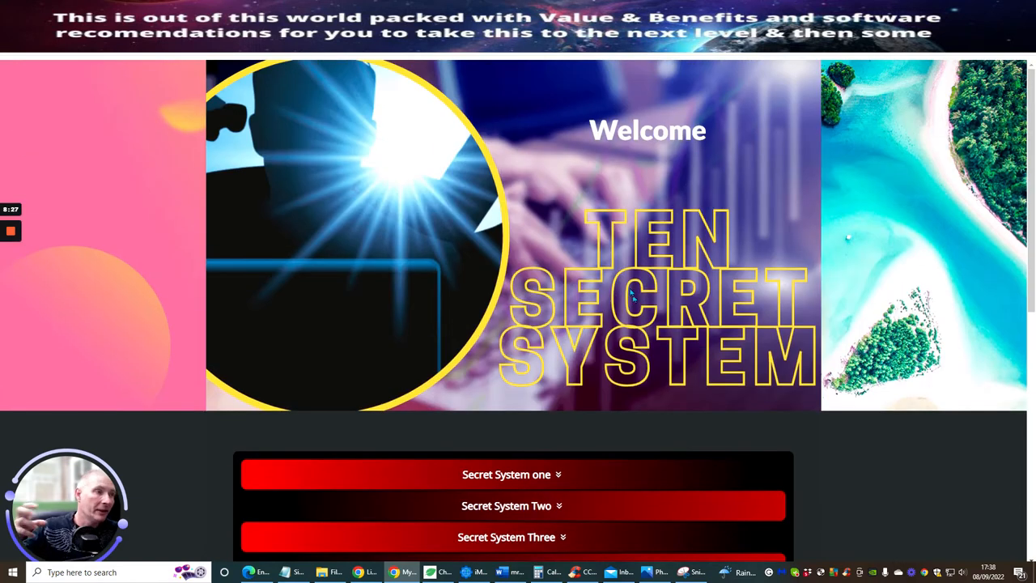
scroll("down", 3)
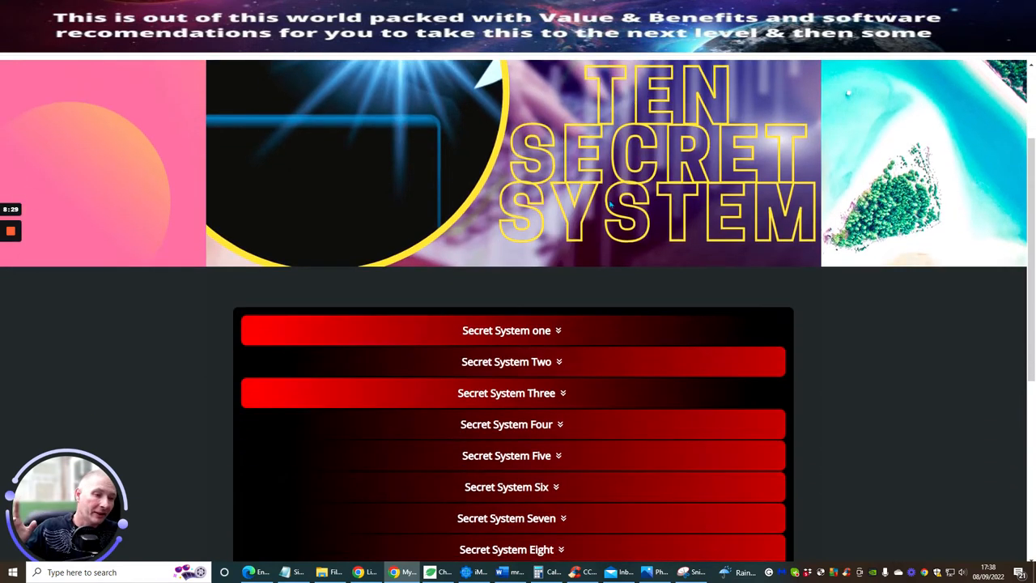
mouse_move(549, 295)
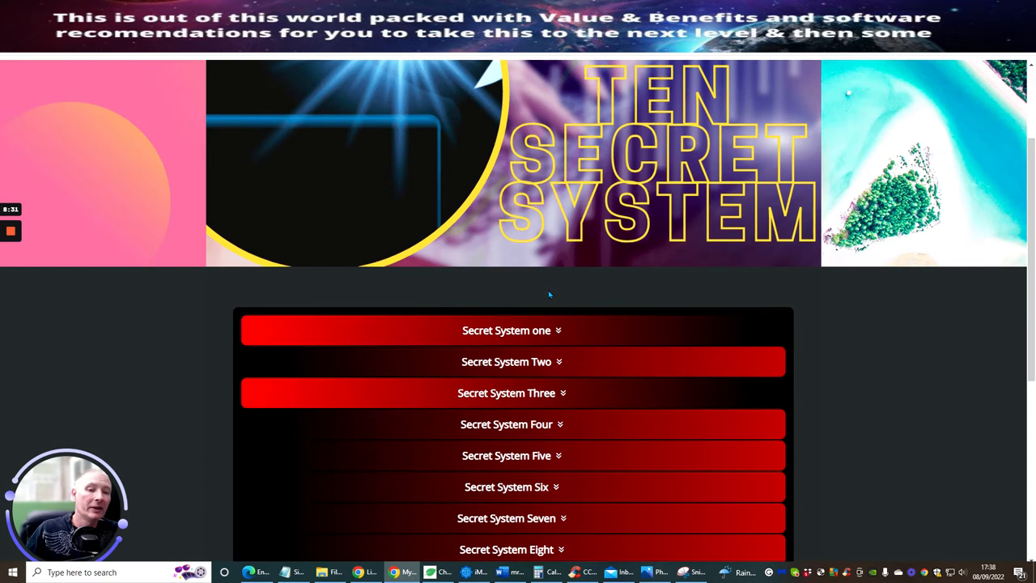
scroll("up", 3)
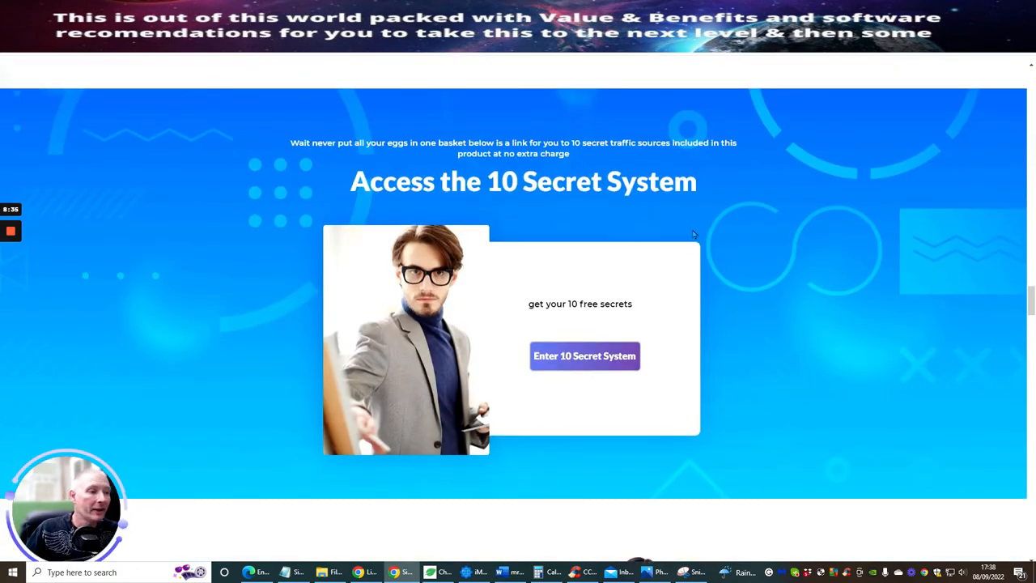
Step: Scroll past the free membership join offer and Access EliteListClub section to the tutorial videos list
scroll("down", 3)
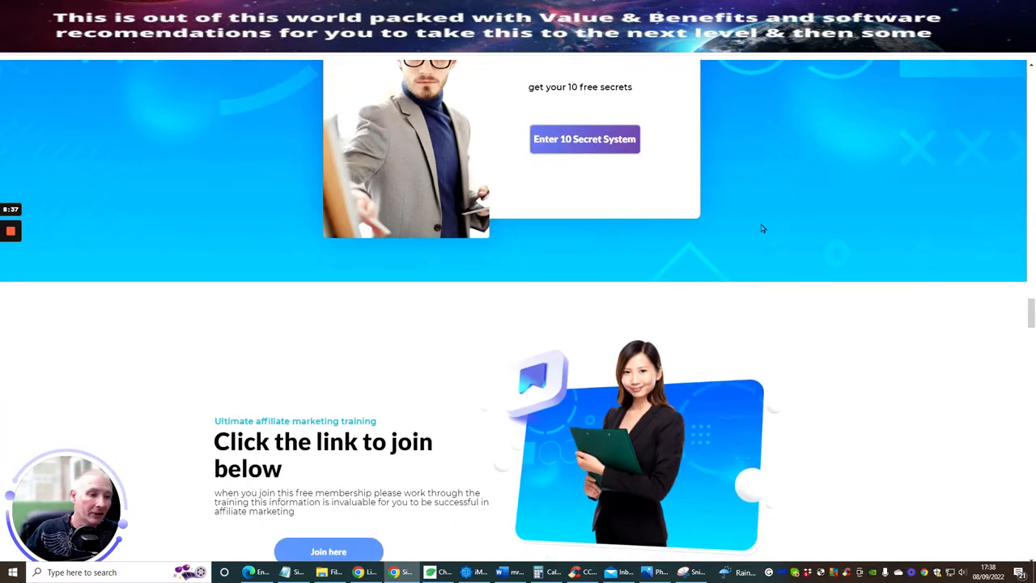
scroll("down", 3)
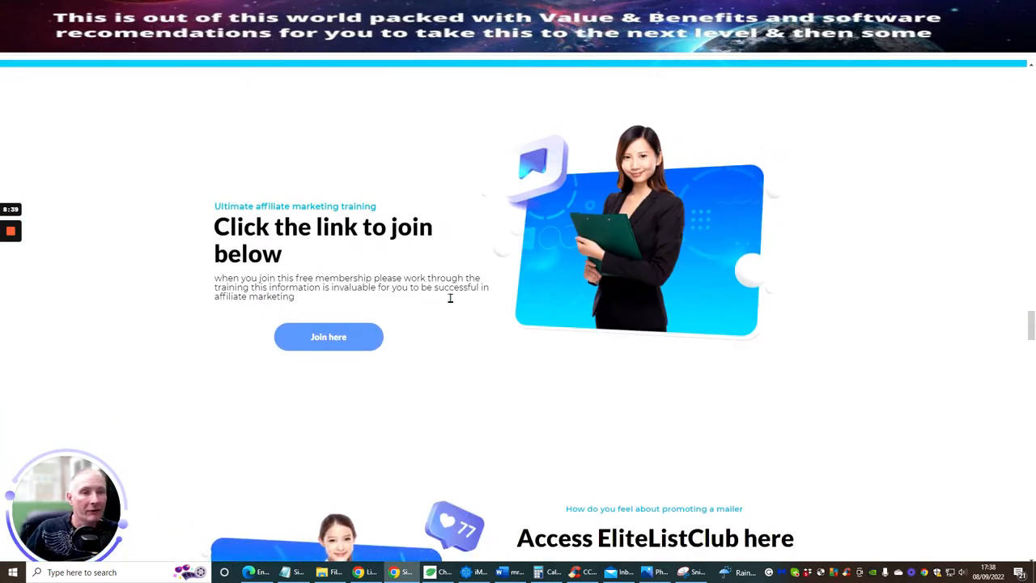
mouse_move(338, 251)
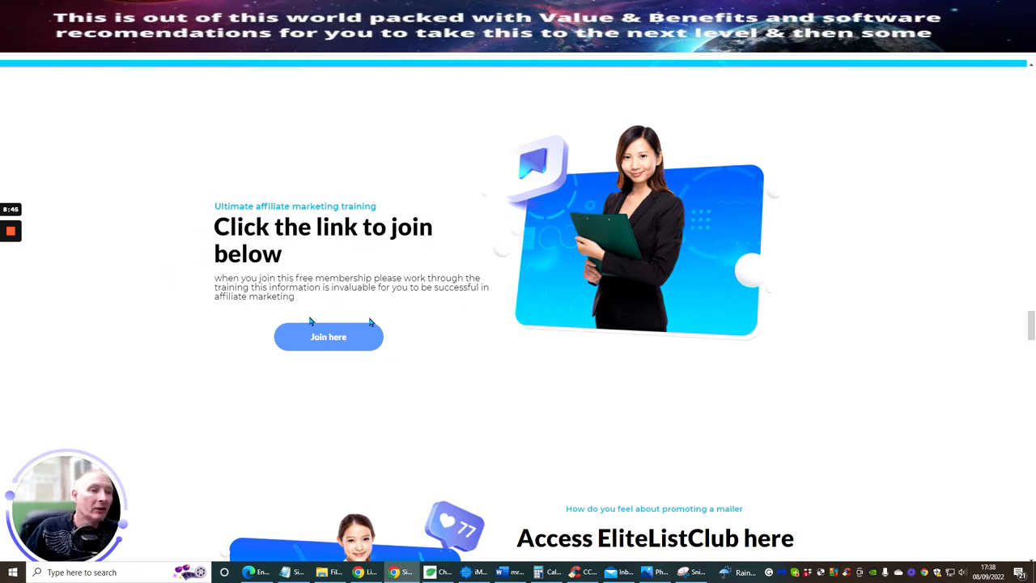
mouse_move(505, 322)
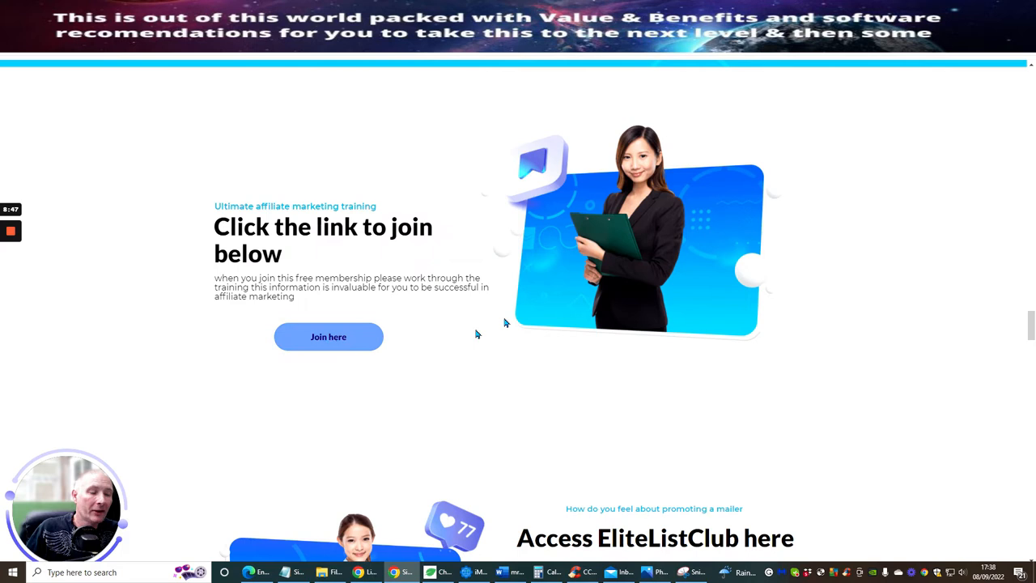
scroll("down", 3)
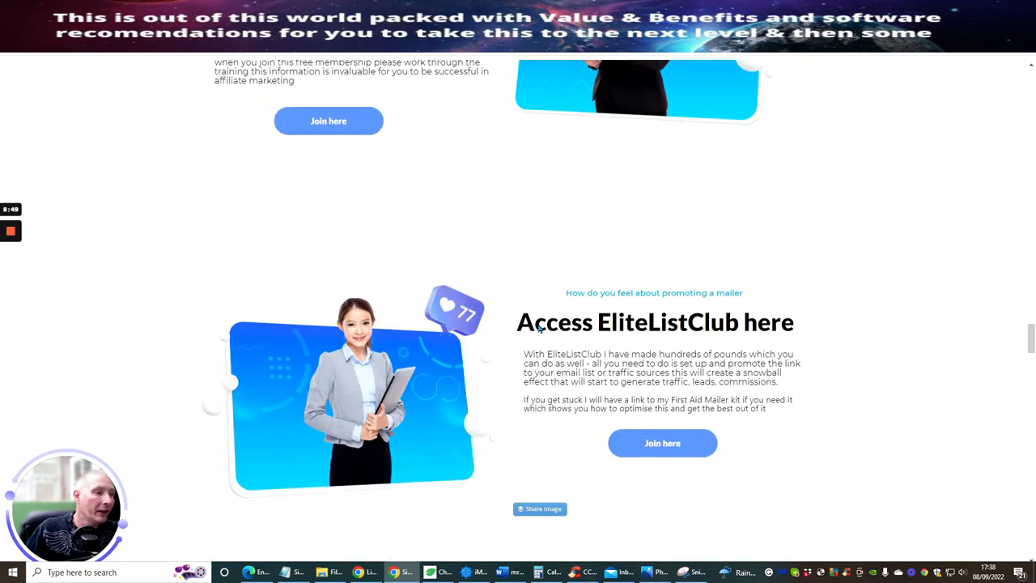
mouse_move(638, 363)
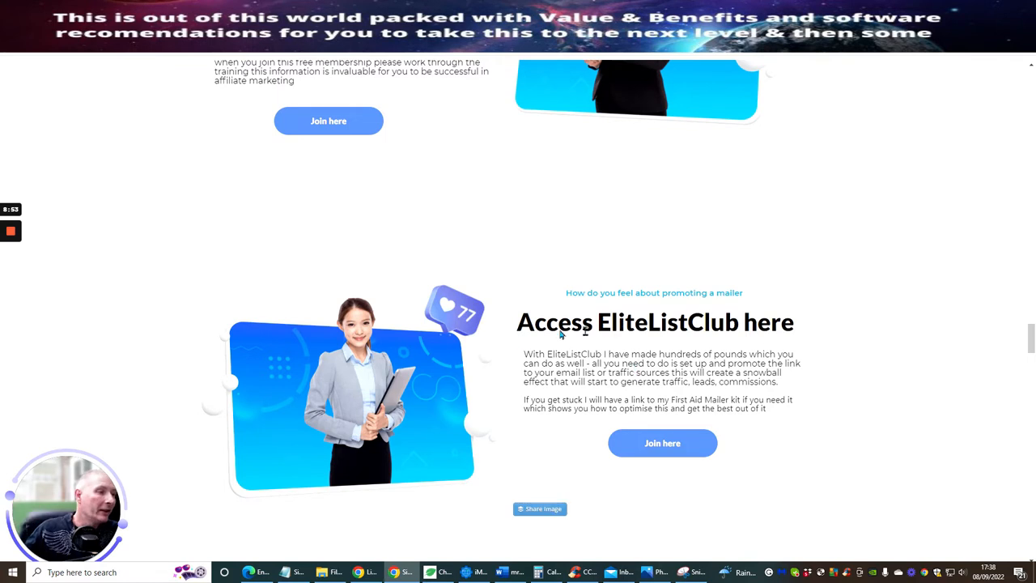
mouse_move(653, 345)
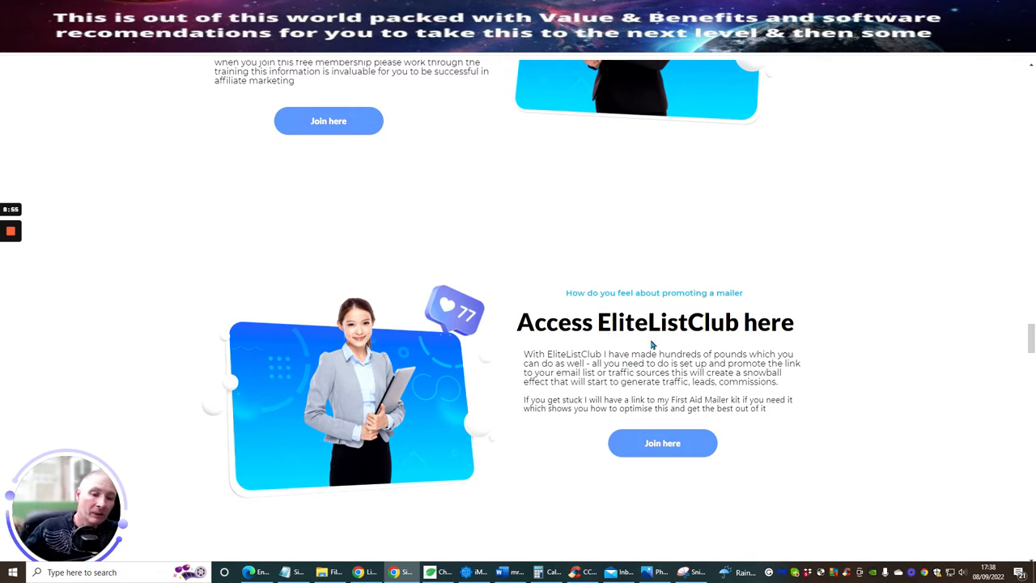
mouse_move(709, 327)
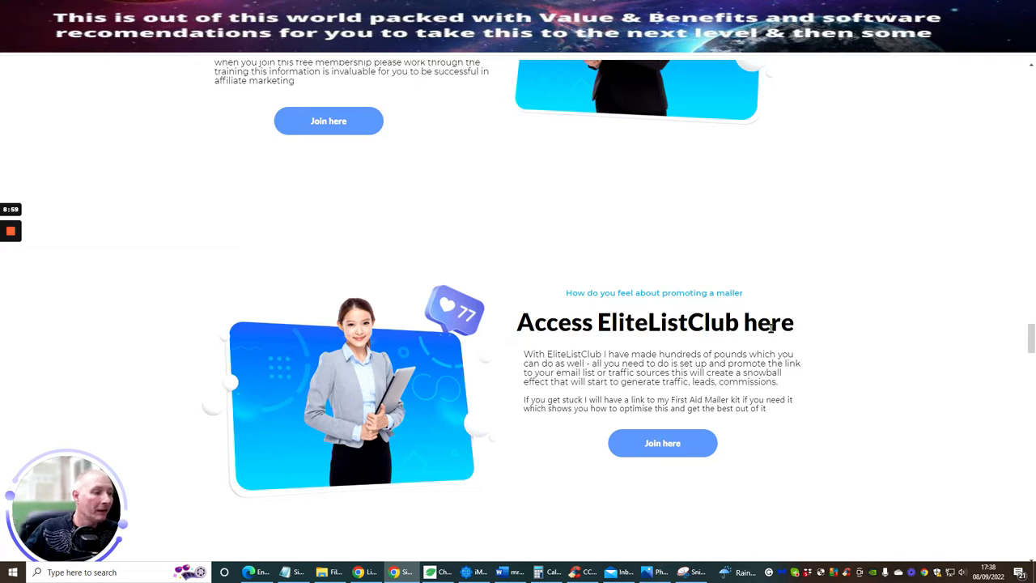
mouse_move(599, 343)
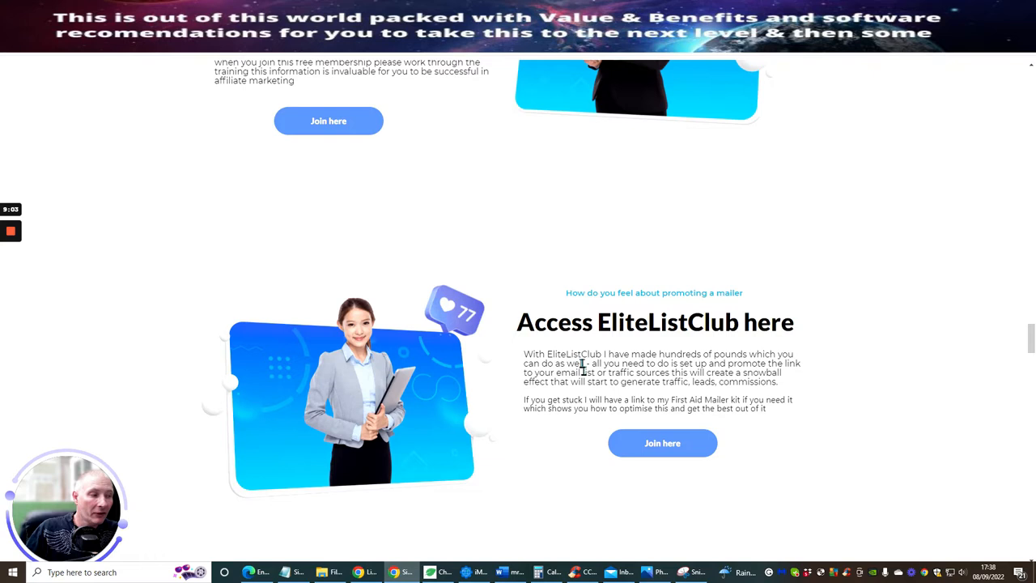
scroll("down", 3)
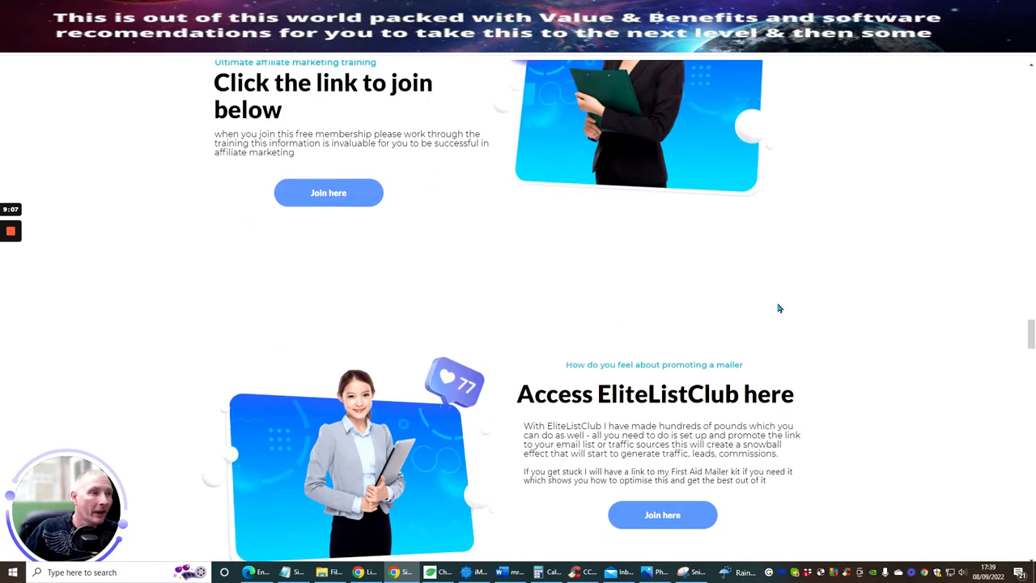
scroll("down", 3)
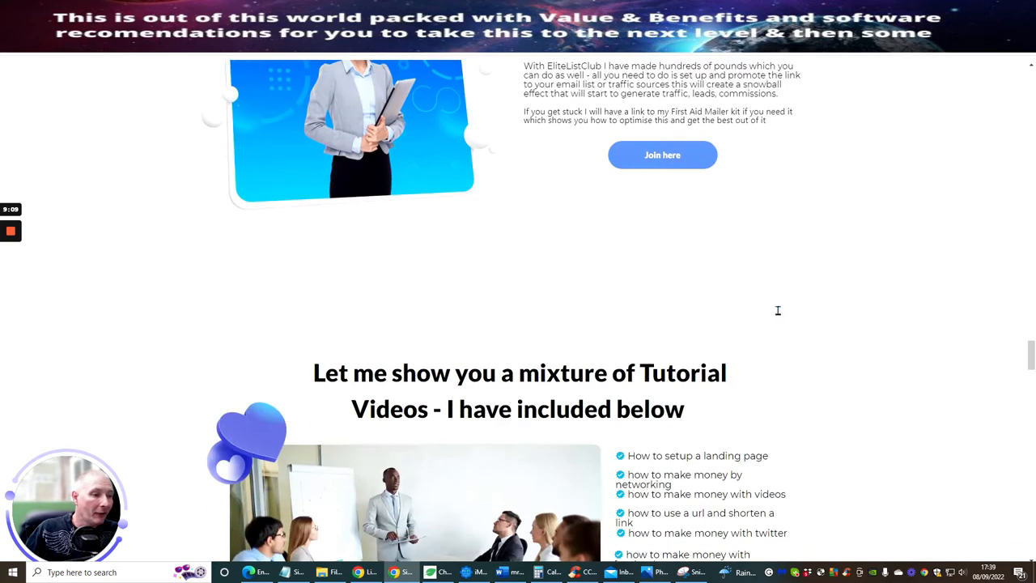
Step: Scroll past the Access Simple Affilate Basics - Tutorials list to the conclusion video and Review Beta offer
scroll("down", 3)
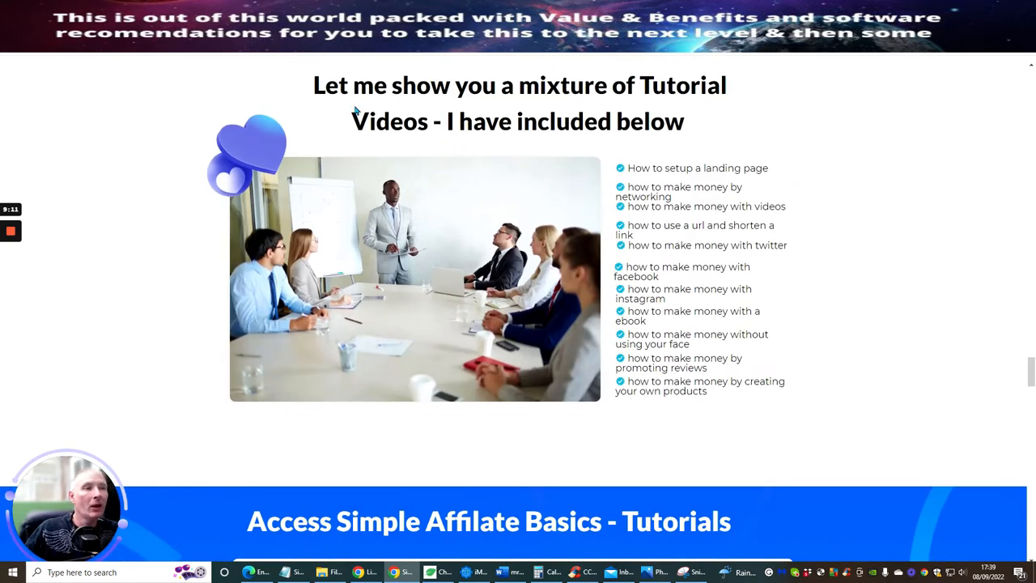
mouse_move(502, 146)
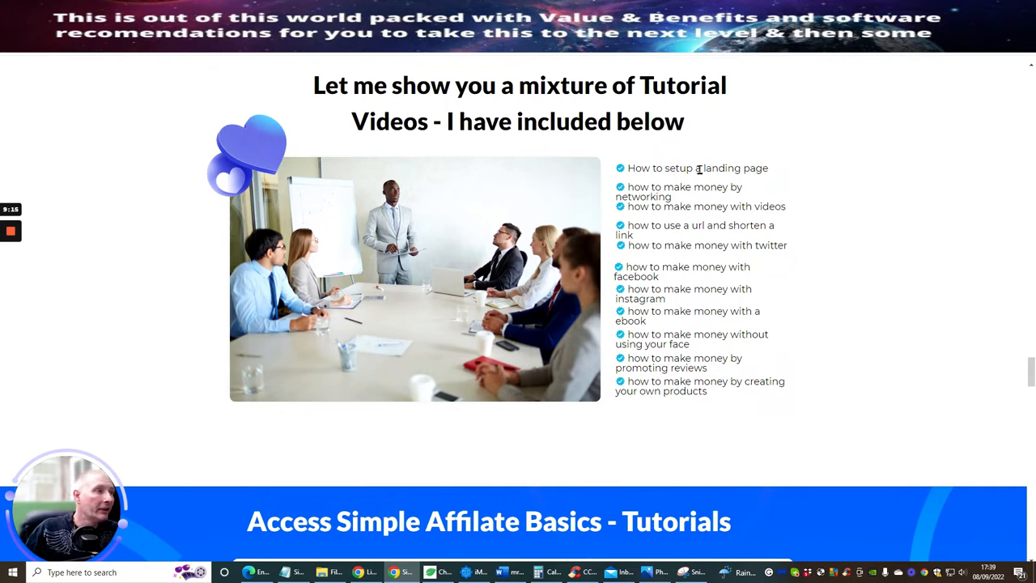
mouse_move(658, 197)
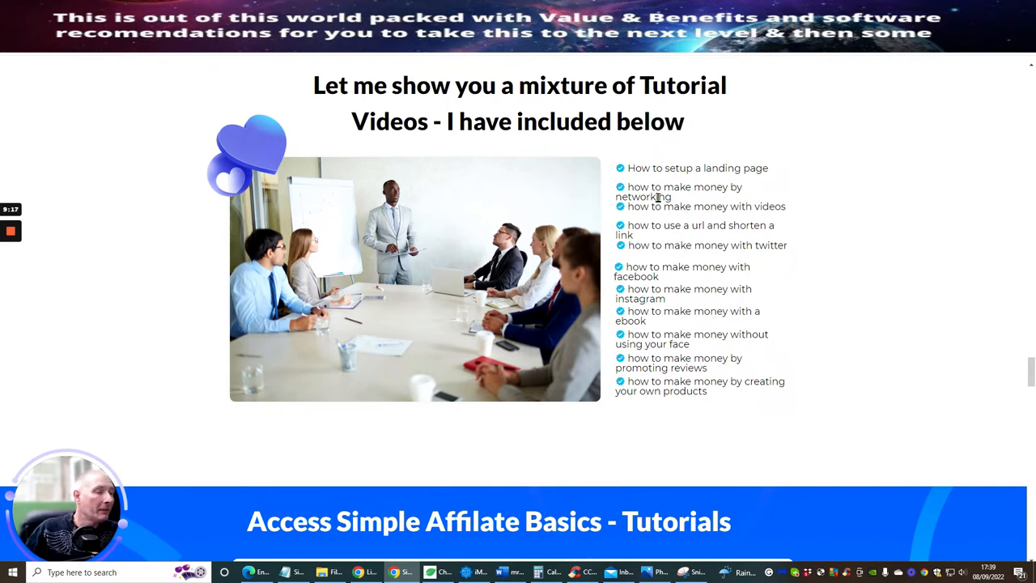
mouse_move(670, 245)
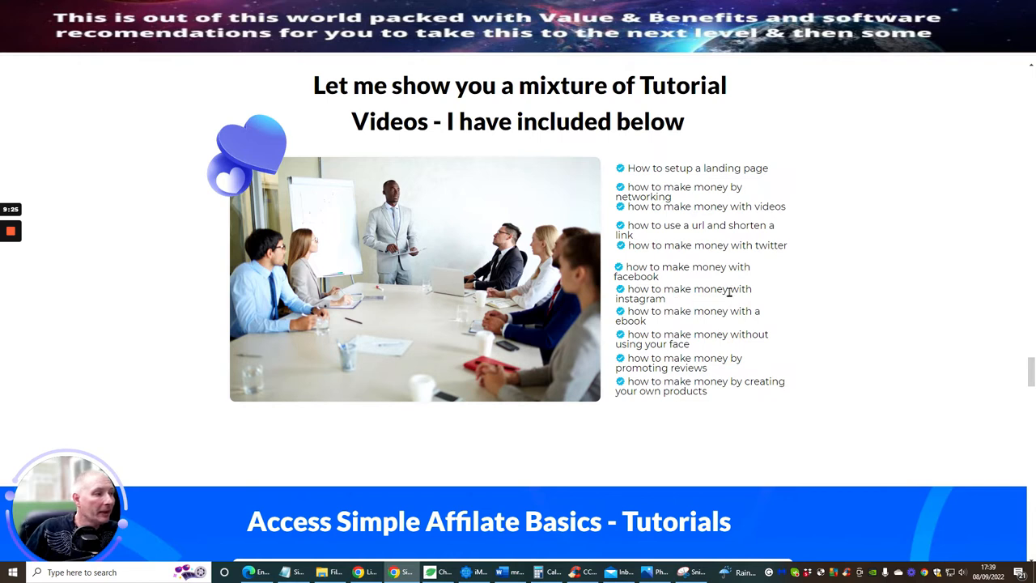
mouse_move(615, 317)
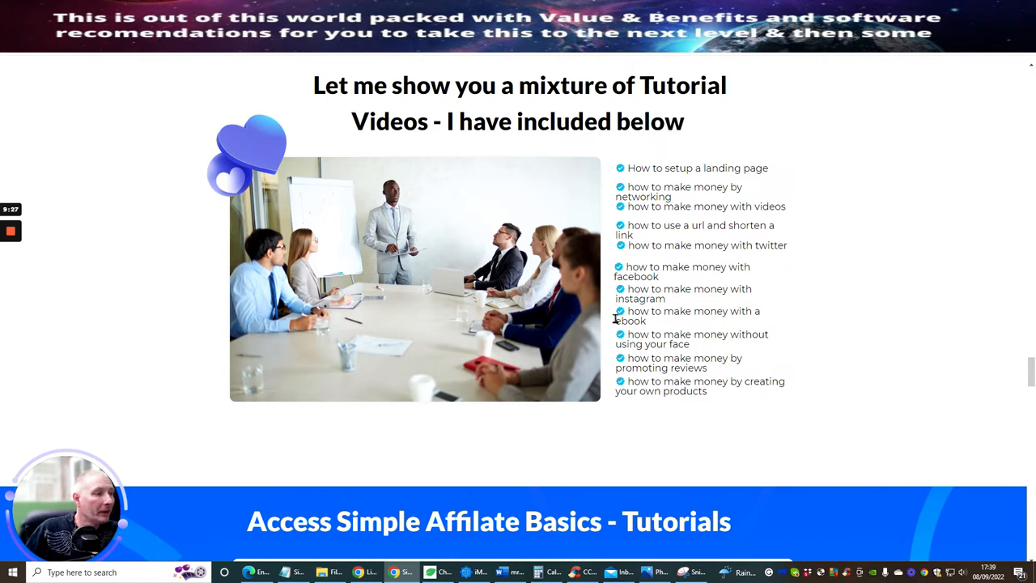
scroll("down", 3)
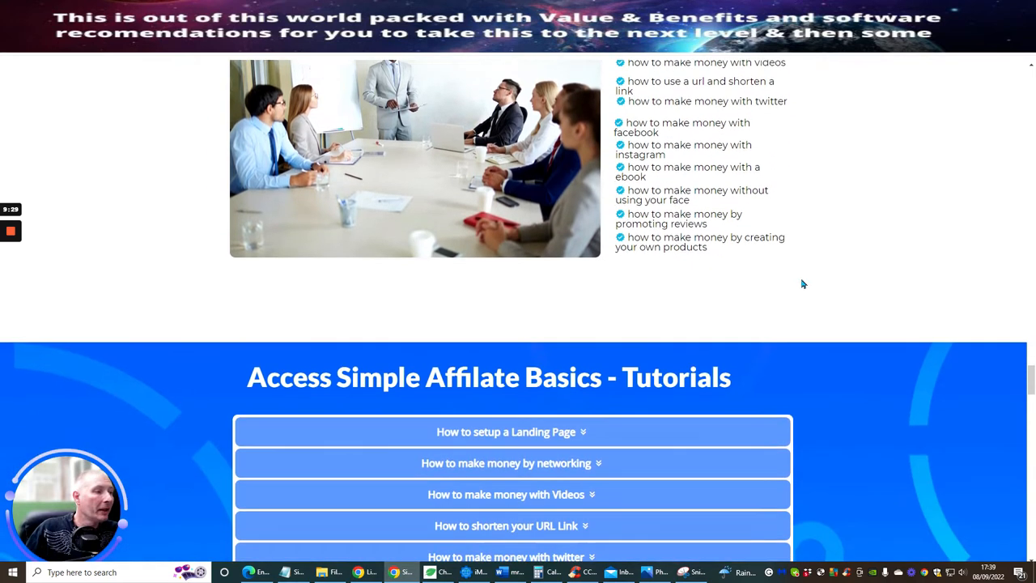
mouse_move(689, 233)
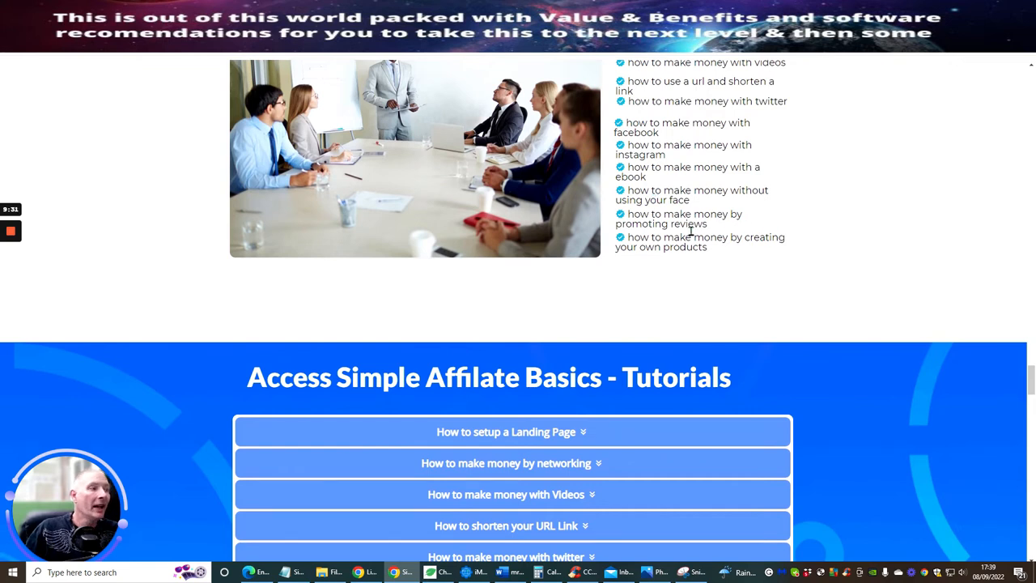
mouse_move(751, 295)
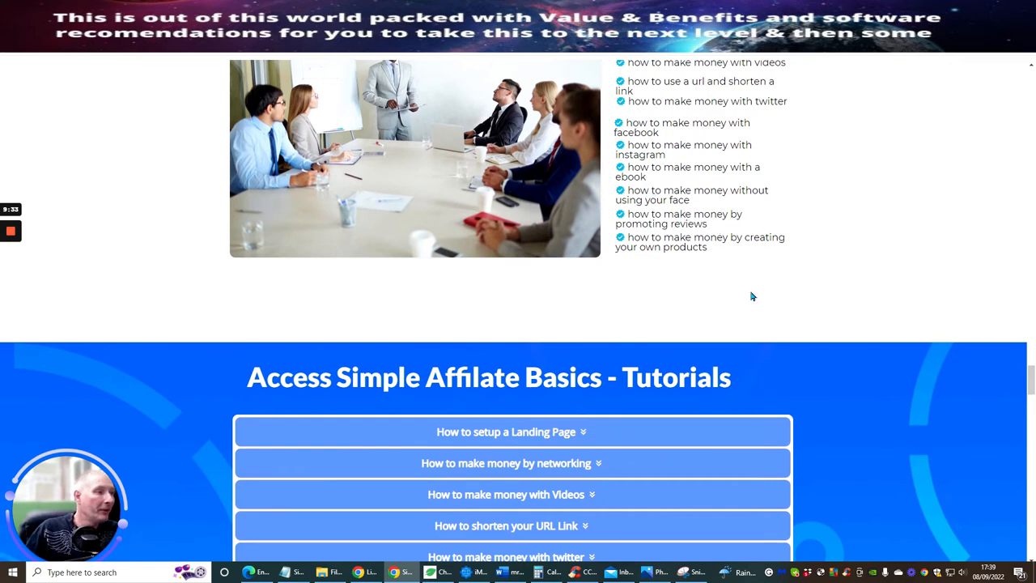
scroll("down", 3)
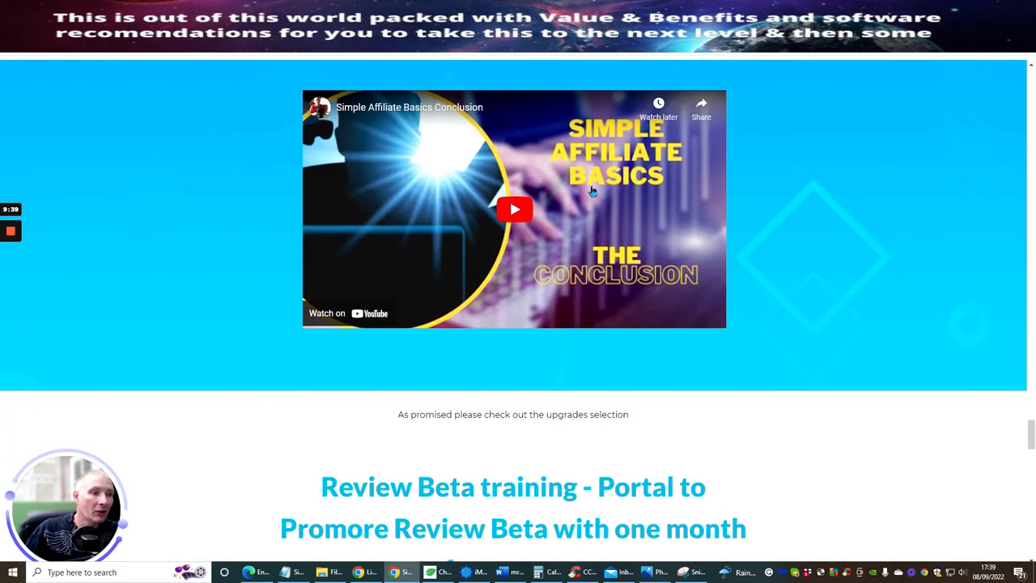
Step: Scroll past the Promore Review Beta free membership to the Elite Listings $10.95 deal with Product factory beneath
scroll("down", 3)
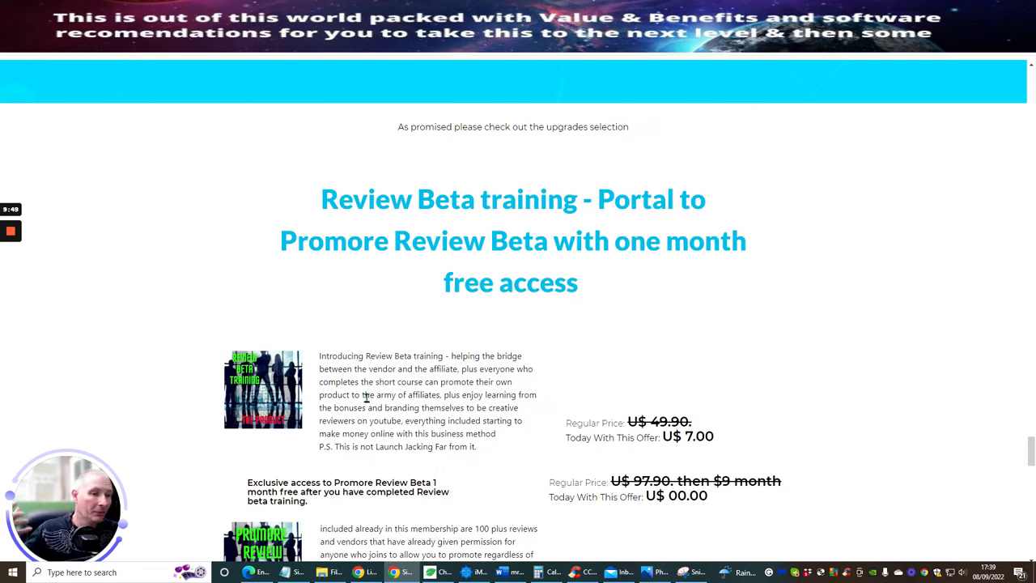
mouse_move(541, 434)
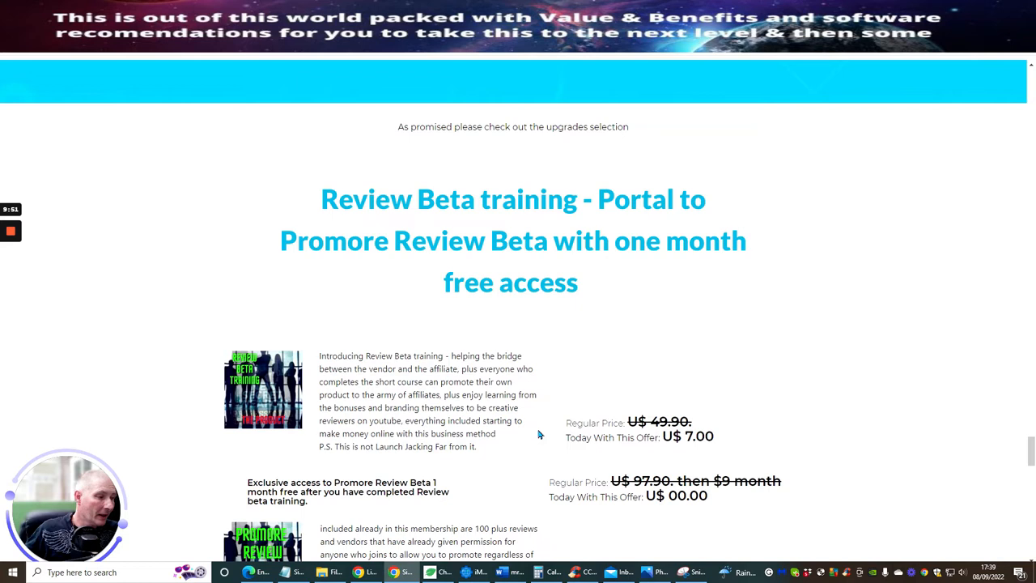
mouse_move(322, 510)
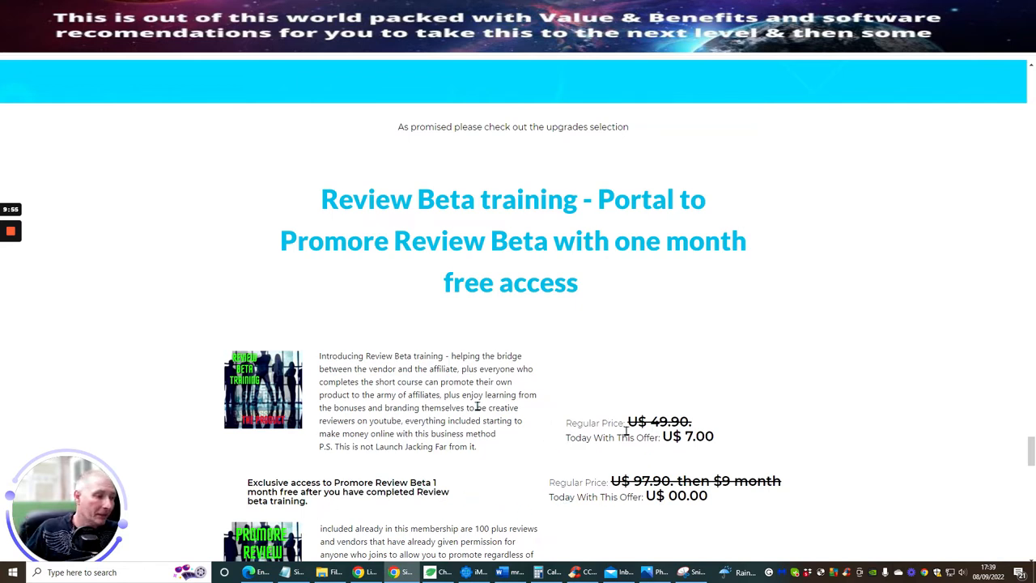
mouse_move(243, 338)
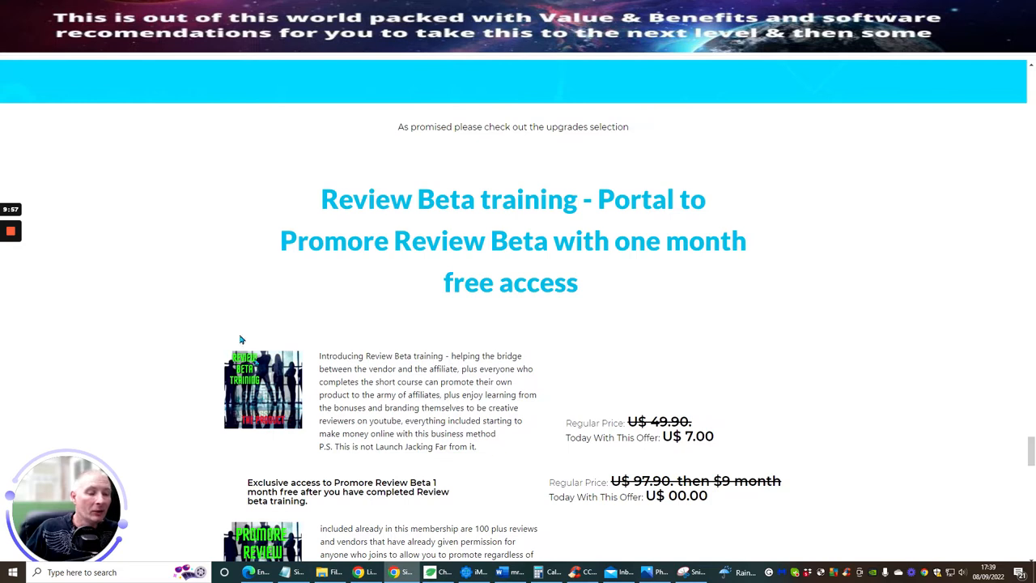
scroll("down", 3)
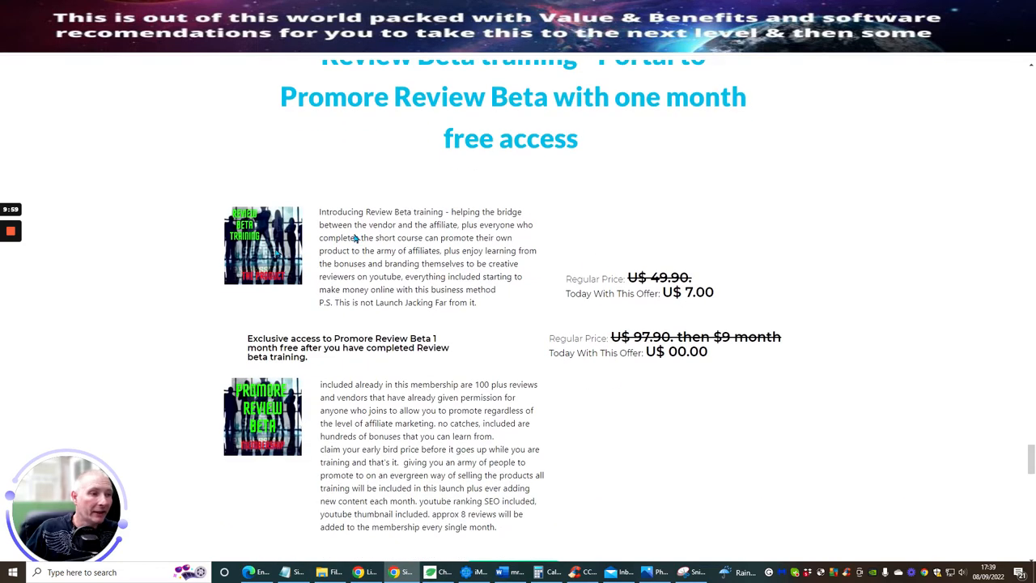
mouse_move(220, 342)
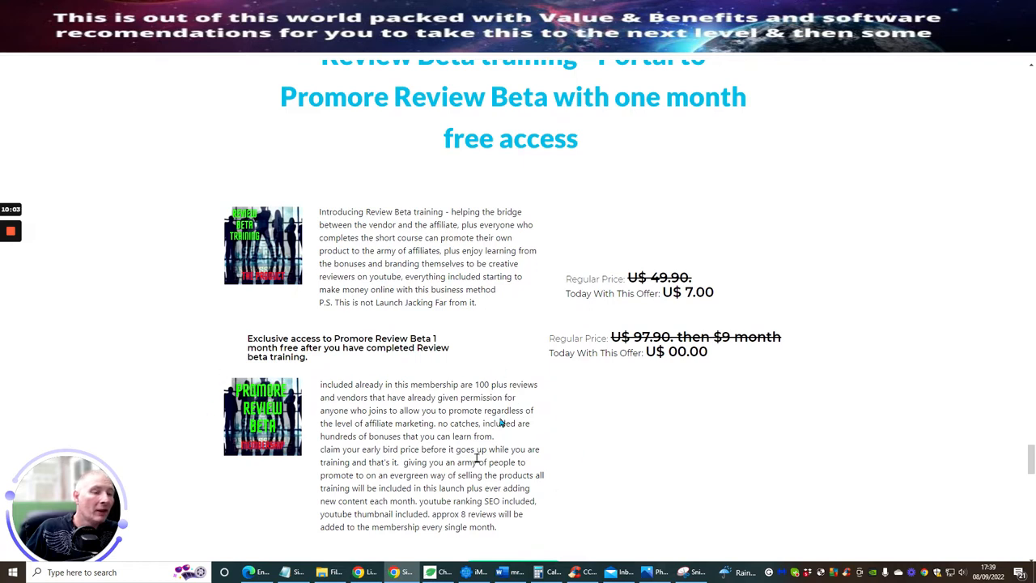
mouse_move(651, 394)
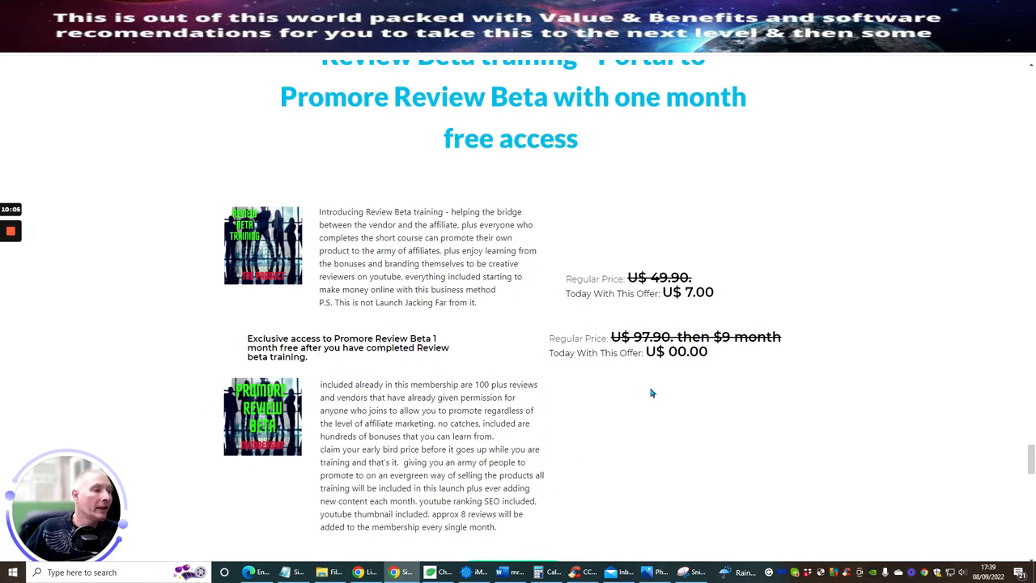
mouse_move(769, 241)
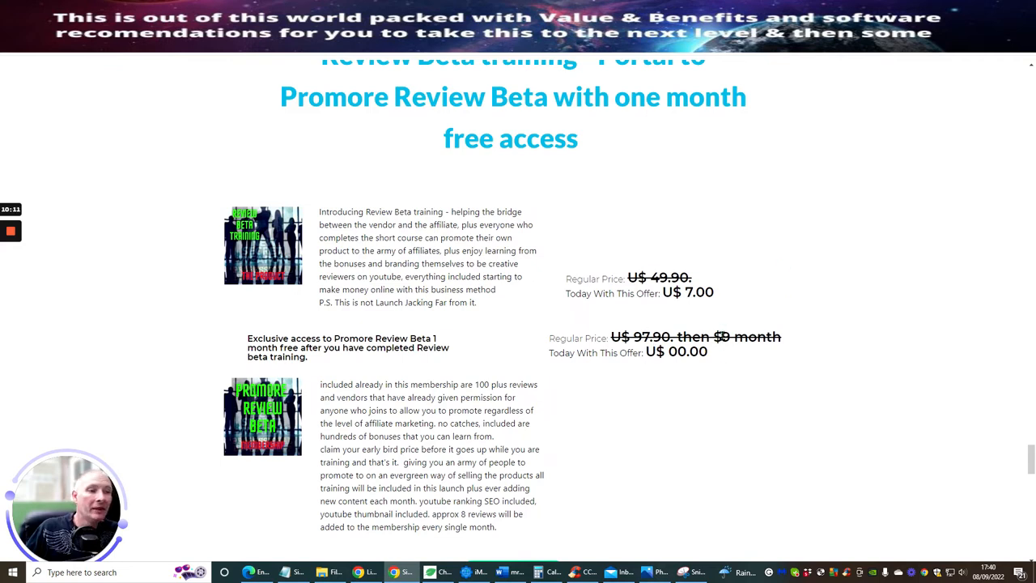
scroll("down", 3)
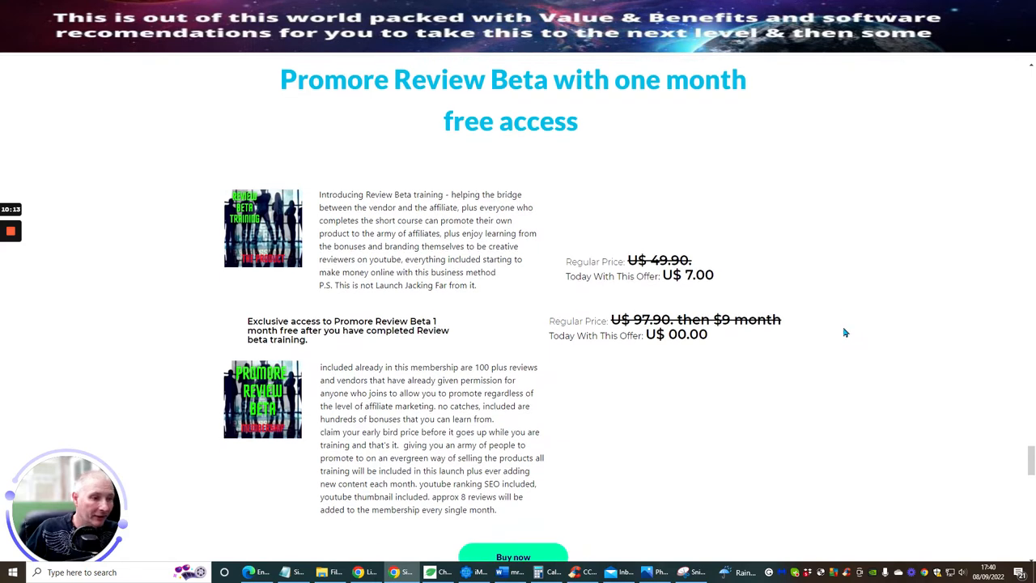
scroll("down", 3)
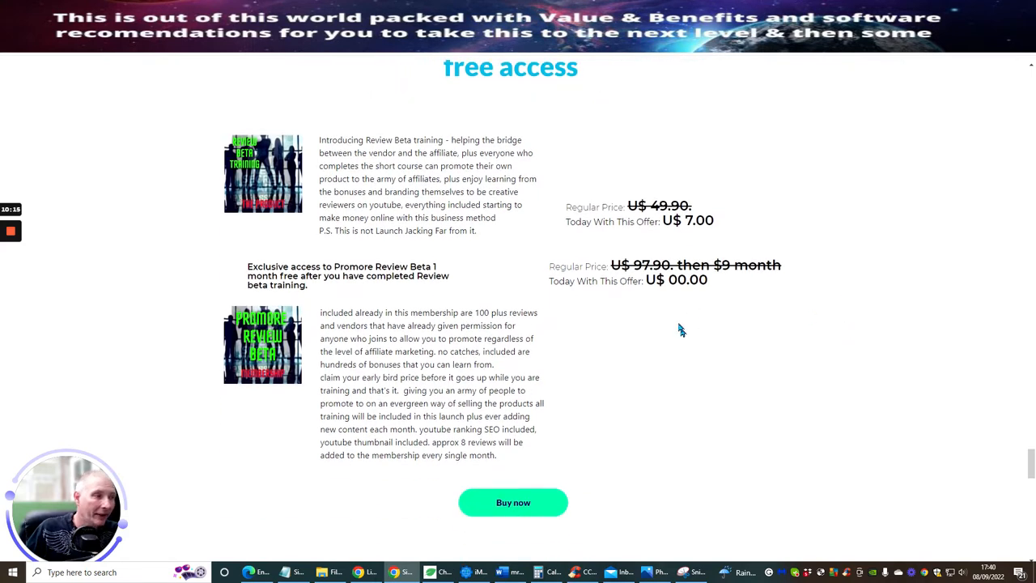
mouse_move(623, 371)
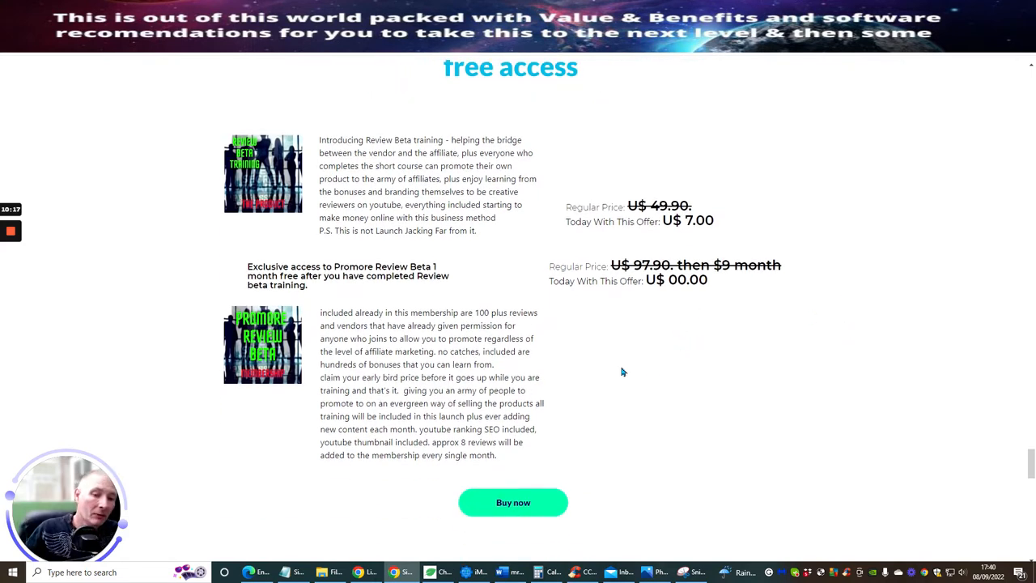
mouse_move(662, 358)
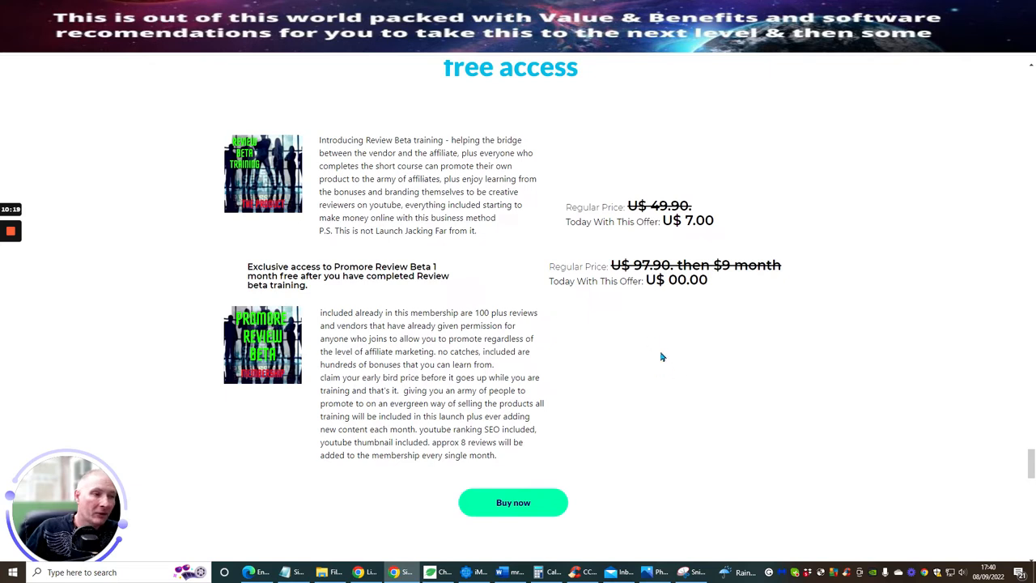
mouse_move(648, 333)
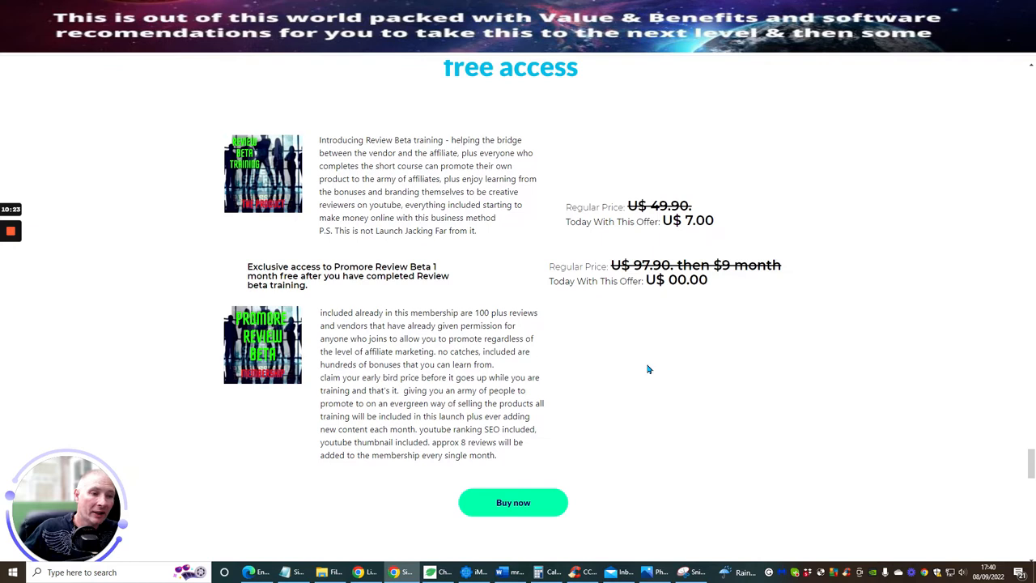
mouse_move(612, 390)
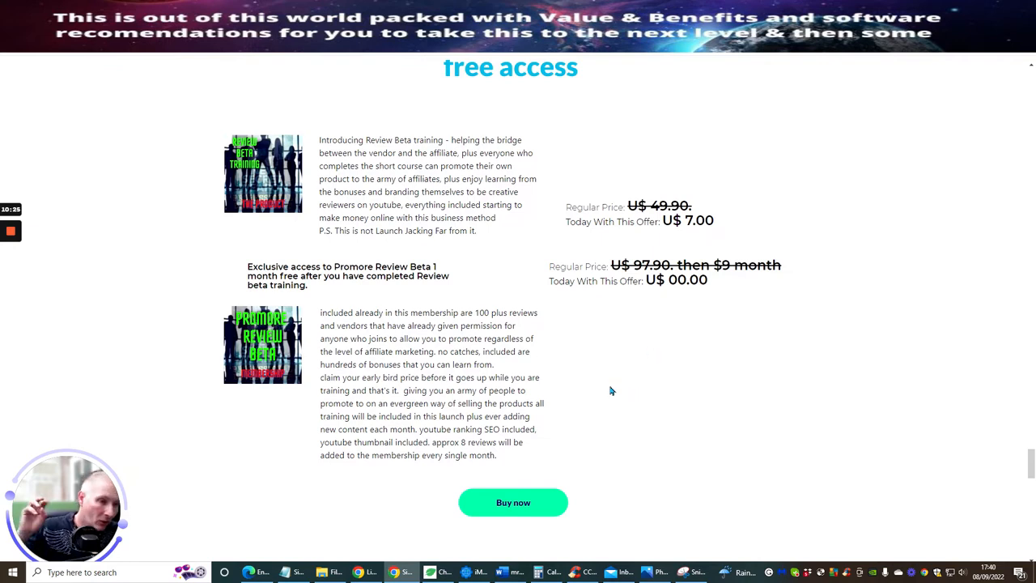
mouse_move(610, 363)
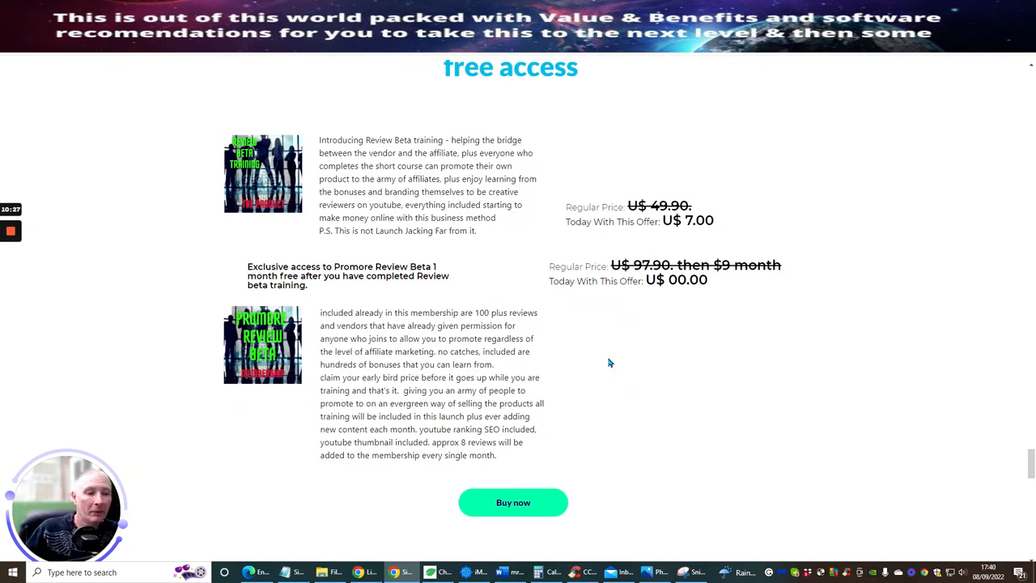
scroll("down", 3)
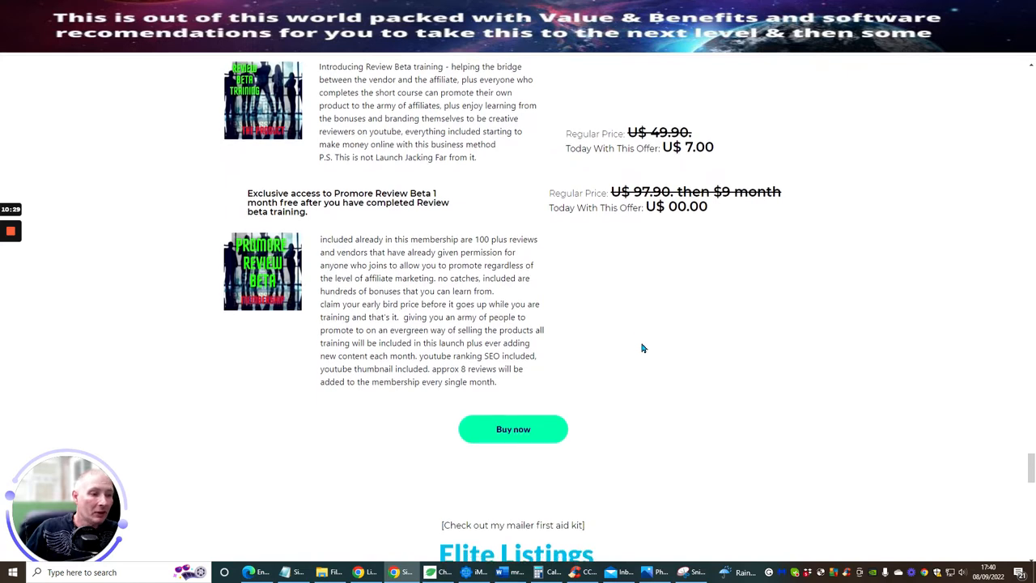
scroll("down", 3)
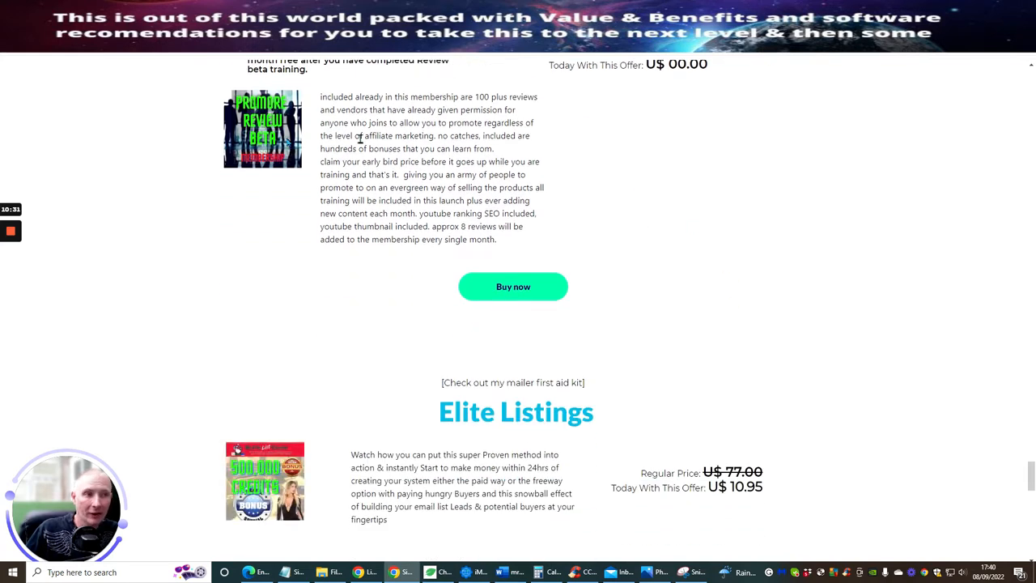
scroll("up", 3)
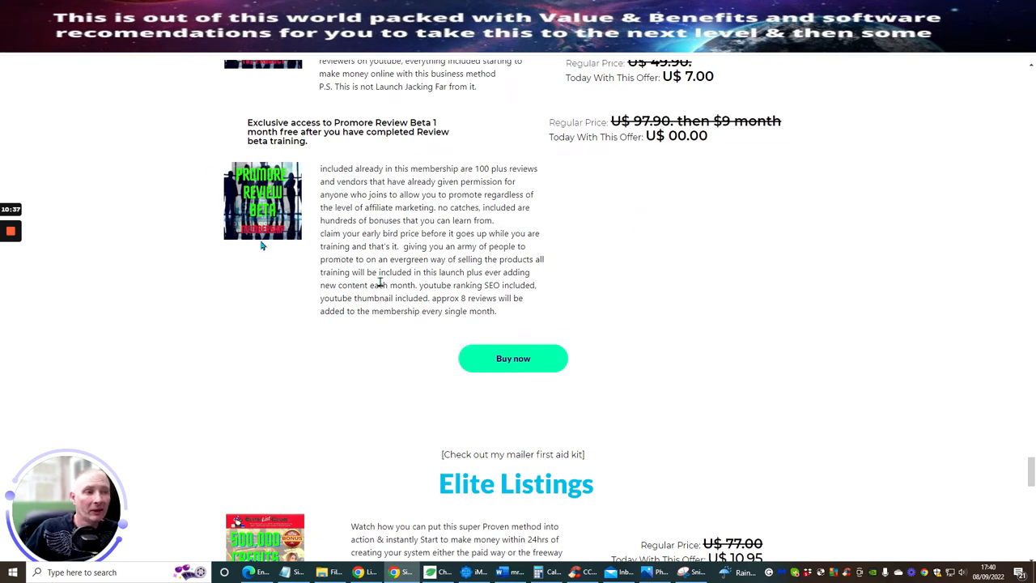
mouse_move(563, 251)
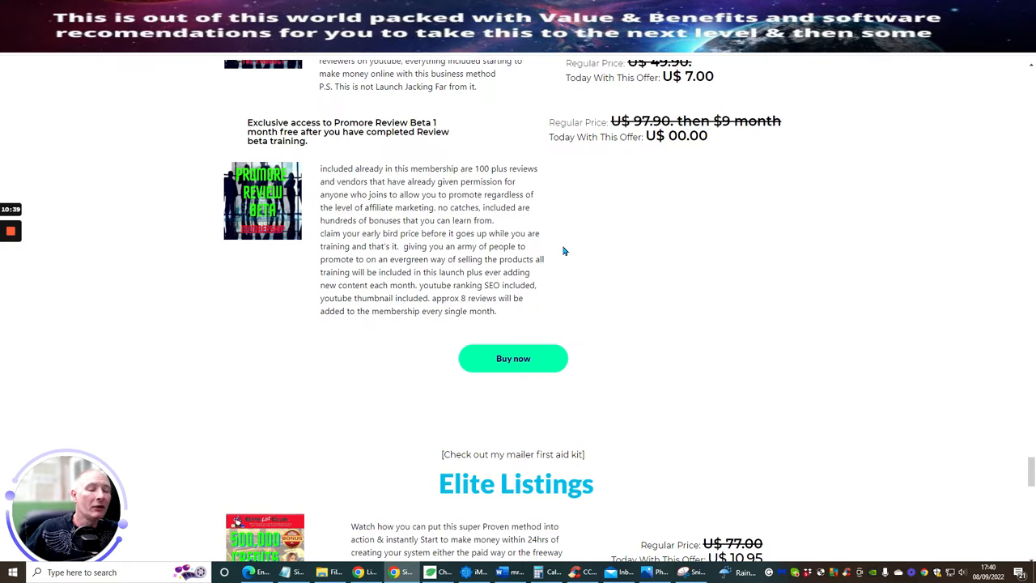
mouse_move(616, 210)
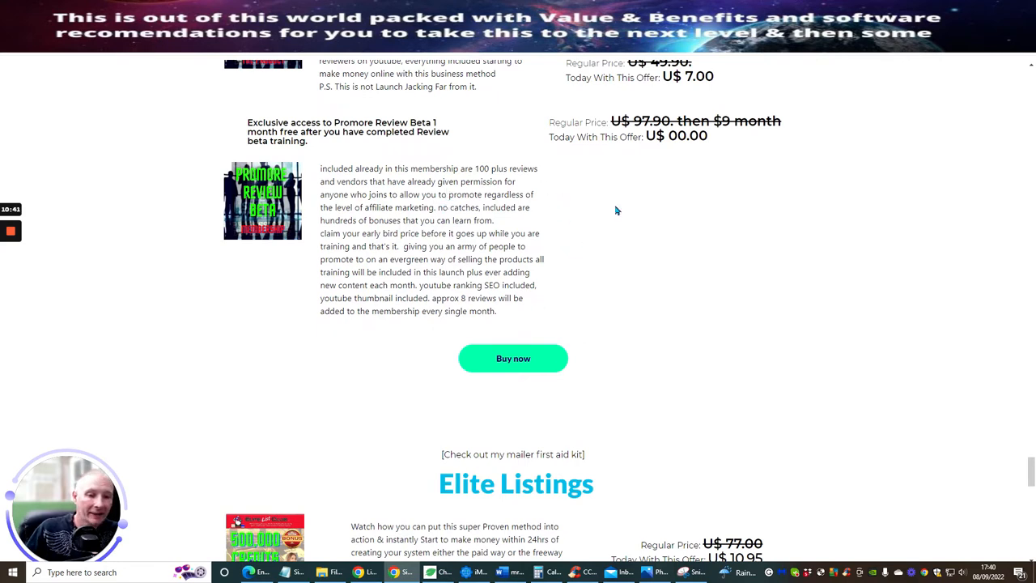
mouse_move(561, 233)
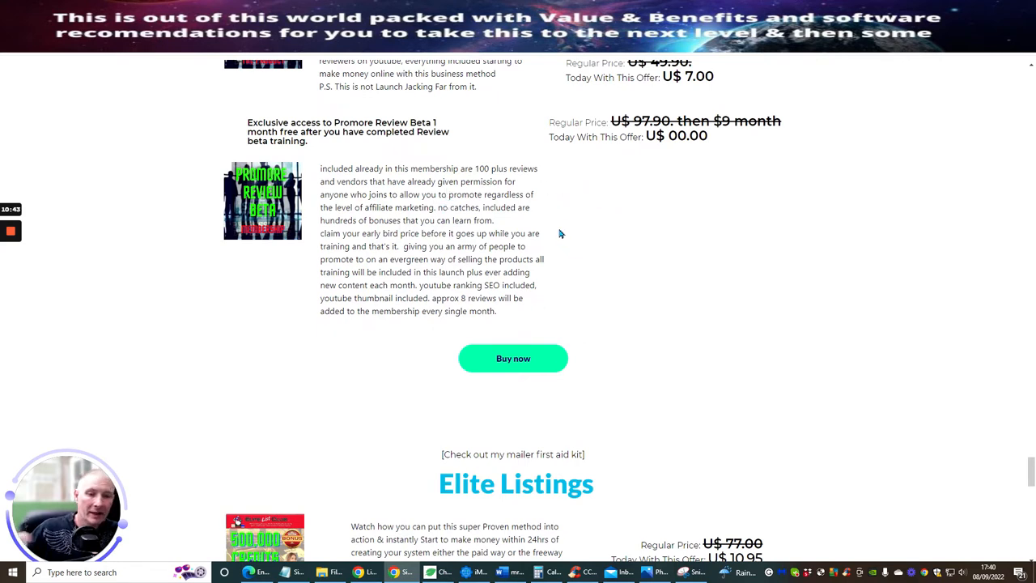
mouse_move(547, 200)
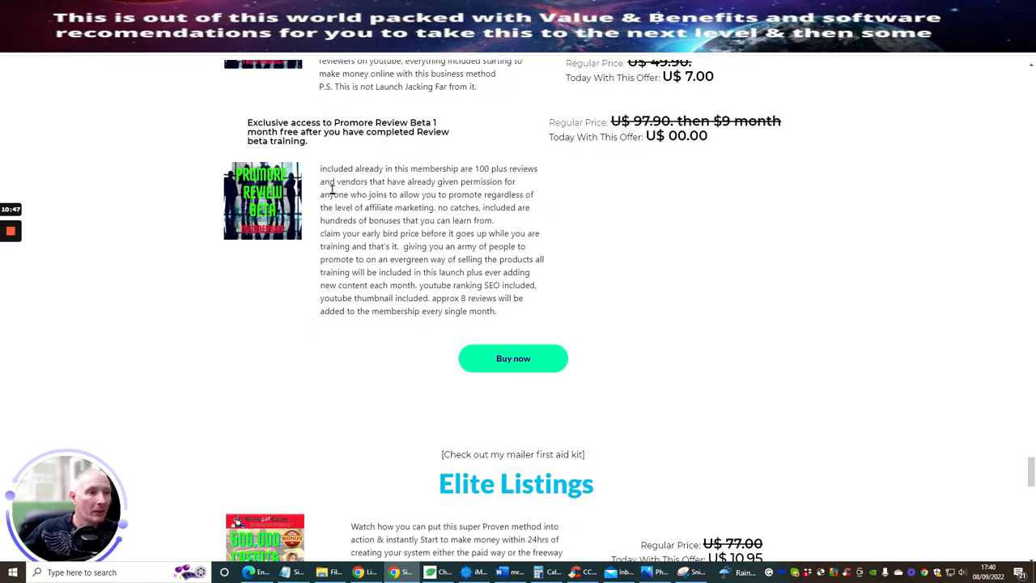
mouse_move(664, 255)
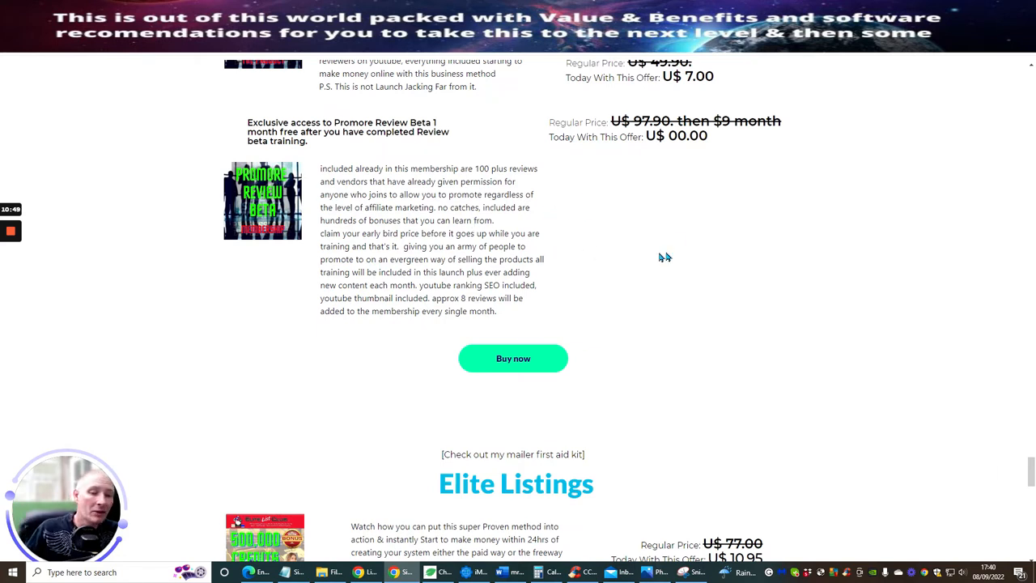
scroll("down", 3)
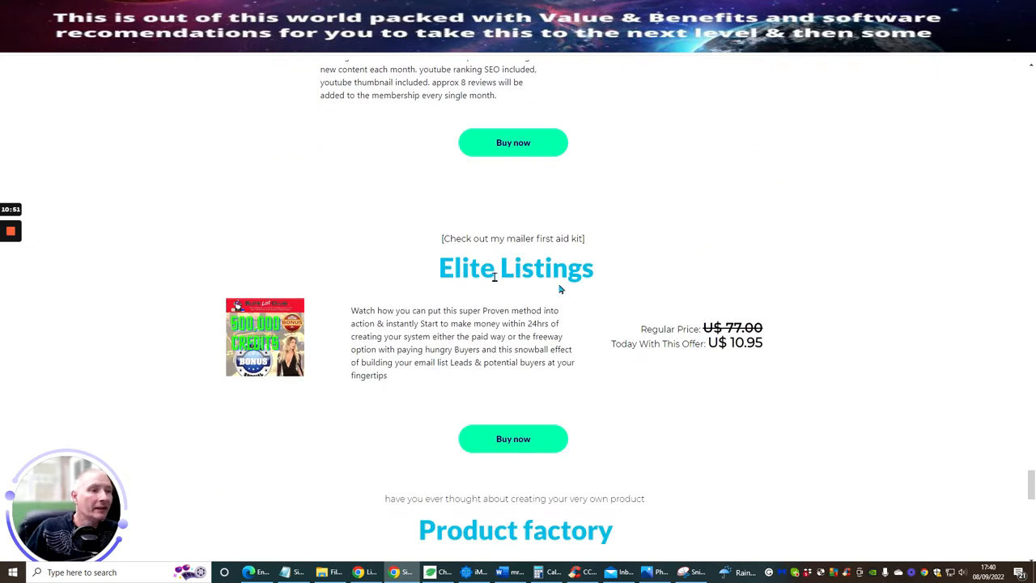
mouse_move(380, 324)
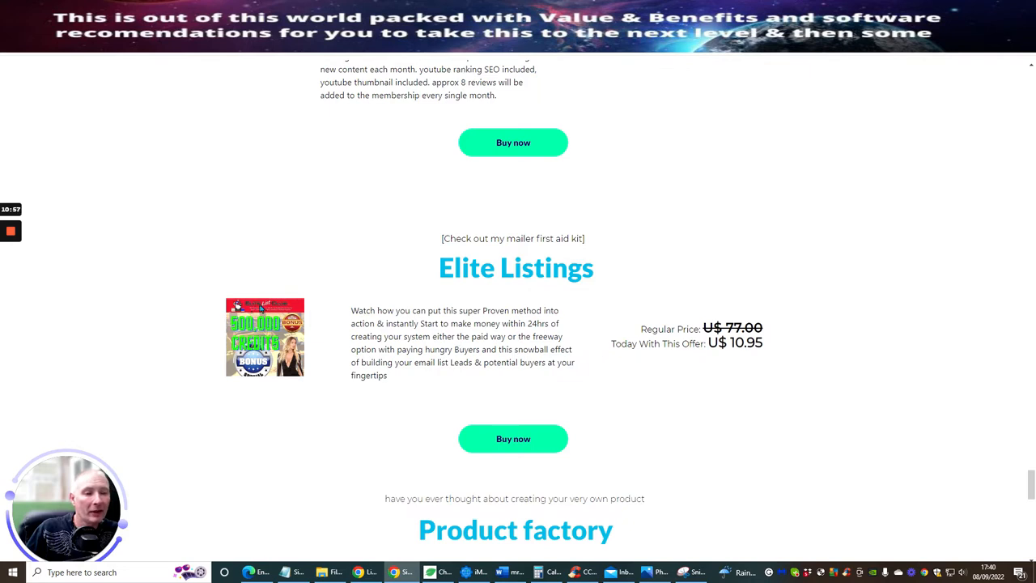
mouse_move(299, 432)
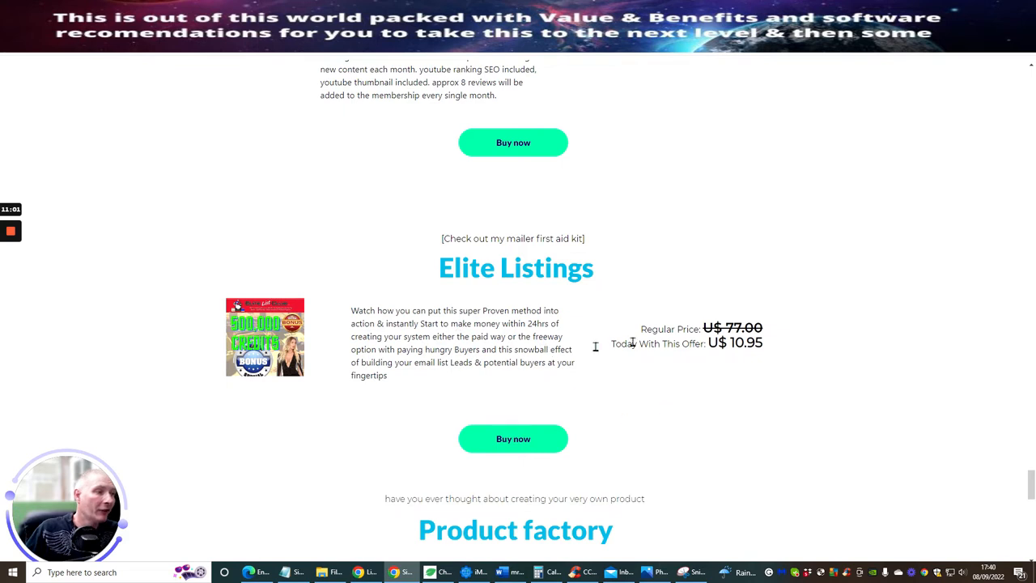
mouse_move(505, 322)
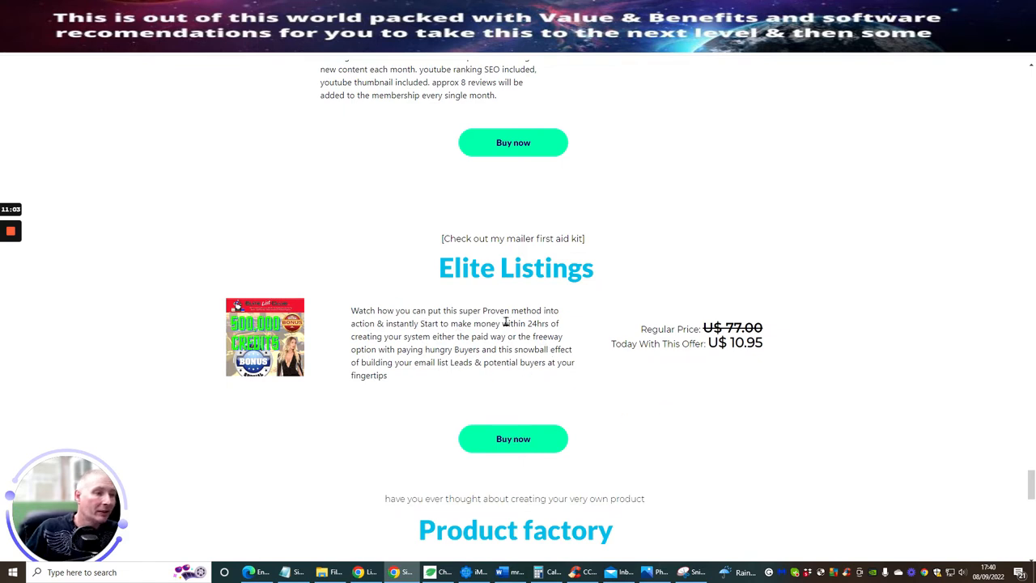
mouse_move(442, 353)
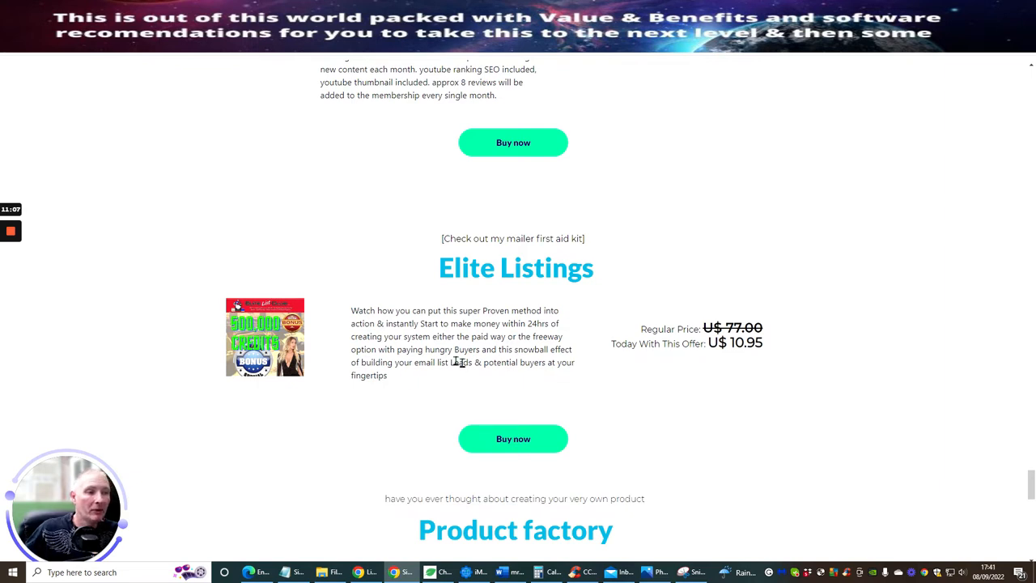
mouse_move(547, 363)
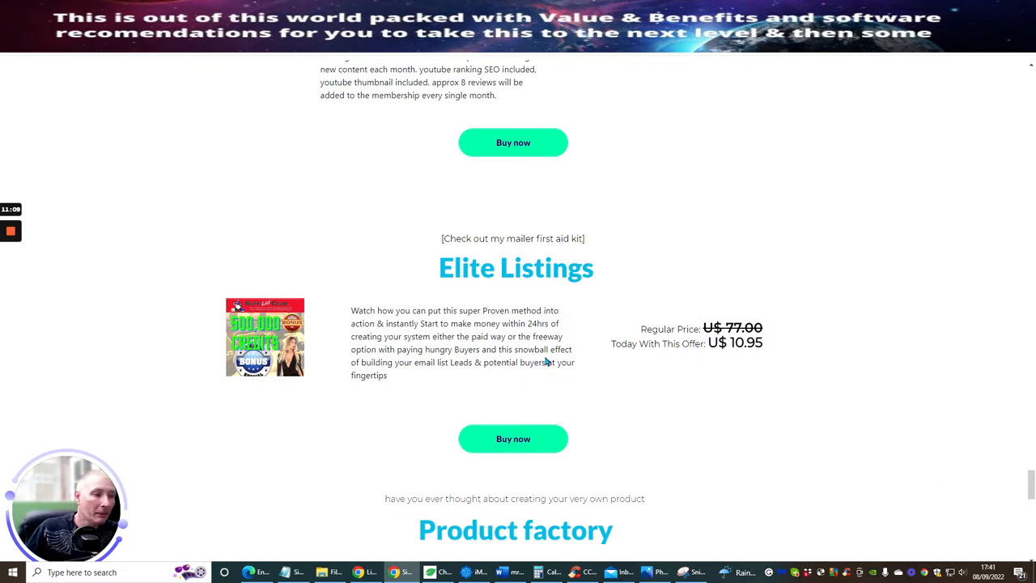
mouse_move(743, 364)
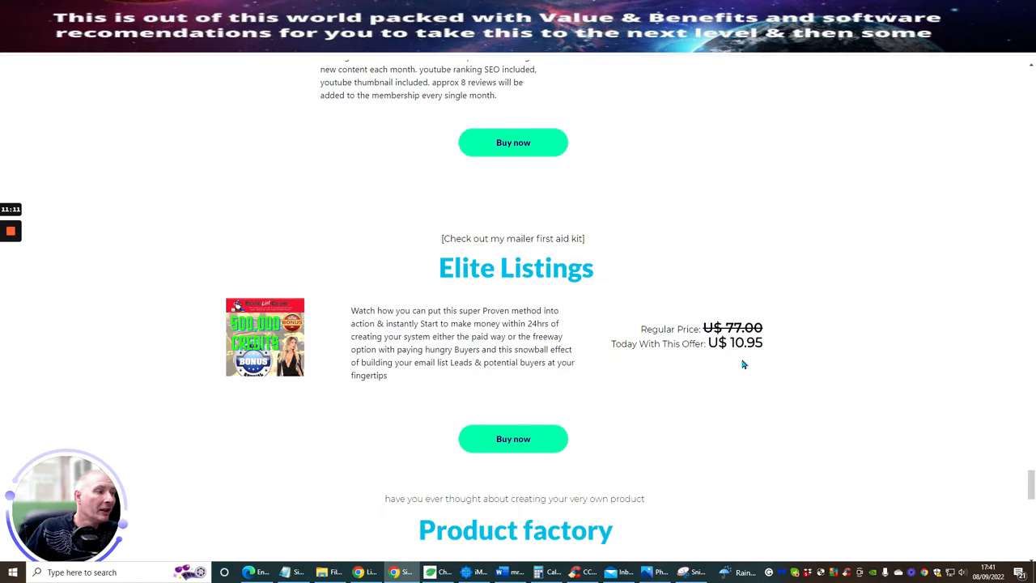
scroll("down", 3)
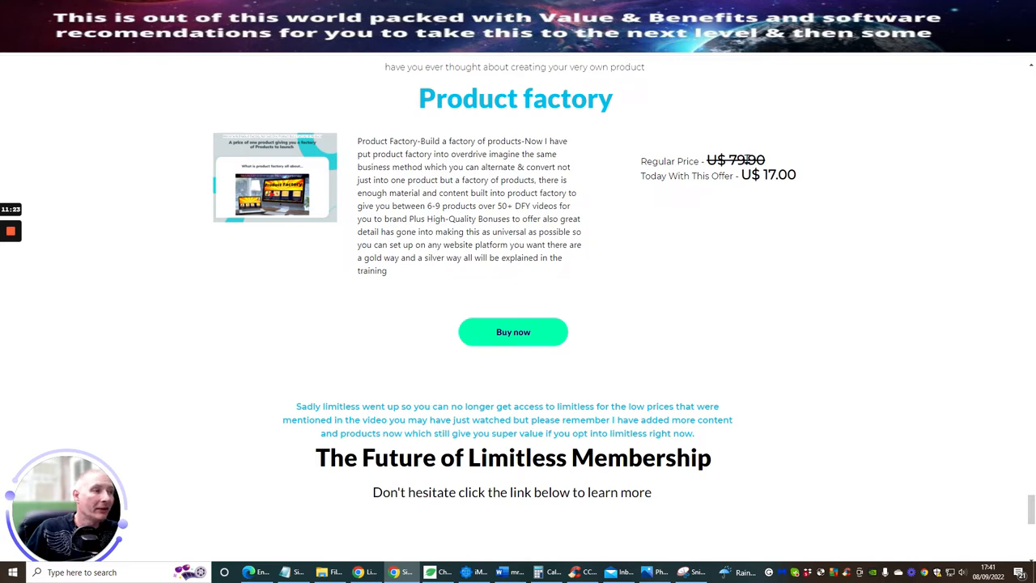
mouse_move(573, 258)
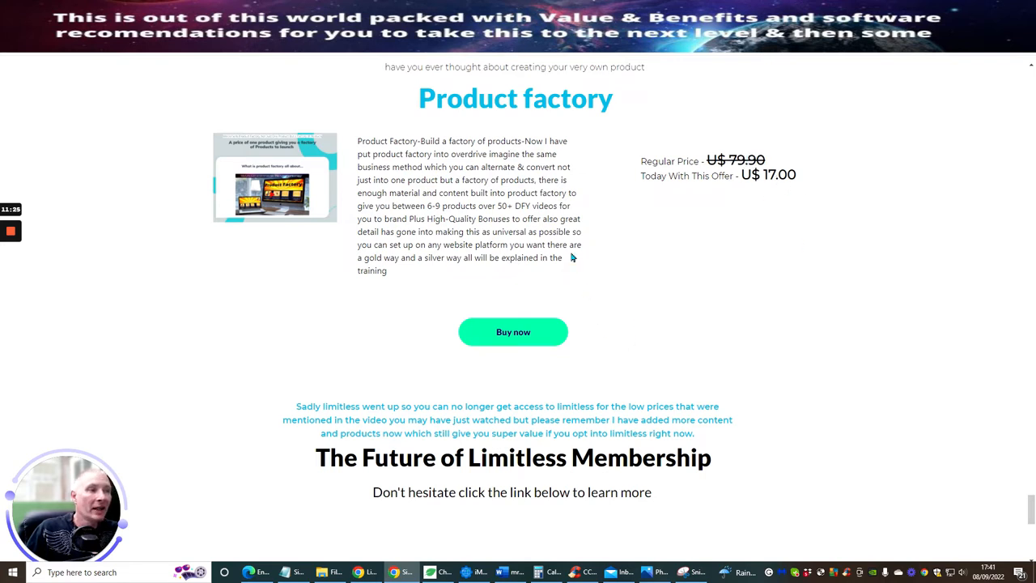
mouse_move(429, 207)
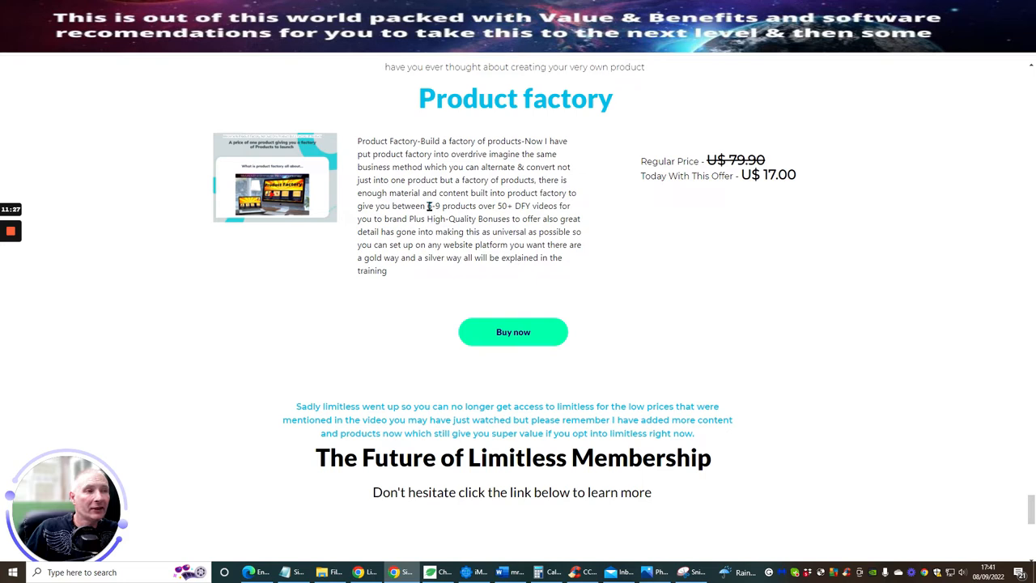
mouse_move(473, 228)
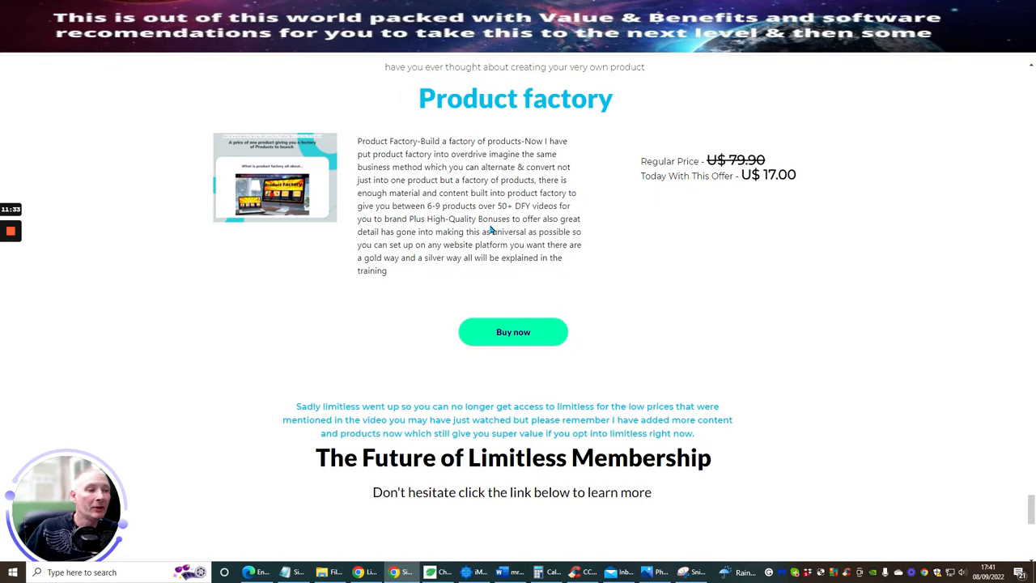
mouse_move(826, 269)
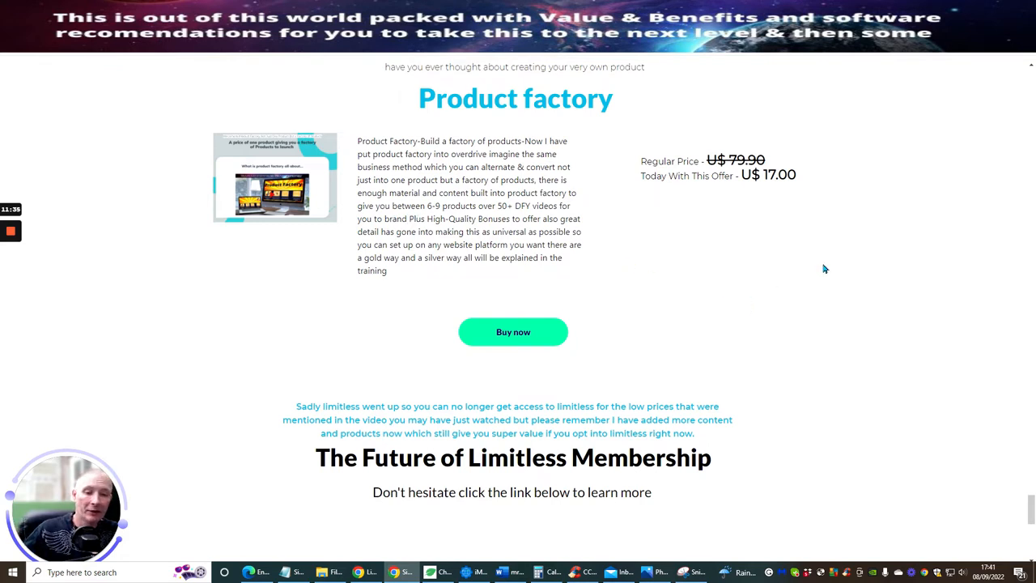
Step: Scroll the sales page to the Product factory offer reduced to U$ 17.00 with its Buy now button
scroll("up", 3)
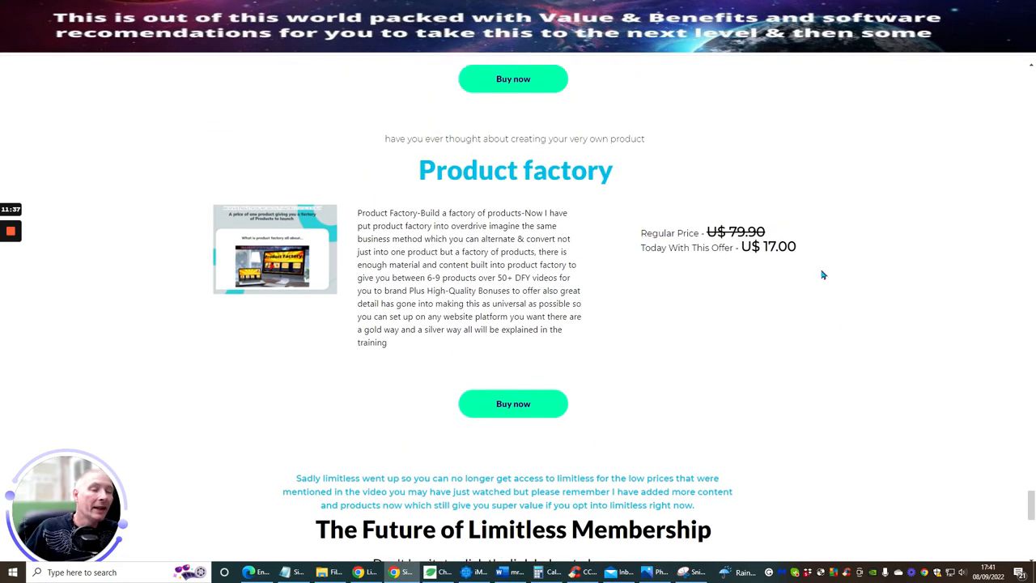
scroll("down", 3)
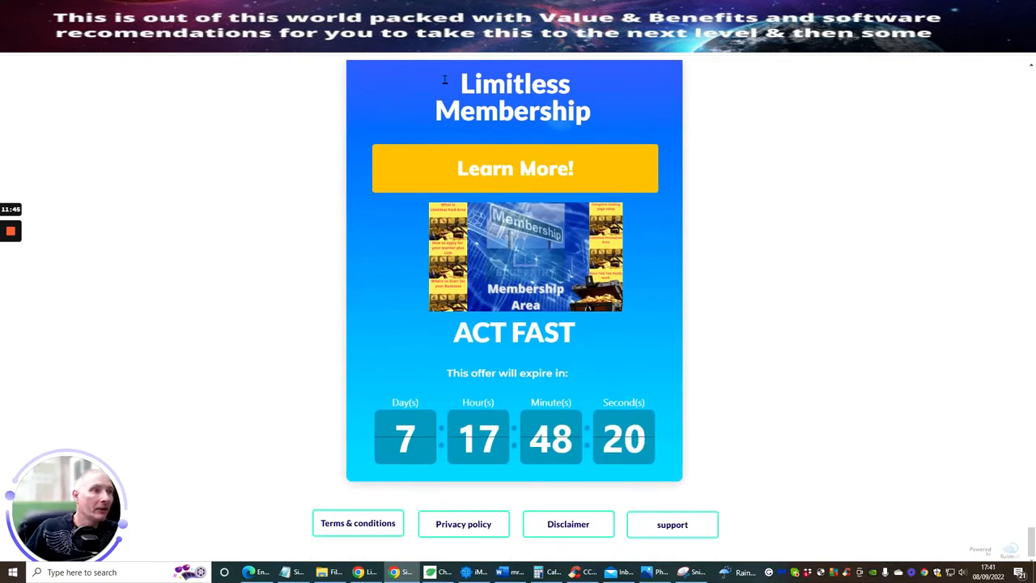
mouse_move(423, 97)
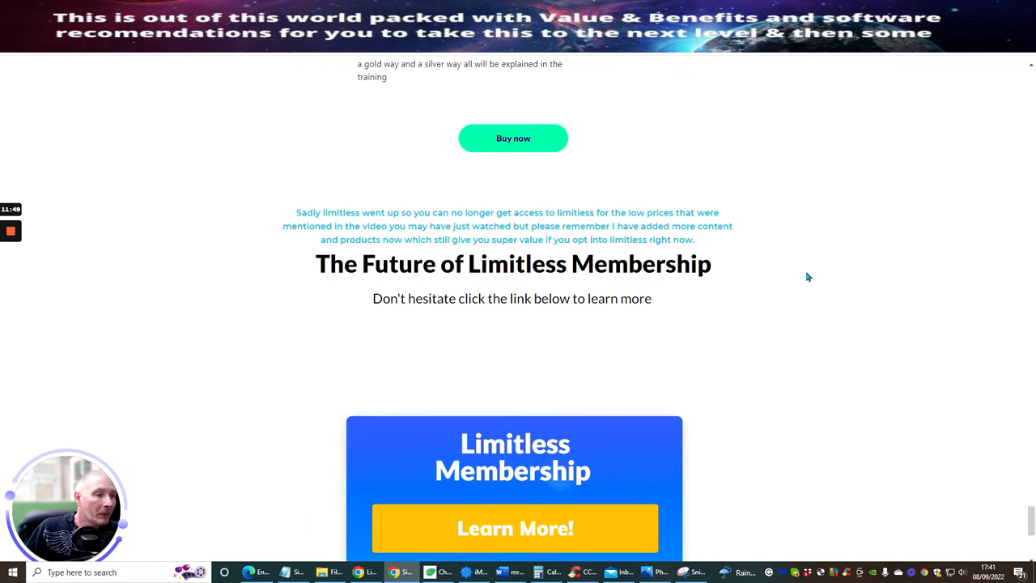
Step: Scroll back up from the footer to The Future of Limitless Membership section
scroll("up", 3)
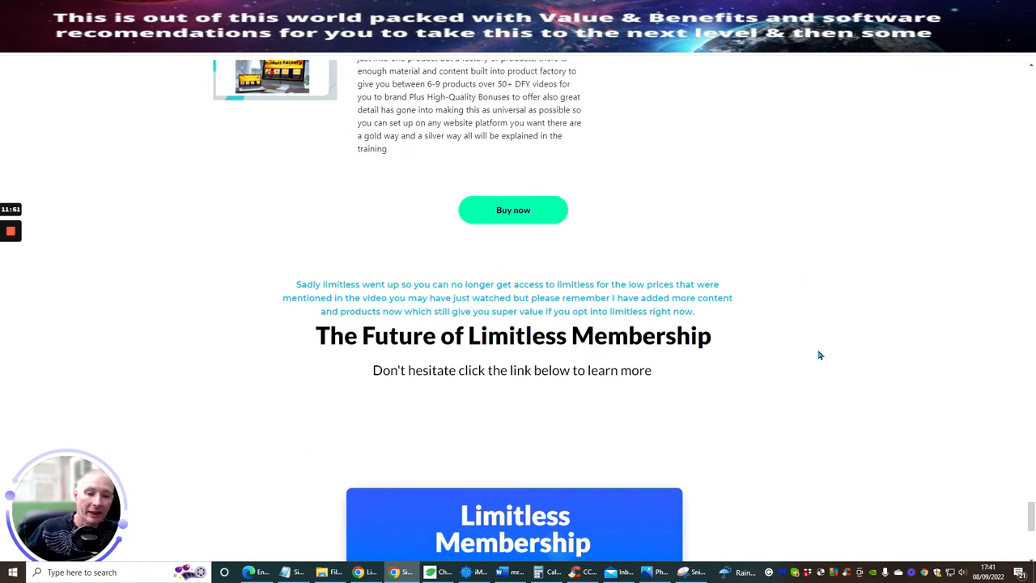
Step: Scroll past Product factory, Elite Listings and Promore Review Beta to the conclusion video and Members Area intro
scroll("up", 3)
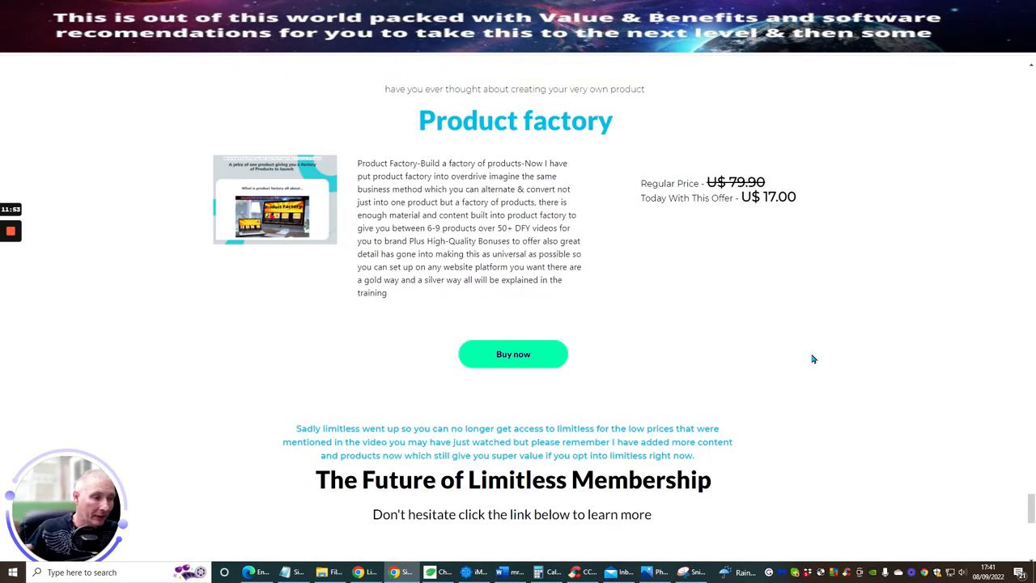
scroll("down", 3)
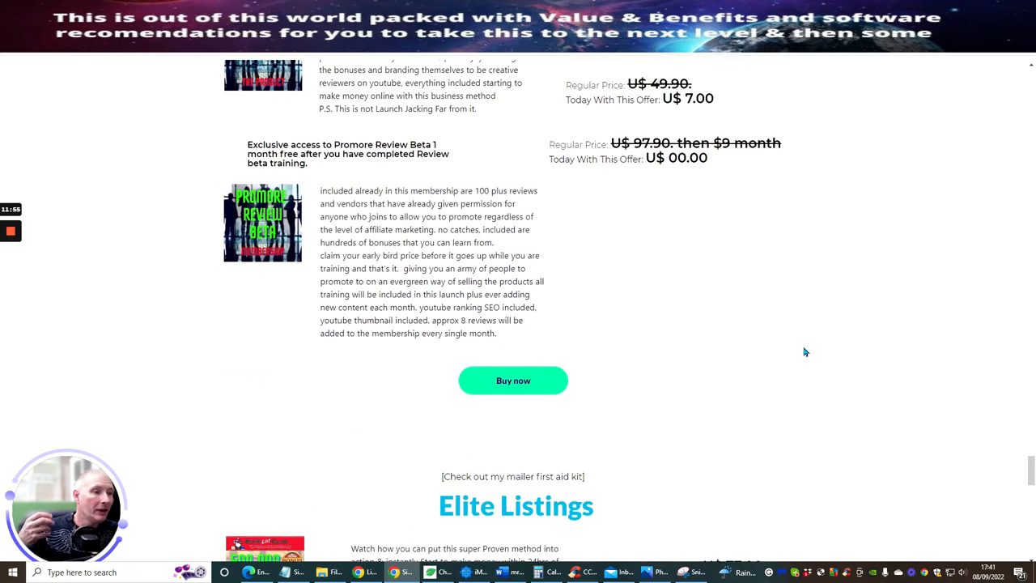
mouse_move(735, 347)
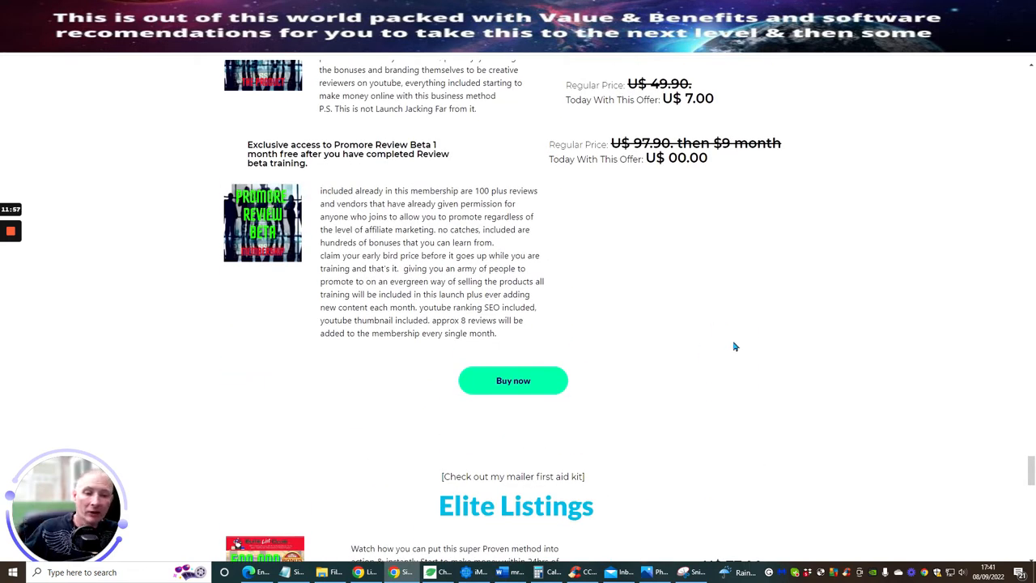
scroll("down", 3)
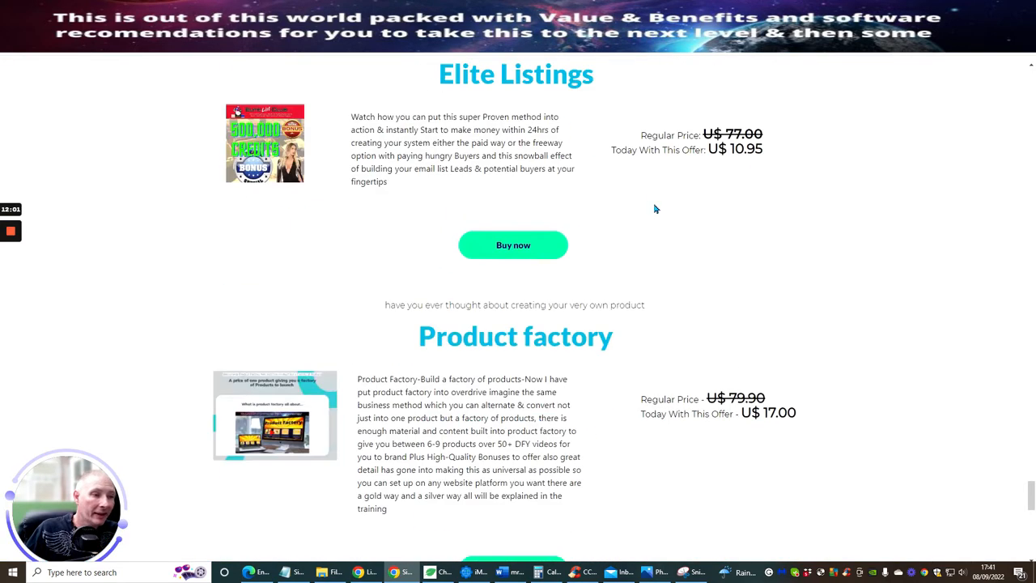
scroll("down", 3)
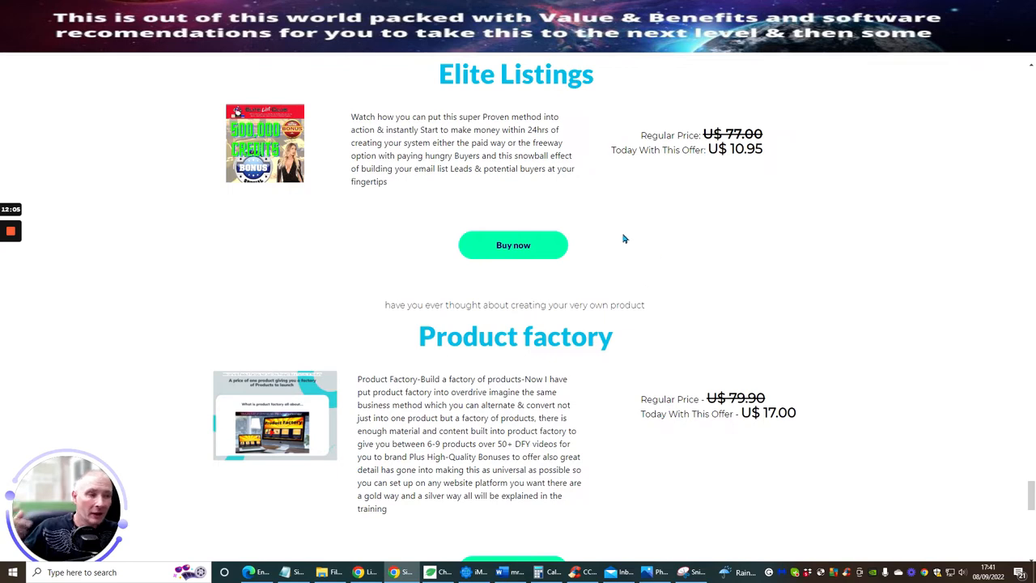
scroll("up", 3)
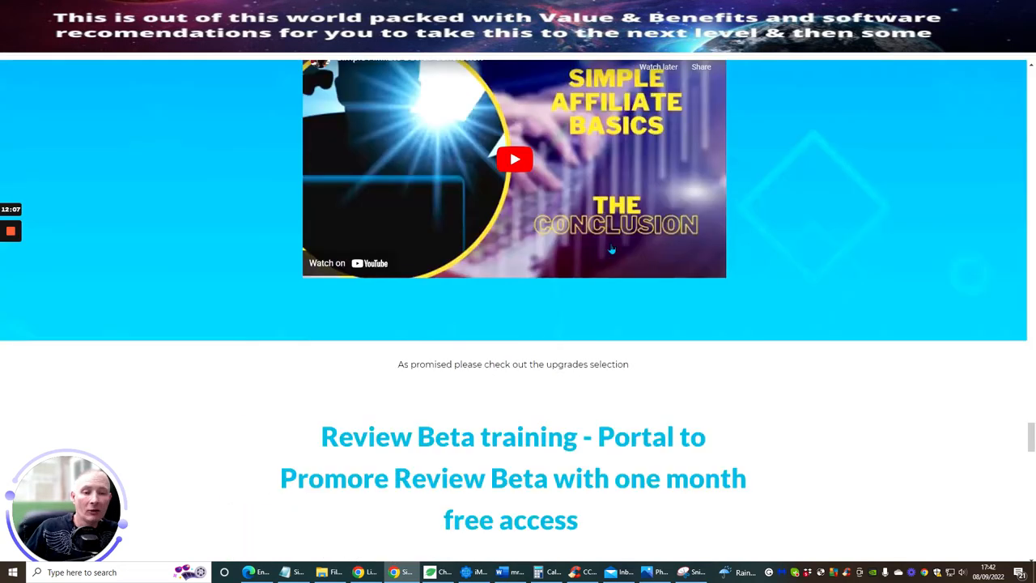
scroll("up", 3)
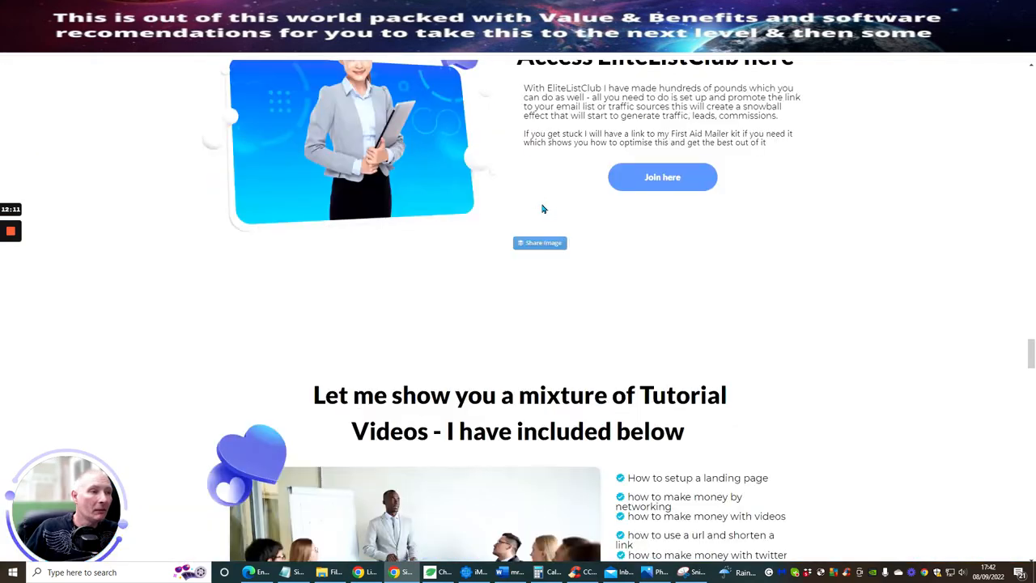
scroll("down", 3)
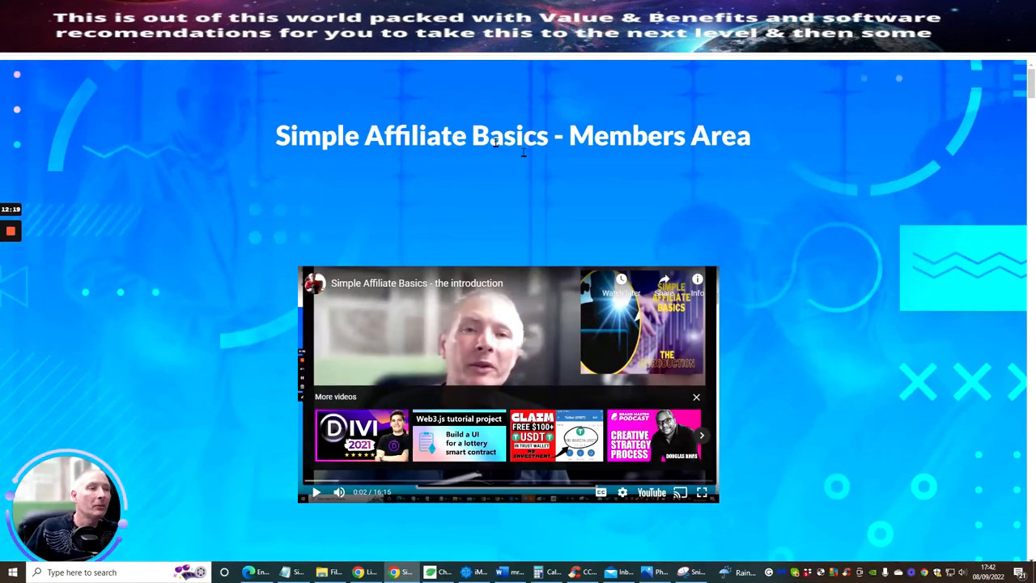
mouse_move(811, 258)
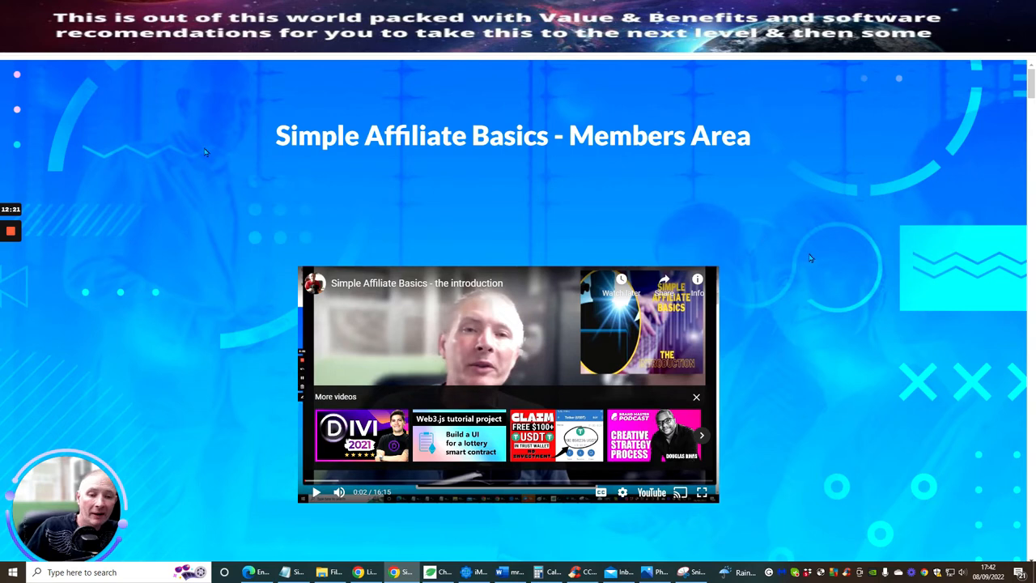
mouse_move(780, 281)
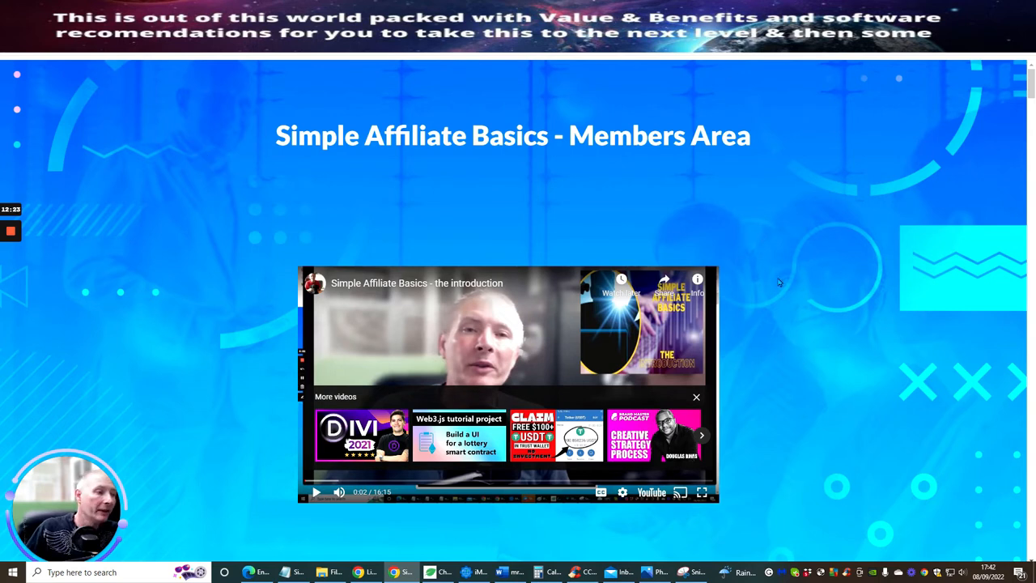
mouse_move(829, 346)
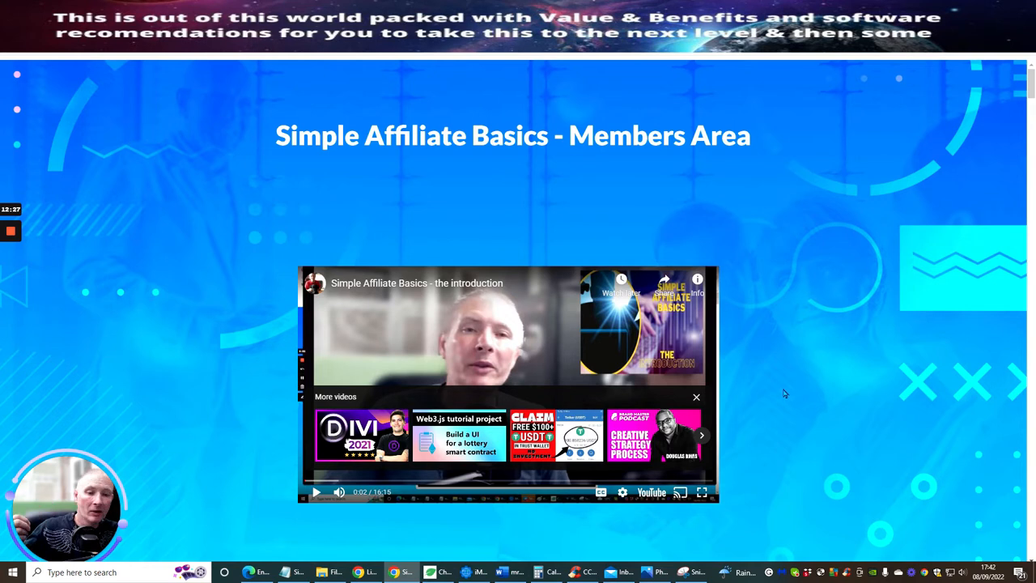
mouse_move(805, 402)
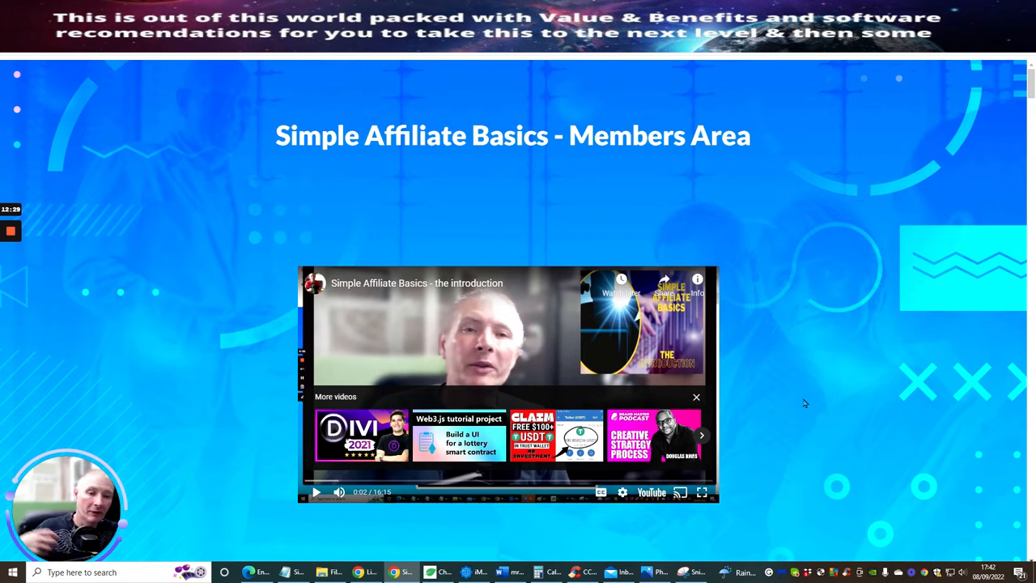
mouse_move(780, 370)
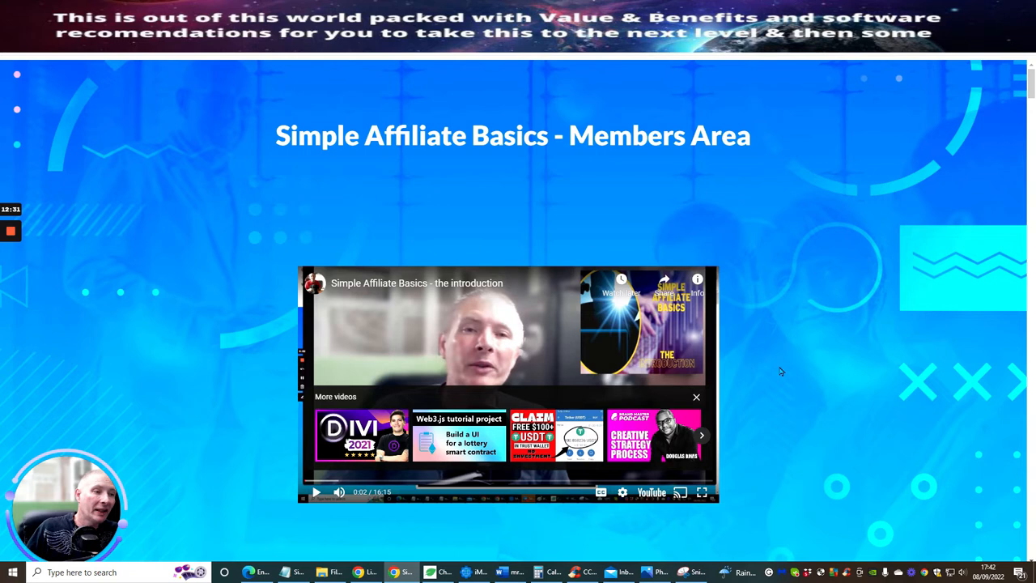
mouse_move(412, 188)
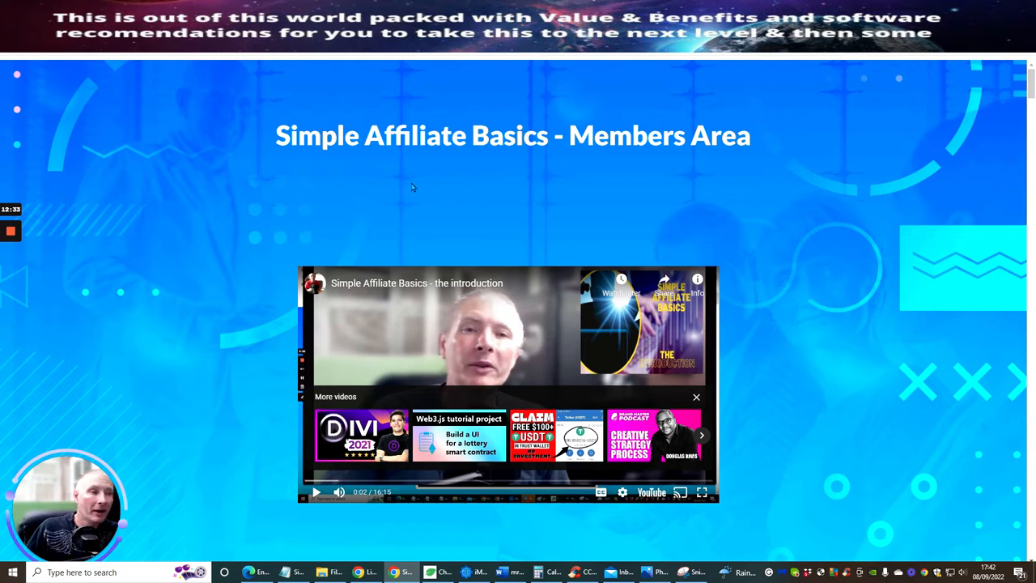
mouse_move(731, 271)
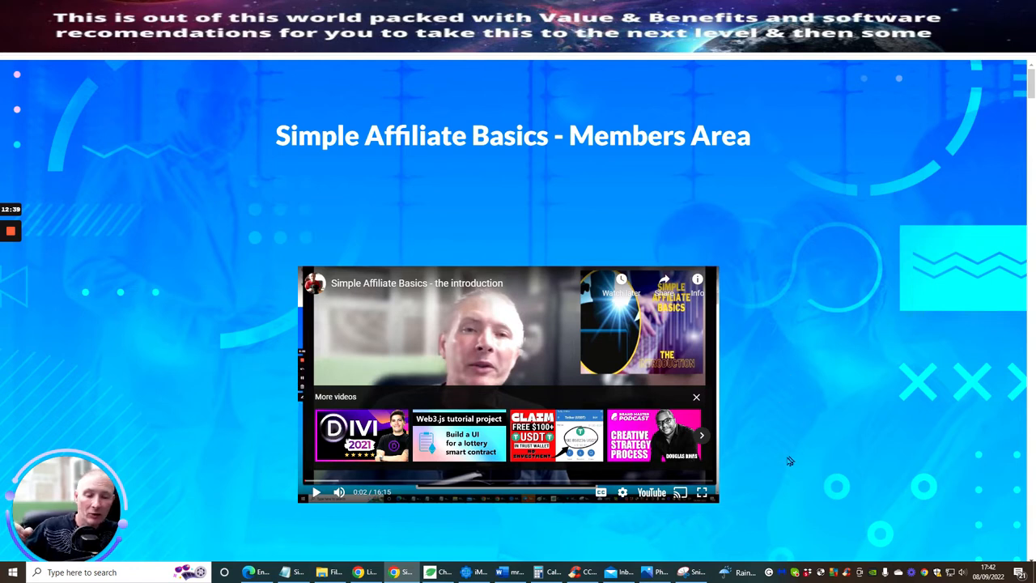
mouse_move(790, 461)
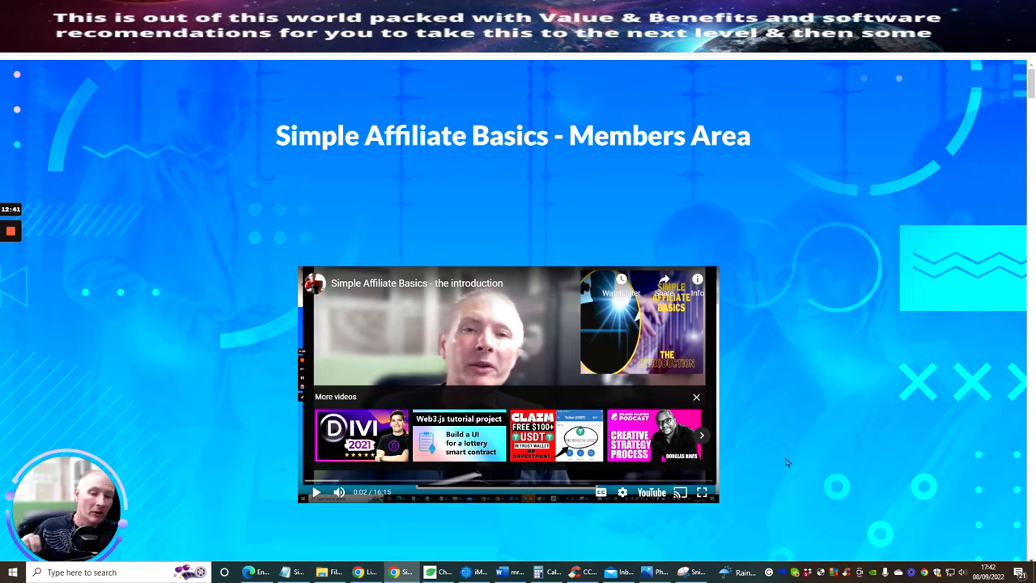
mouse_move(815, 455)
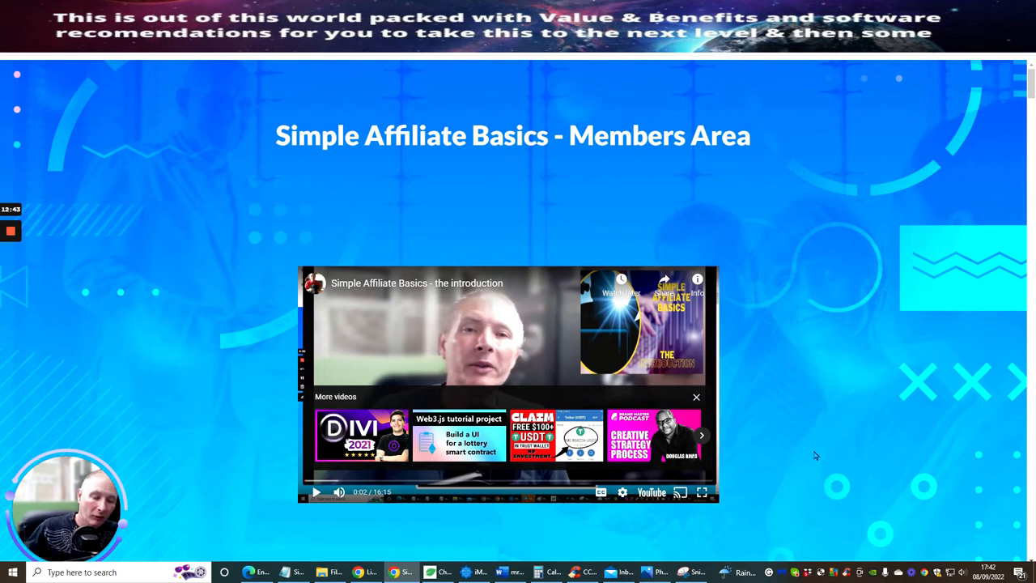
mouse_move(634, 175)
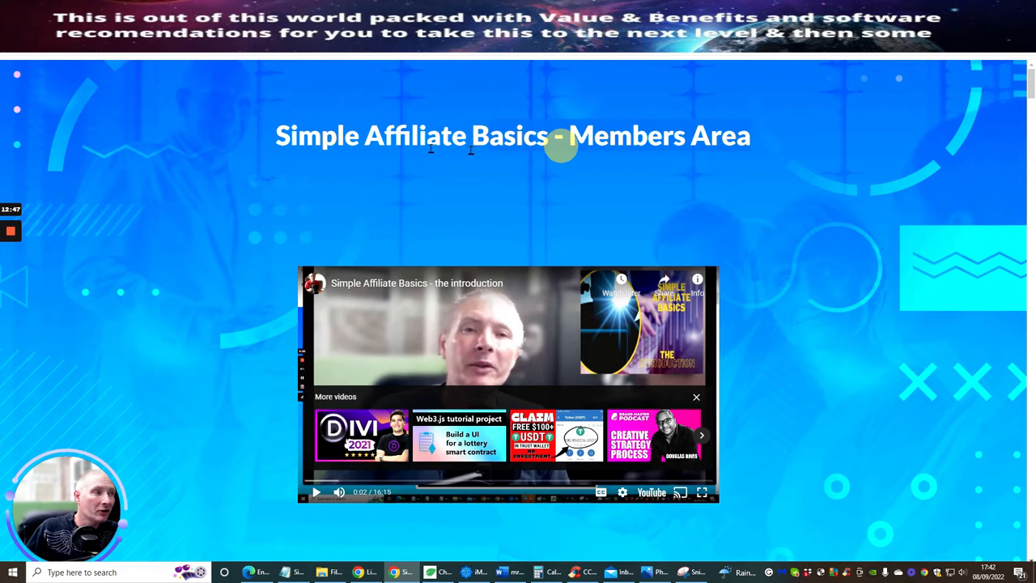
mouse_move(809, 233)
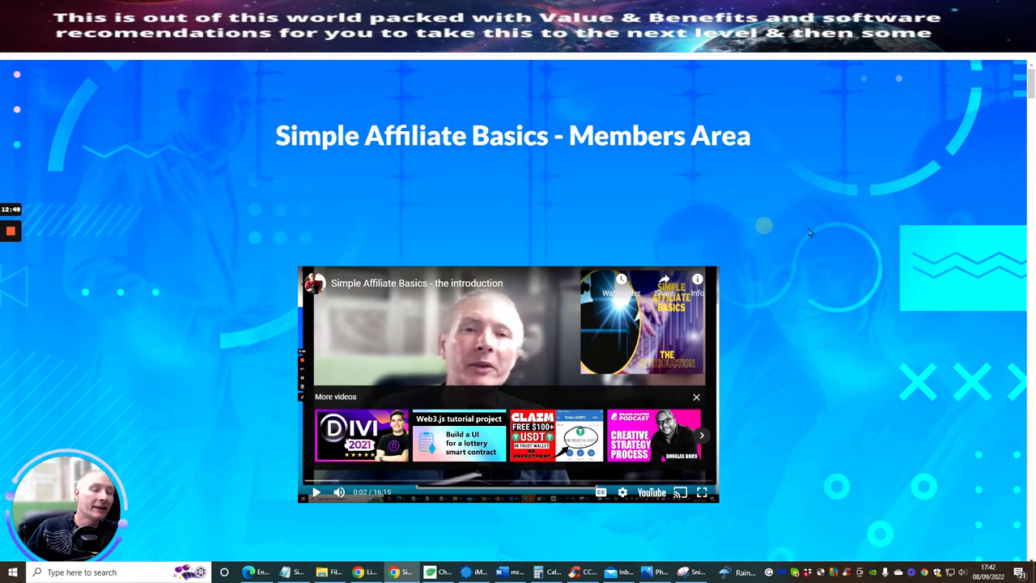
mouse_move(369, 202)
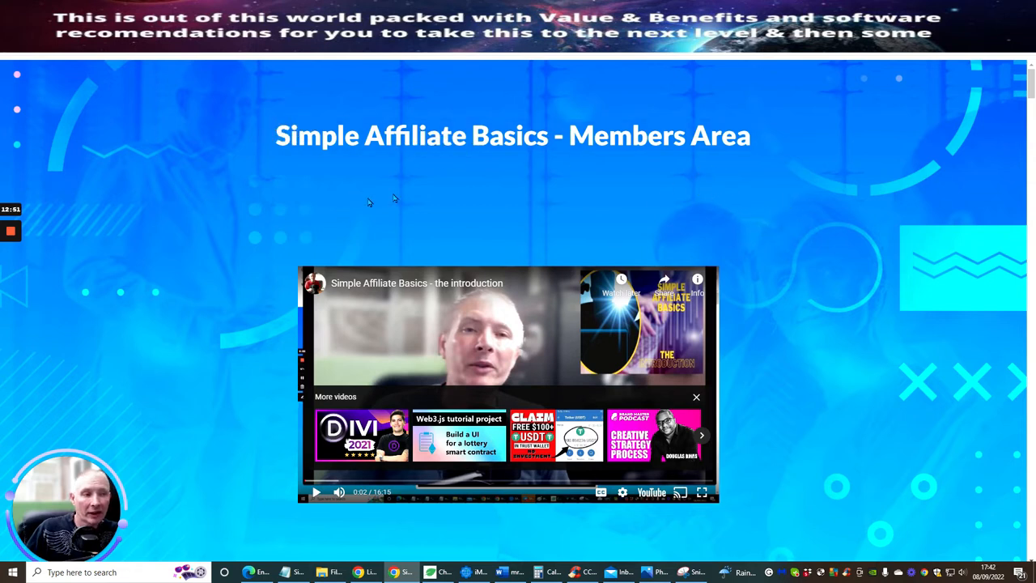
mouse_move(790, 214)
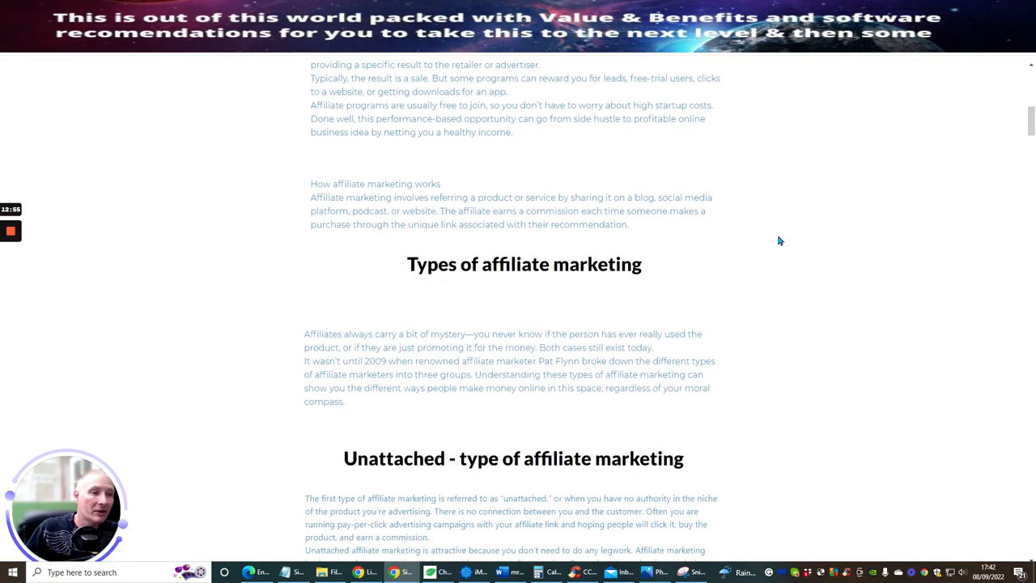
Step: Scroll past the 'Hardware and what is affiliate marketing' video back to the Members Area heading
scroll("up", 3)
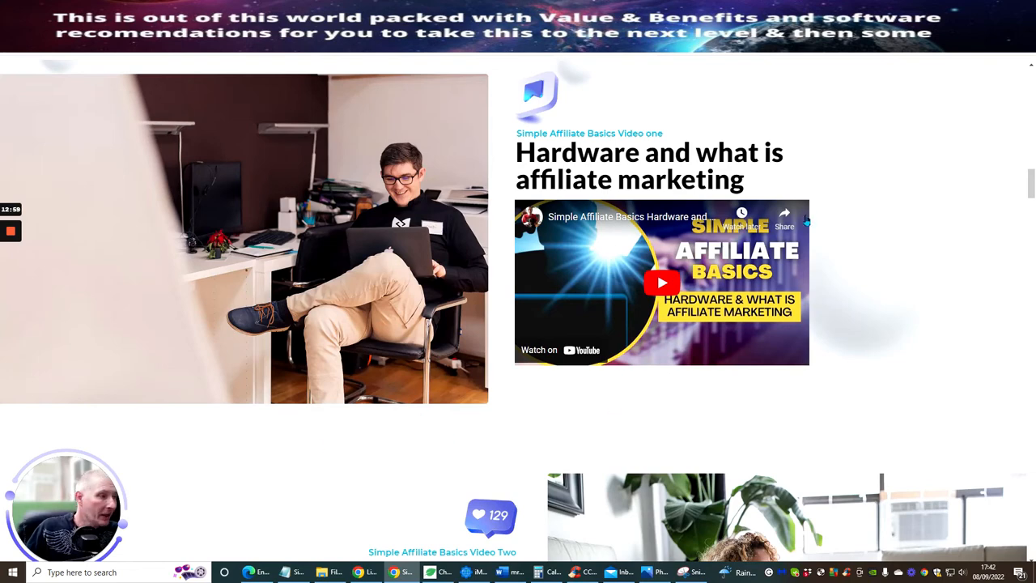
scroll("down", 3)
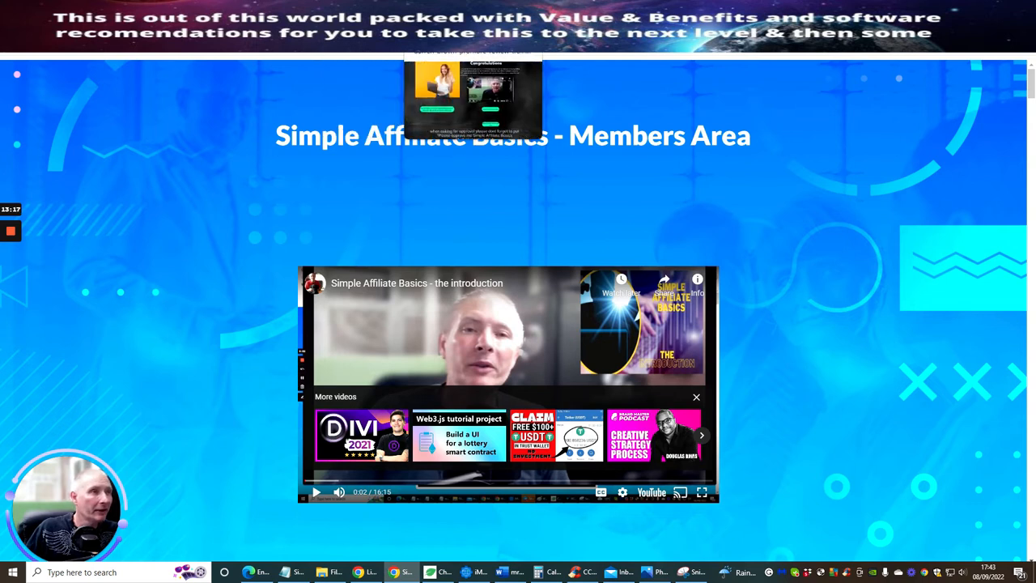
Step: Scroll through the Congratulations resale rights upsell page with its video and warrior ID steps
scroll("down", 3)
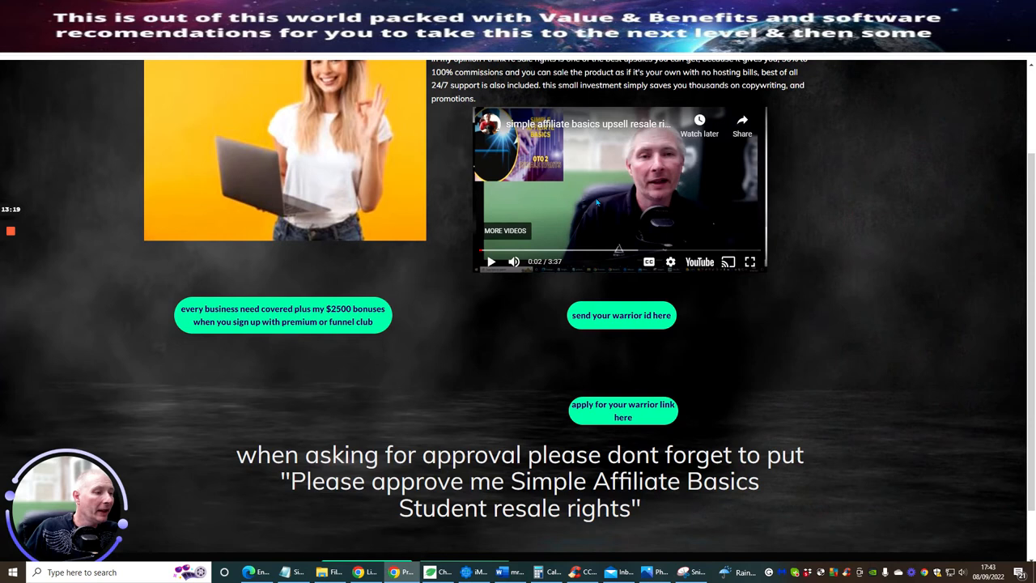
scroll("down", 3)
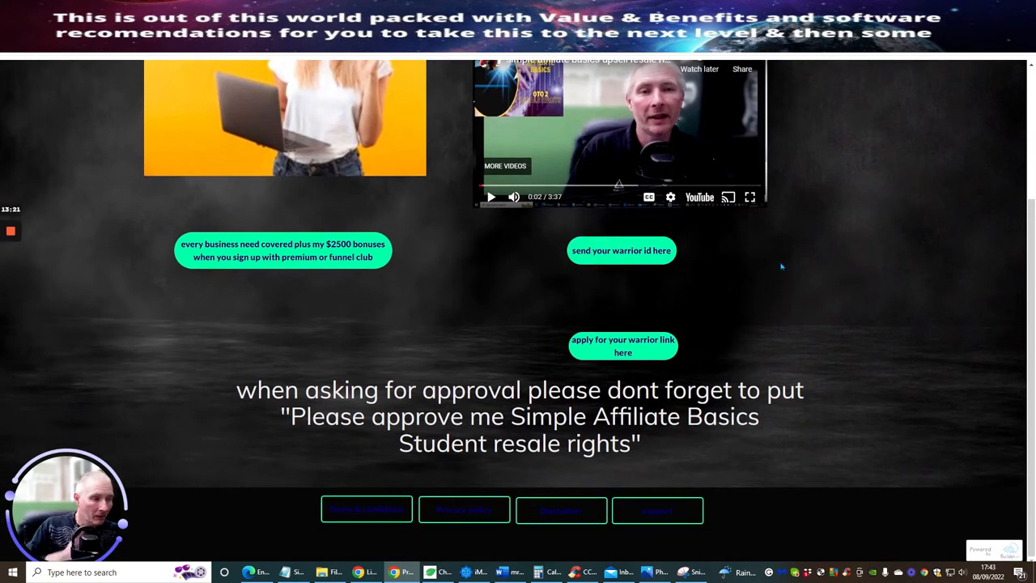
mouse_move(395, 308)
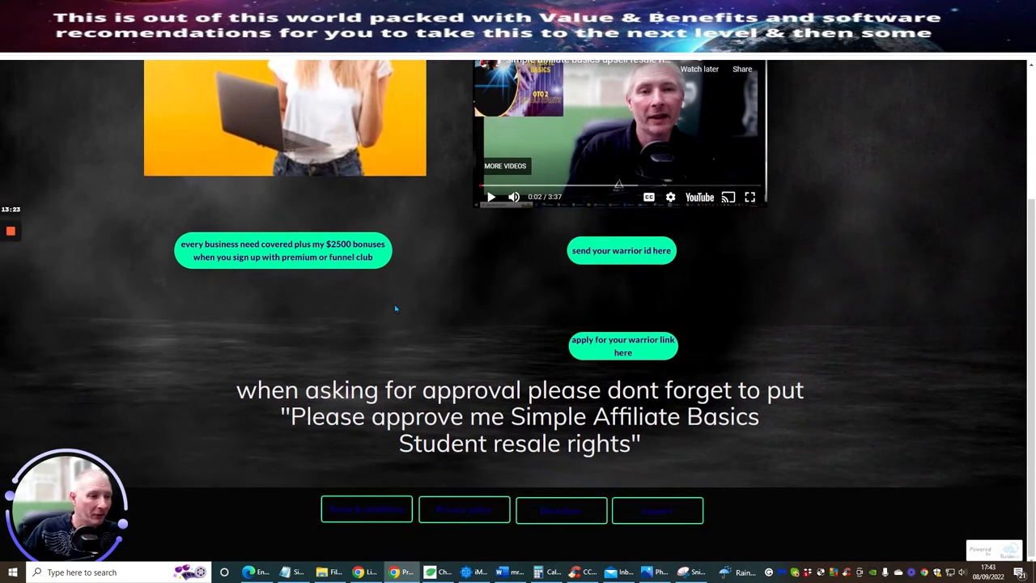
scroll("up", 3)
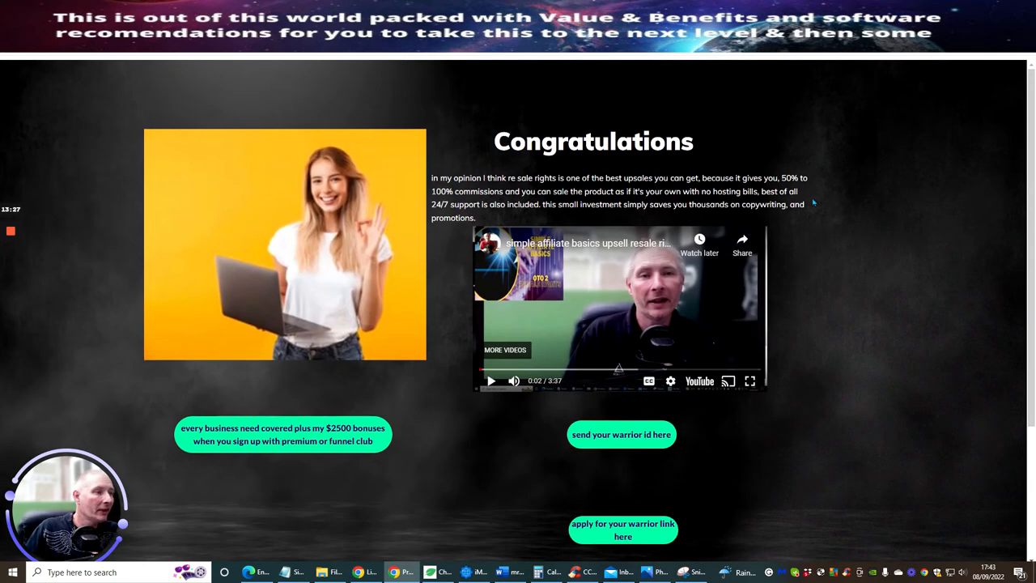
mouse_move(524, 291)
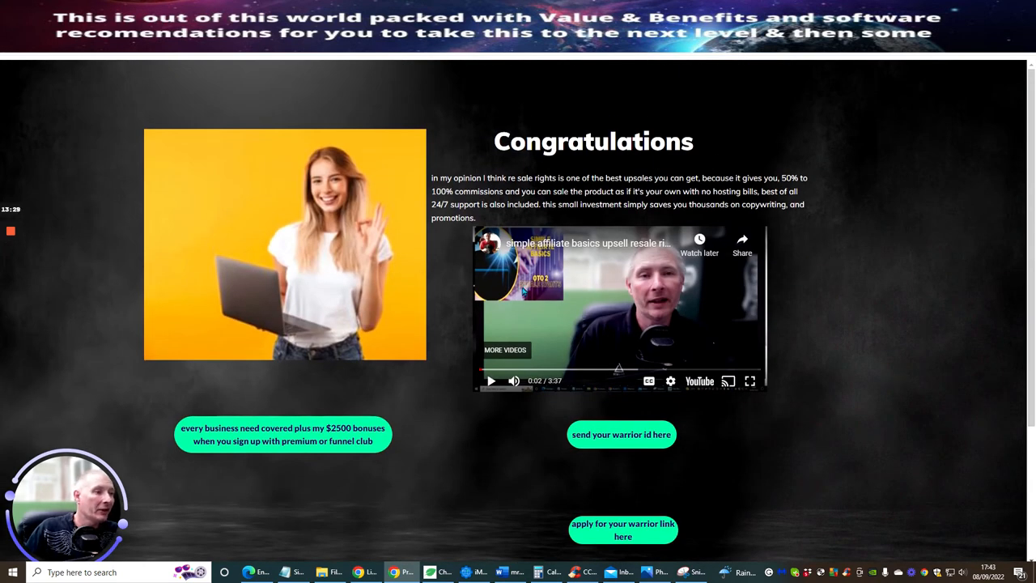
mouse_move(567, 271)
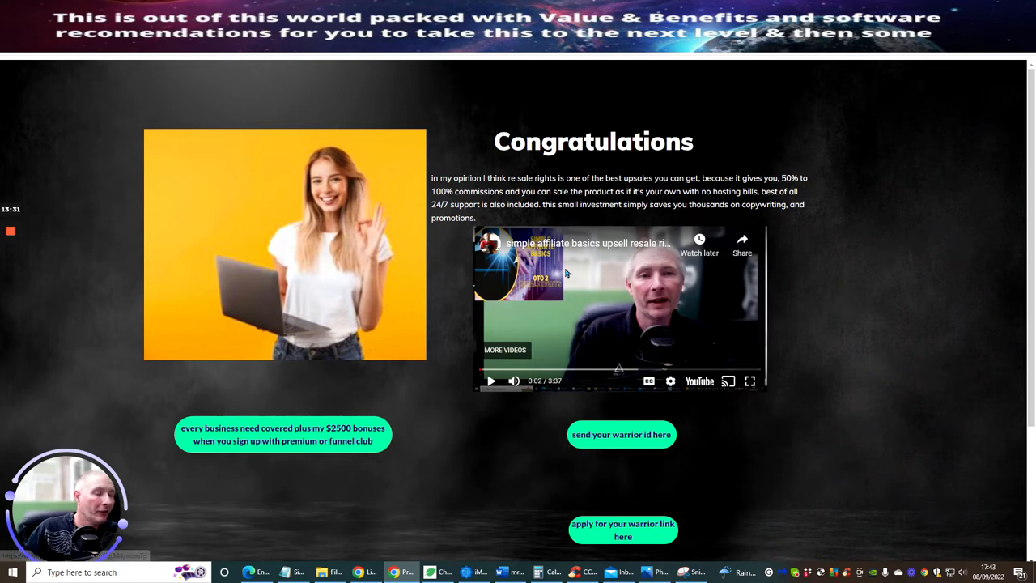
mouse_move(622, 434)
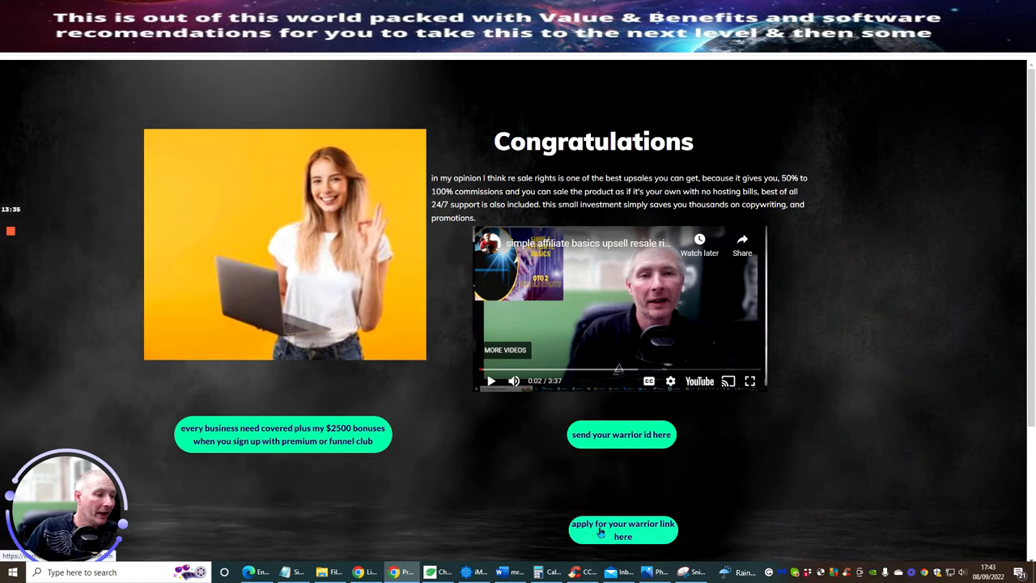
mouse_move(719, 493)
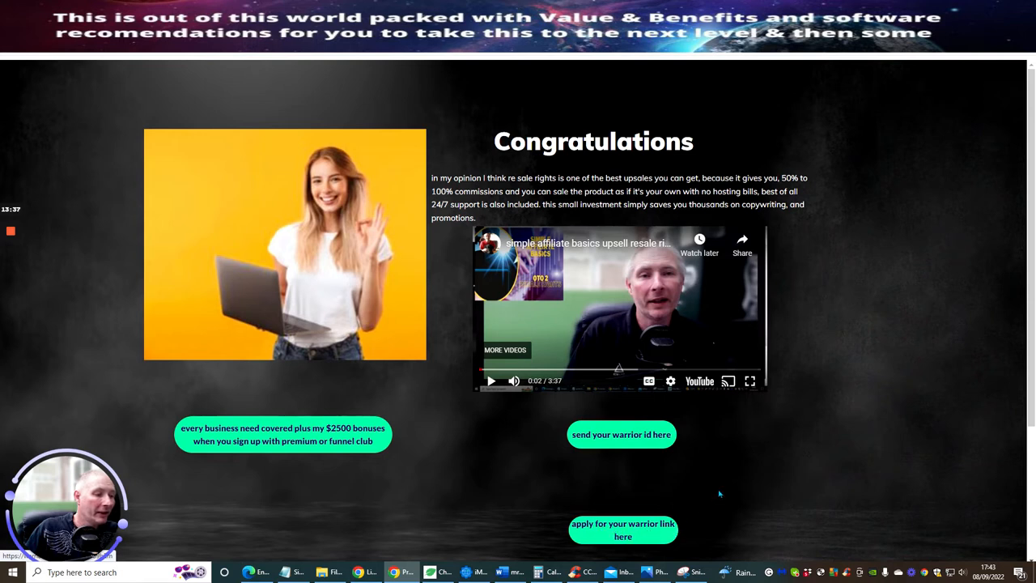
mouse_move(741, 505)
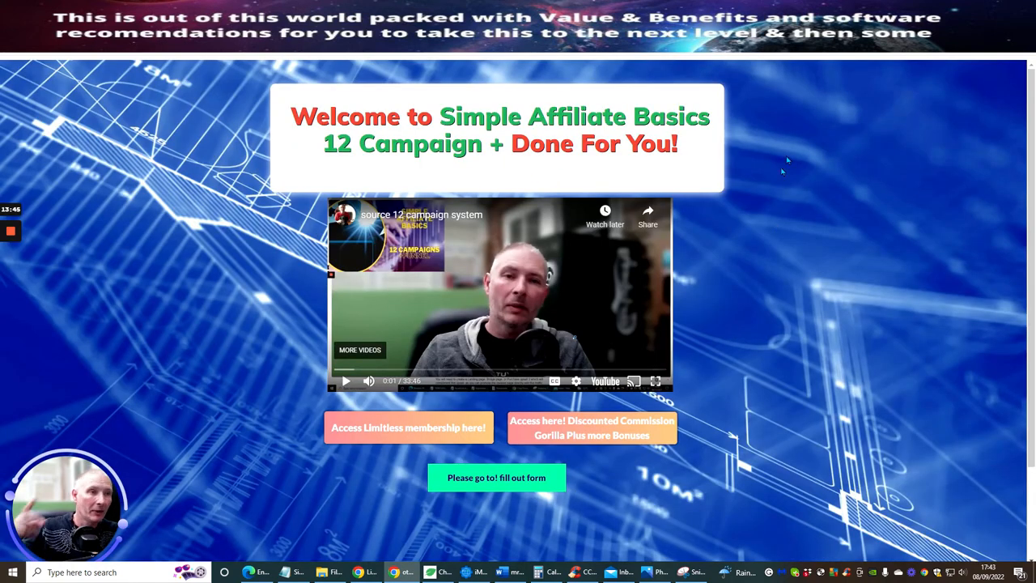
mouse_move(427, 175)
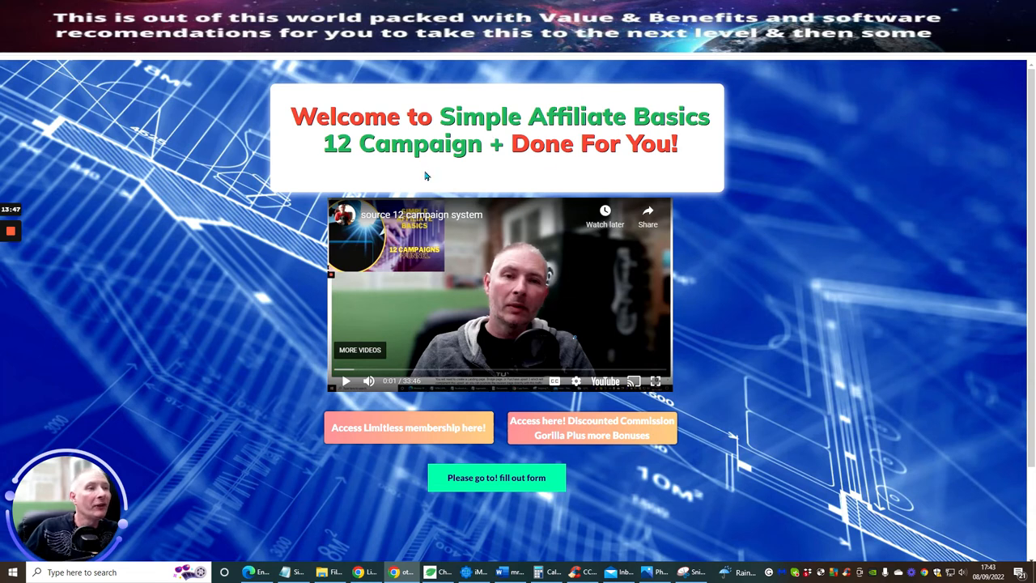
mouse_move(563, 311)
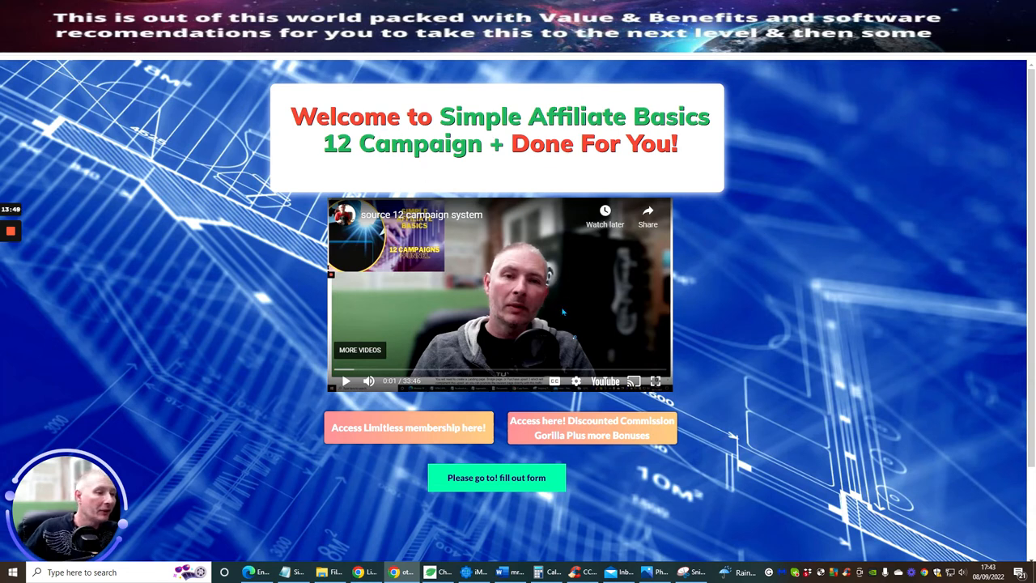
mouse_move(560, 304)
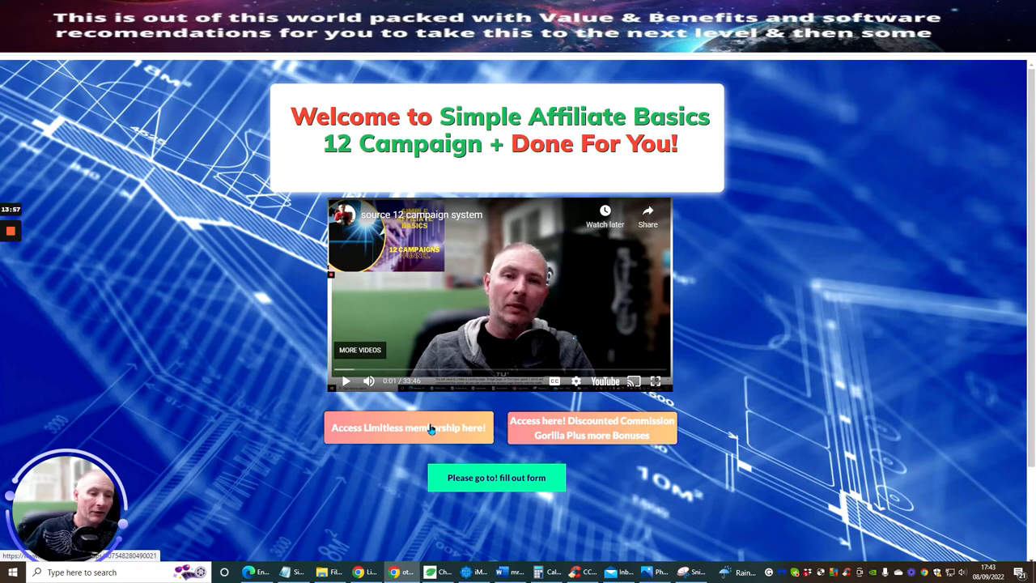
mouse_move(424, 434)
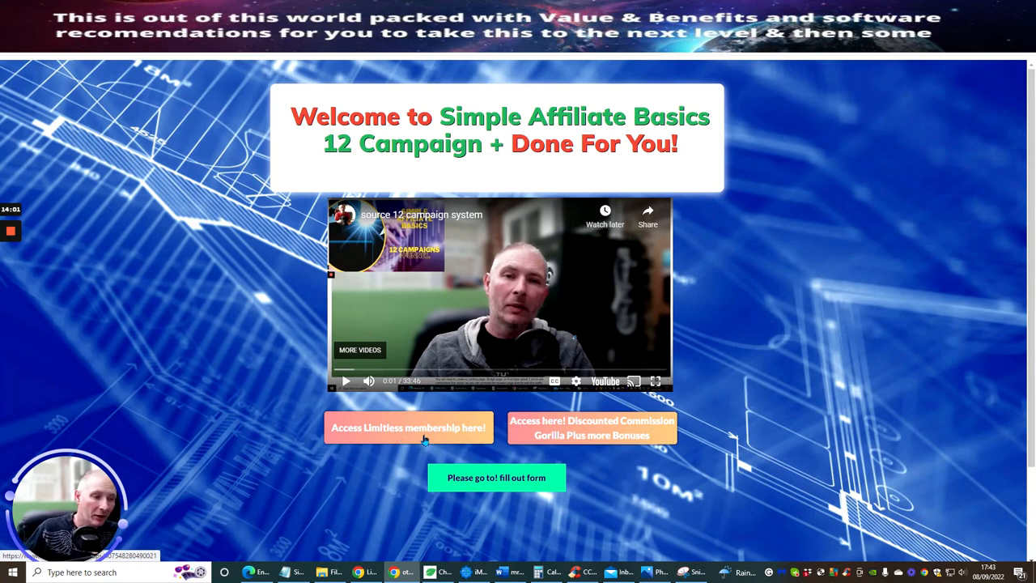
mouse_move(622, 340)
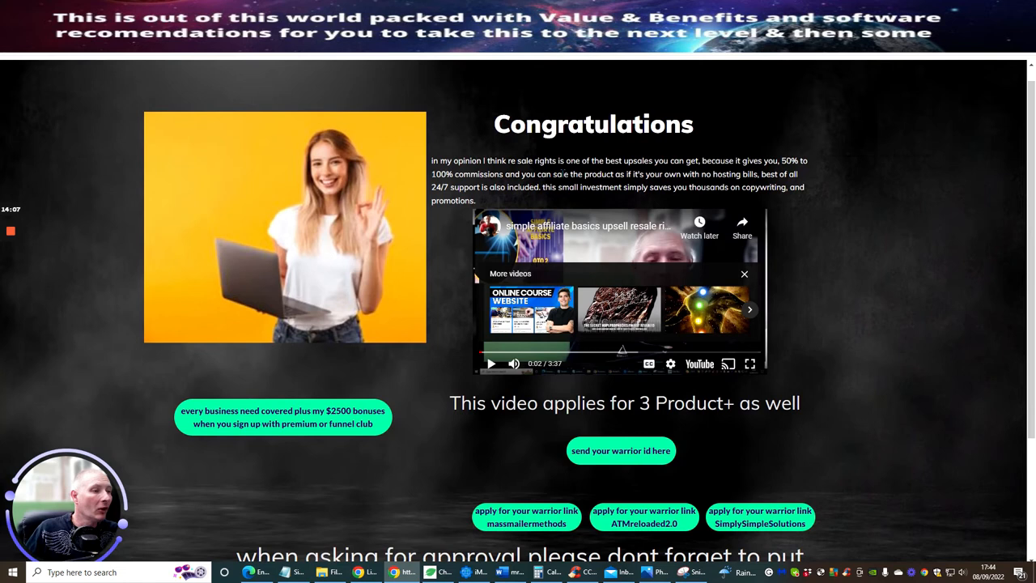
scroll("down", 3)
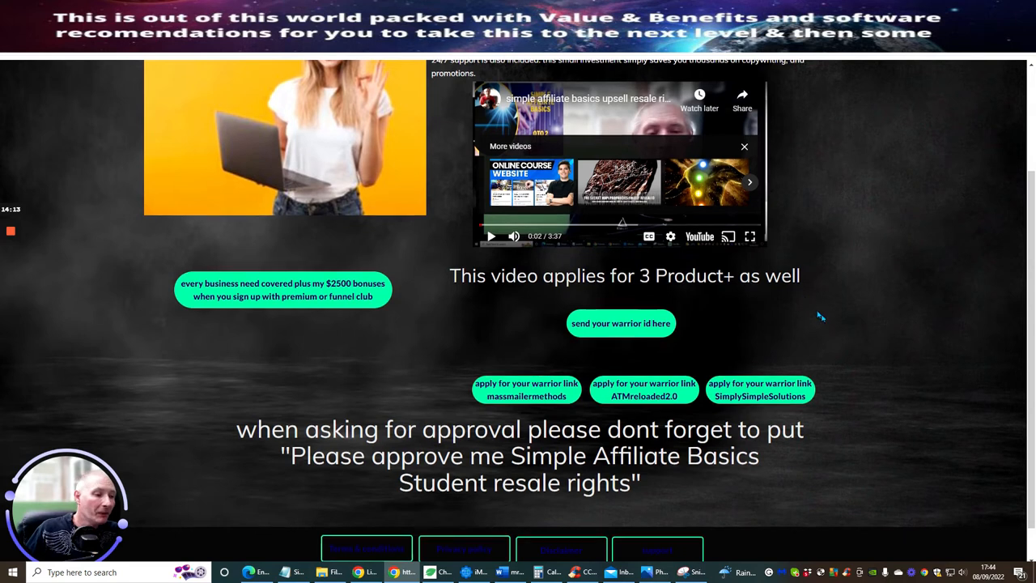
scroll("down", 3)
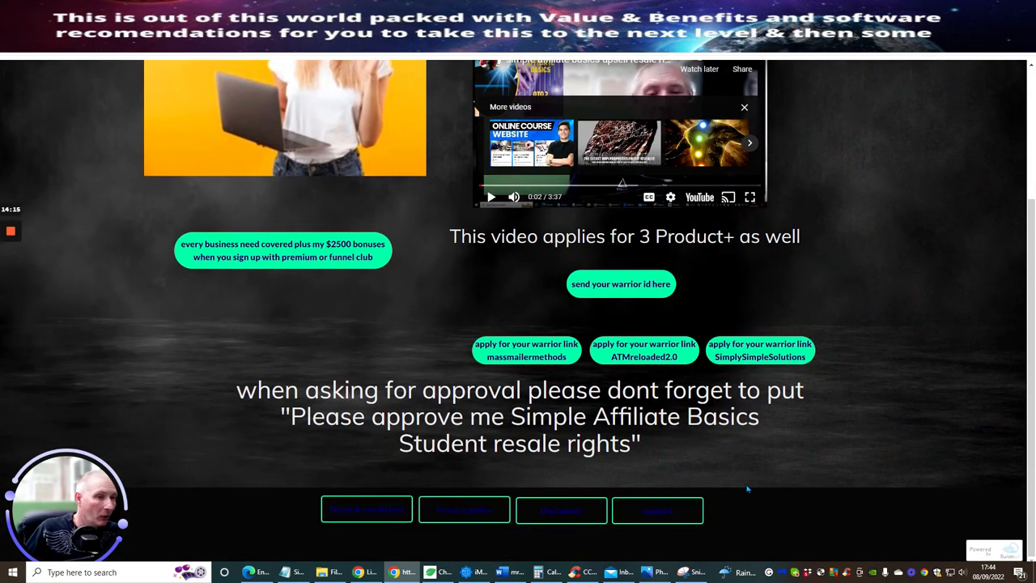
mouse_move(521, 369)
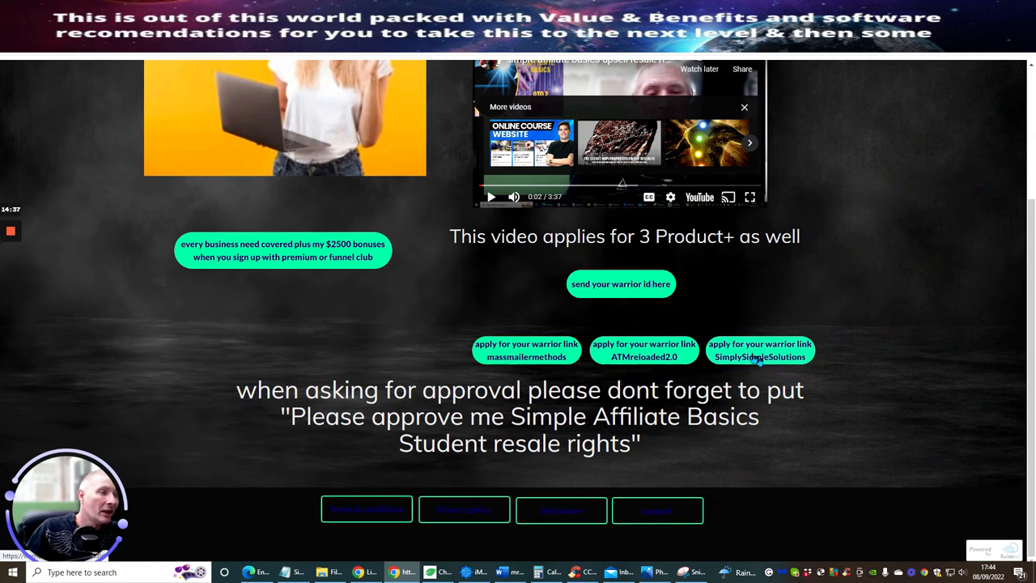
mouse_move(813, 288)
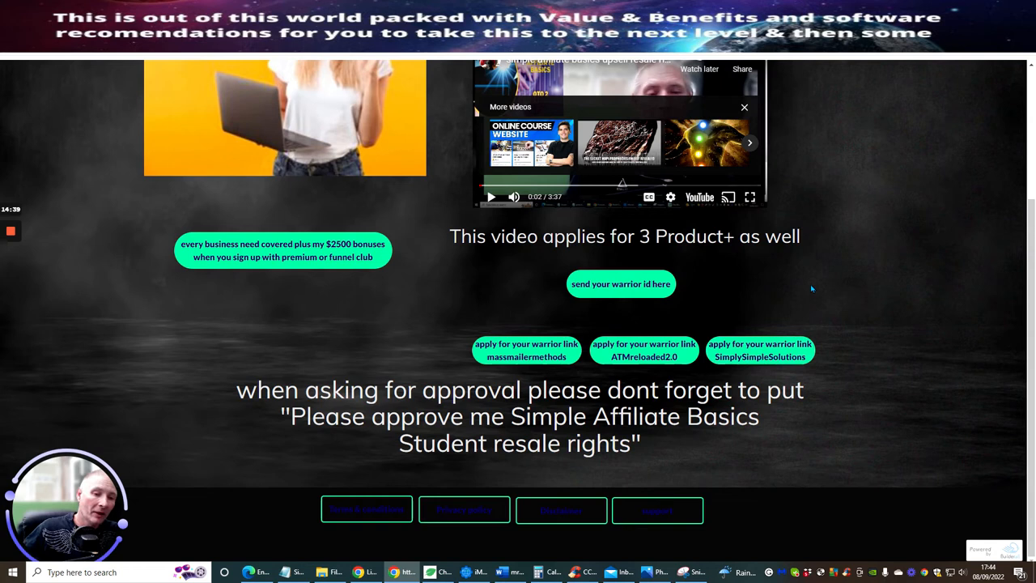
mouse_move(794, 273)
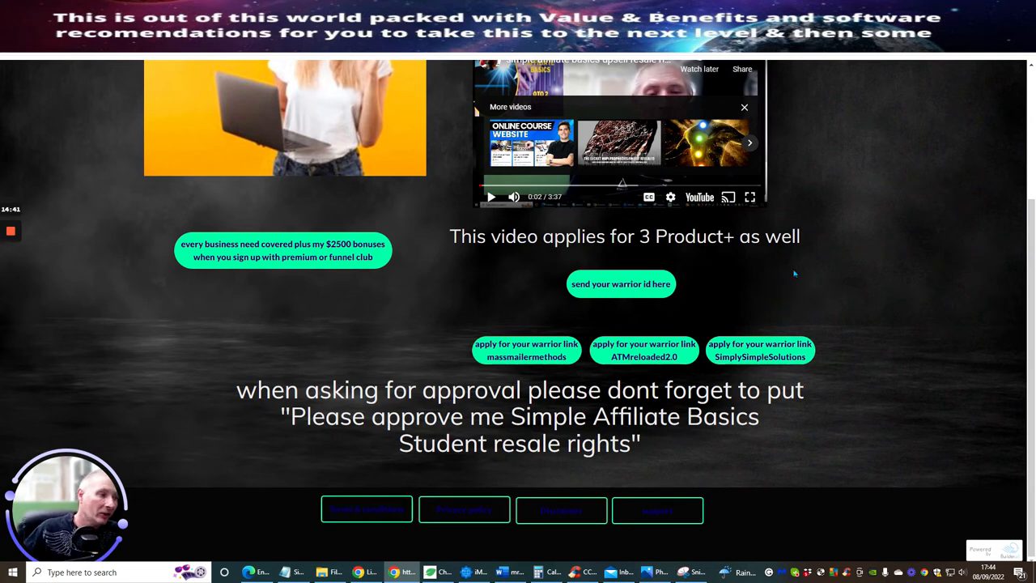
scroll("up", 3)
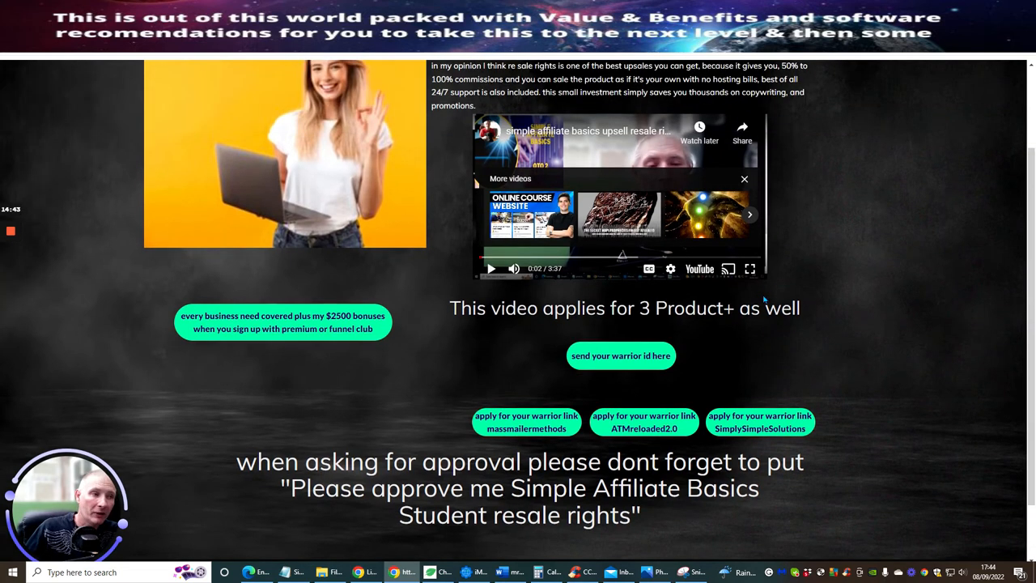
scroll("down", 3)
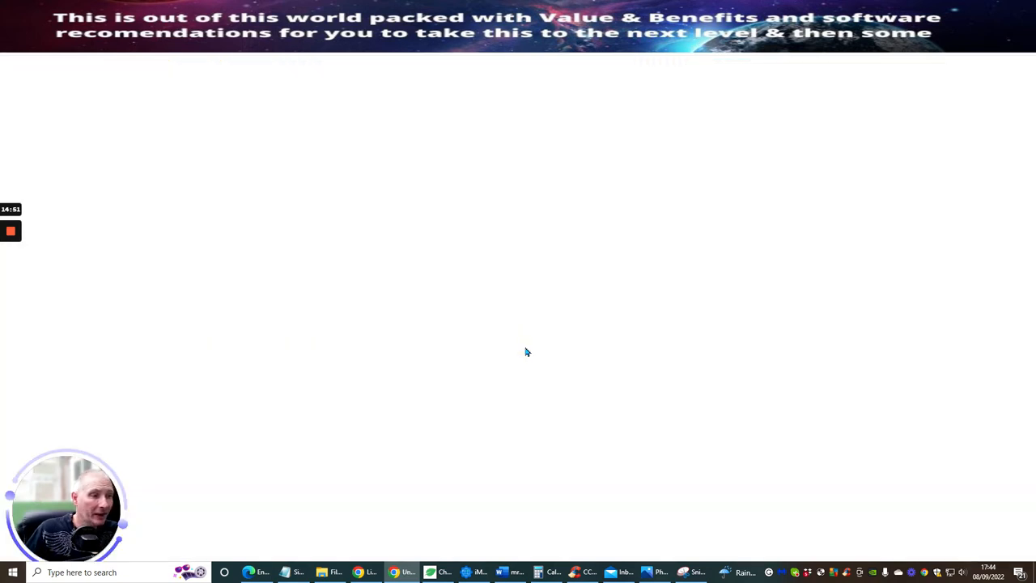
mouse_move(324, 246)
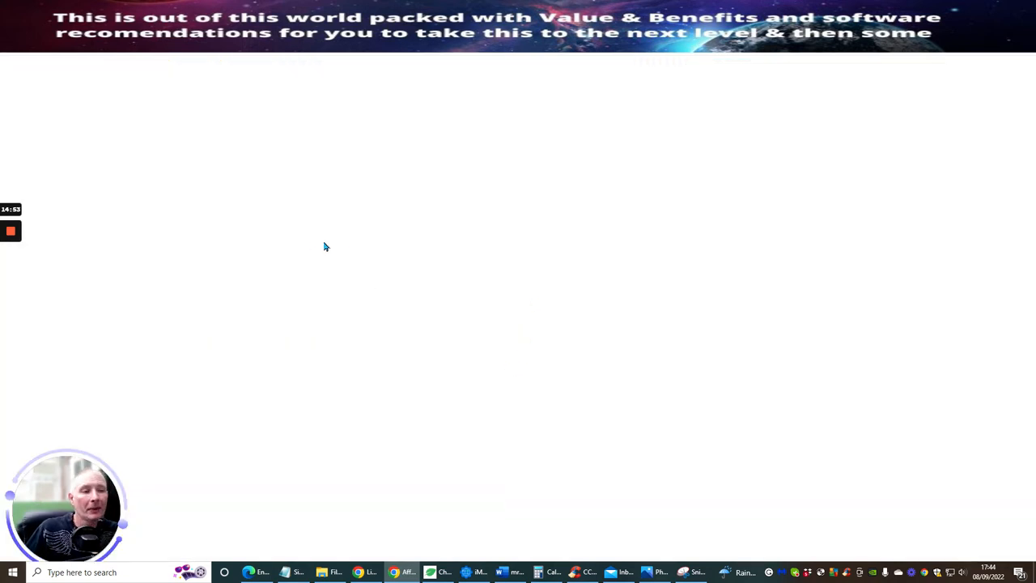
Step: Bring up the Welcome to Done For You EliteListClub page with its intro video
left_click(323, 246)
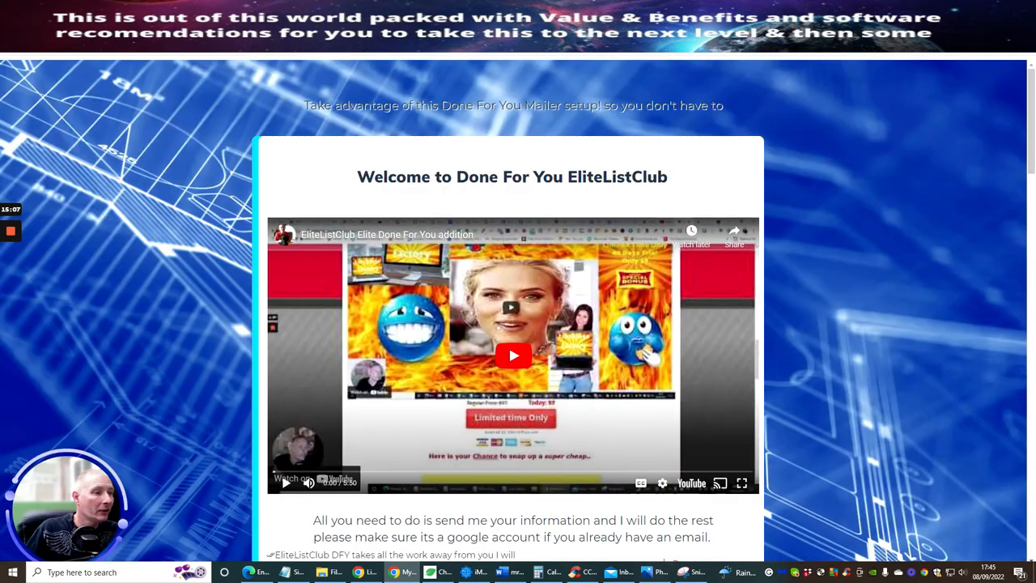
mouse_move(512, 101)
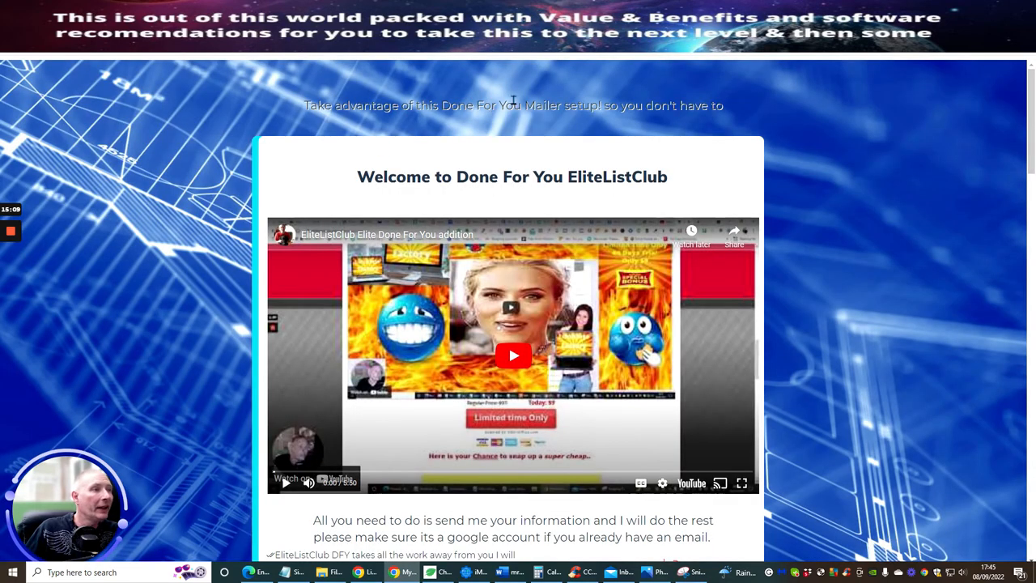
scroll("down", 3)
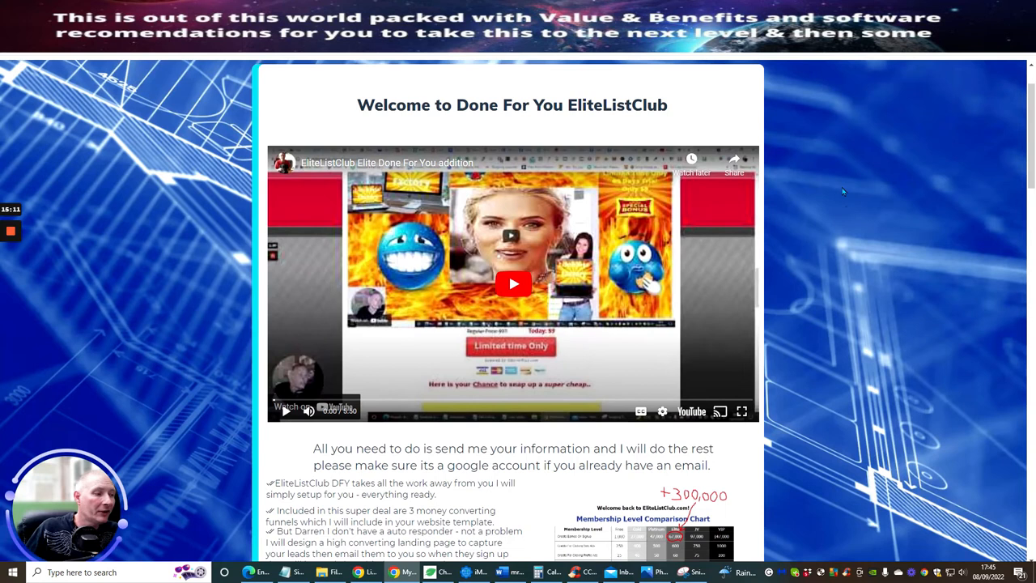
scroll("down", 3)
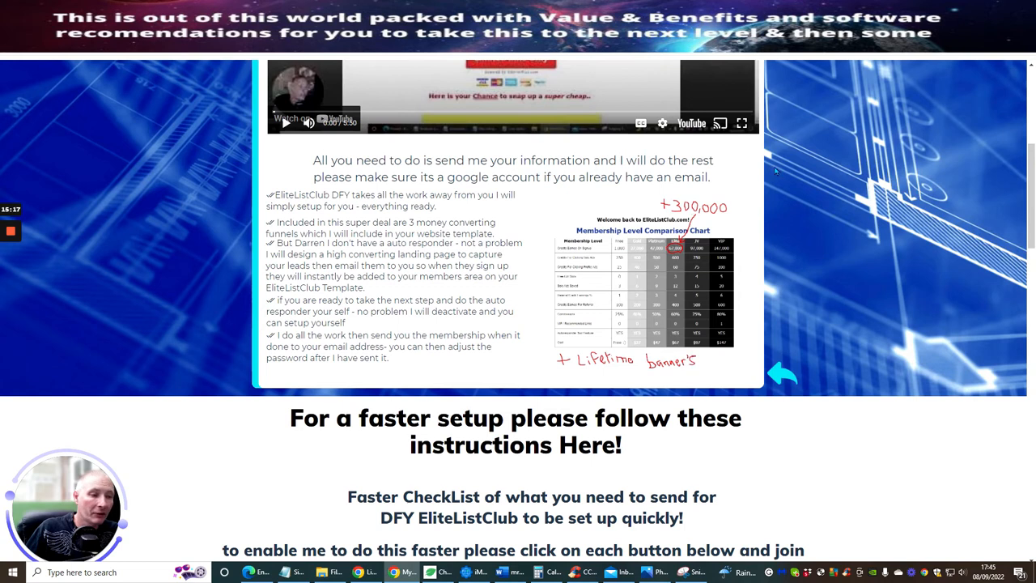
scroll("down", 3)
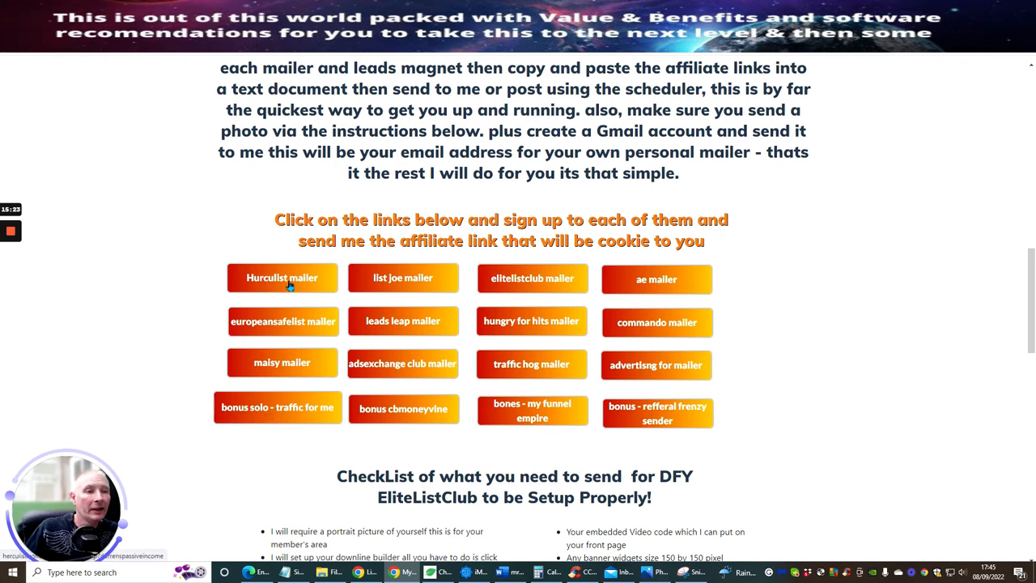
mouse_move(330, 316)
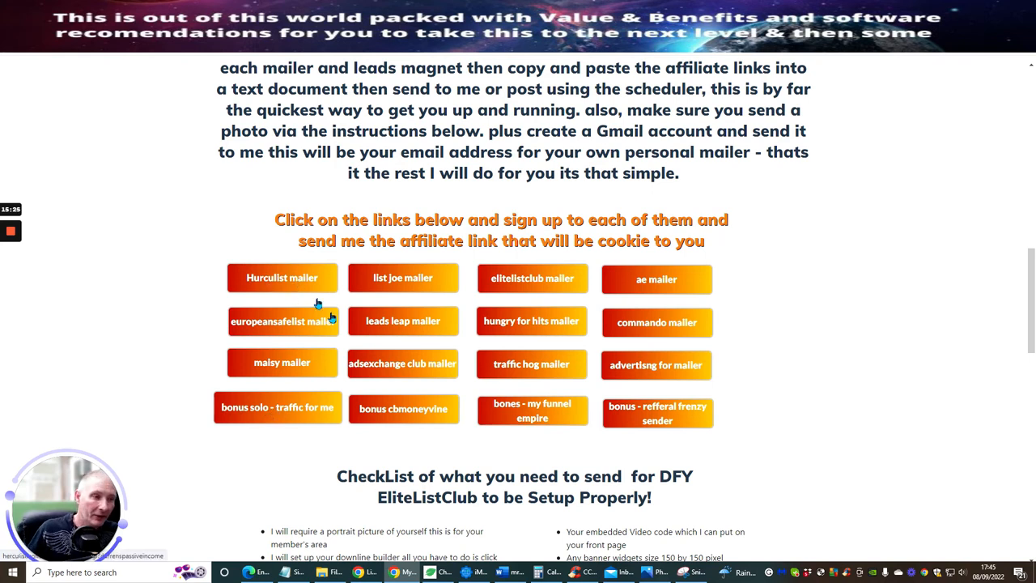
scroll("down", 3)
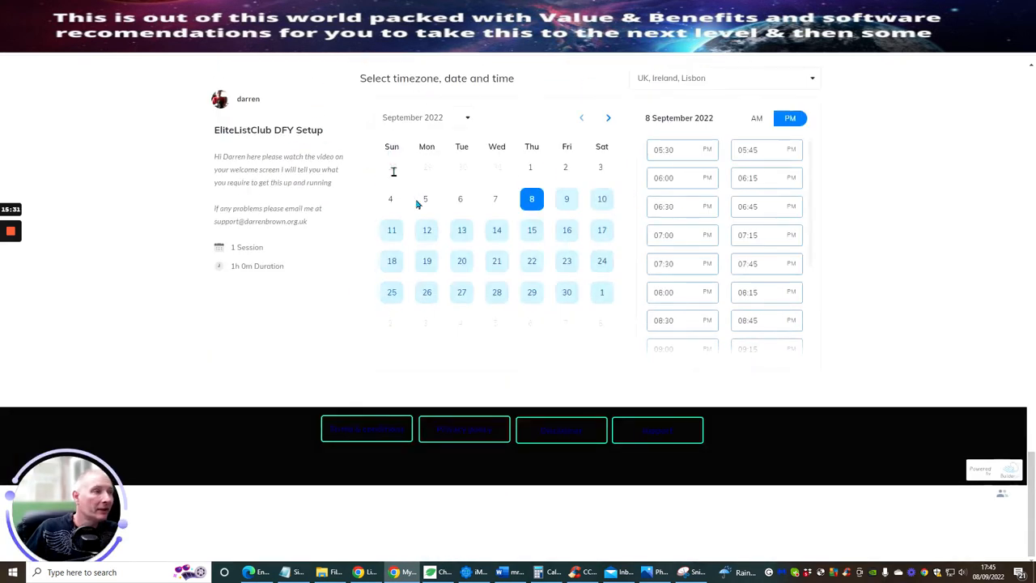
scroll("up", 3)
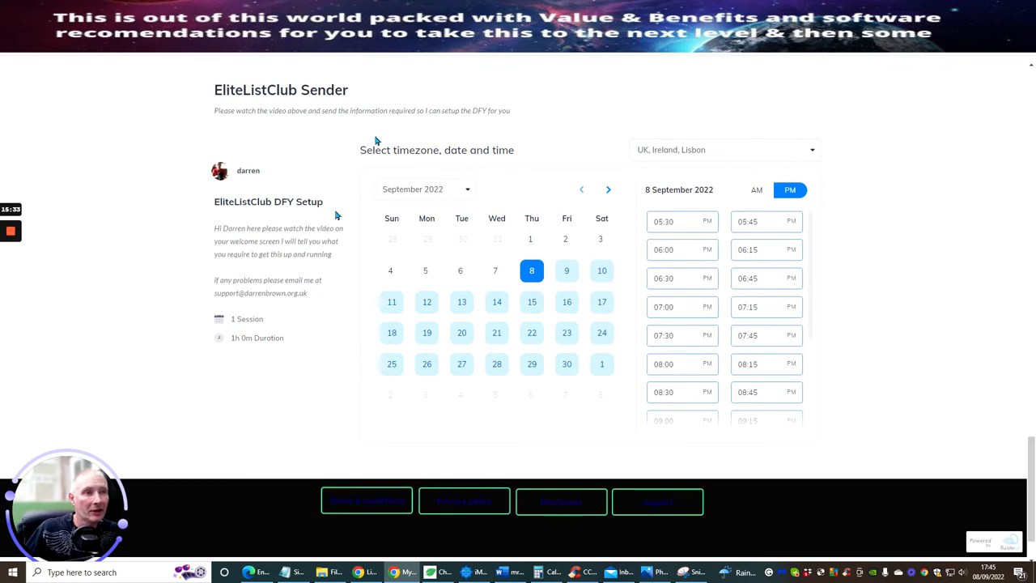
mouse_move(554, 307)
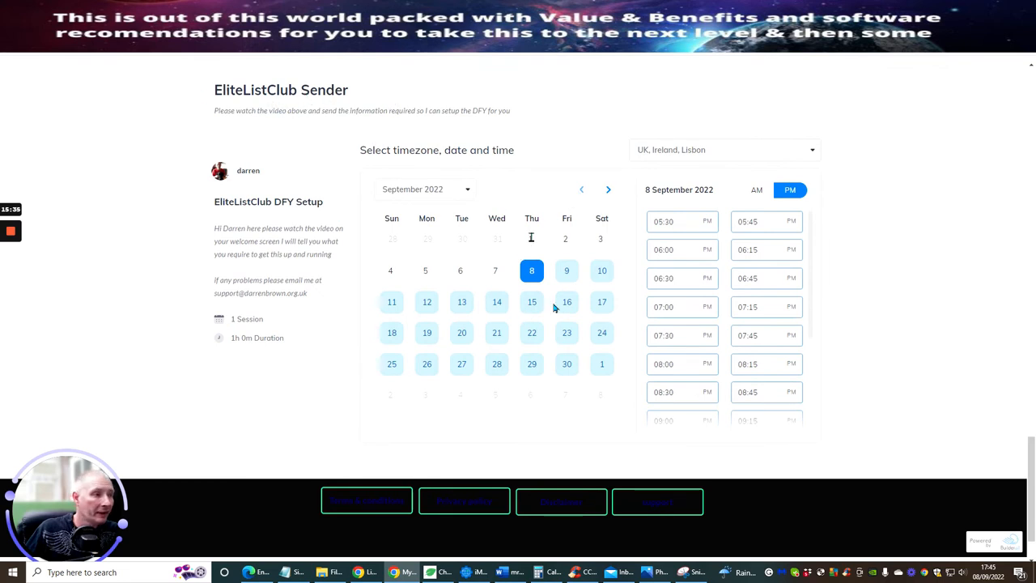
left_click(664, 221)
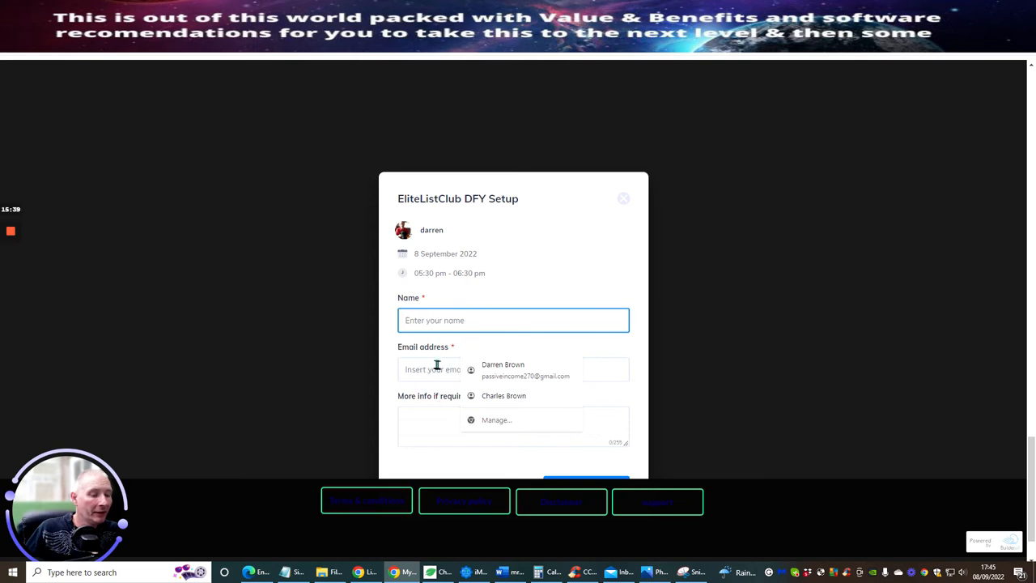
mouse_move(431, 419)
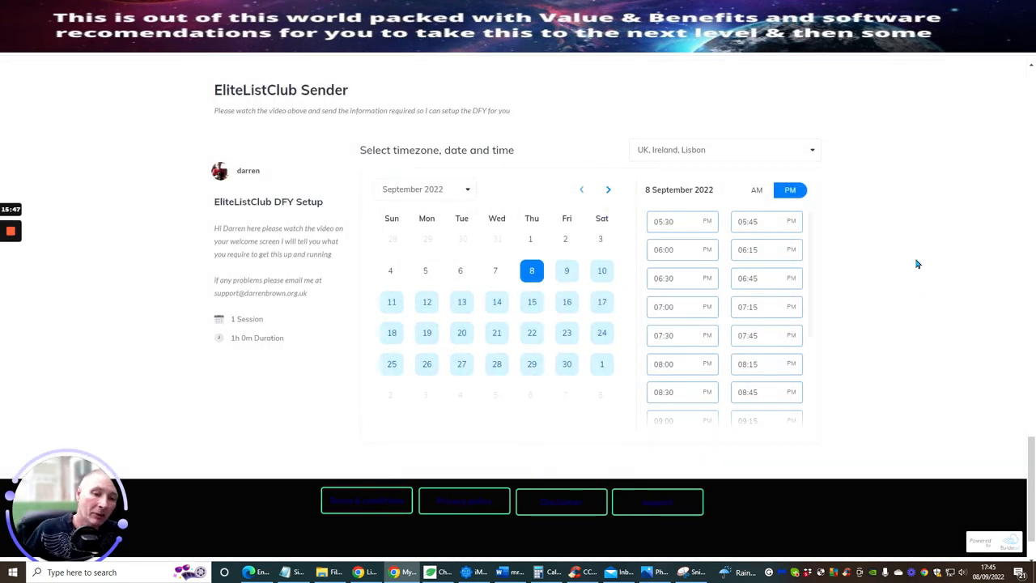
mouse_move(866, 116)
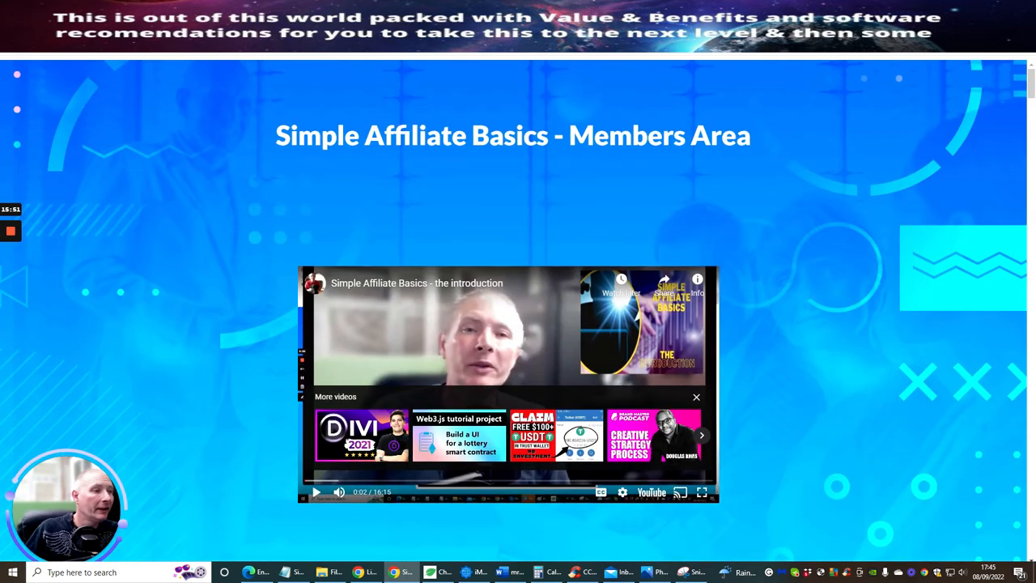
scroll("down", 3)
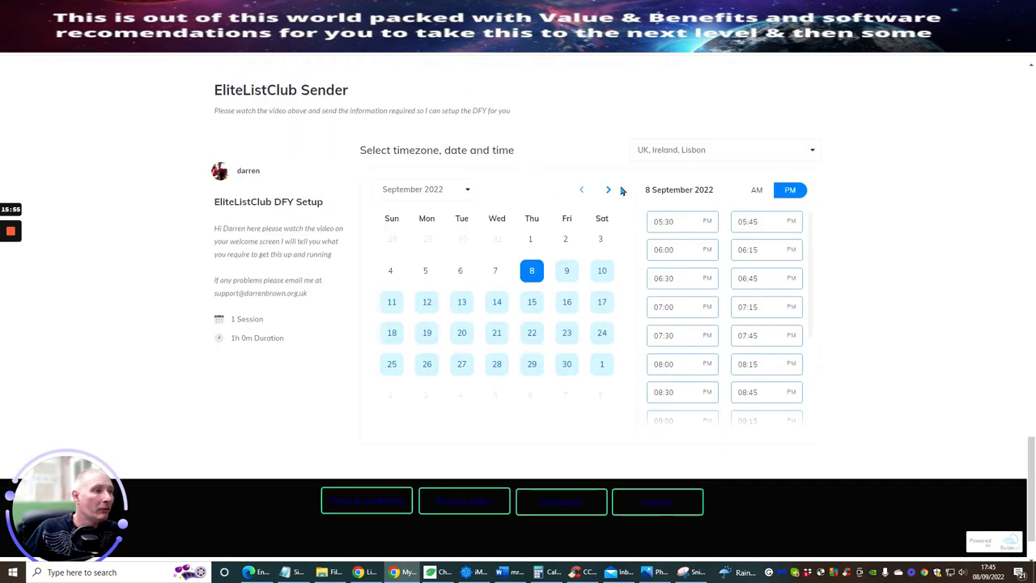
scroll("down", 3)
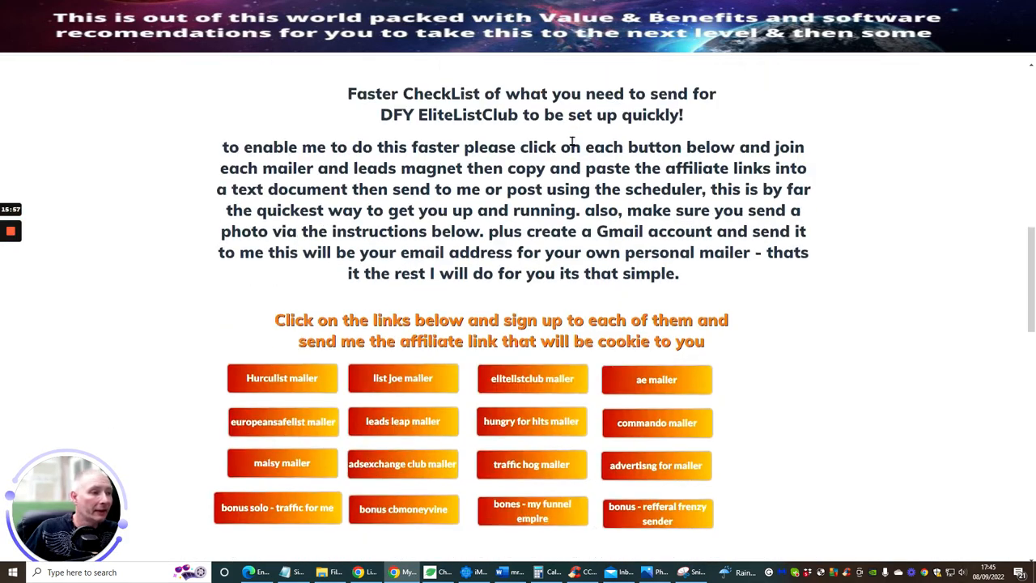
Step: Scroll through the EliteListClub heading, intro video and membership comparison chart
scroll("down", 3)
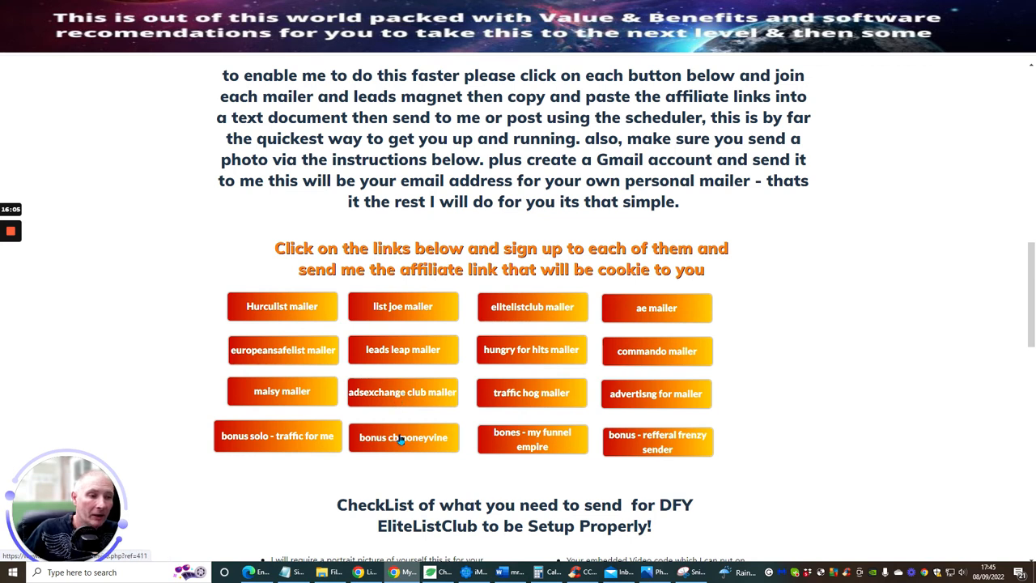
mouse_move(434, 316)
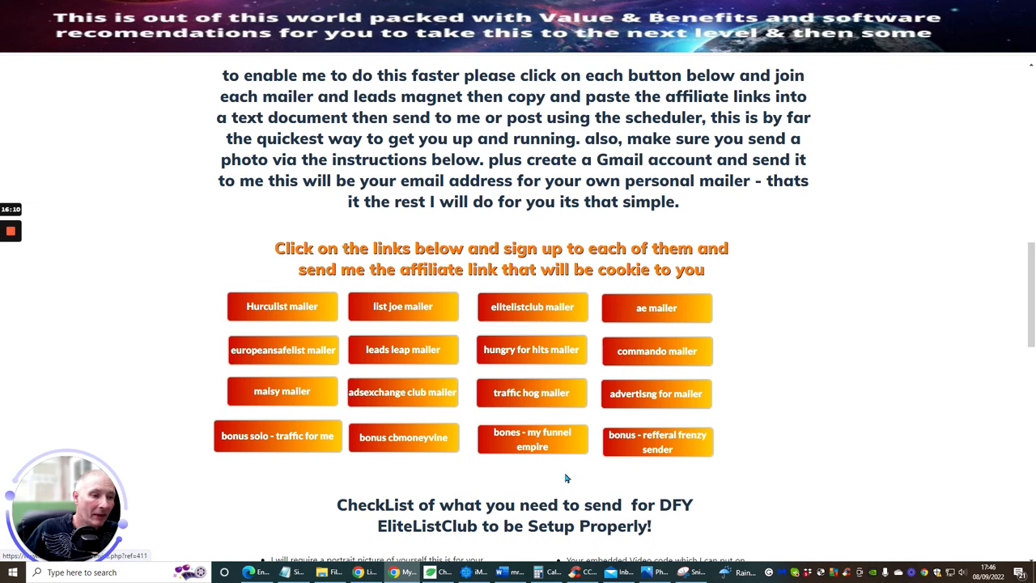
mouse_move(748, 333)
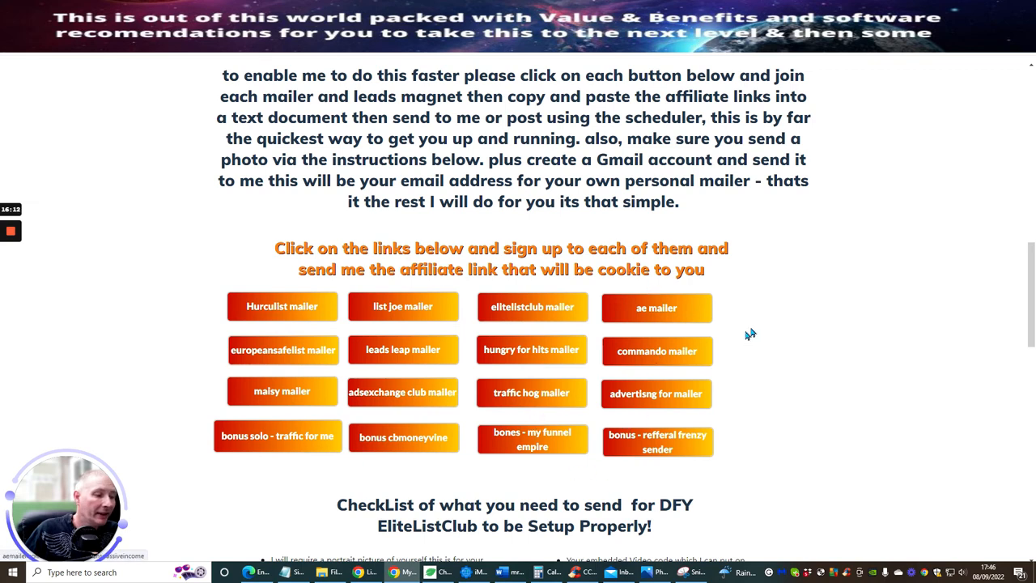
scroll("down", 3)
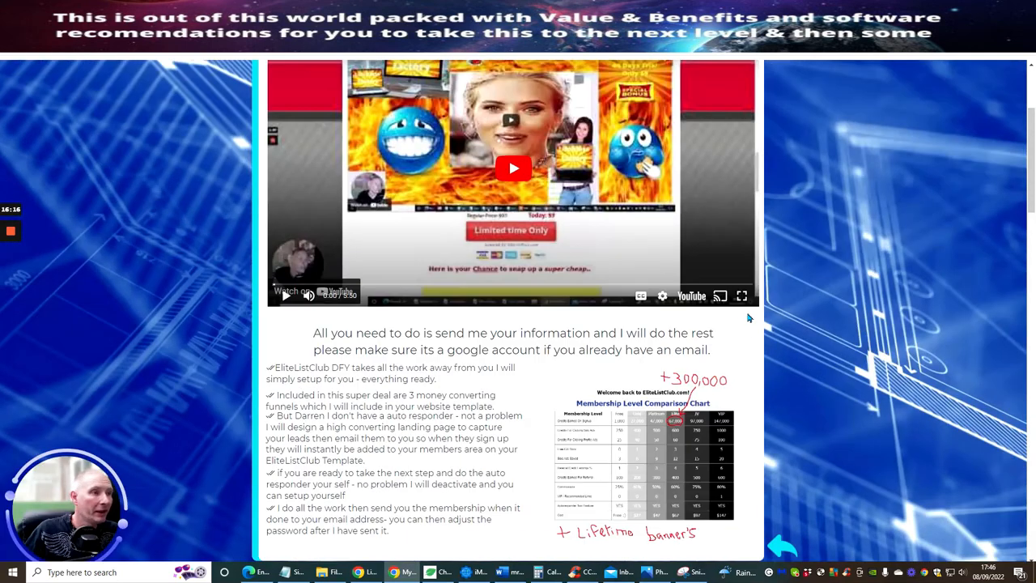
scroll("up", 3)
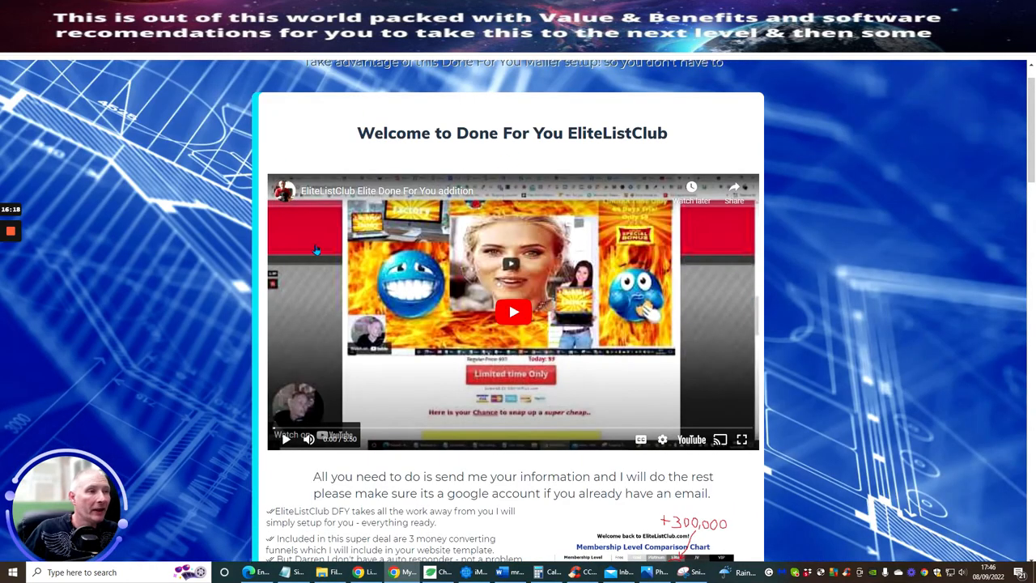
mouse_move(516, 256)
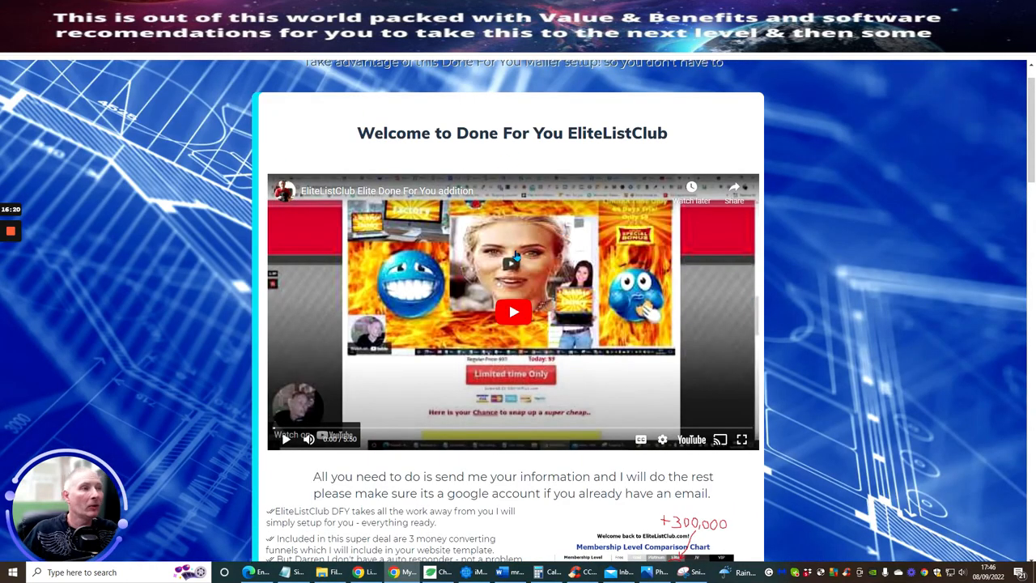
mouse_move(596, 243)
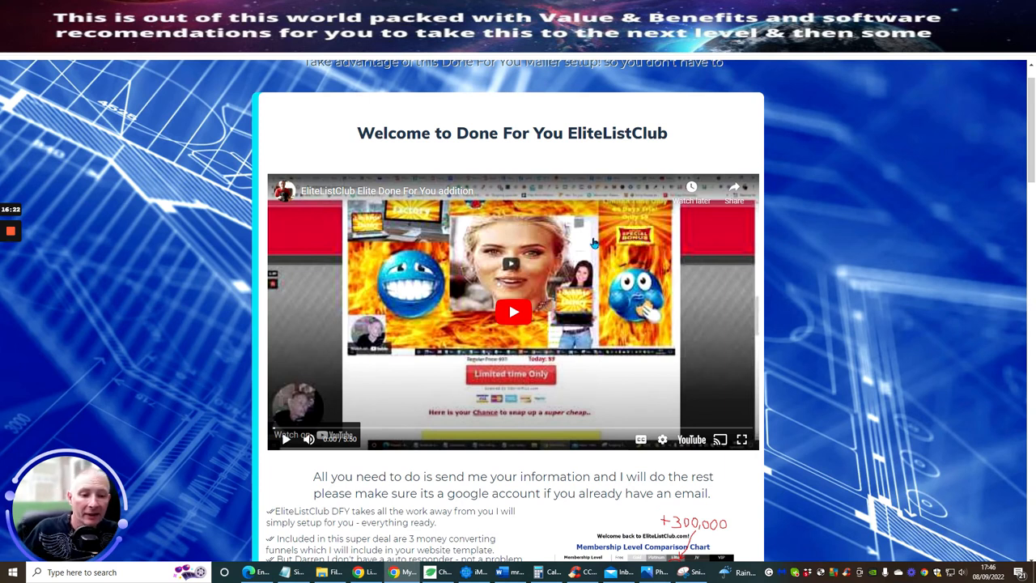
mouse_move(621, 272)
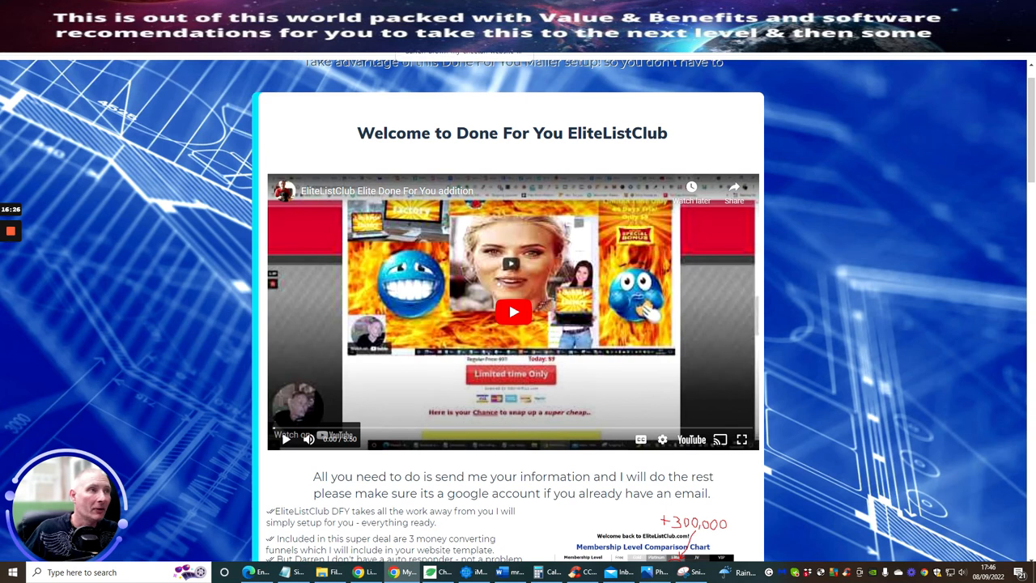
scroll("down", 3)
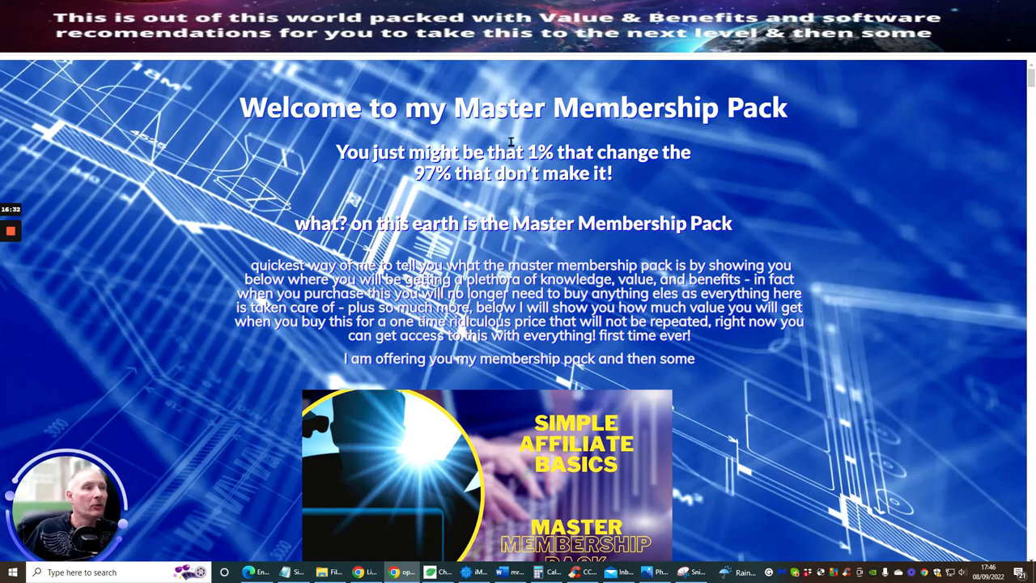
Step: Scroll down the Master Membership Pack page through its offer details toward the $697 price
scroll("down", 3)
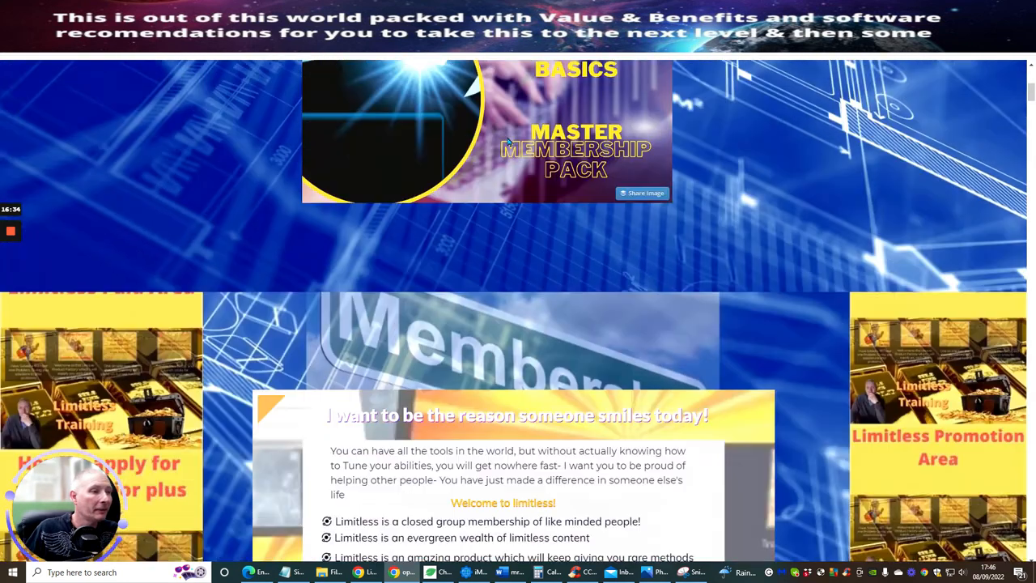
scroll("down", 3)
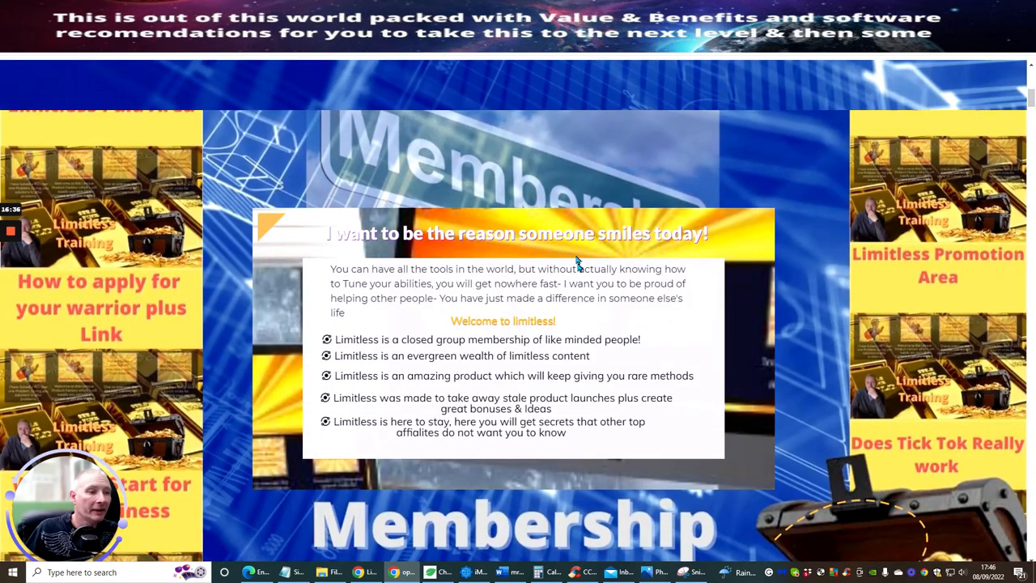
scroll("down", 3)
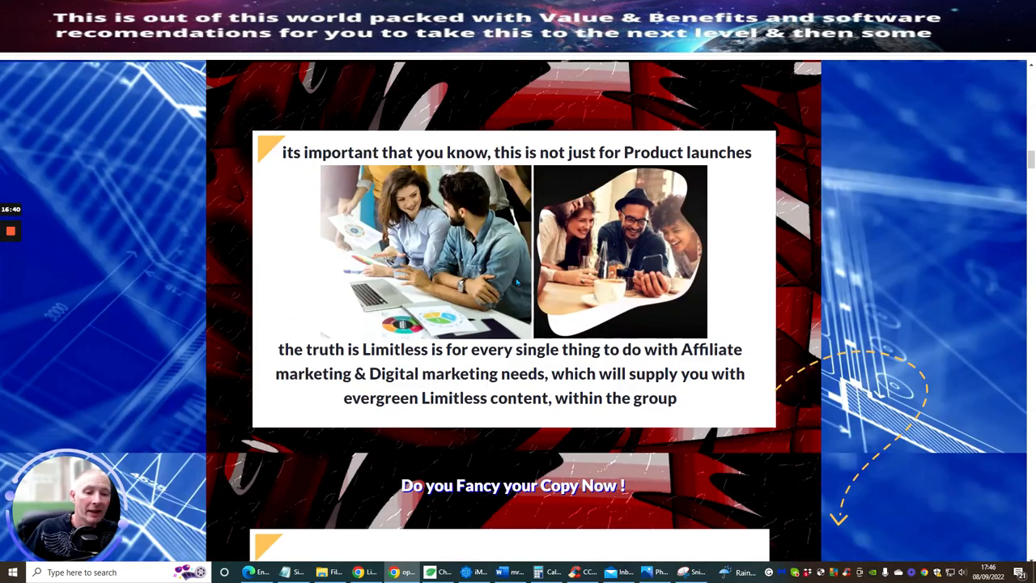
scroll("down", 3)
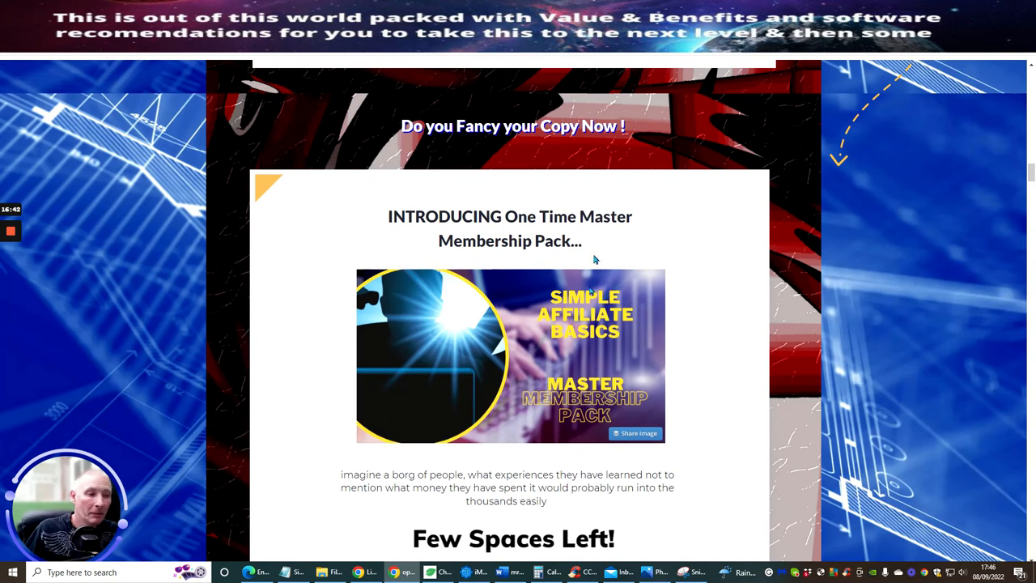
scroll("down", 3)
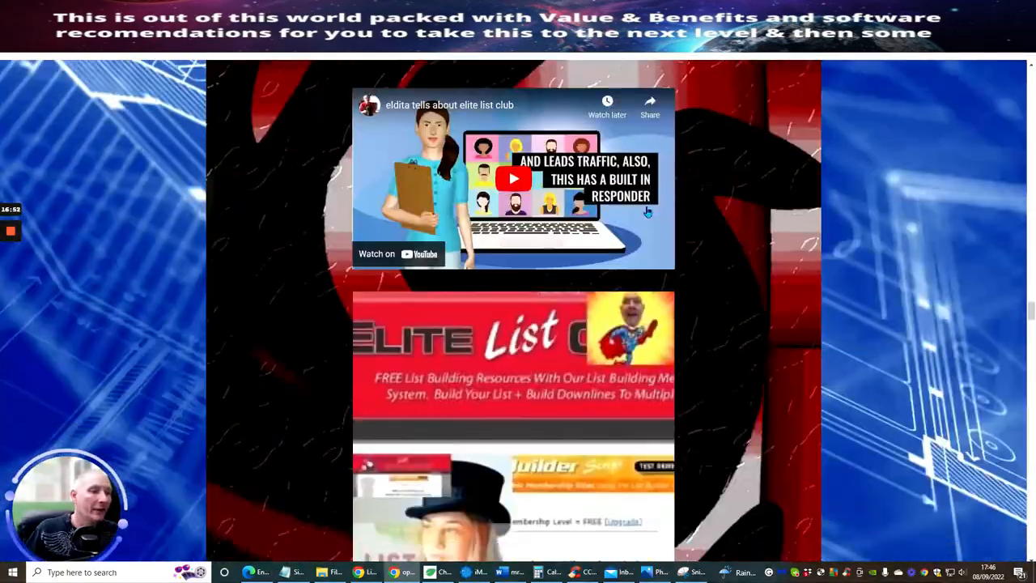
scroll("down", 3)
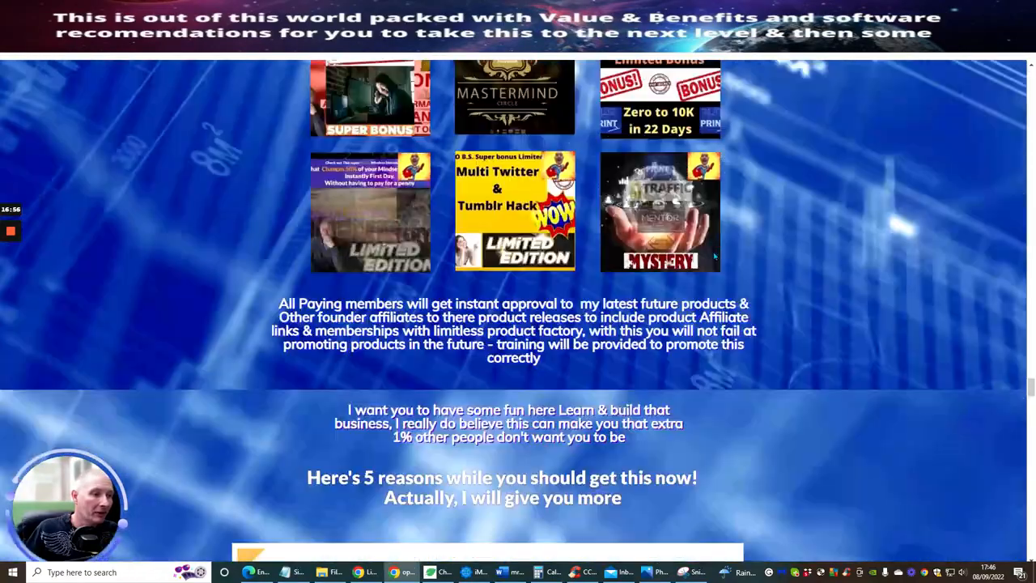
Step: Continue past the $697 price and money-back guarantee to the Last Chance limited-spaces offer
scroll("down", 3)
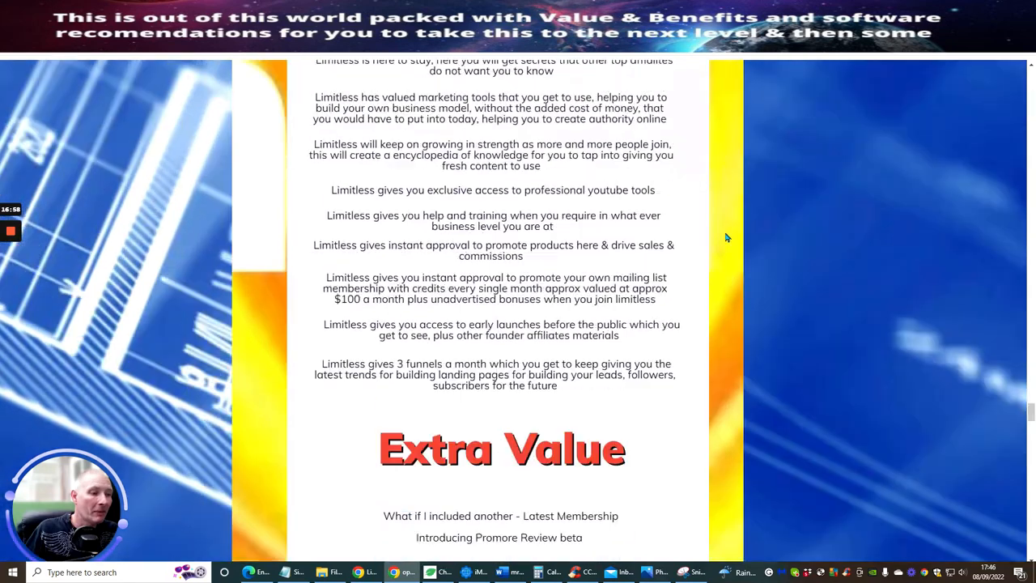
scroll("up", 3)
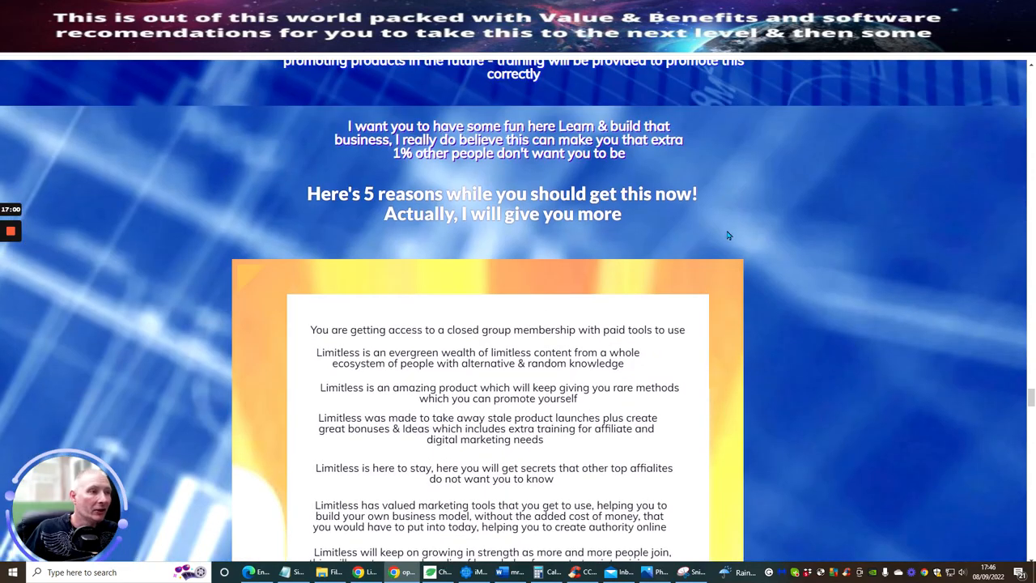
scroll("down", 3)
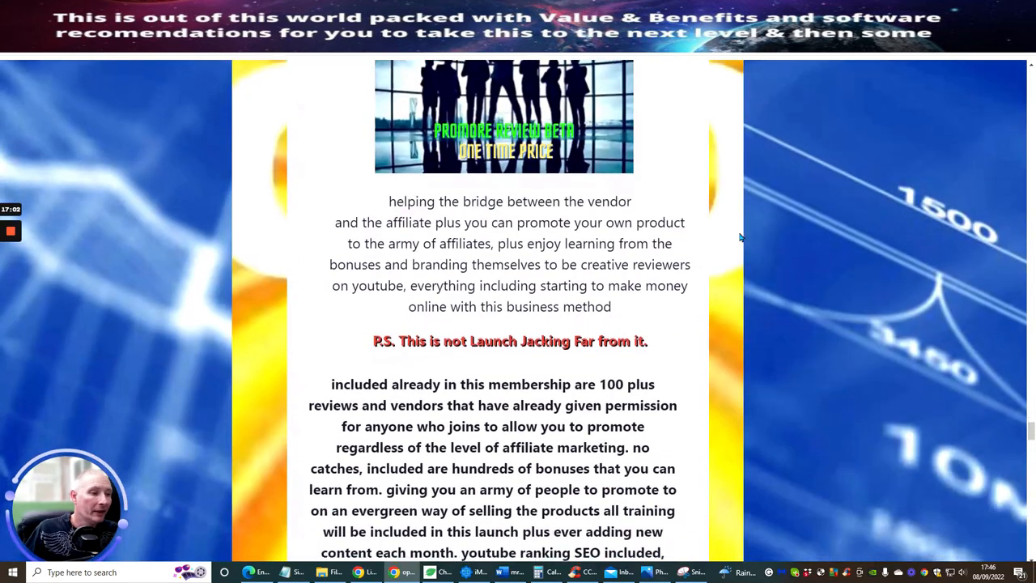
scroll("down", 3)
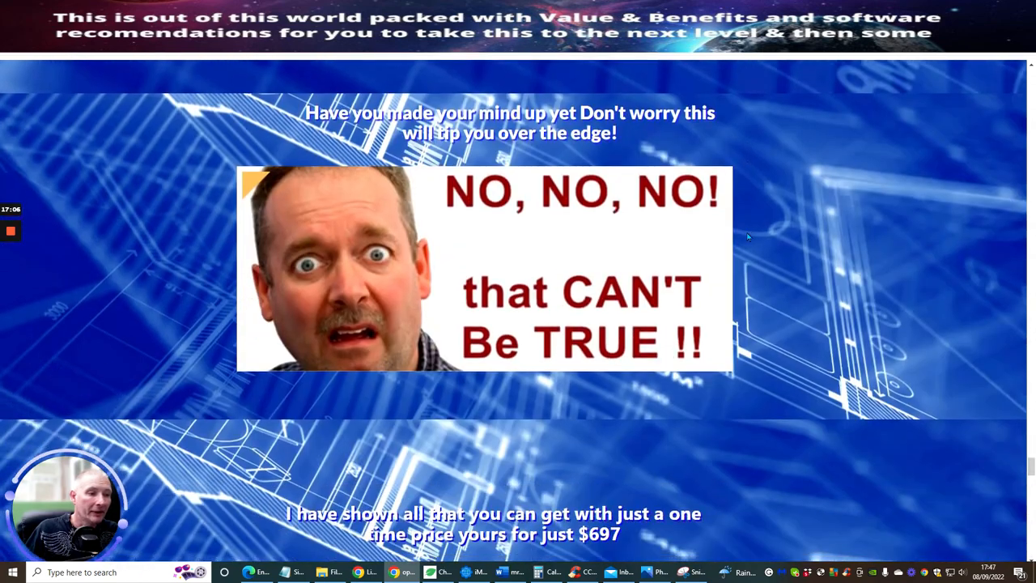
scroll("down", 3)
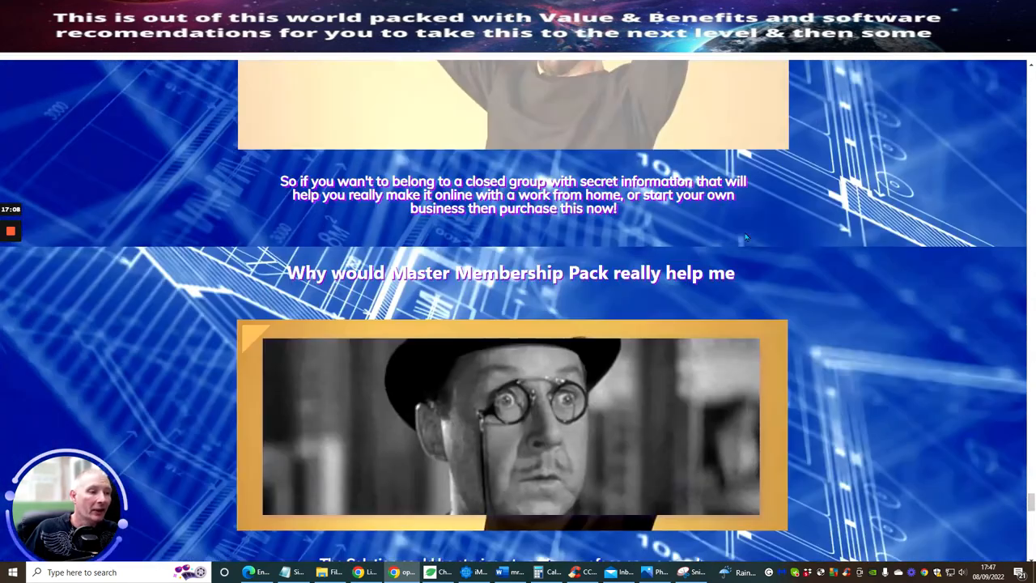
scroll("down", 3)
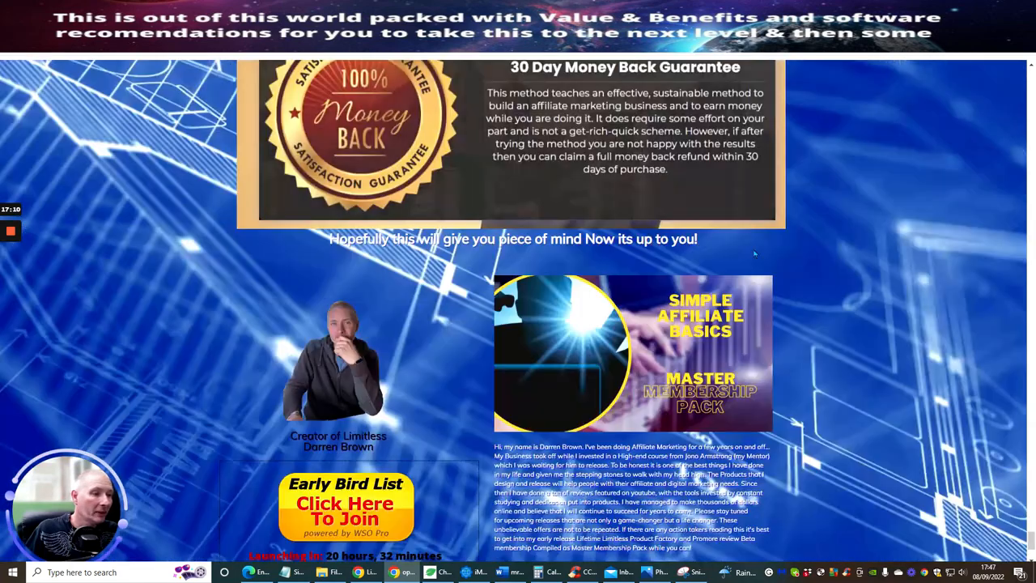
scroll("down", 3)
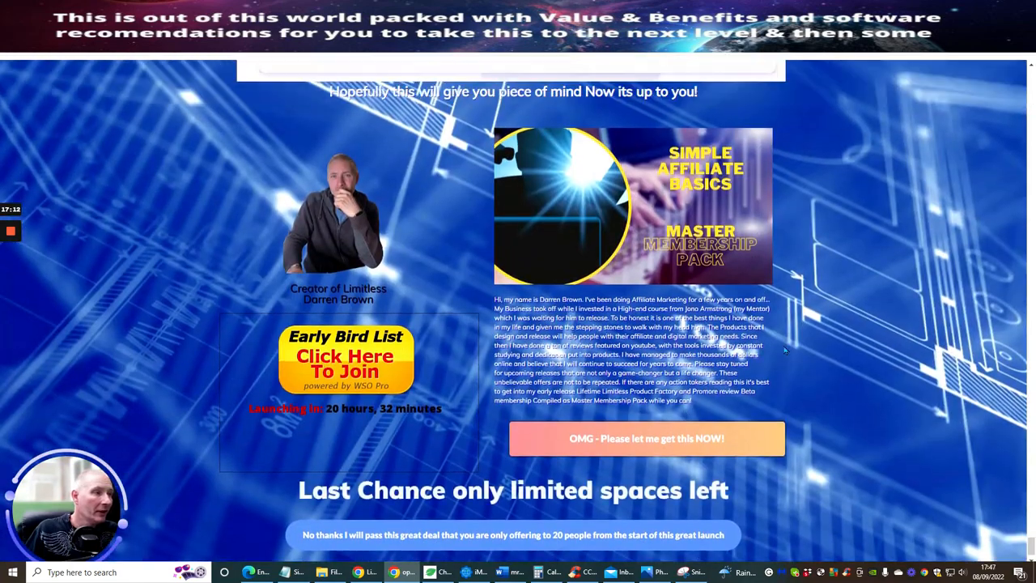
scroll("down", 3)
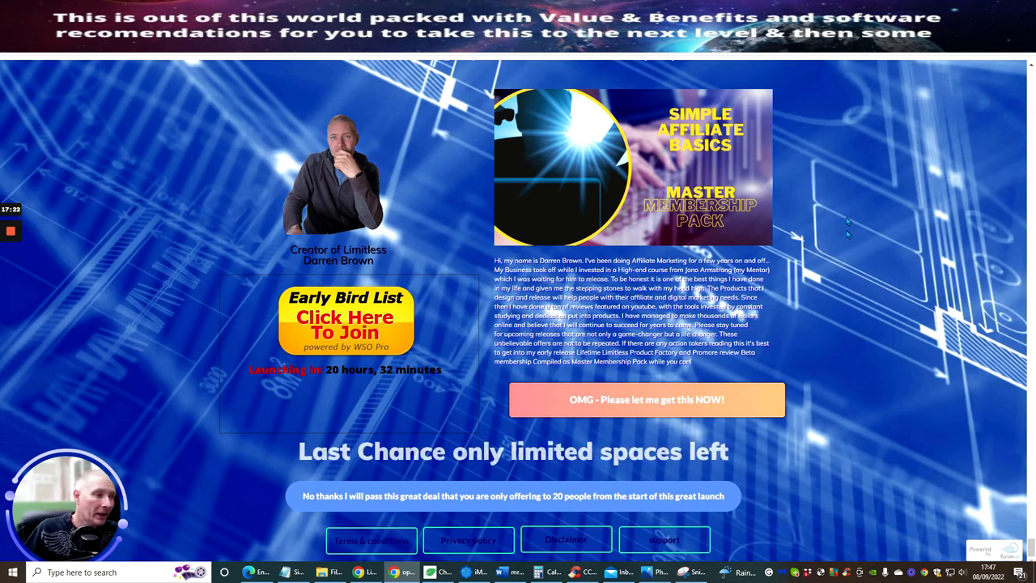
mouse_move(860, 330)
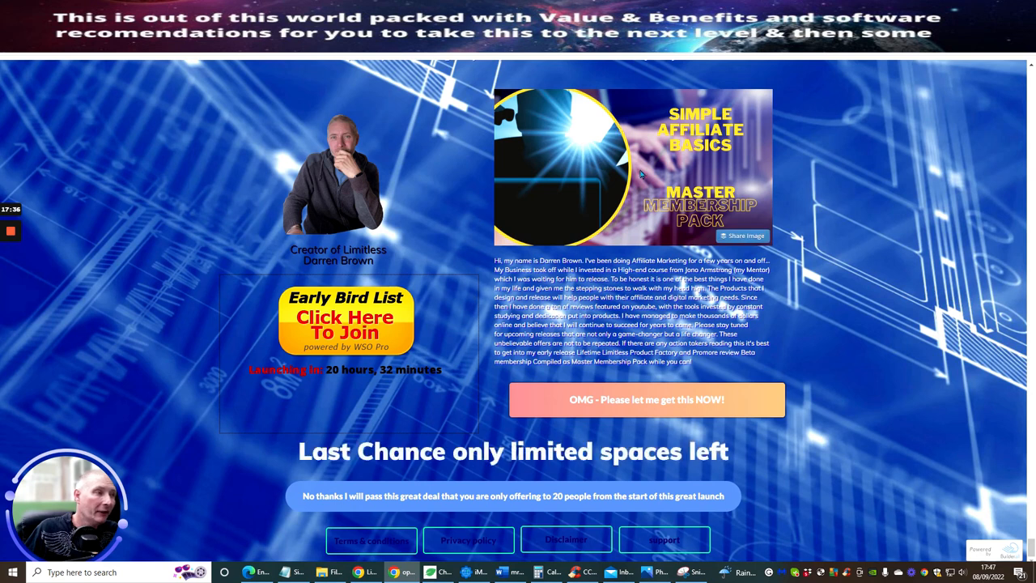
mouse_move(758, 175)
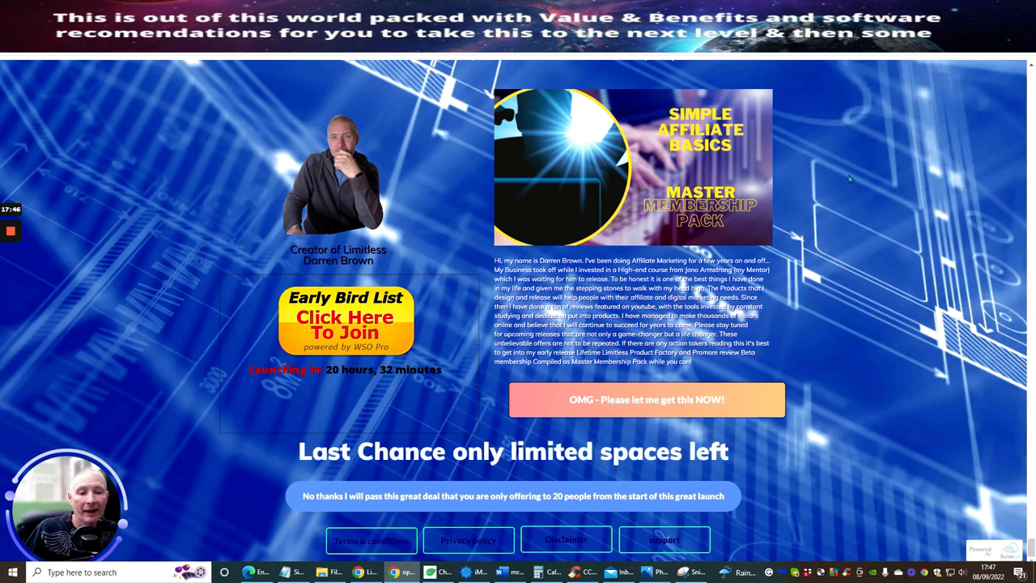
mouse_move(835, 187)
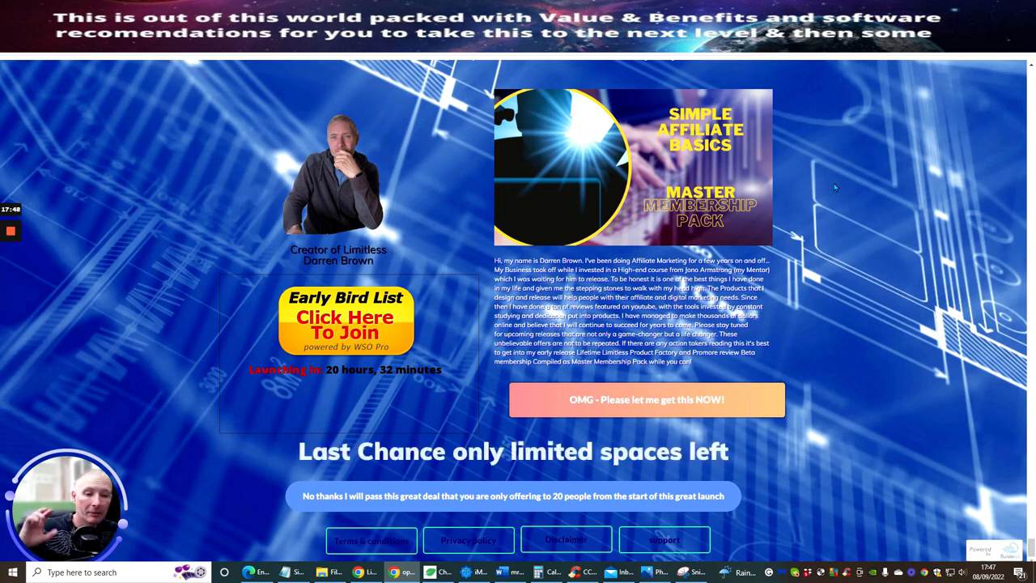
mouse_move(790, 160)
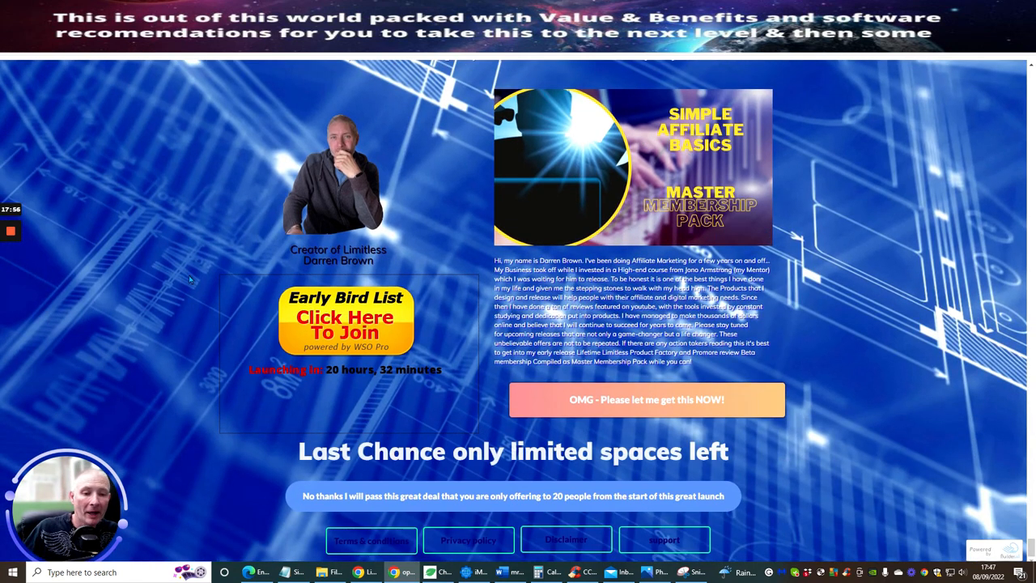
mouse_move(154, 340)
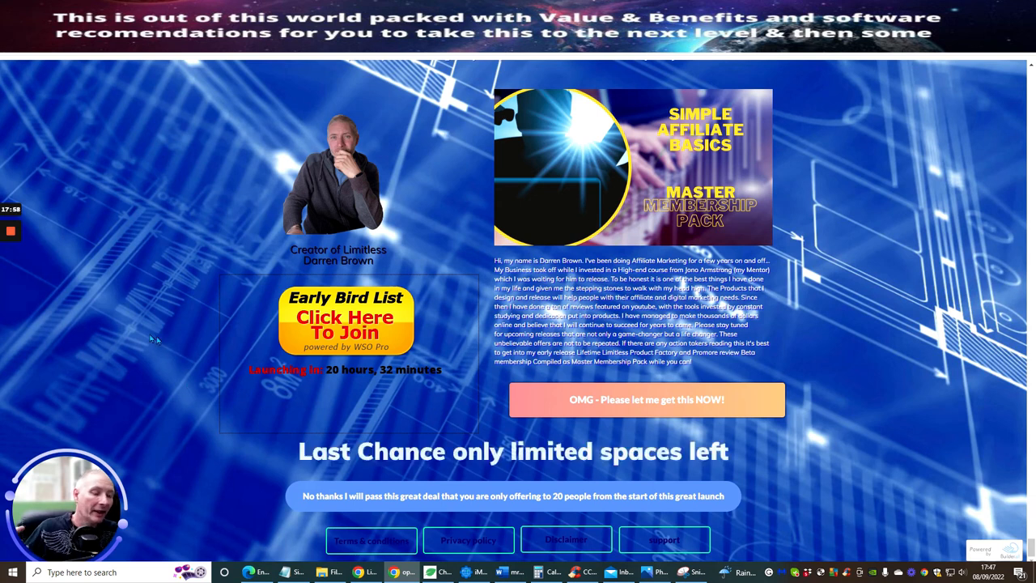
mouse_move(186, 292)
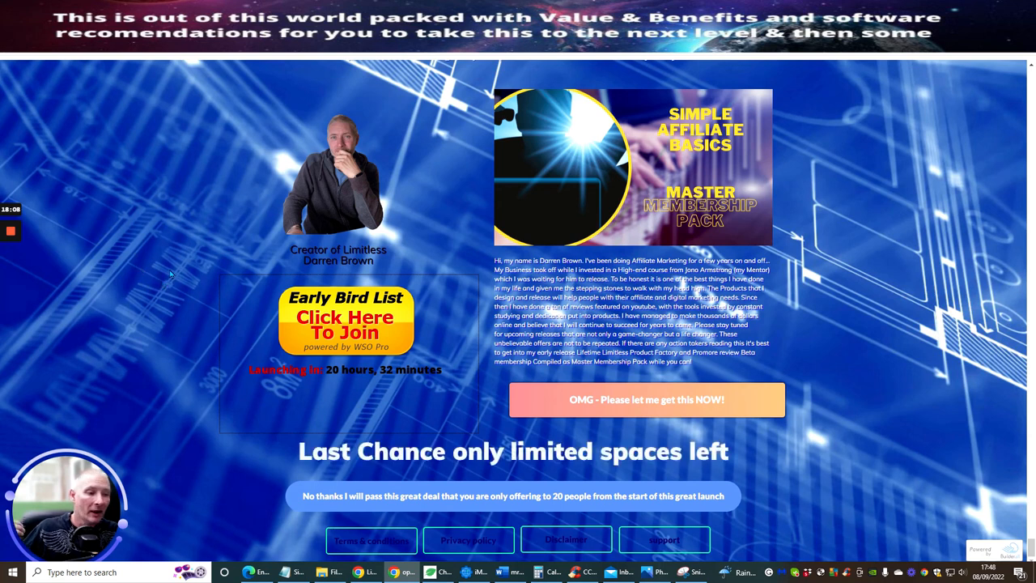
mouse_move(220, 287)
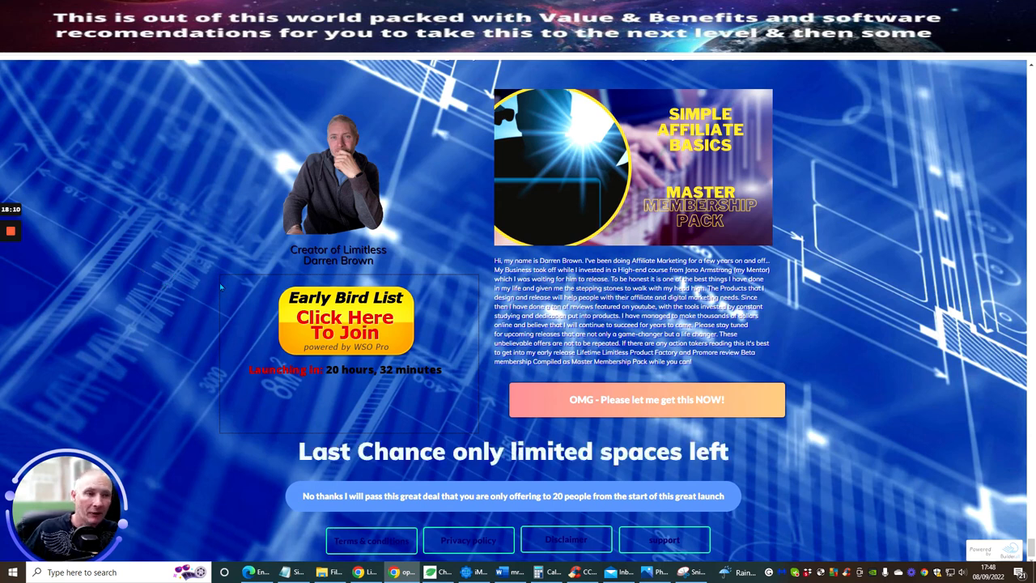